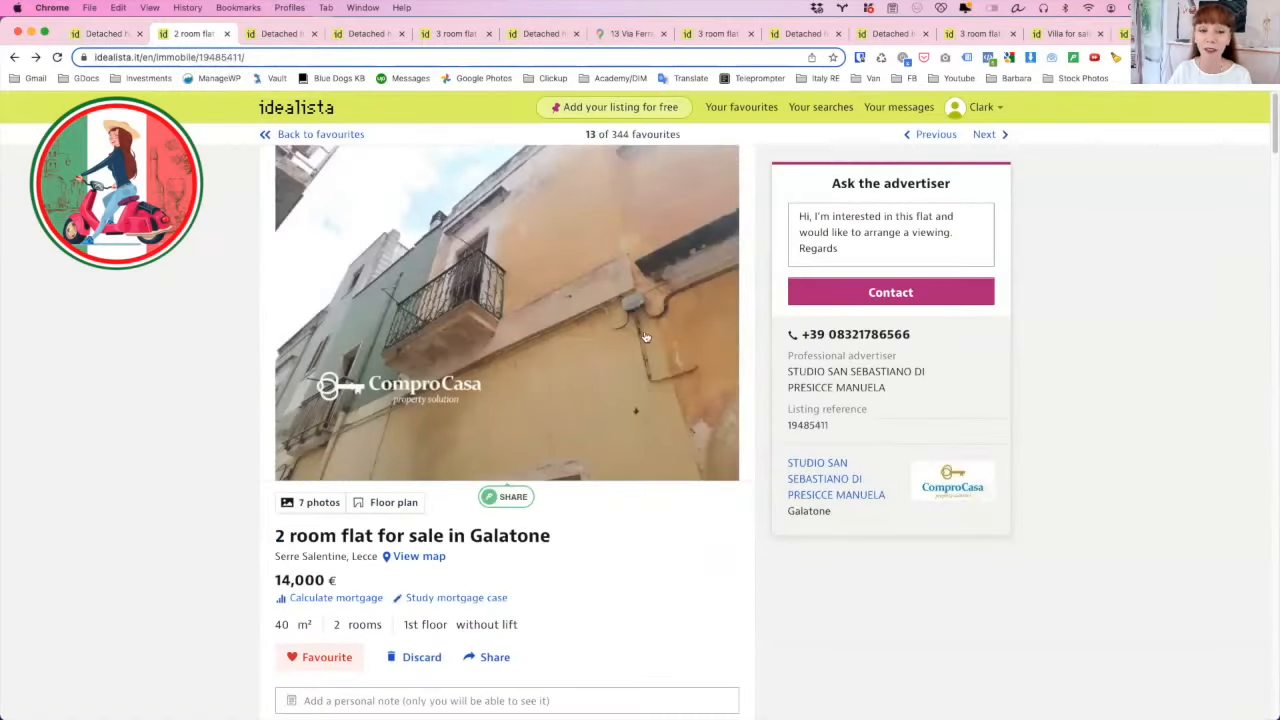
mouse_move(600, 388)
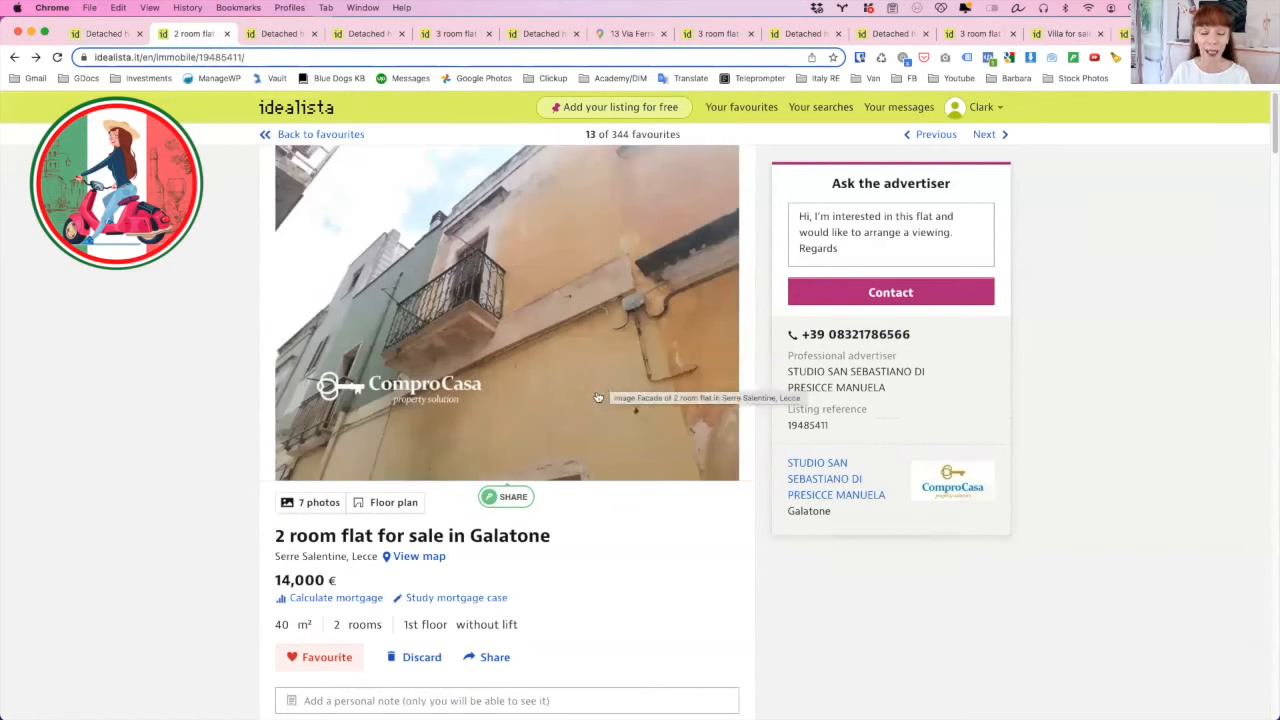
- Browse the Galatone 2-room flat's gallery through the living room and floor plan back to the facade photo
click(504, 310)
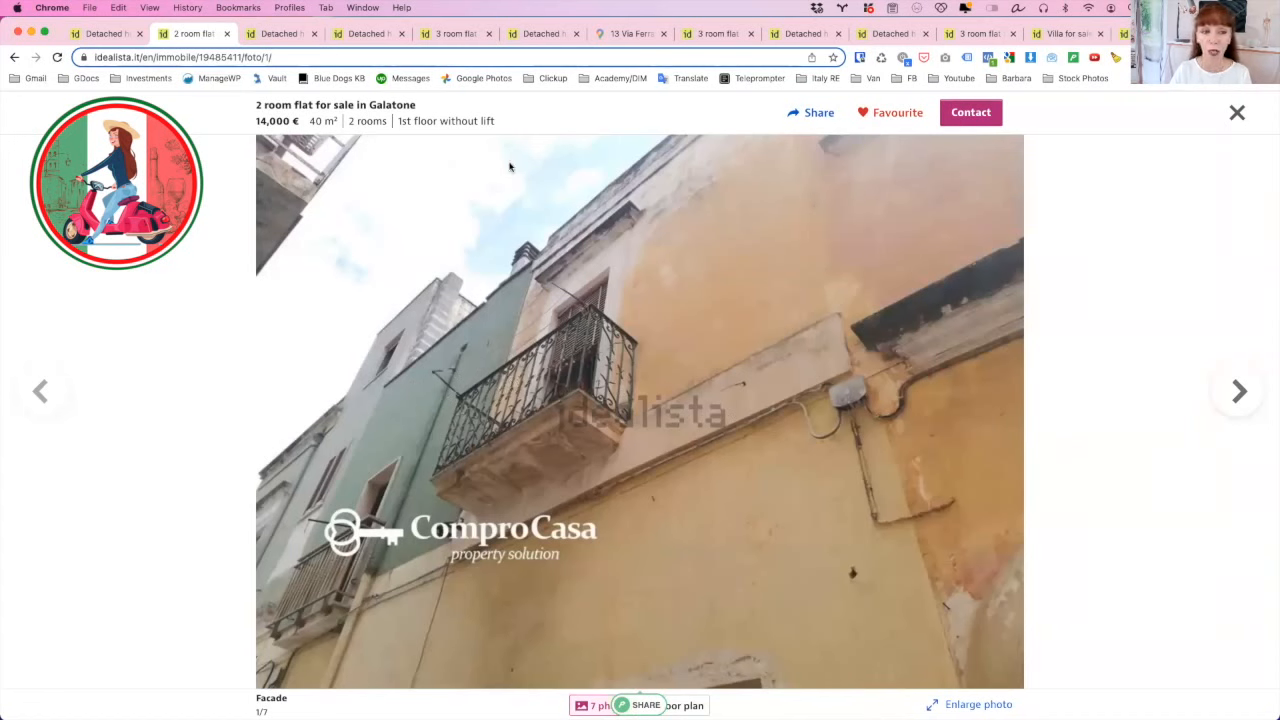
mouse_move(500, 404)
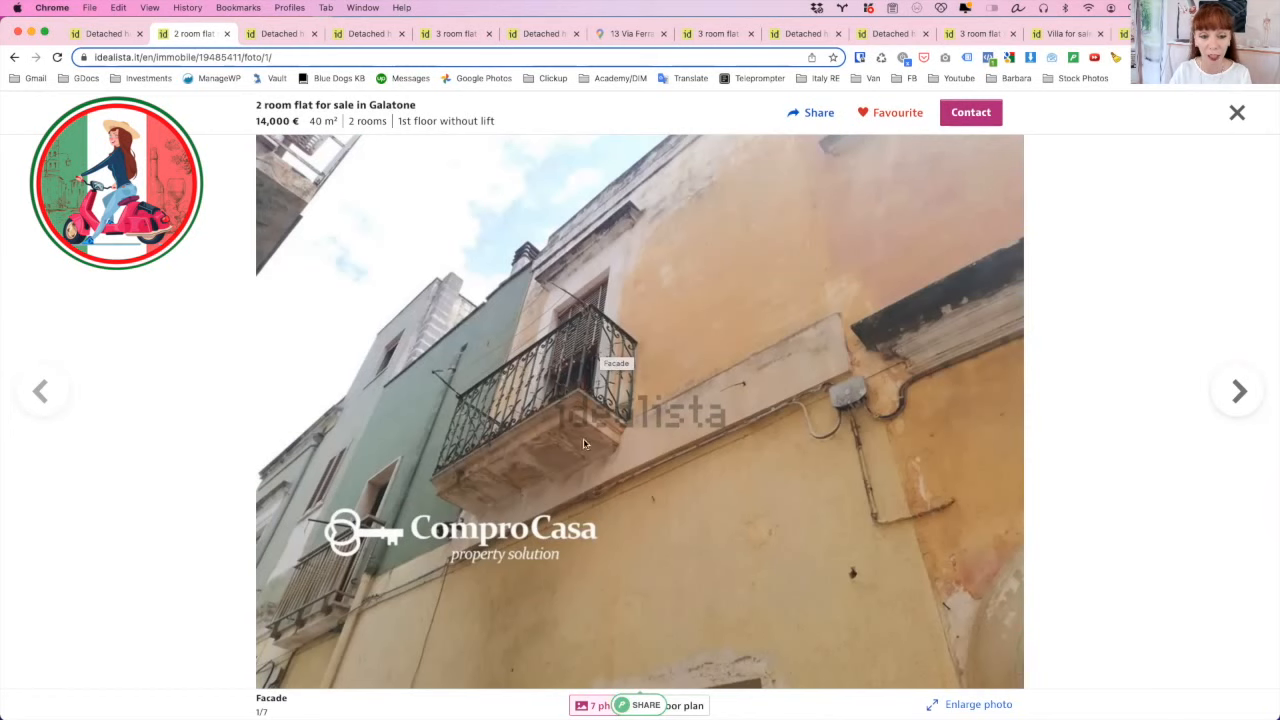
click(1236, 390)
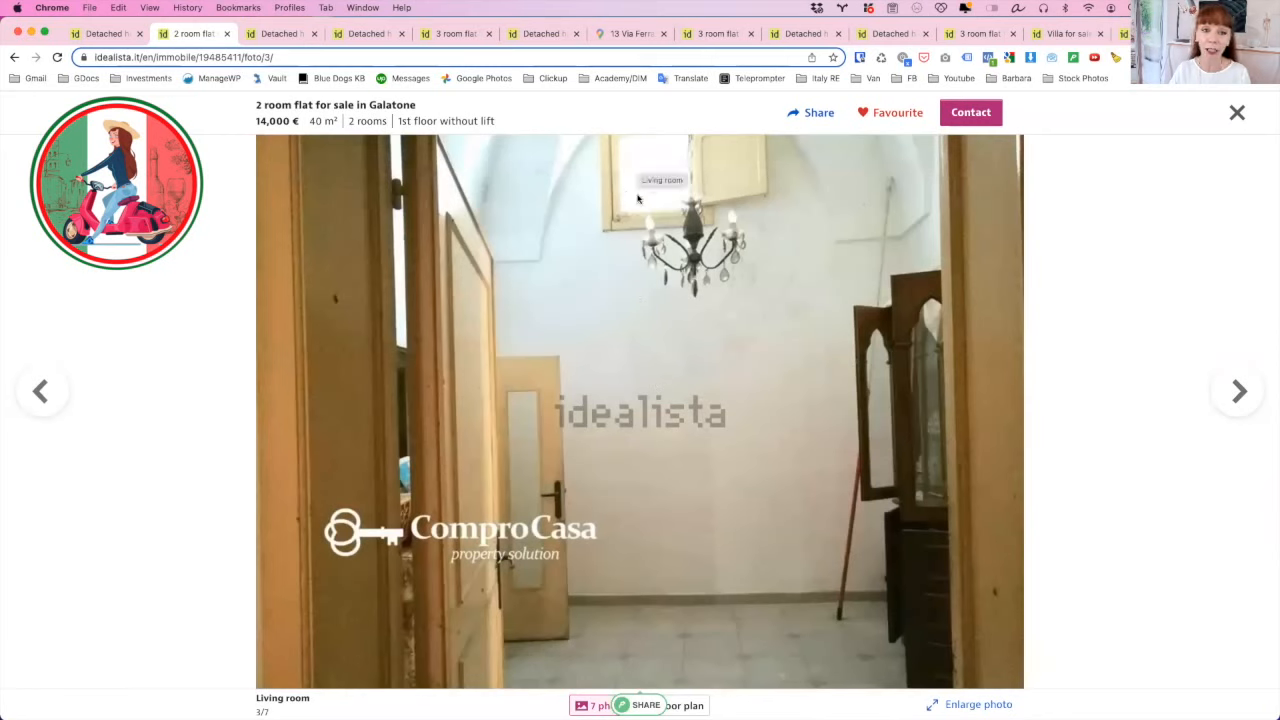
mouse_move(532, 220)
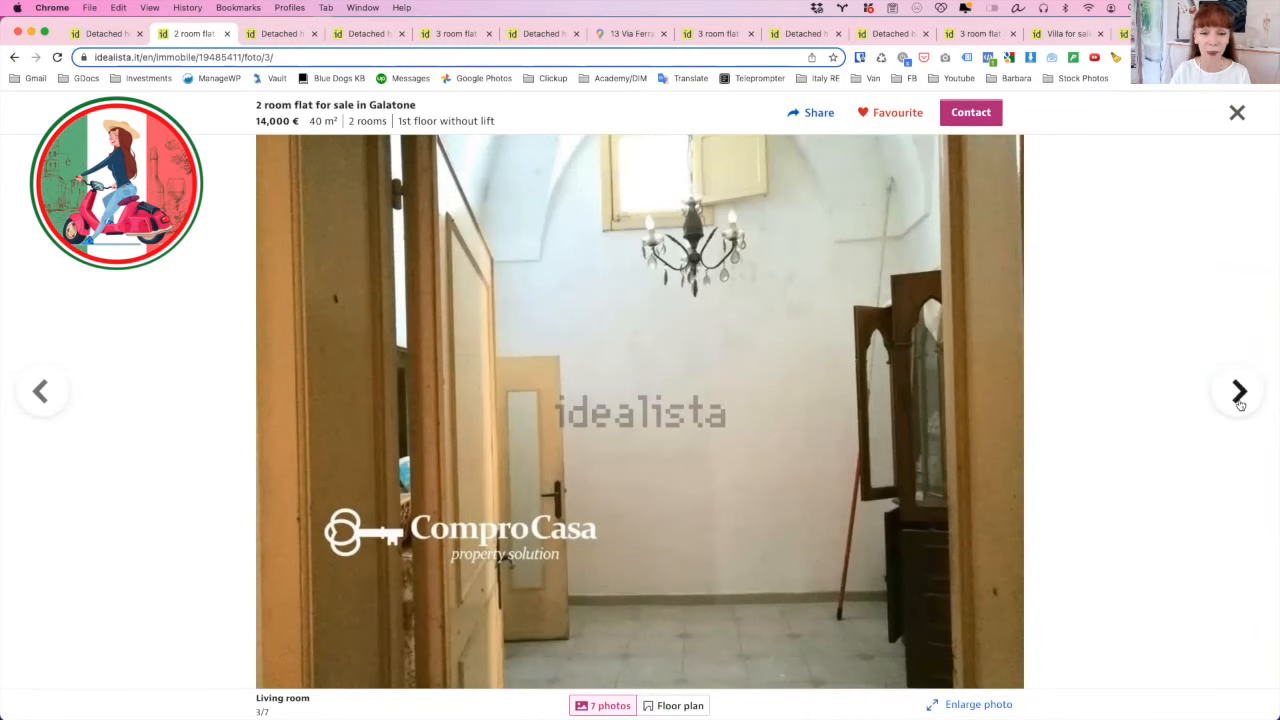
click(1238, 390)
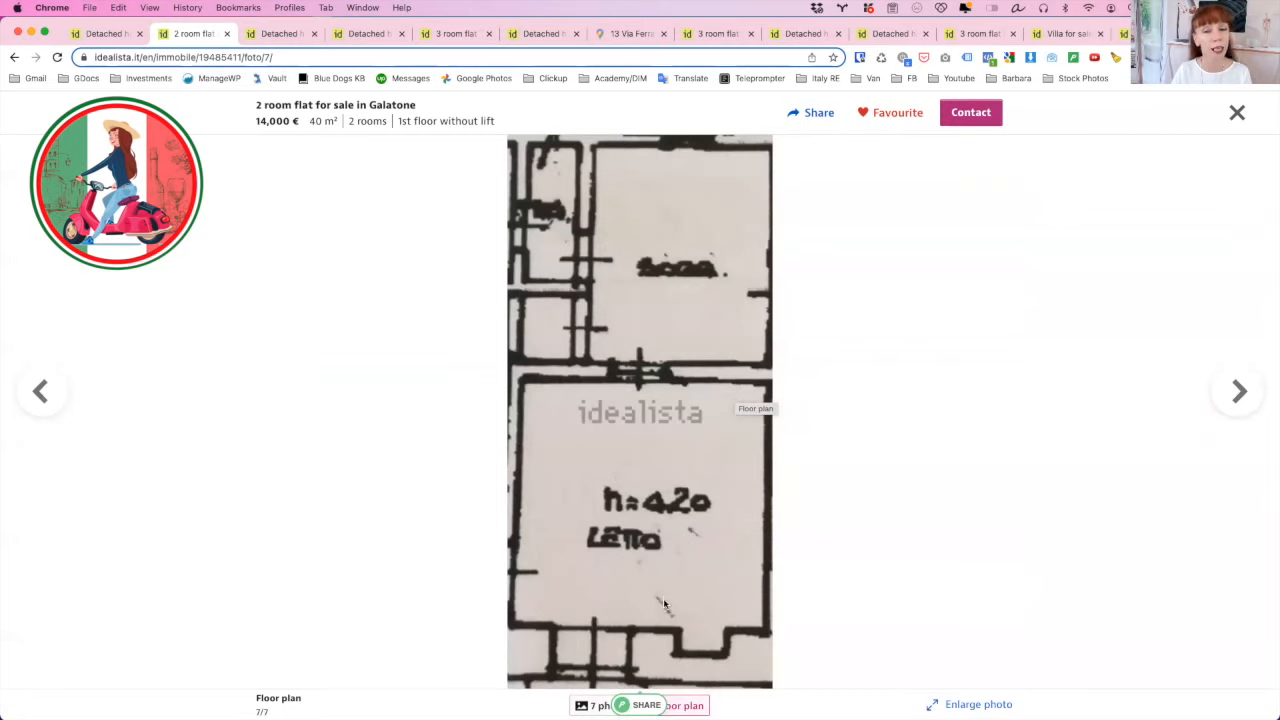
mouse_move(550, 228)
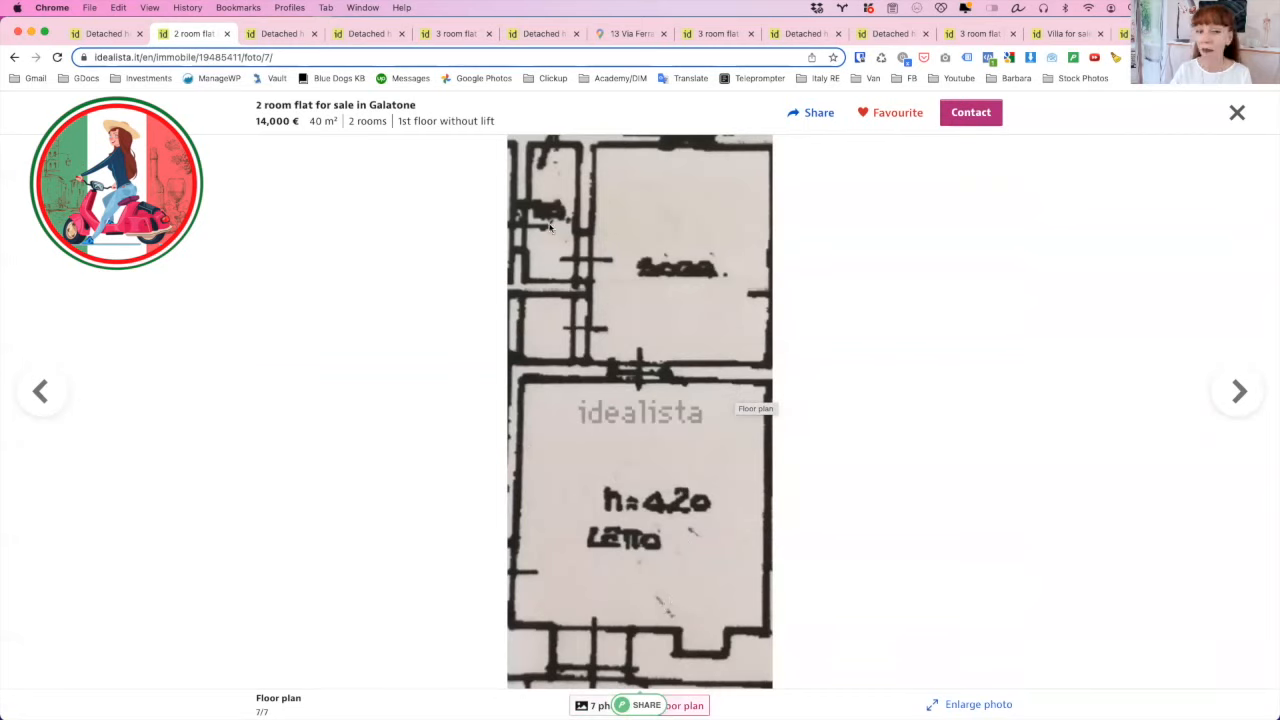
mouse_move(564, 324)
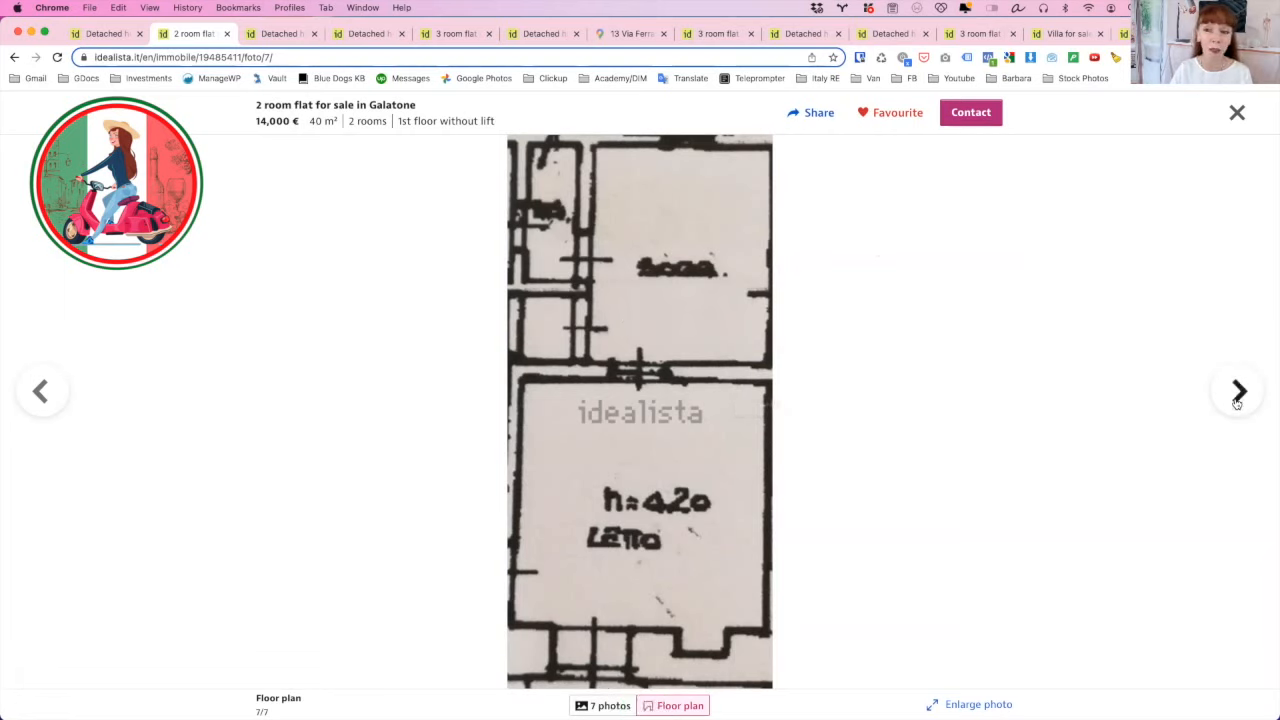
click(1238, 390)
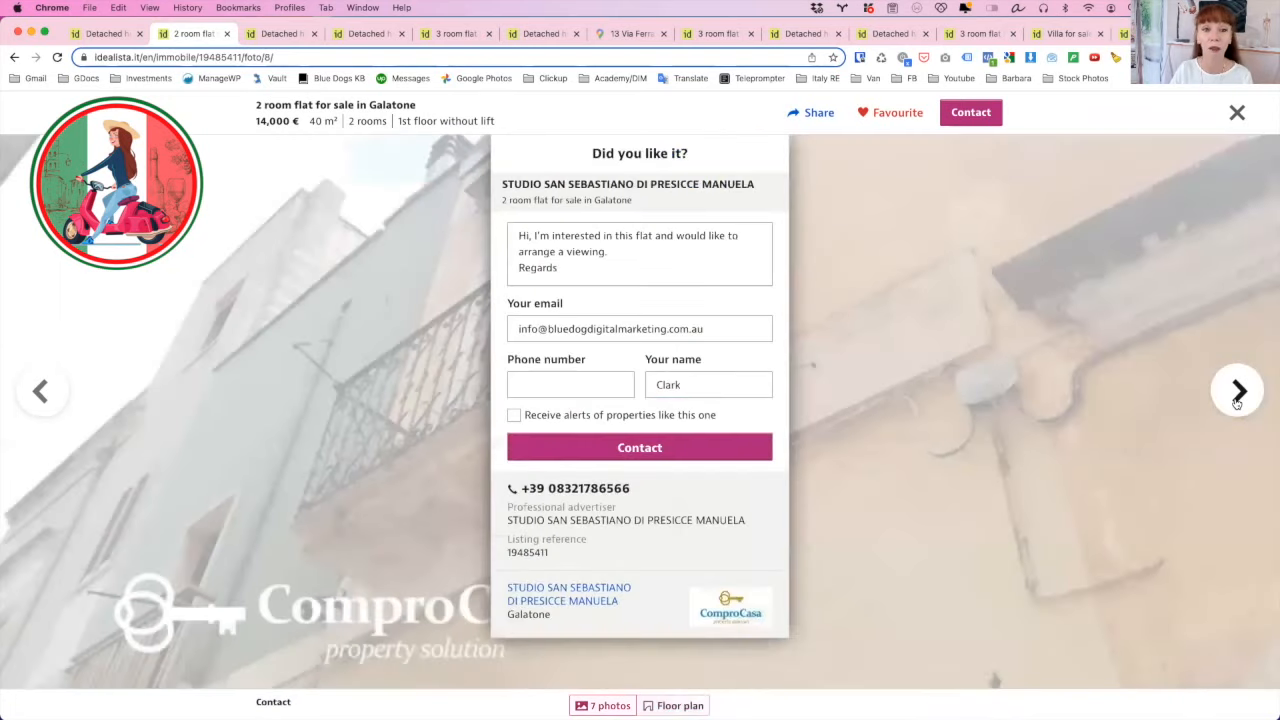
click(1236, 112)
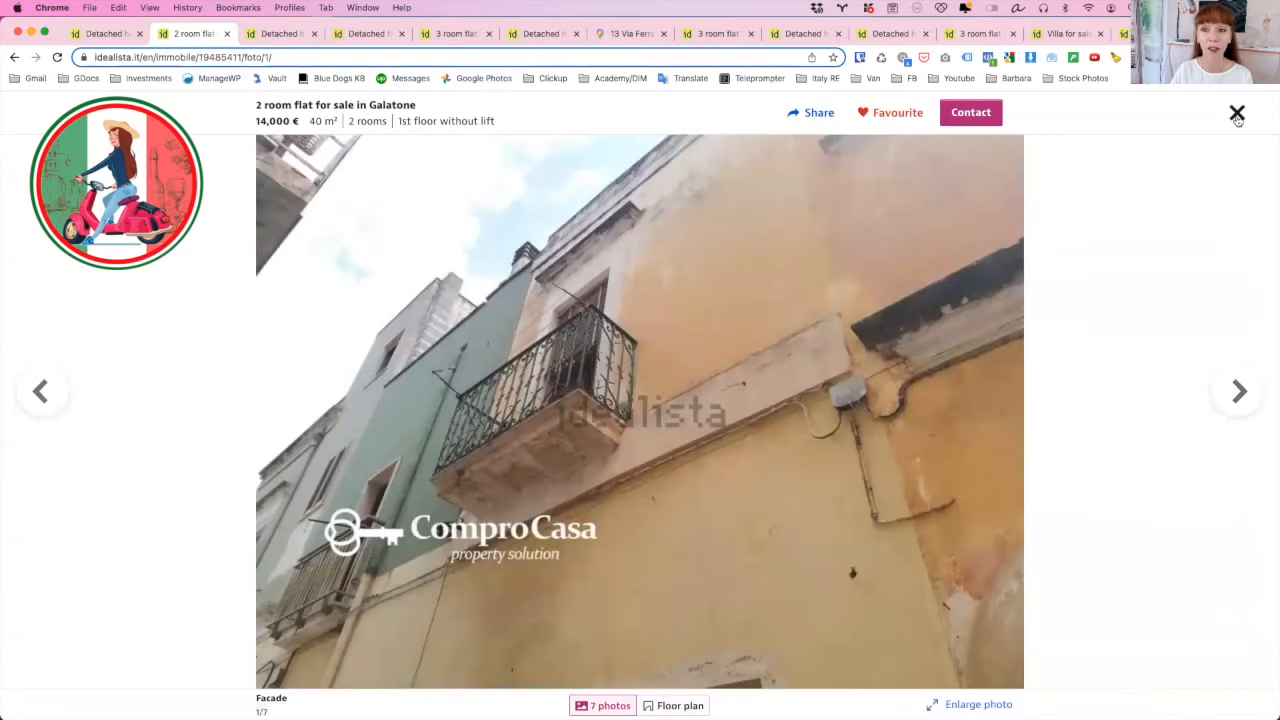
- Leave the gallery, check the flat's map location in Galatone, and return to the listing
click(1236, 112)
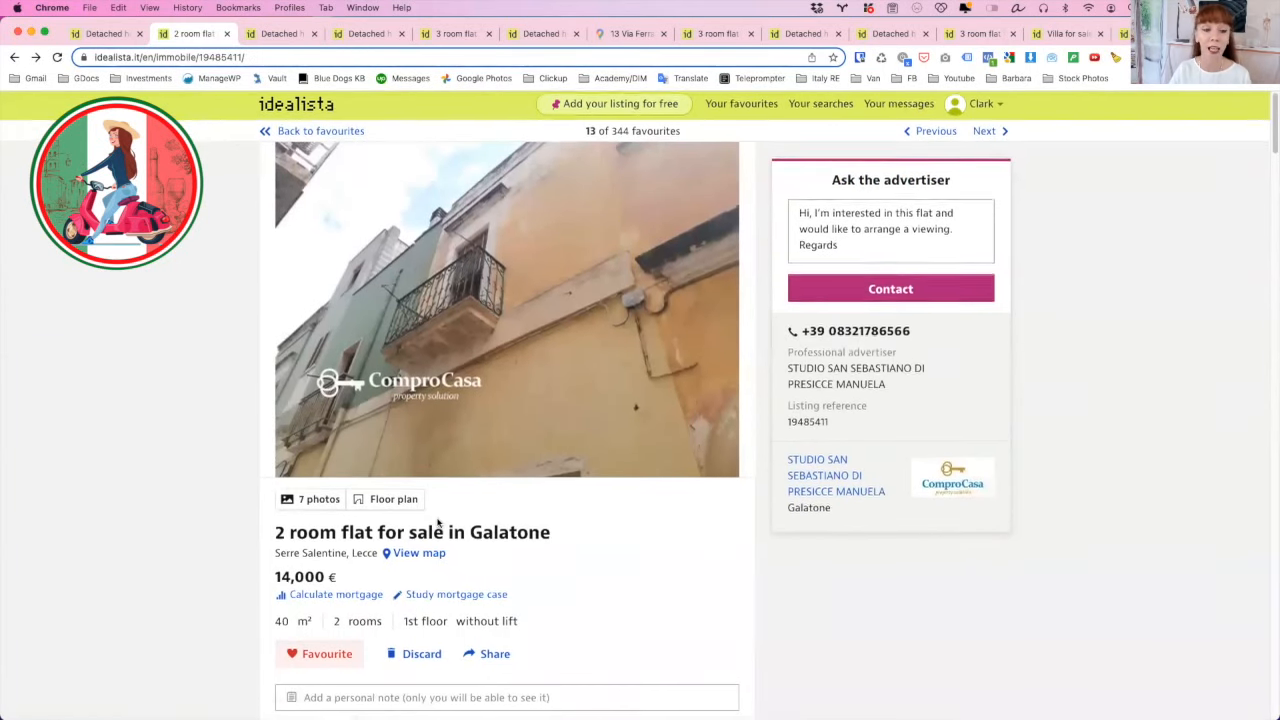
scroll(down, 3)
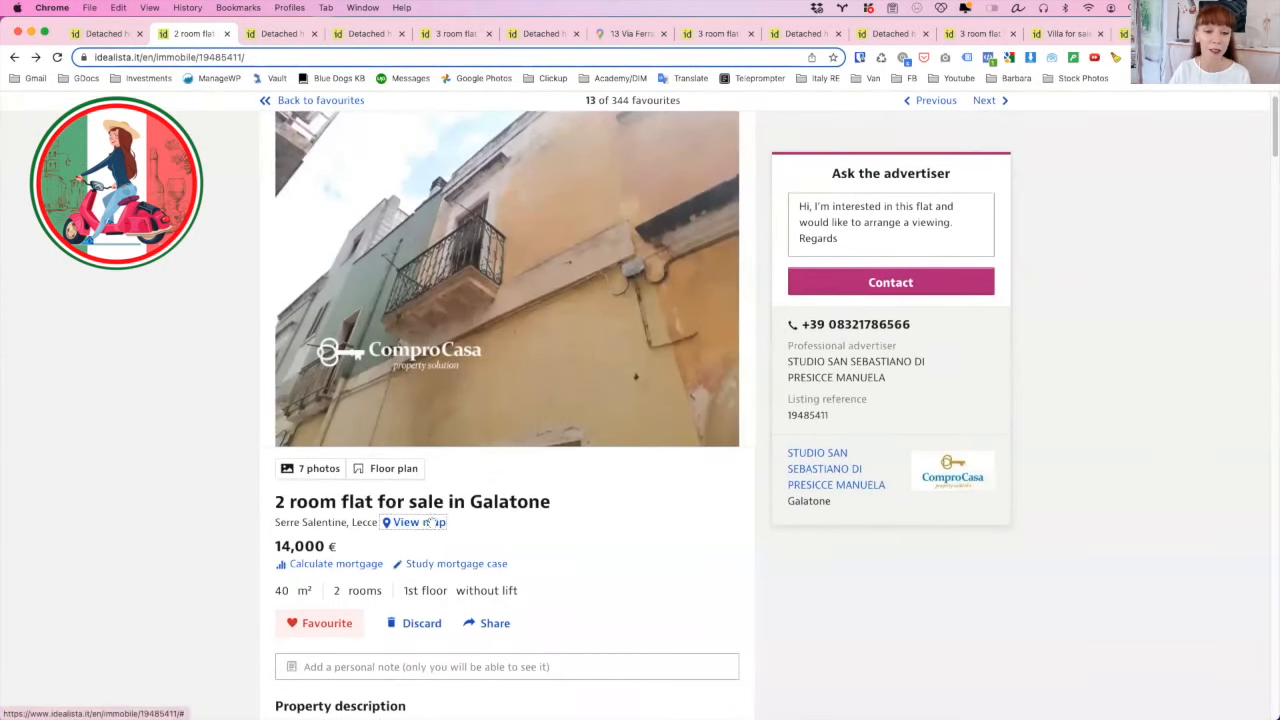
click(418, 522)
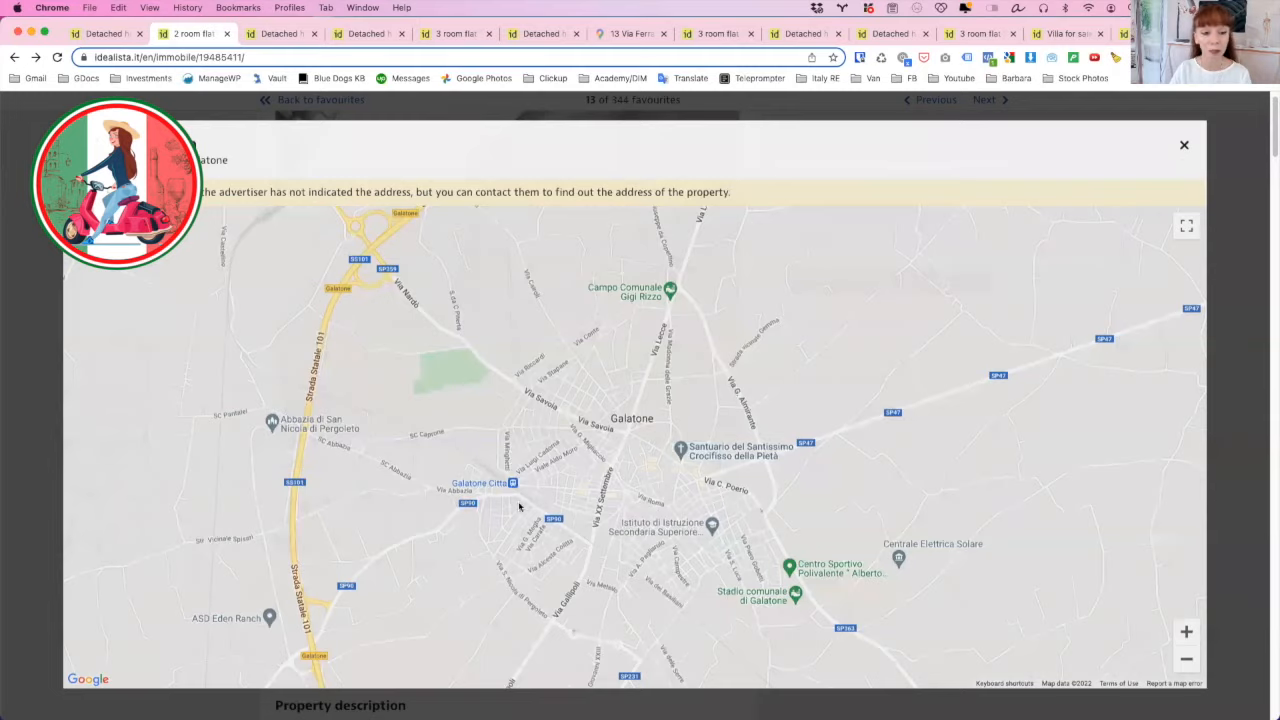
click(1184, 144)
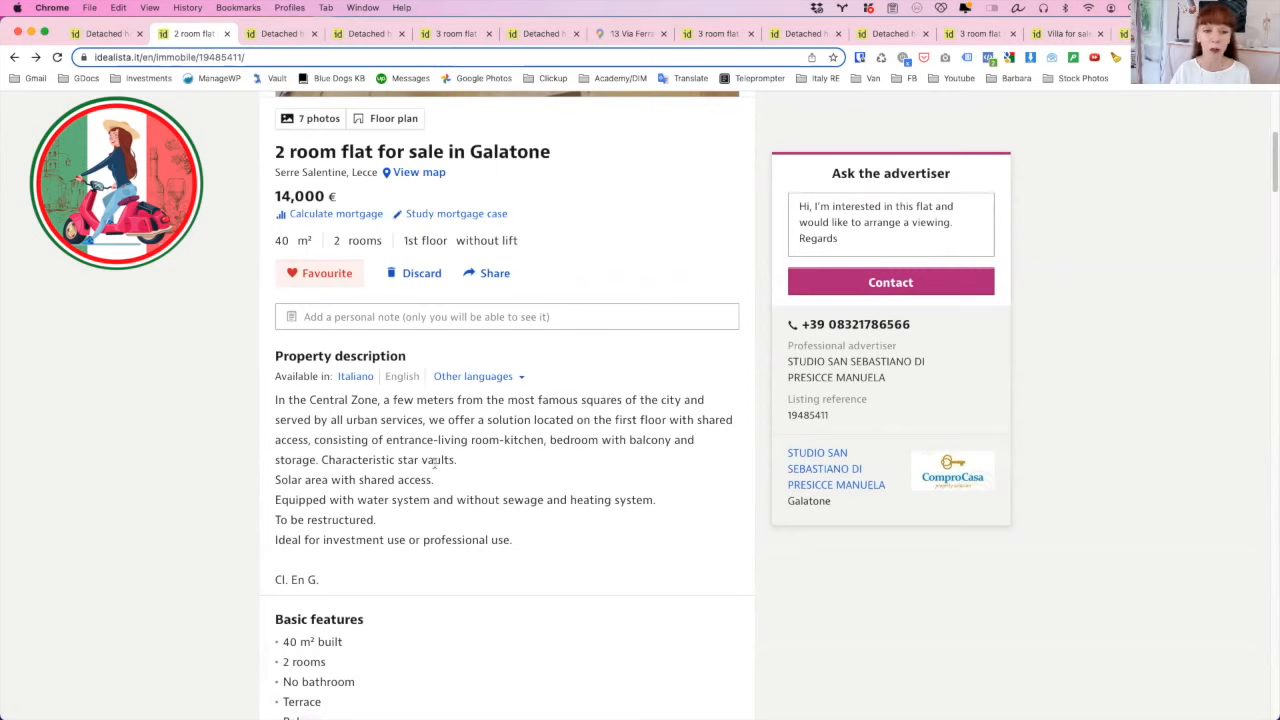
mouse_move(316, 480)
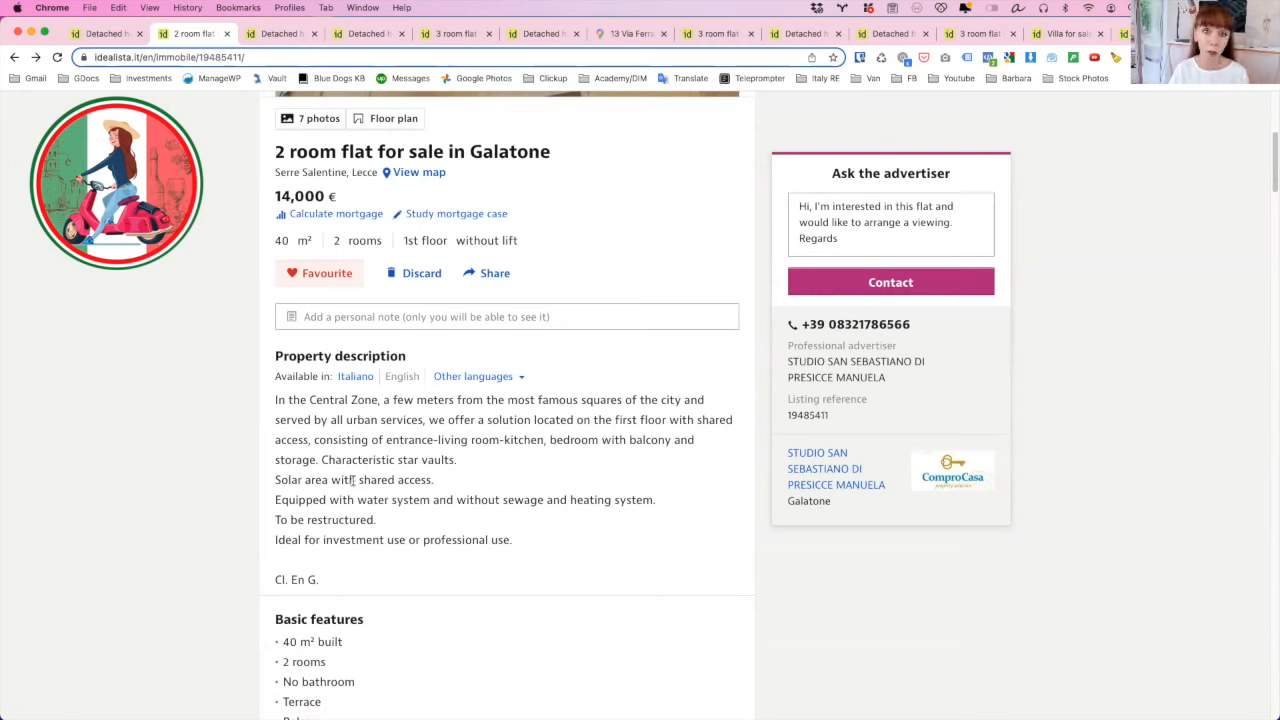
mouse_move(420, 514)
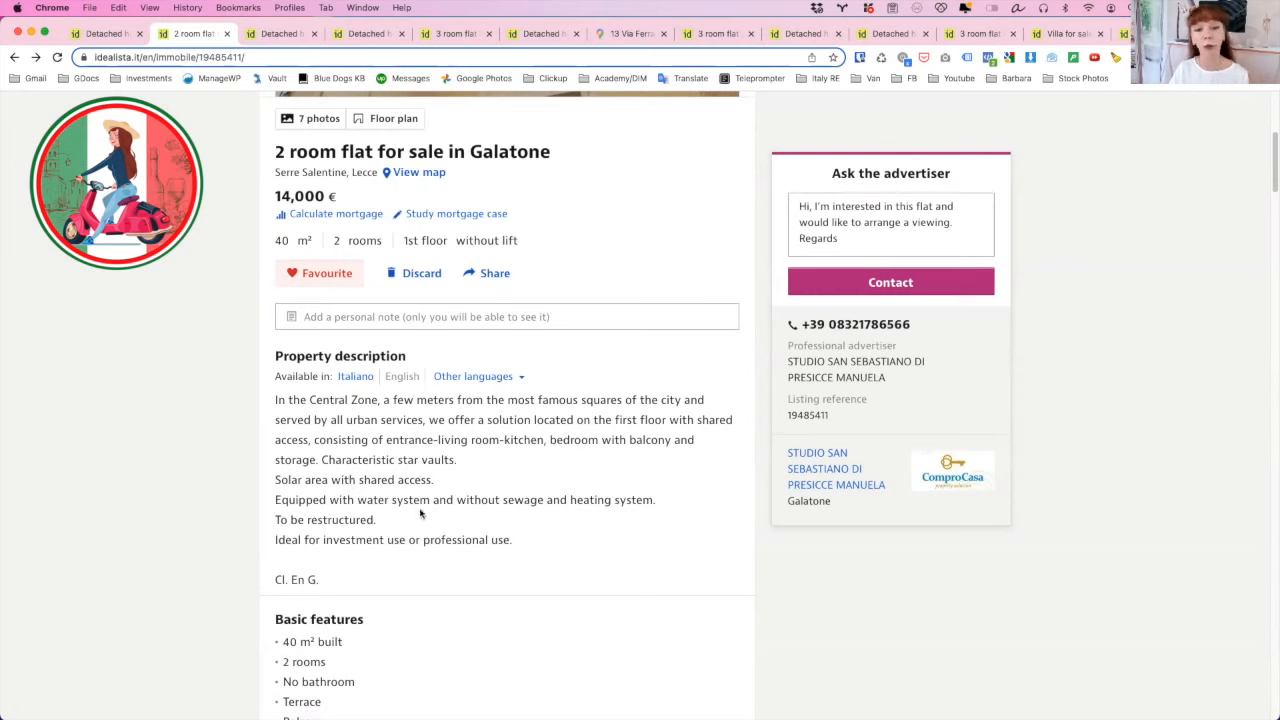
mouse_move(566, 520)
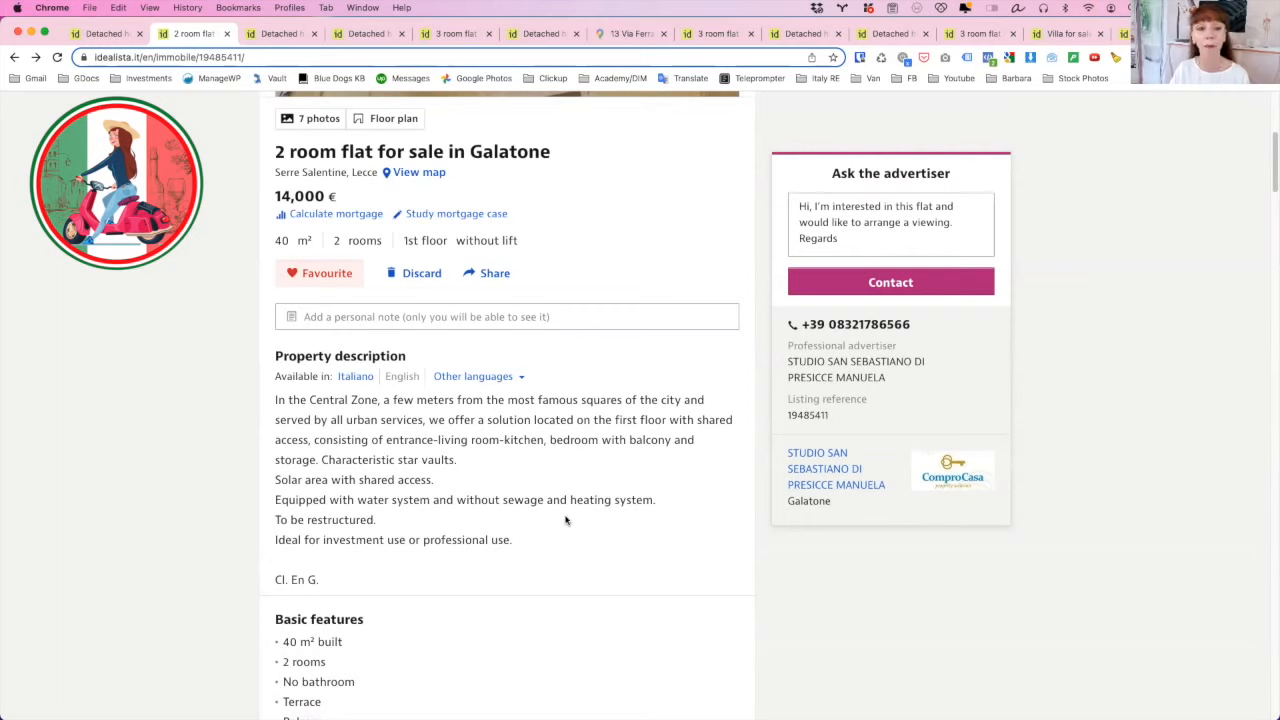
mouse_move(588, 462)
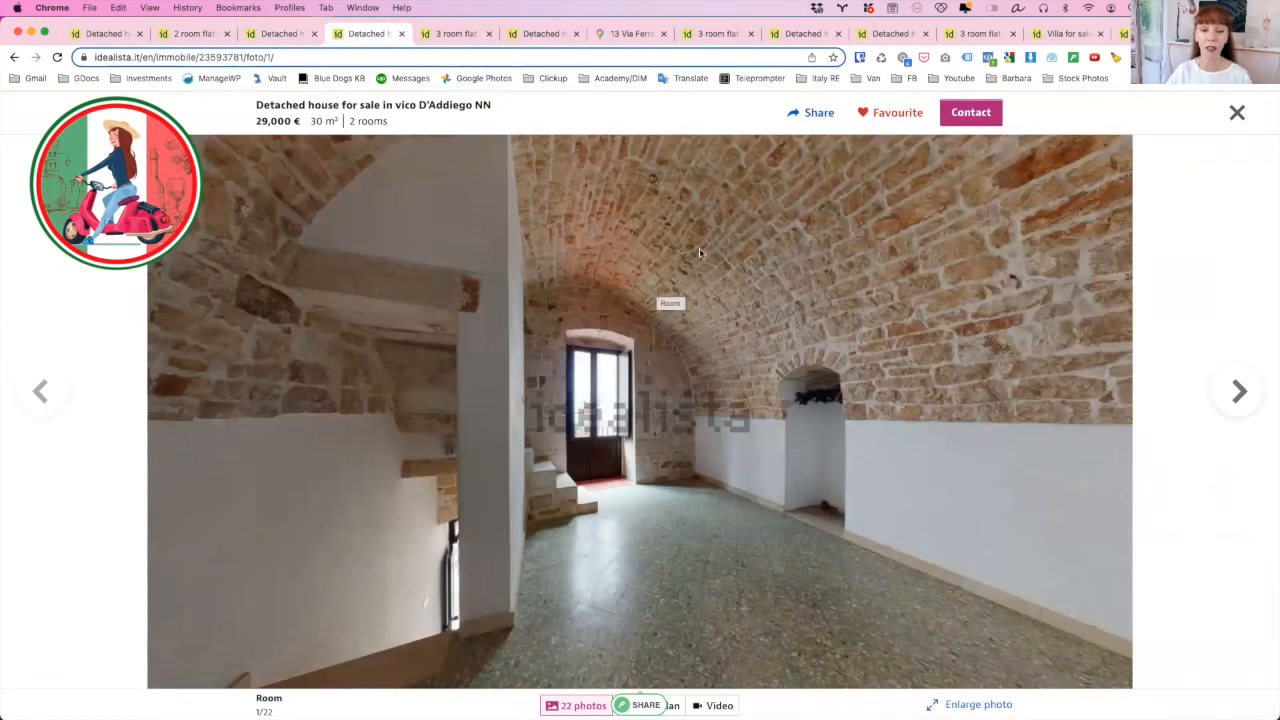
mouse_move(696, 254)
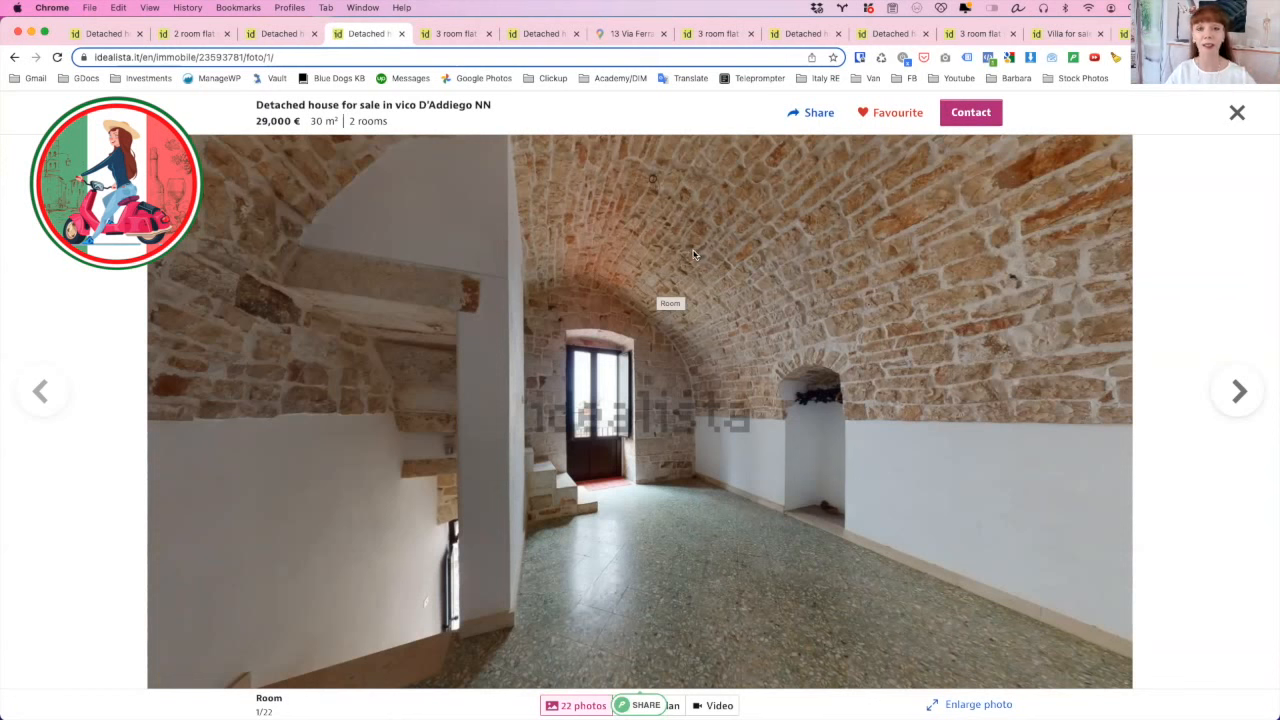
mouse_move(640, 168)
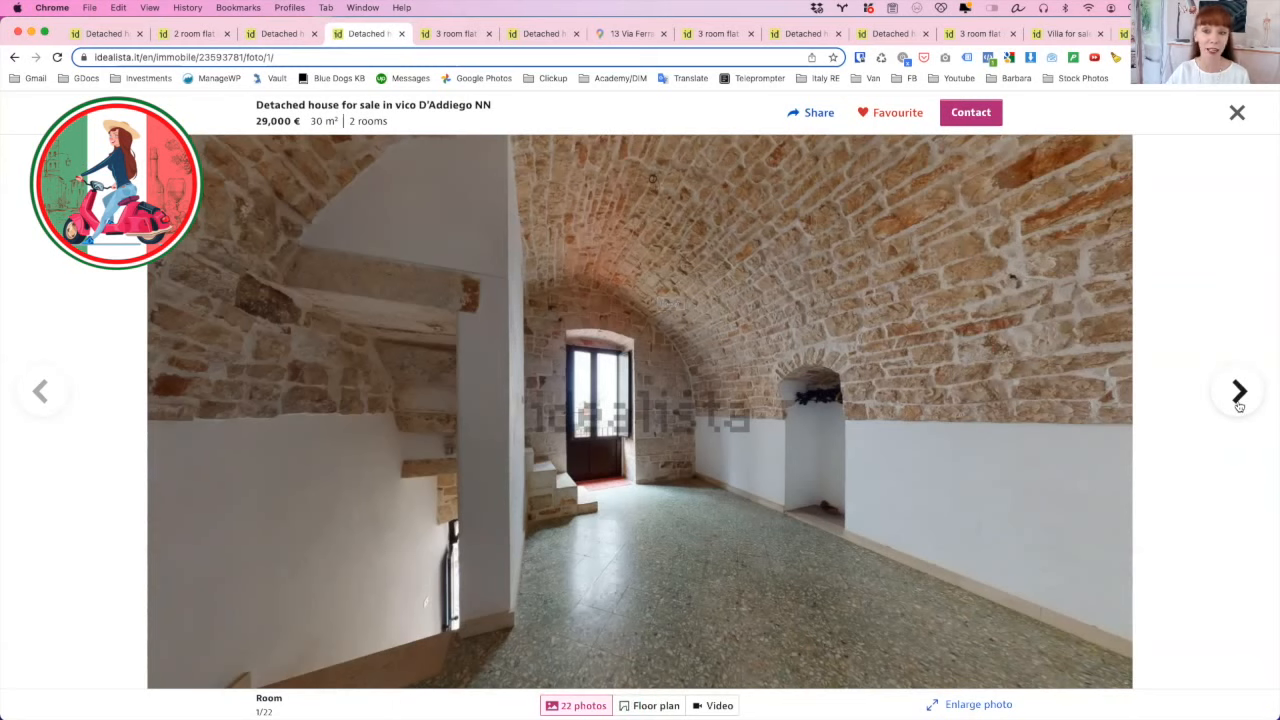
- View the next detached house photo, then switch to the 21,000 € Galatone 3-room flat listing
click(1238, 390)
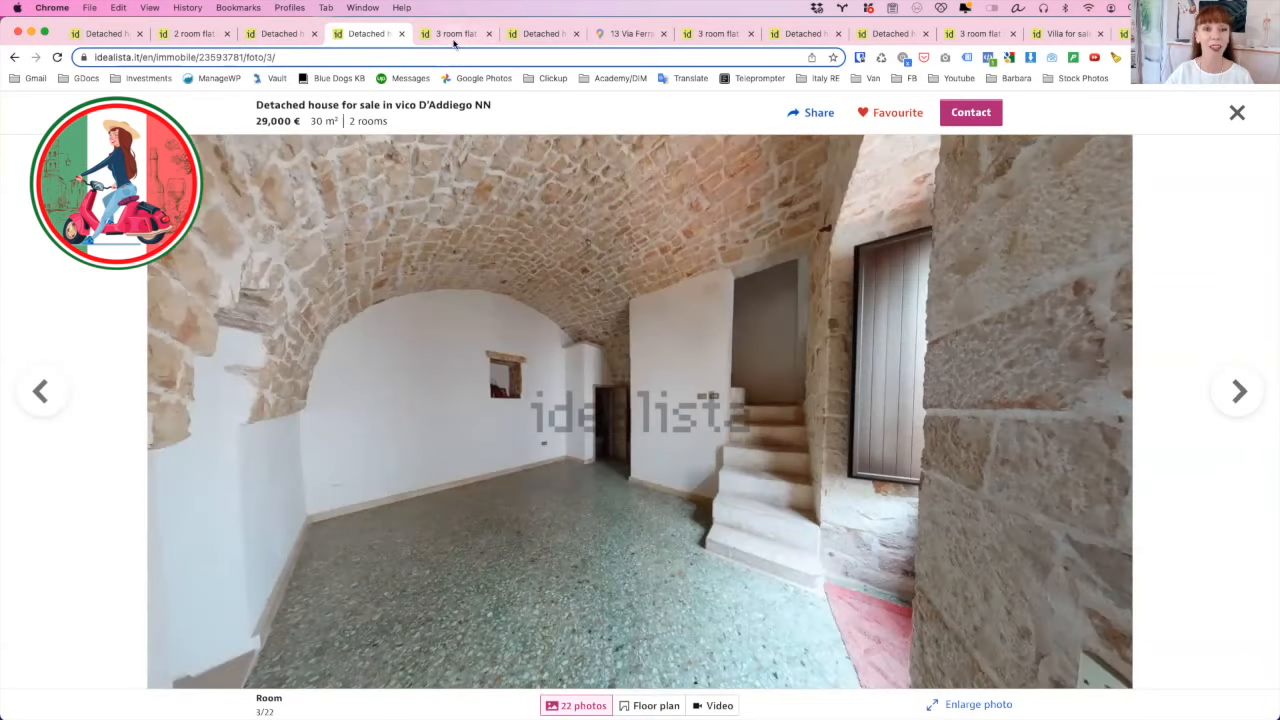
click(456, 32)
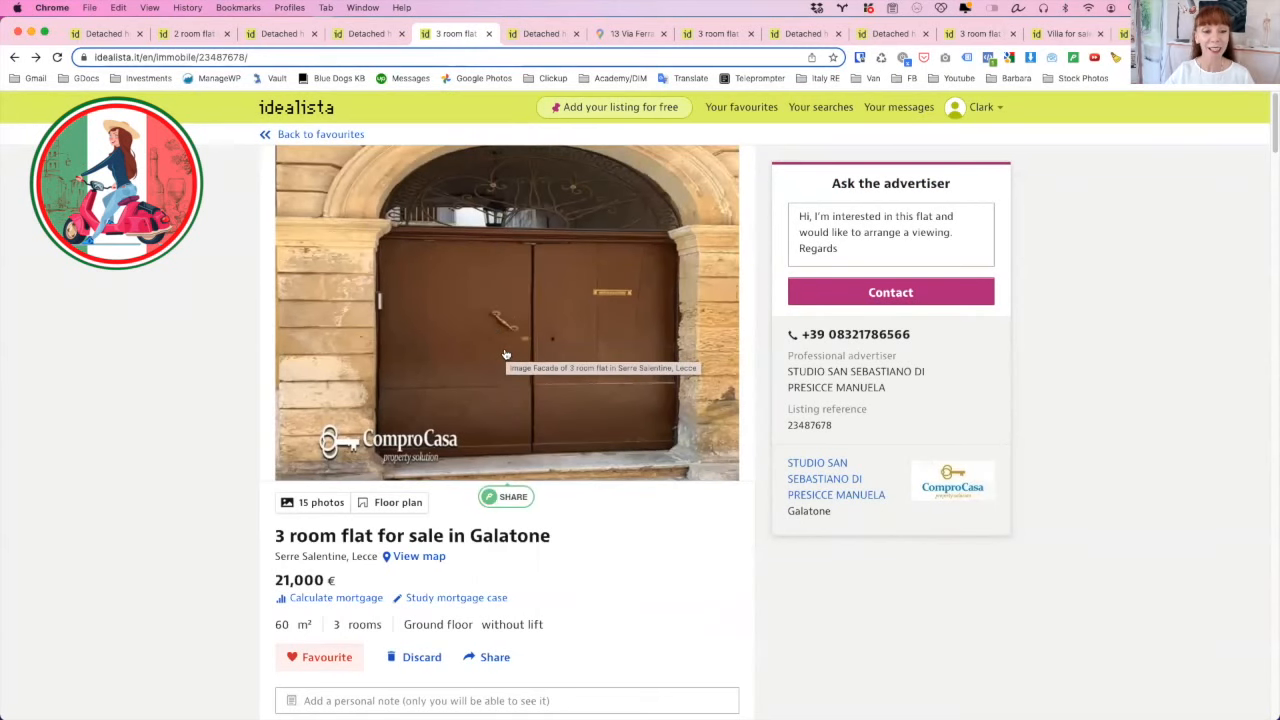
- Browse the 3-room flat's gallery from communal areas to the sixth photo, a living room view
click(504, 312)
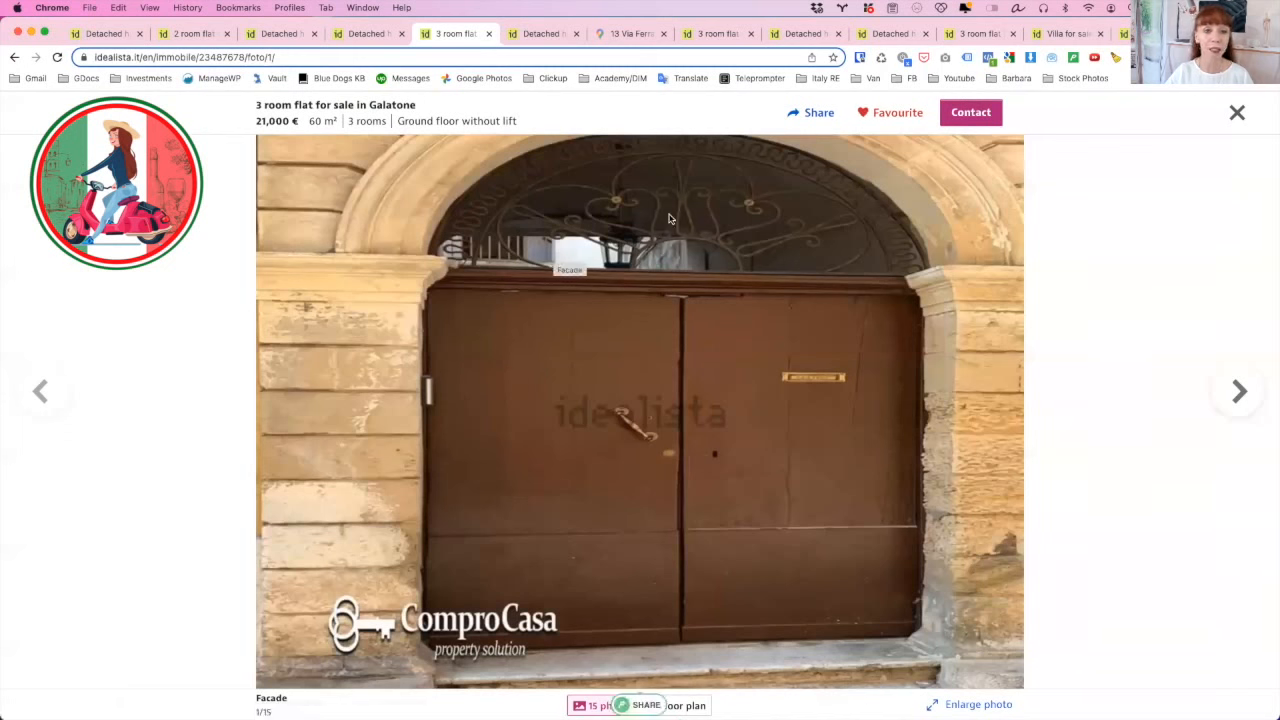
mouse_move(584, 204)
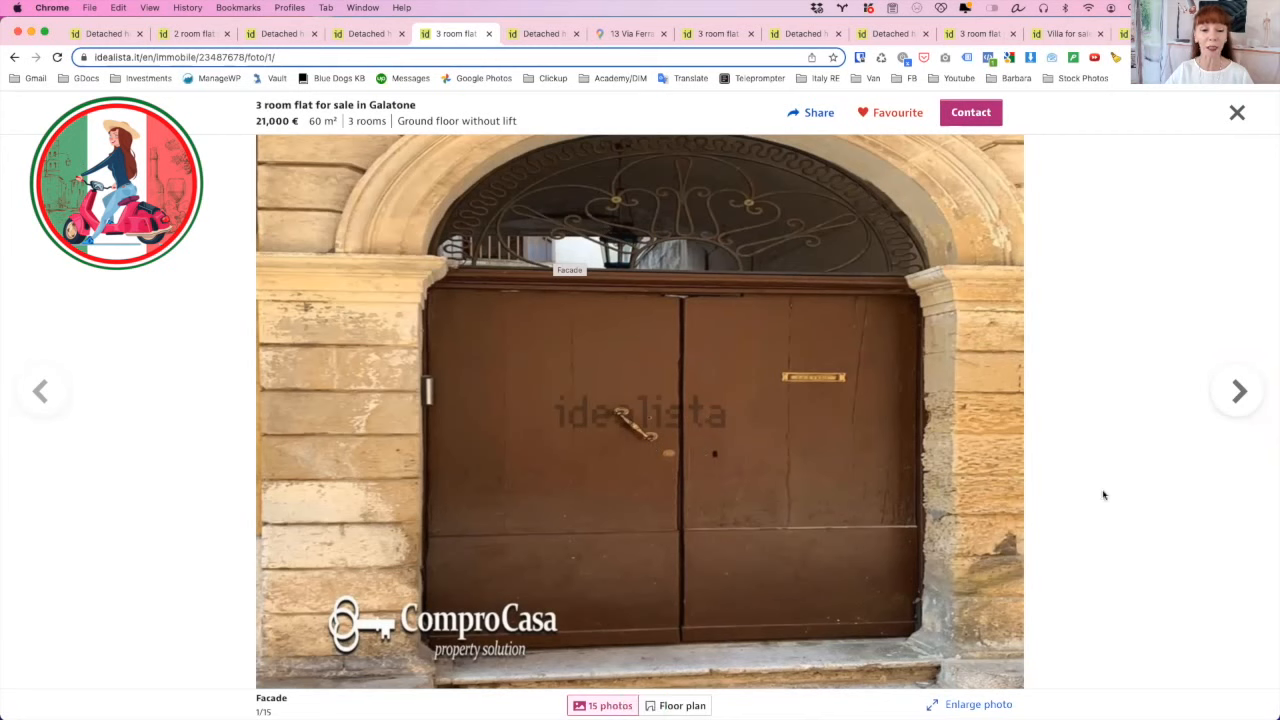
click(1238, 390)
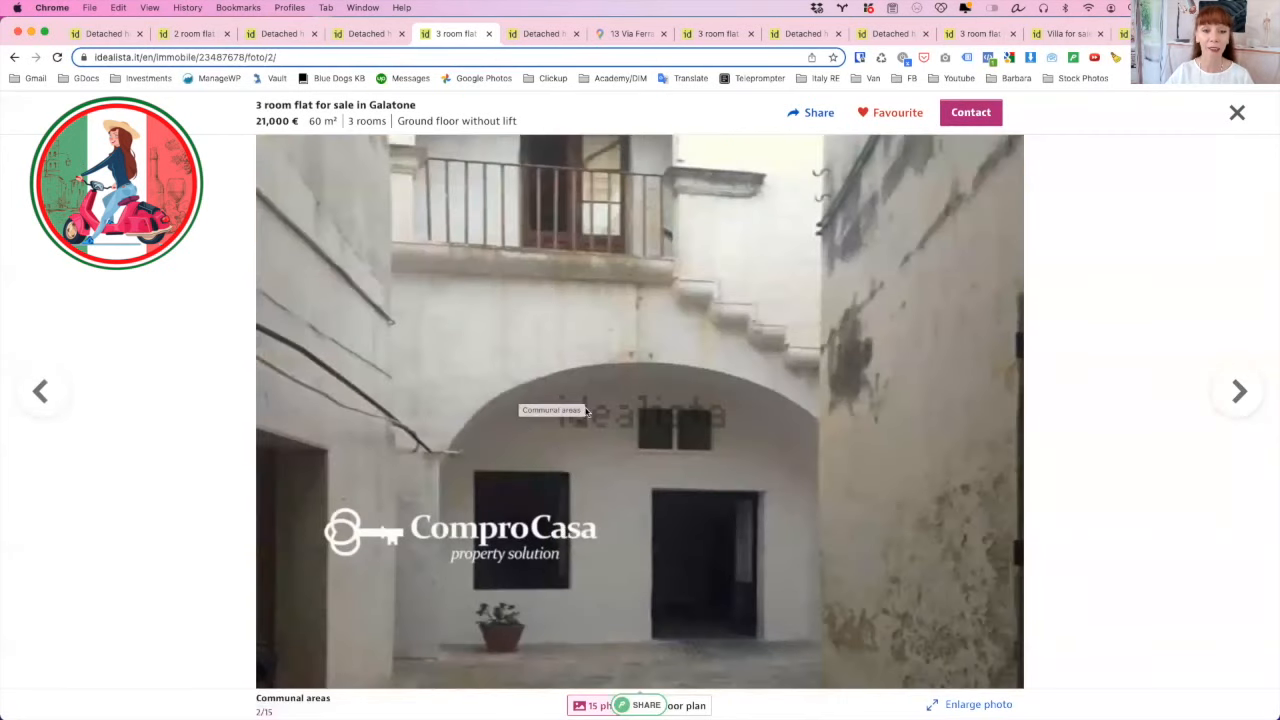
mouse_move(1188, 404)
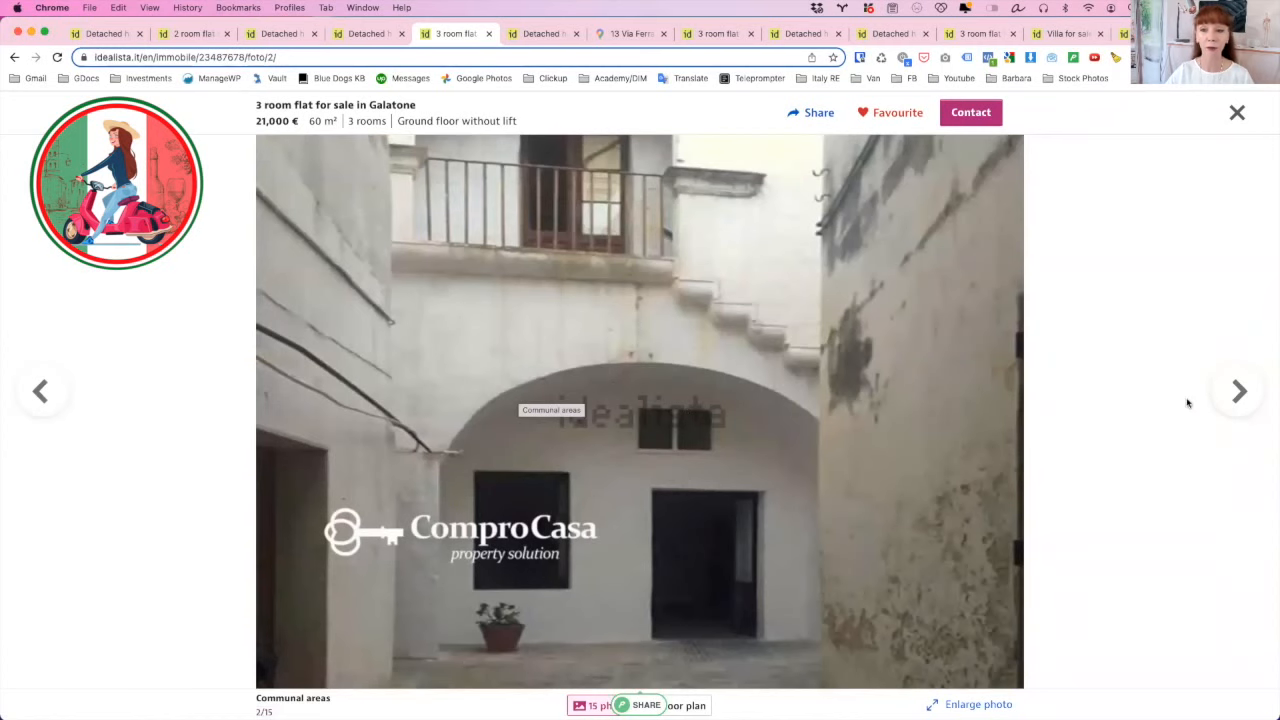
click(1238, 390)
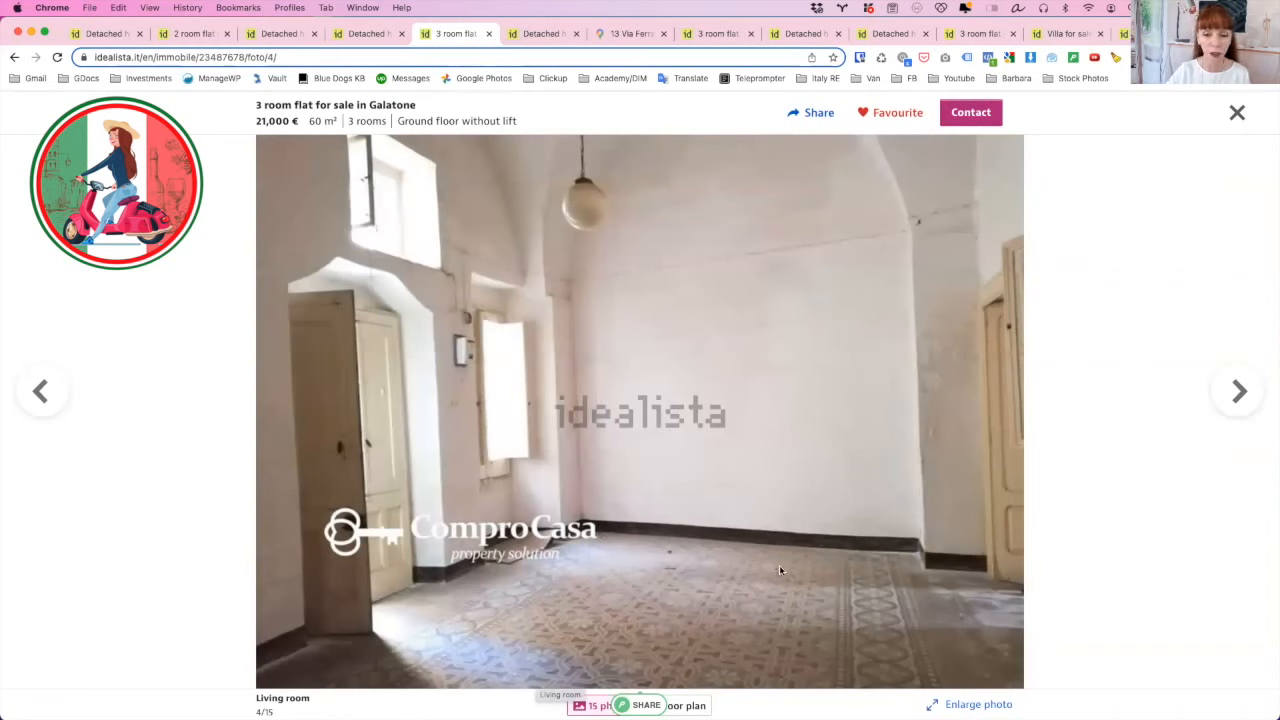
mouse_move(664, 516)
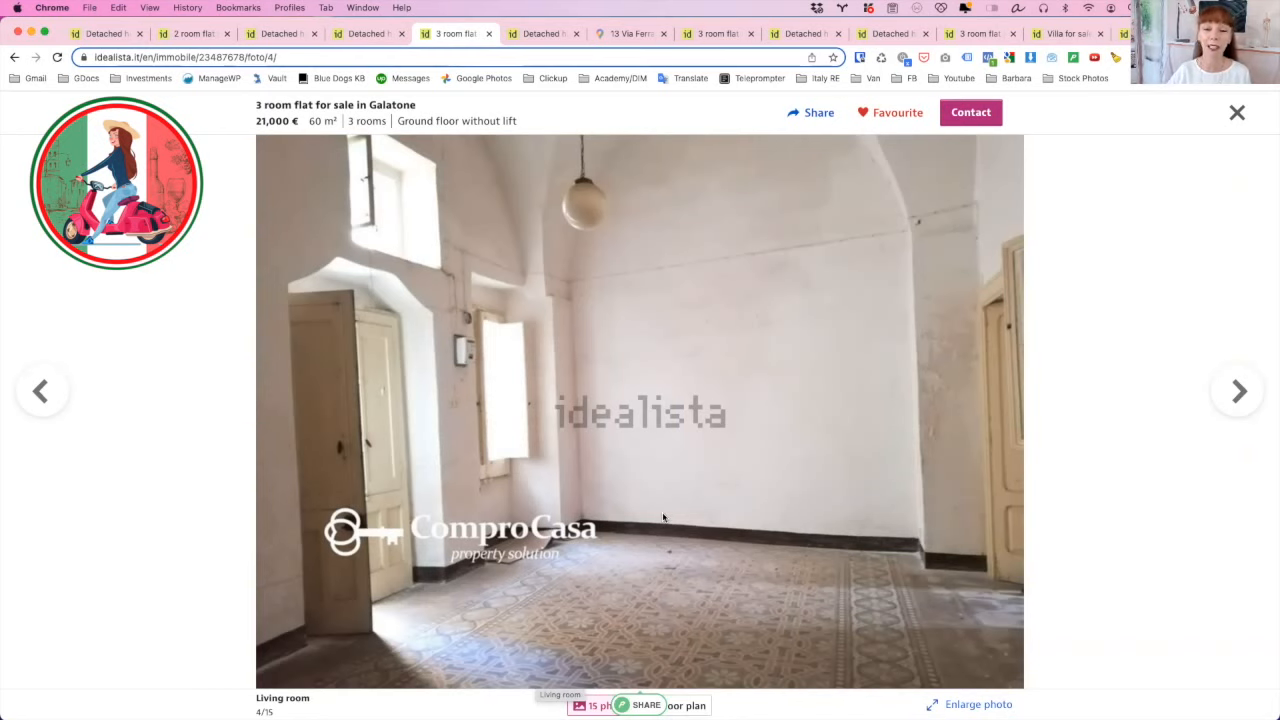
mouse_move(492, 228)
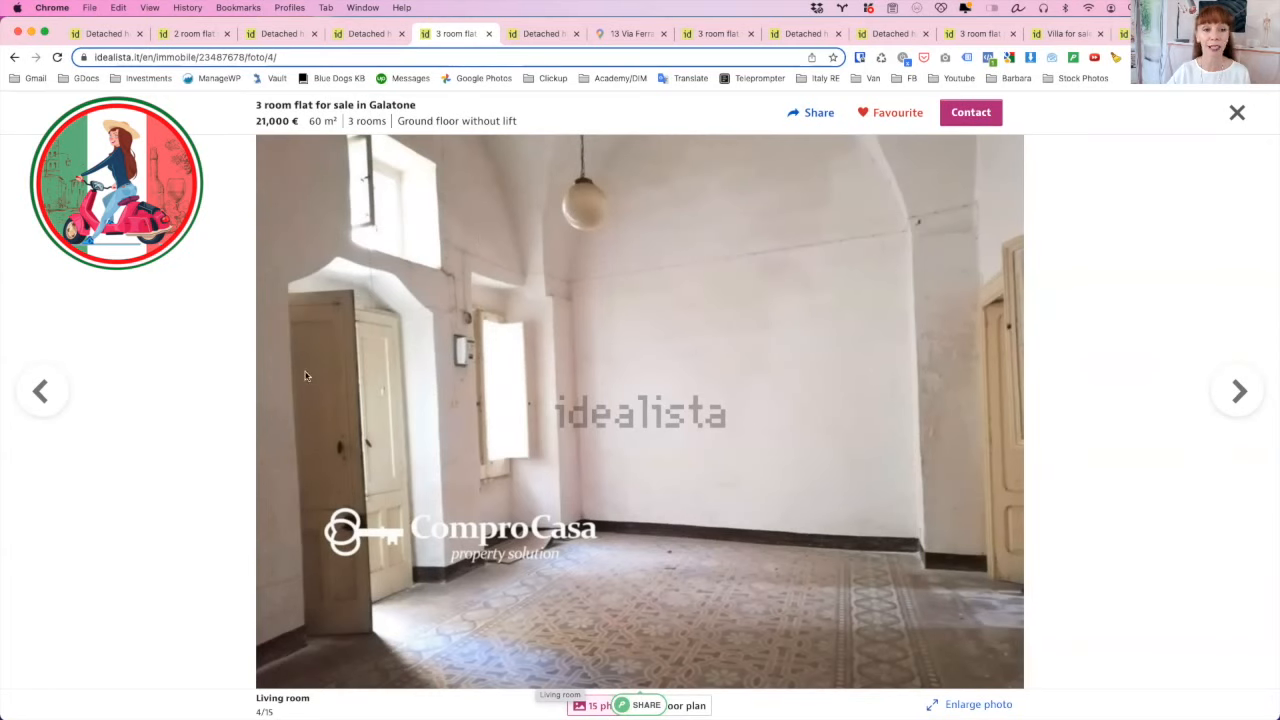
mouse_move(888, 356)
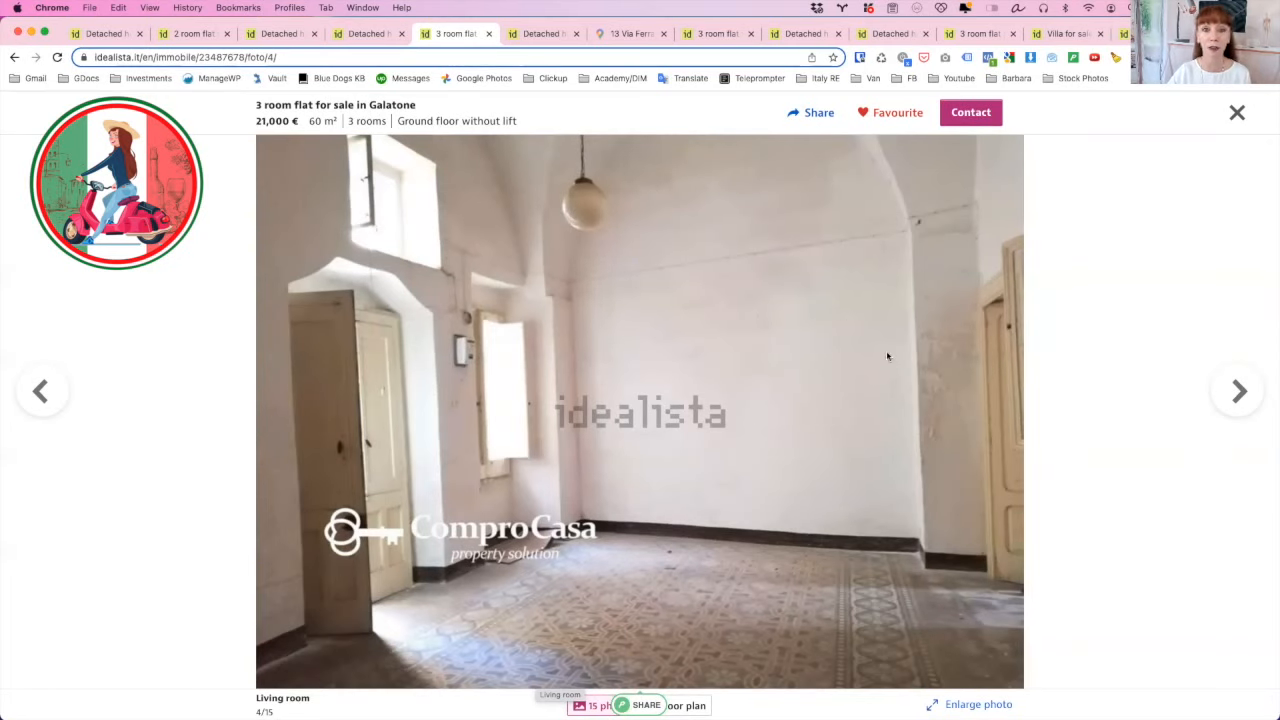
mouse_move(1030, 396)
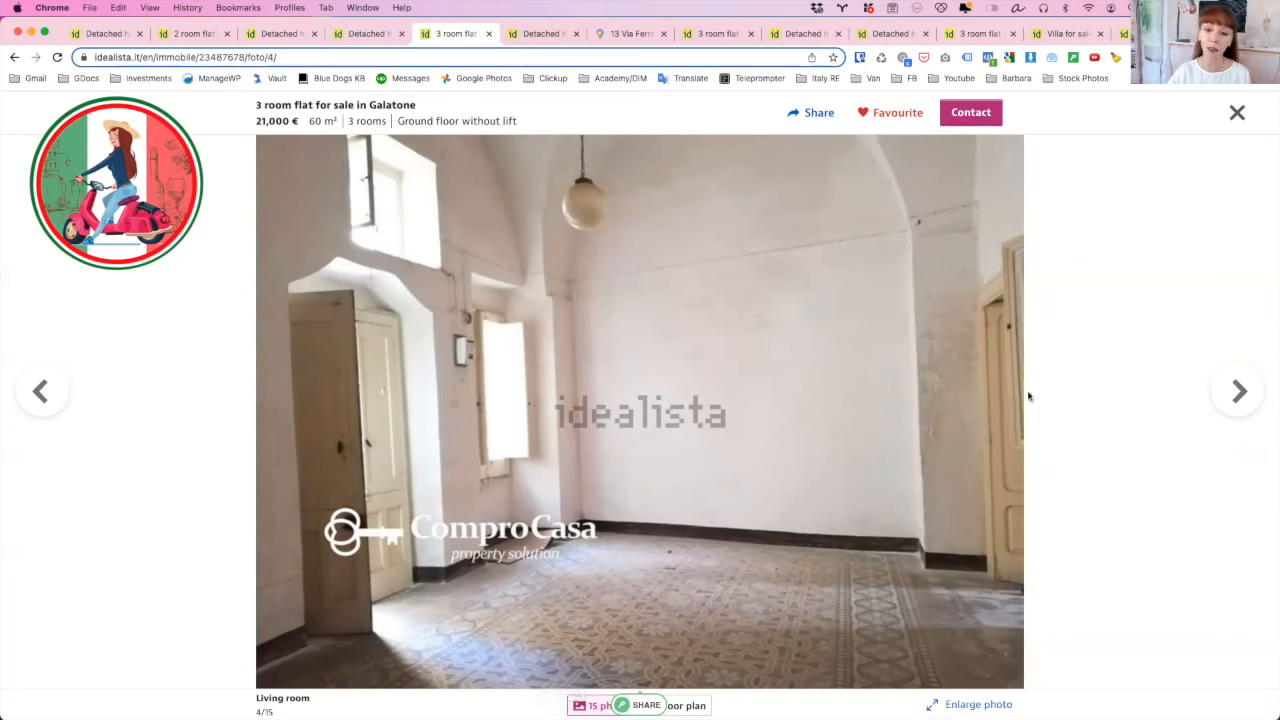
click(1238, 390)
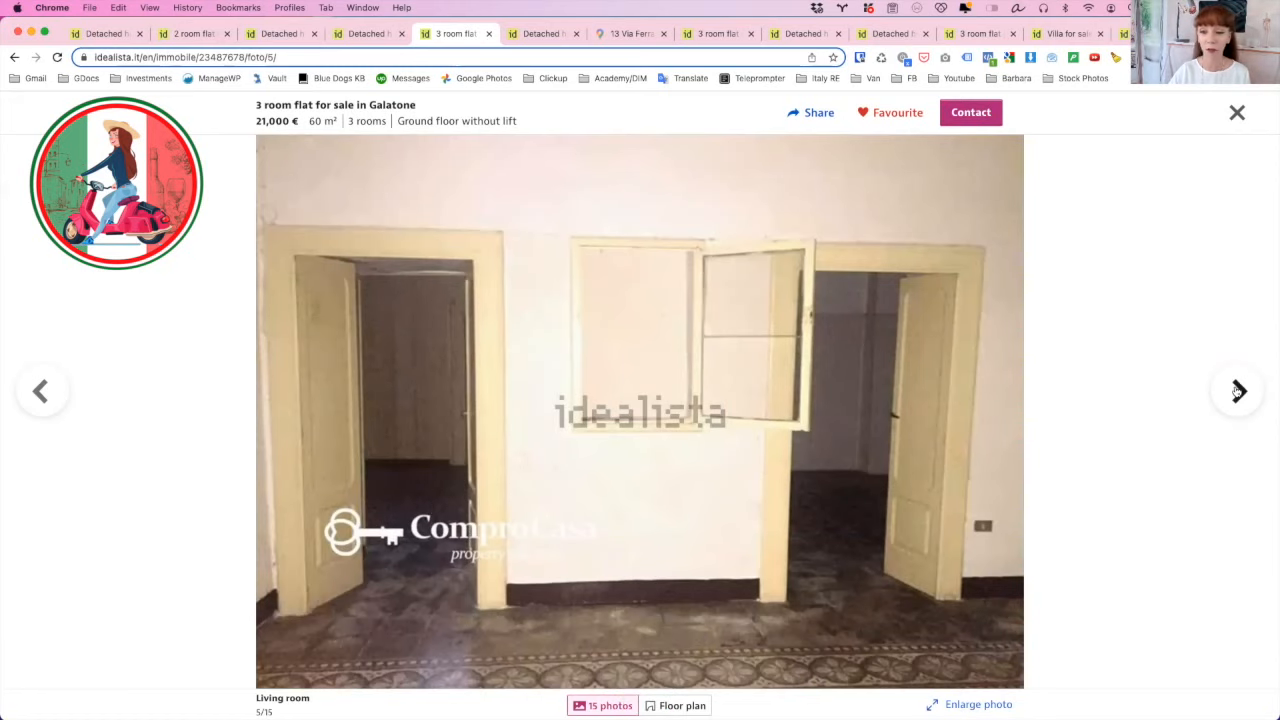
click(1236, 390)
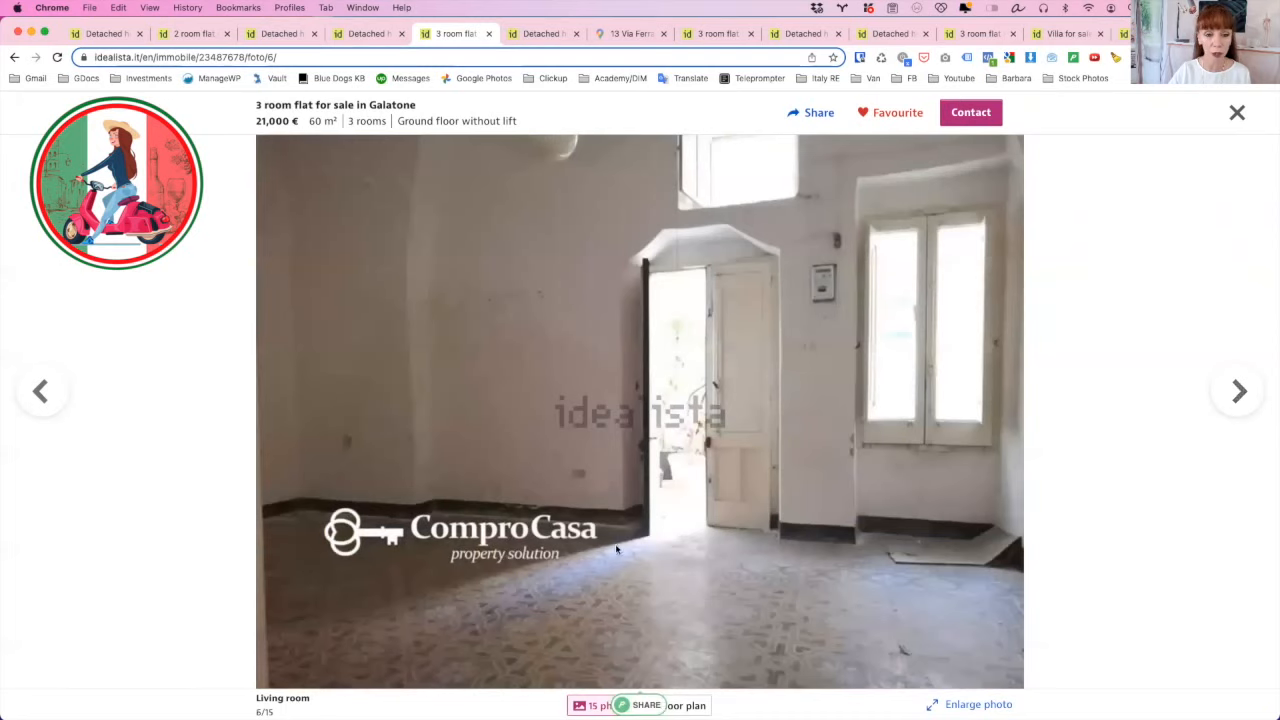
mouse_move(704, 414)
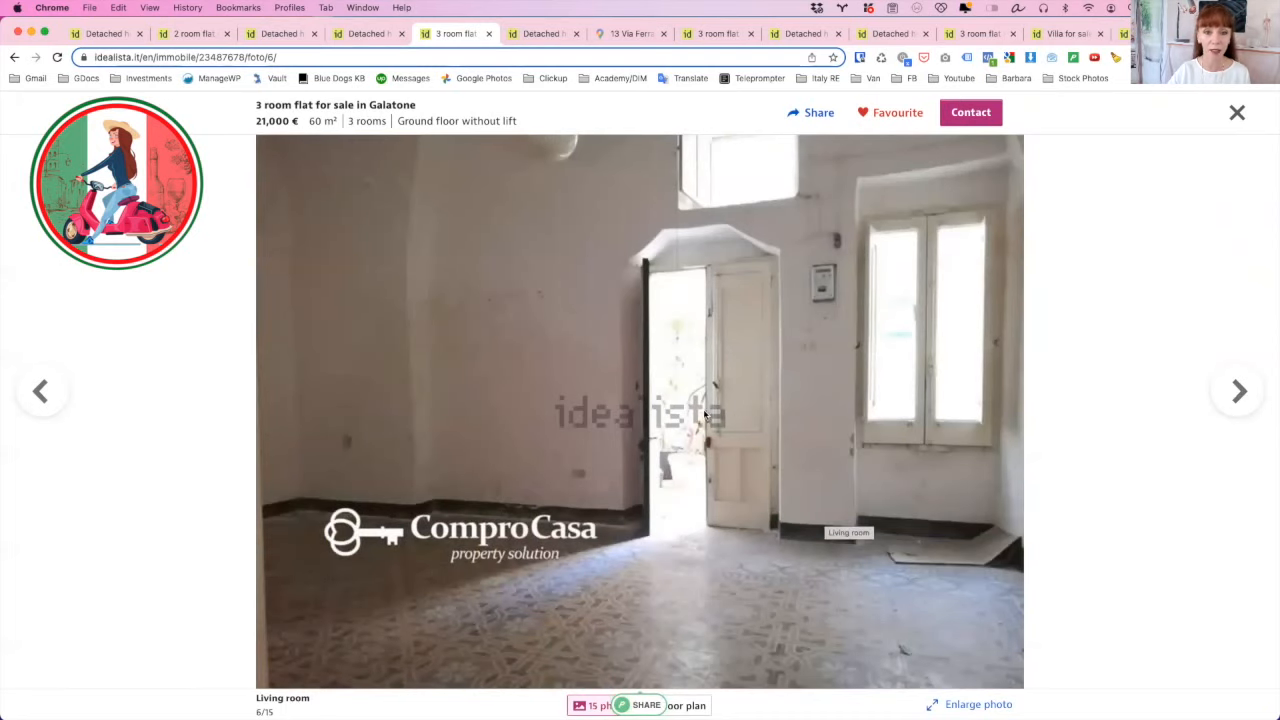
- Page through the room, kitchen and decorated ceiling photos to the final floor plan (15/15)
click(1236, 390)
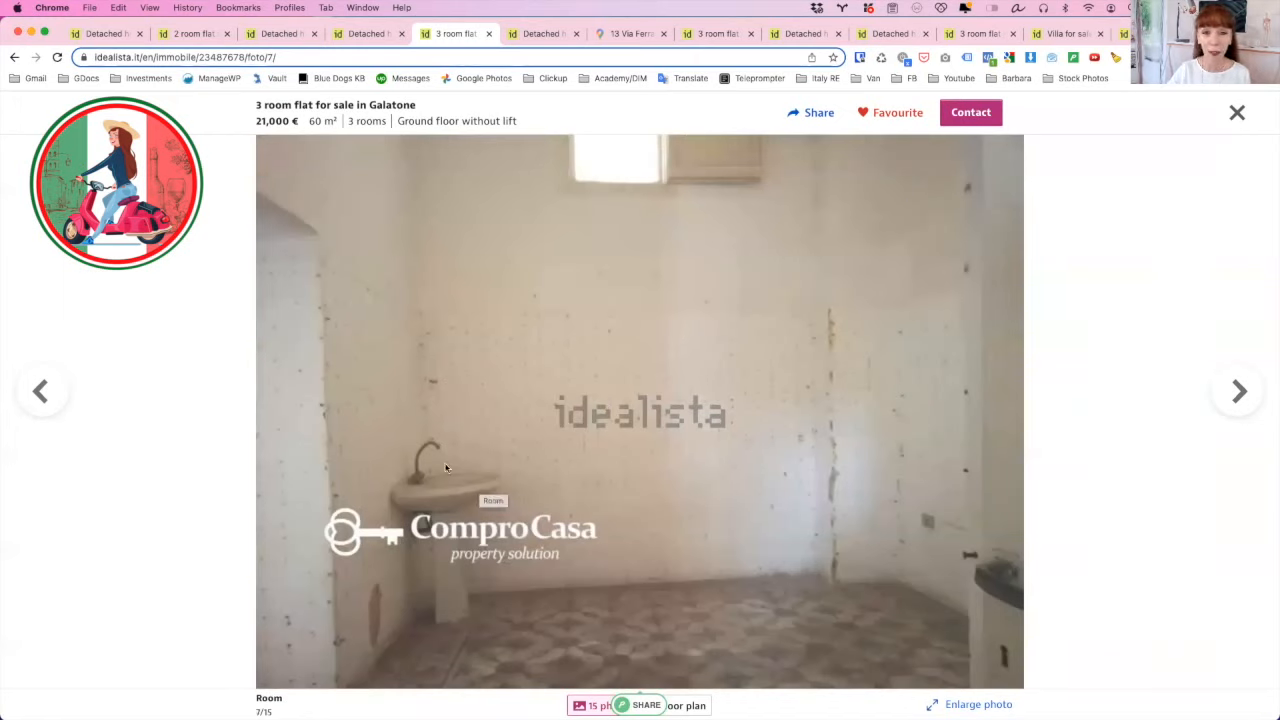
mouse_move(684, 464)
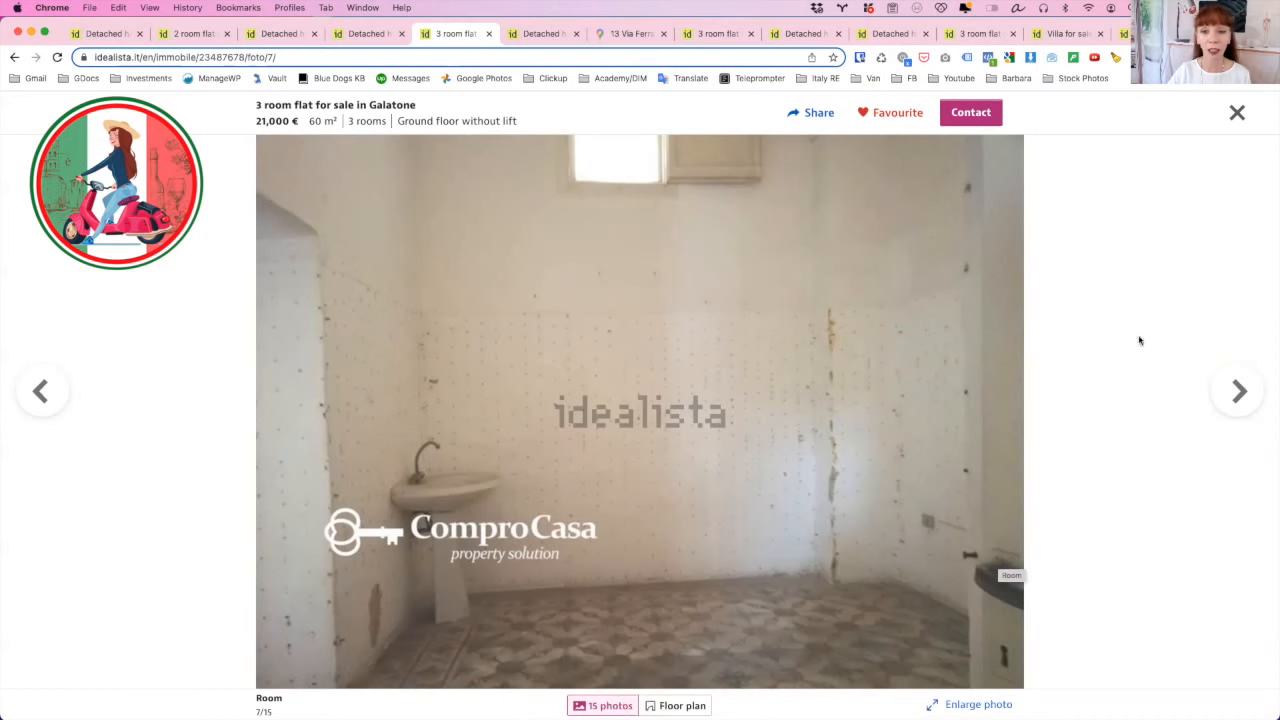
click(1238, 390)
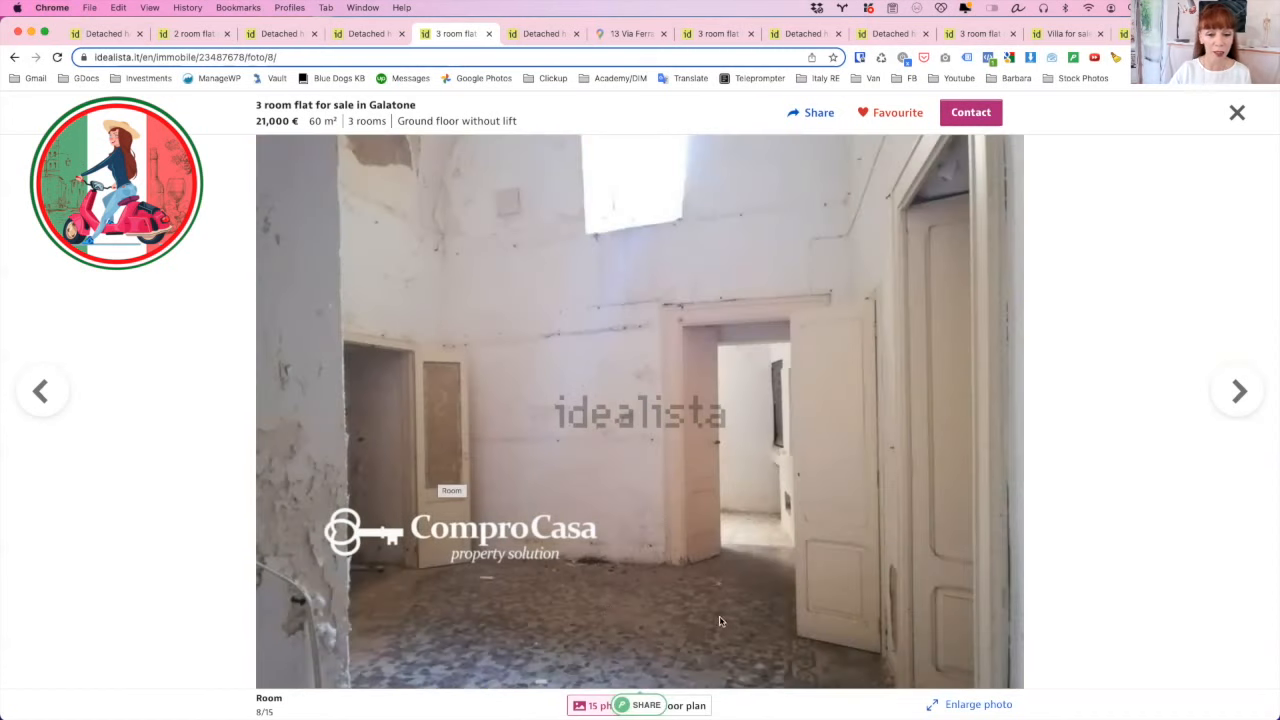
click(1236, 390)
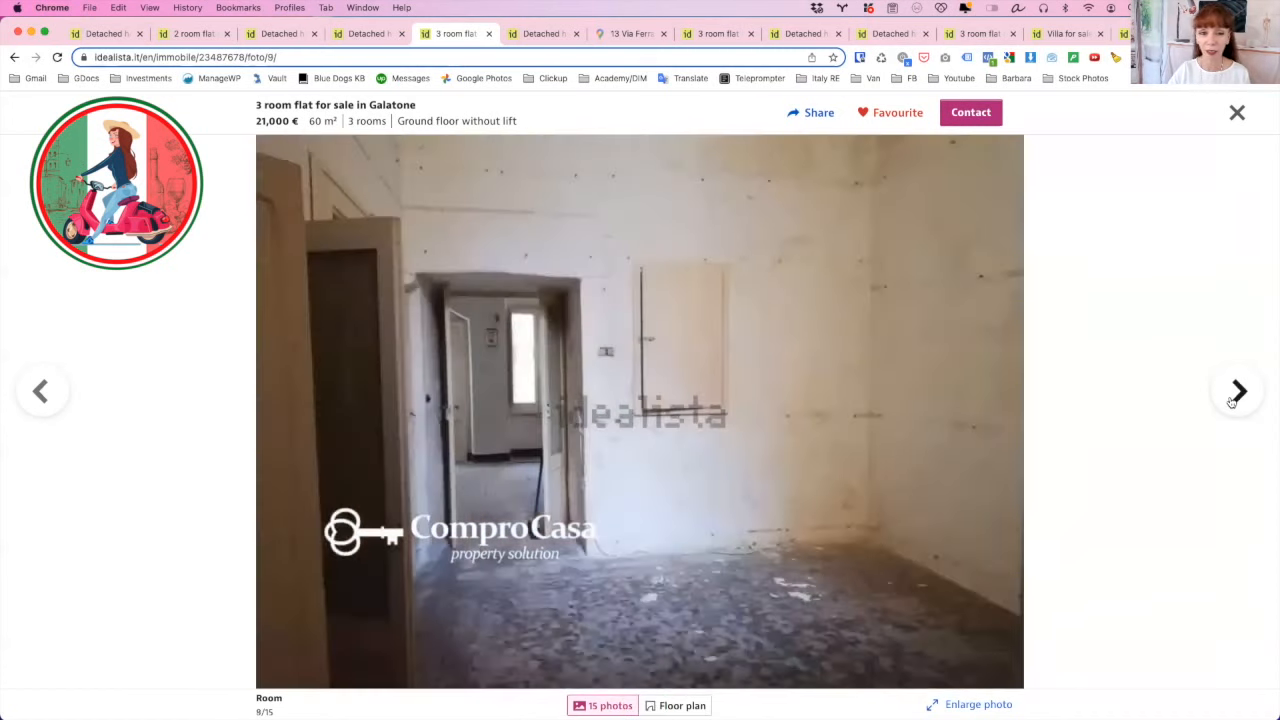
click(1236, 390)
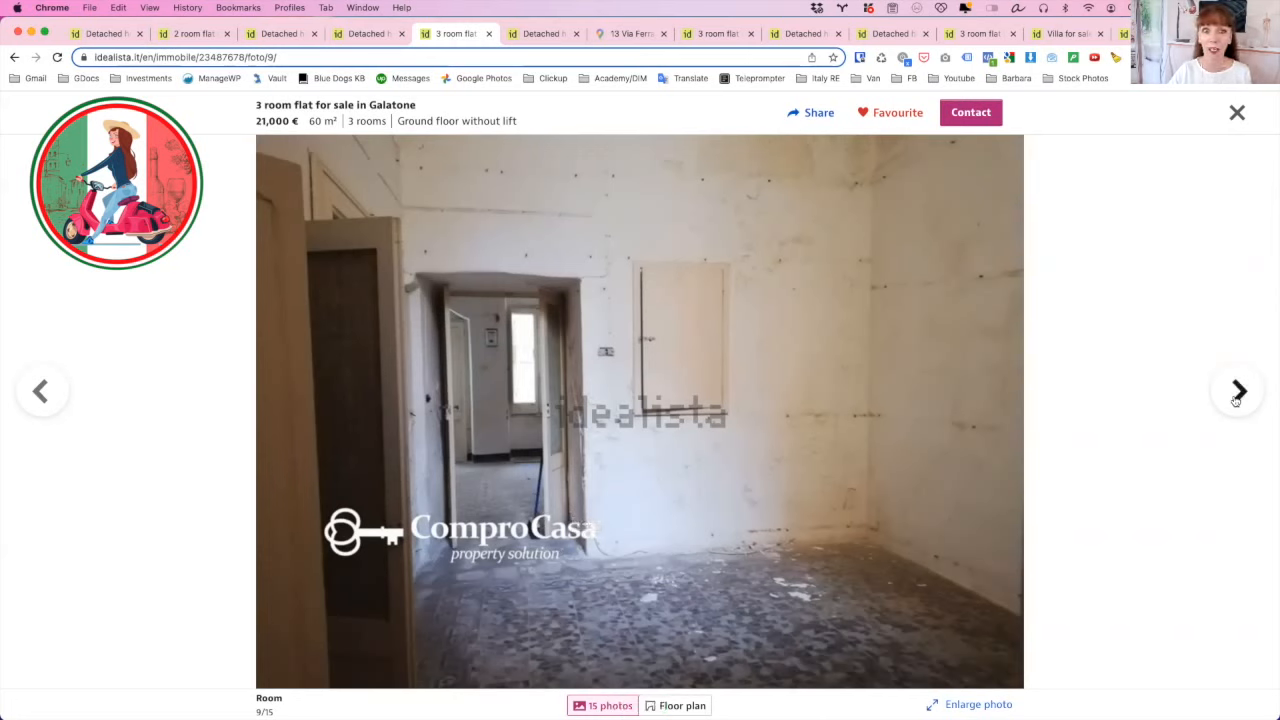
click(1238, 390)
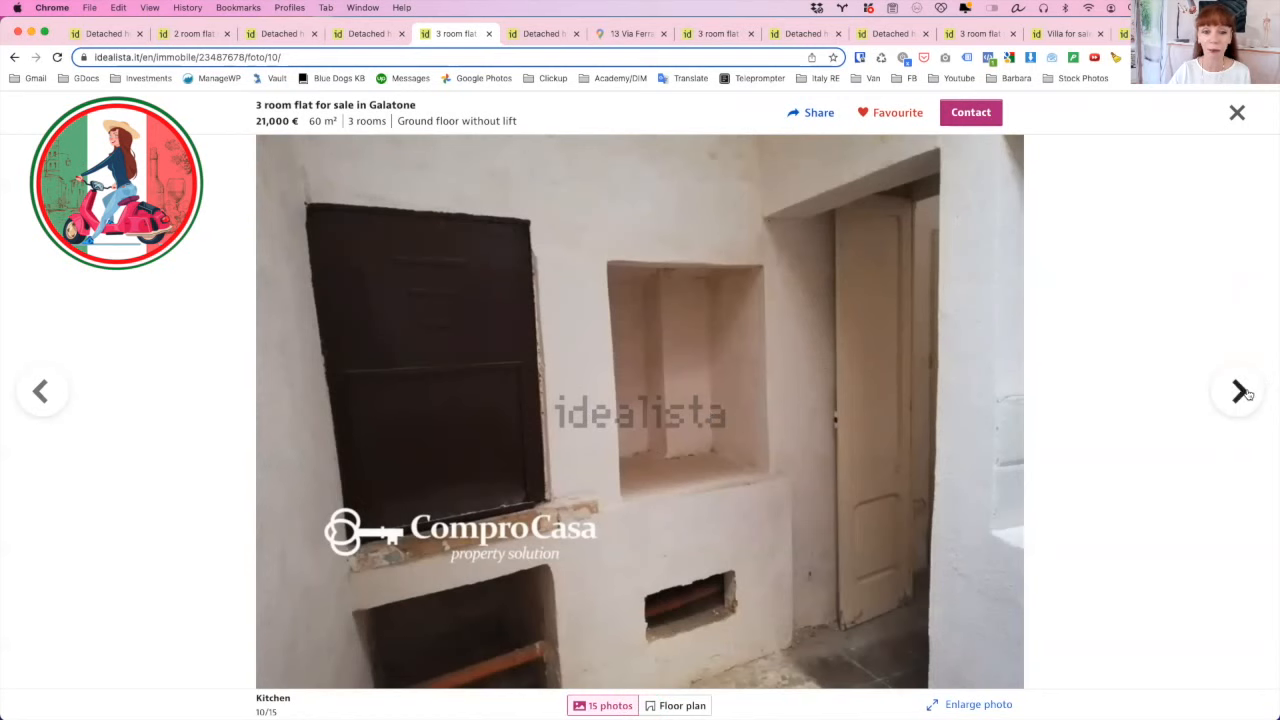
click(1236, 390)
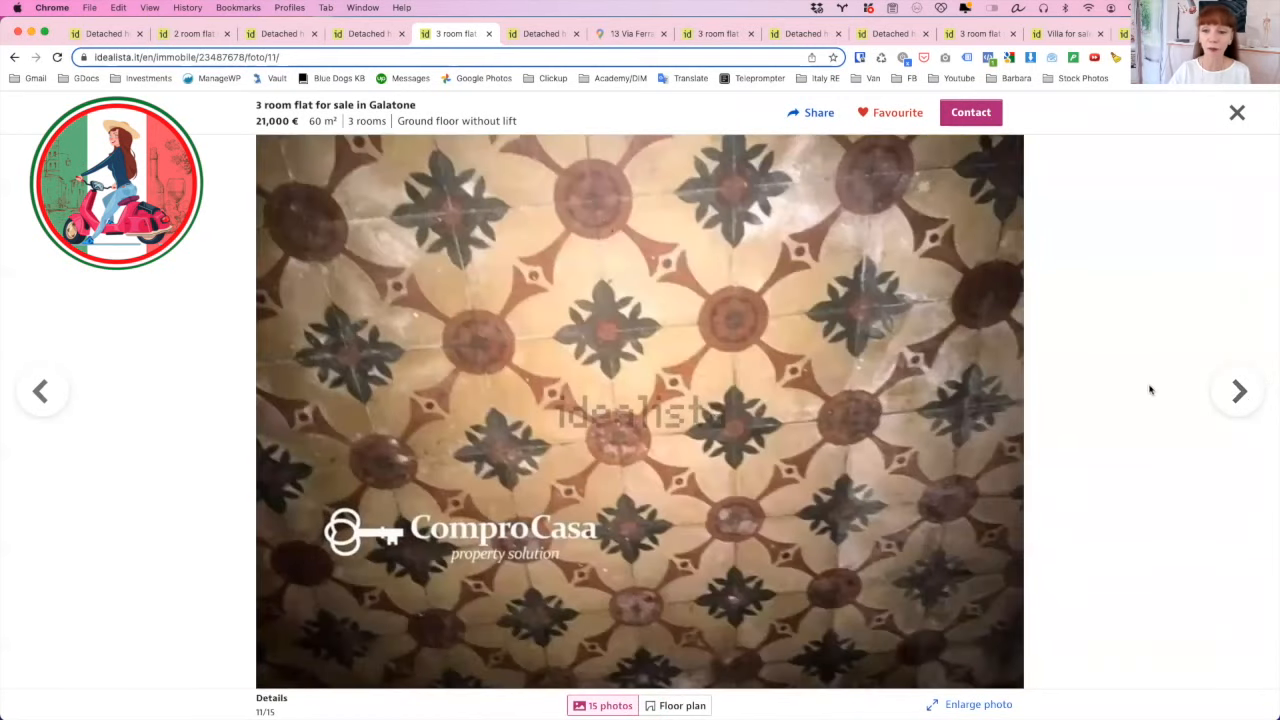
click(1238, 390)
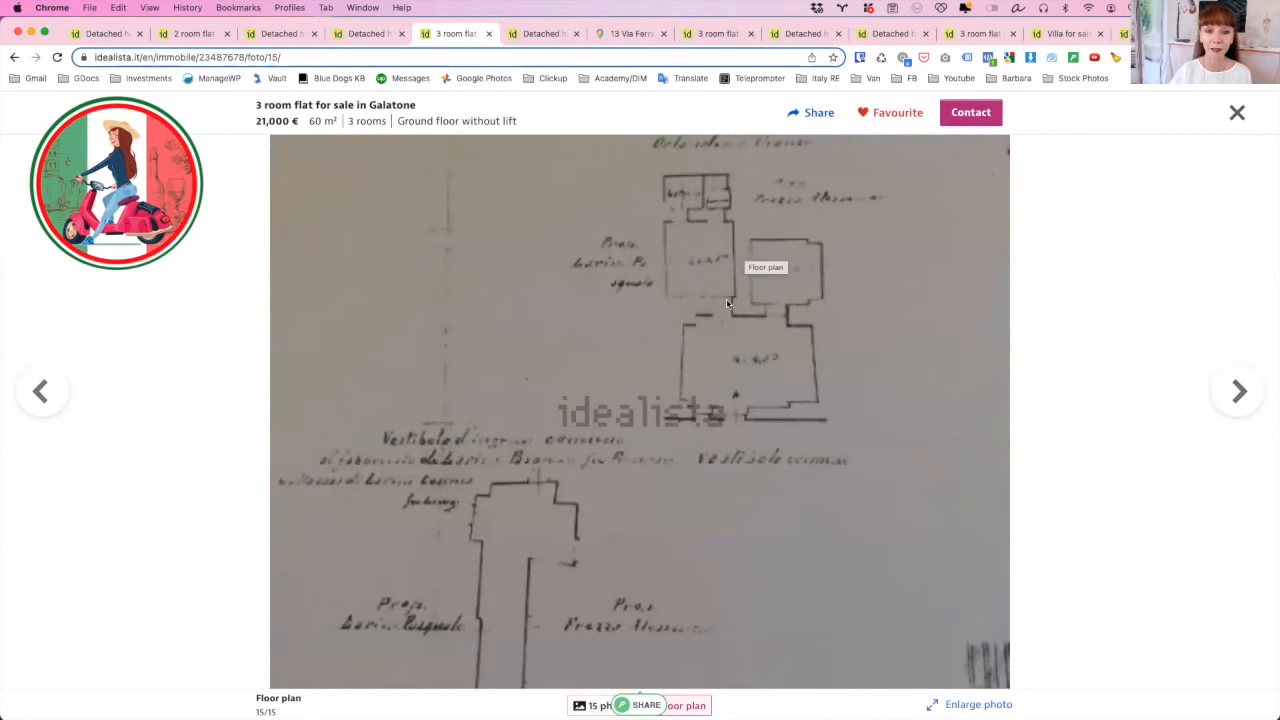
mouse_move(804, 404)
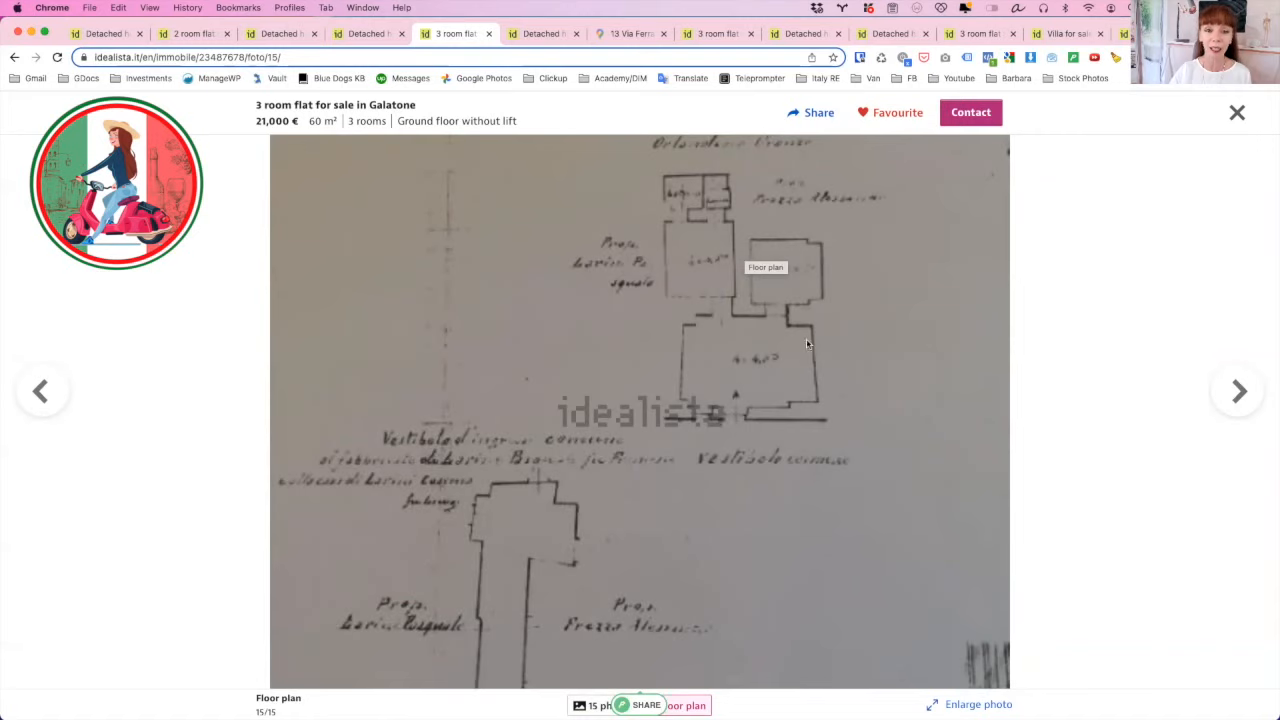
mouse_move(704, 194)
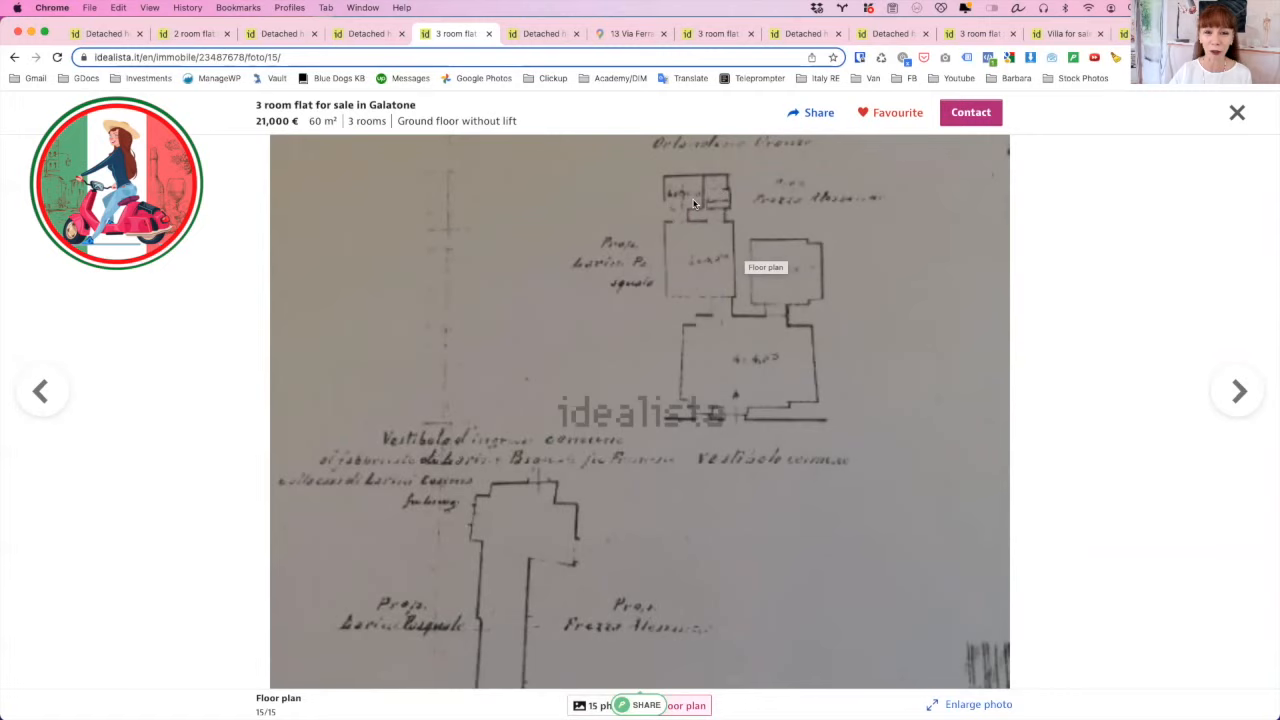
mouse_move(720, 206)
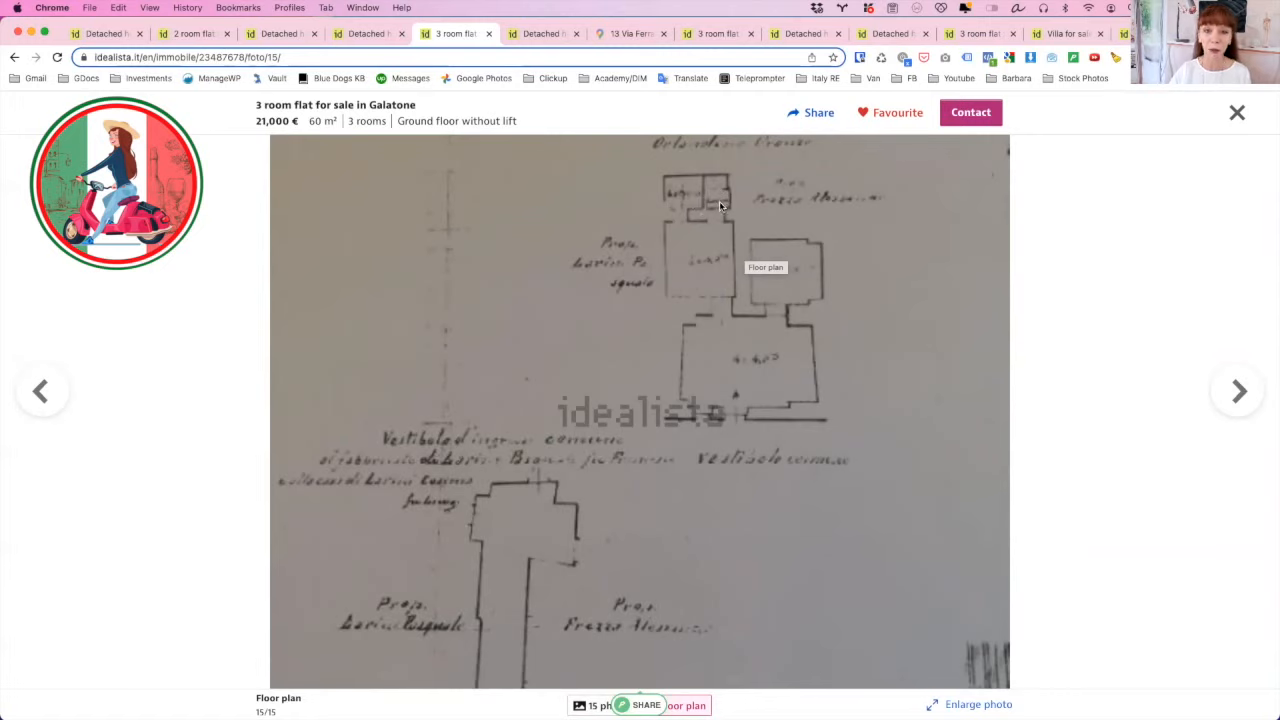
mouse_move(682, 206)
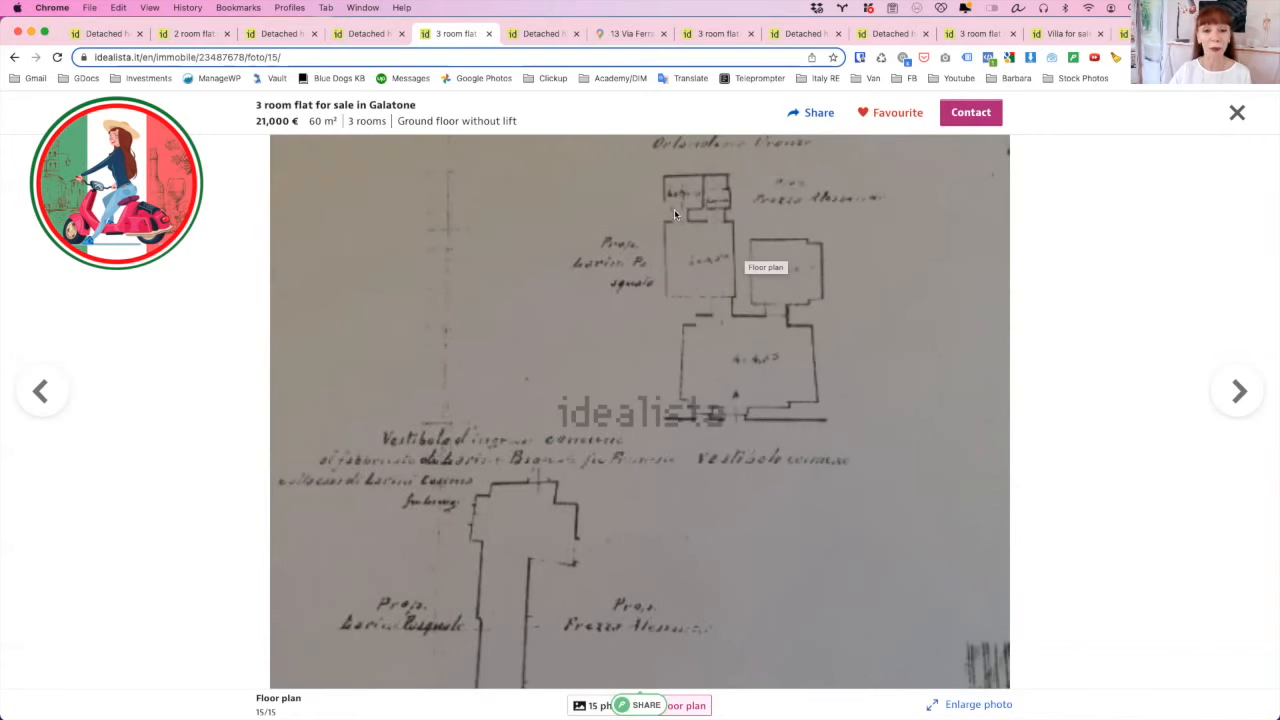
- Leave the gallery and read down the flat's description and features
click(1236, 112)
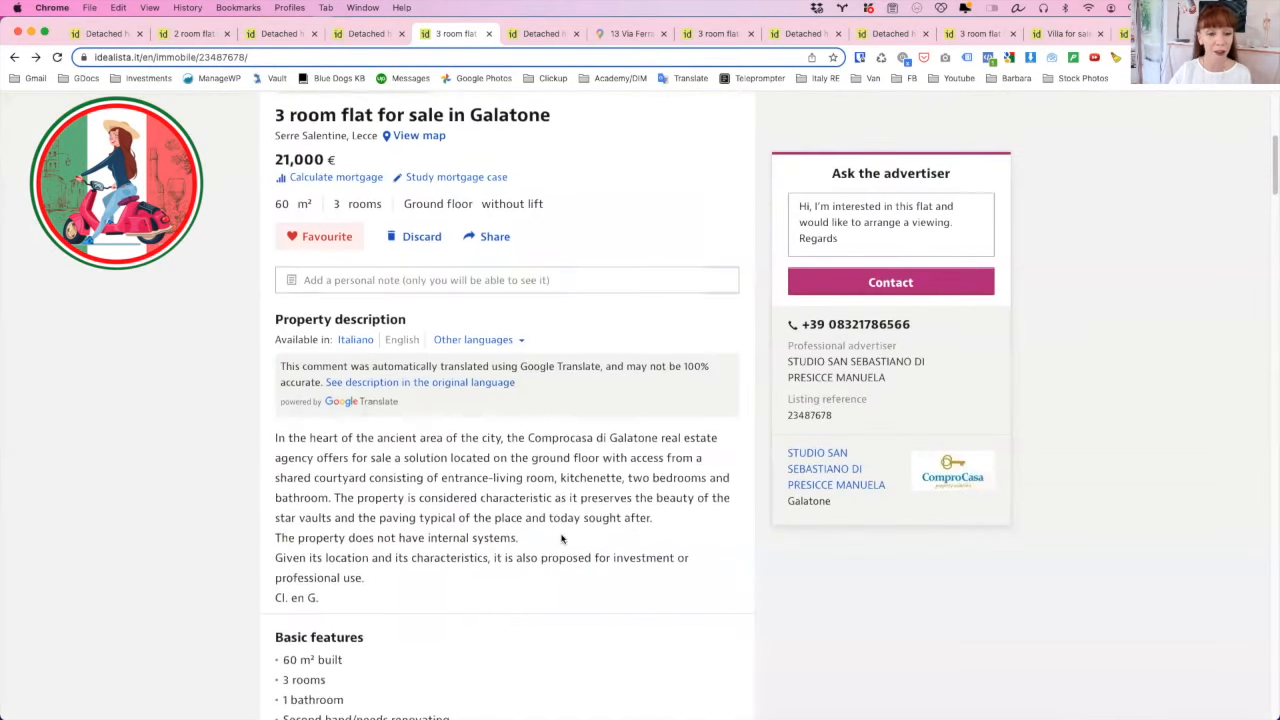
scroll(down, 3)
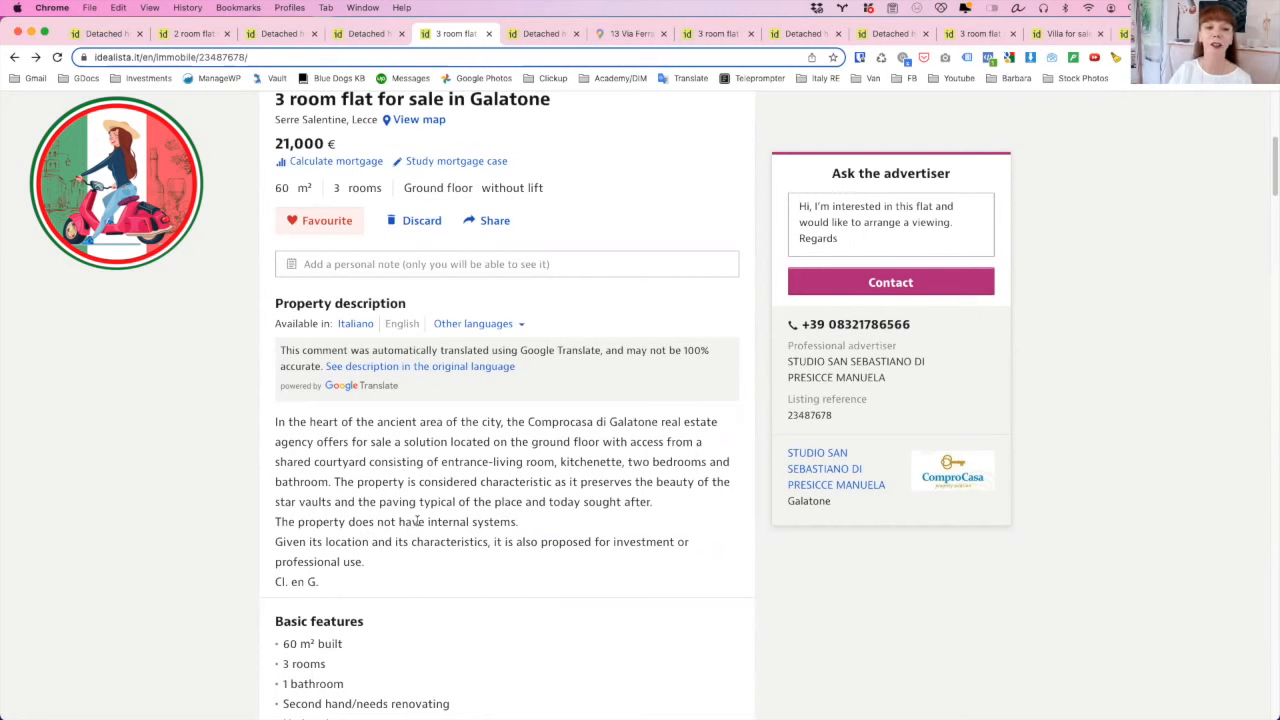
scroll(down, 3)
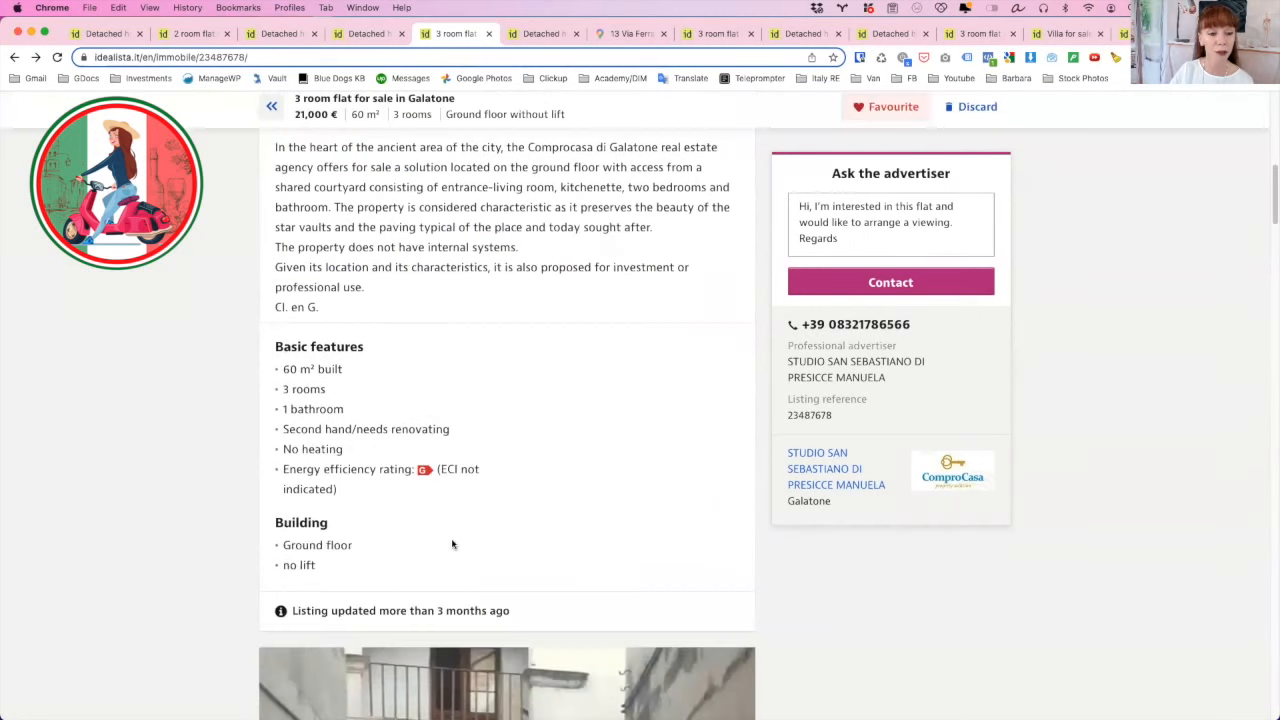
scroll(down, 3)
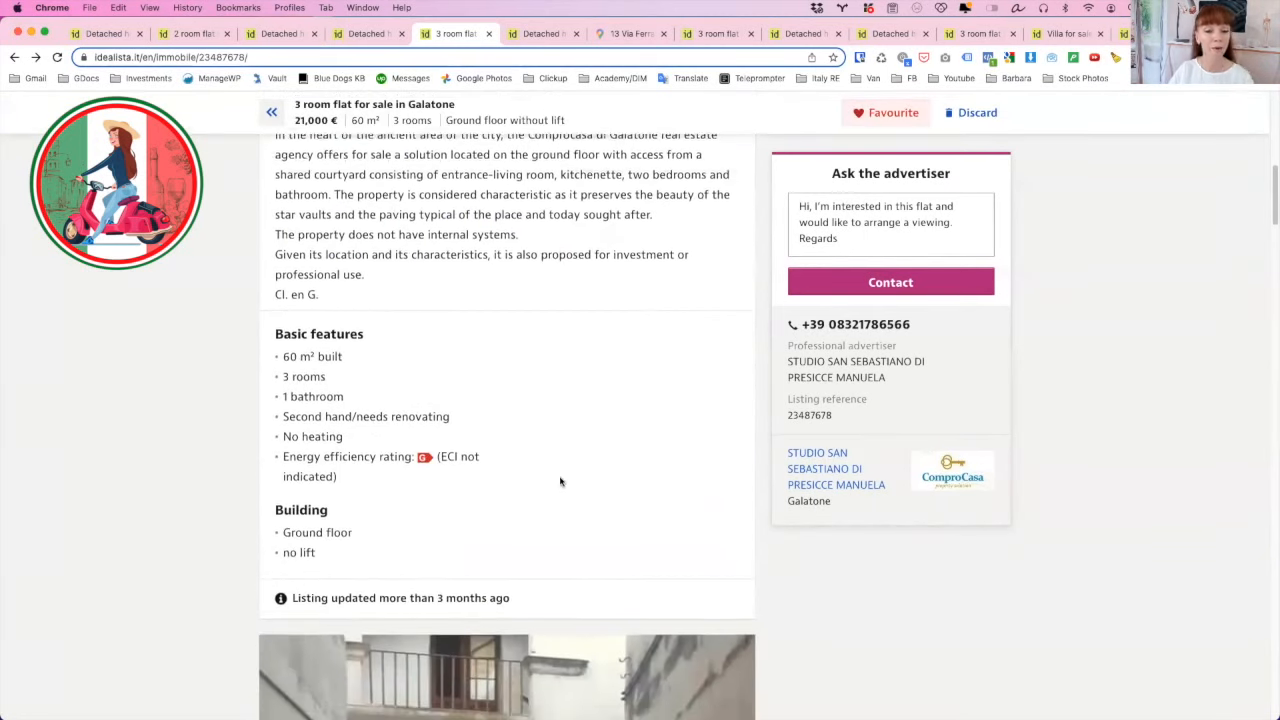
scroll(down, 3)
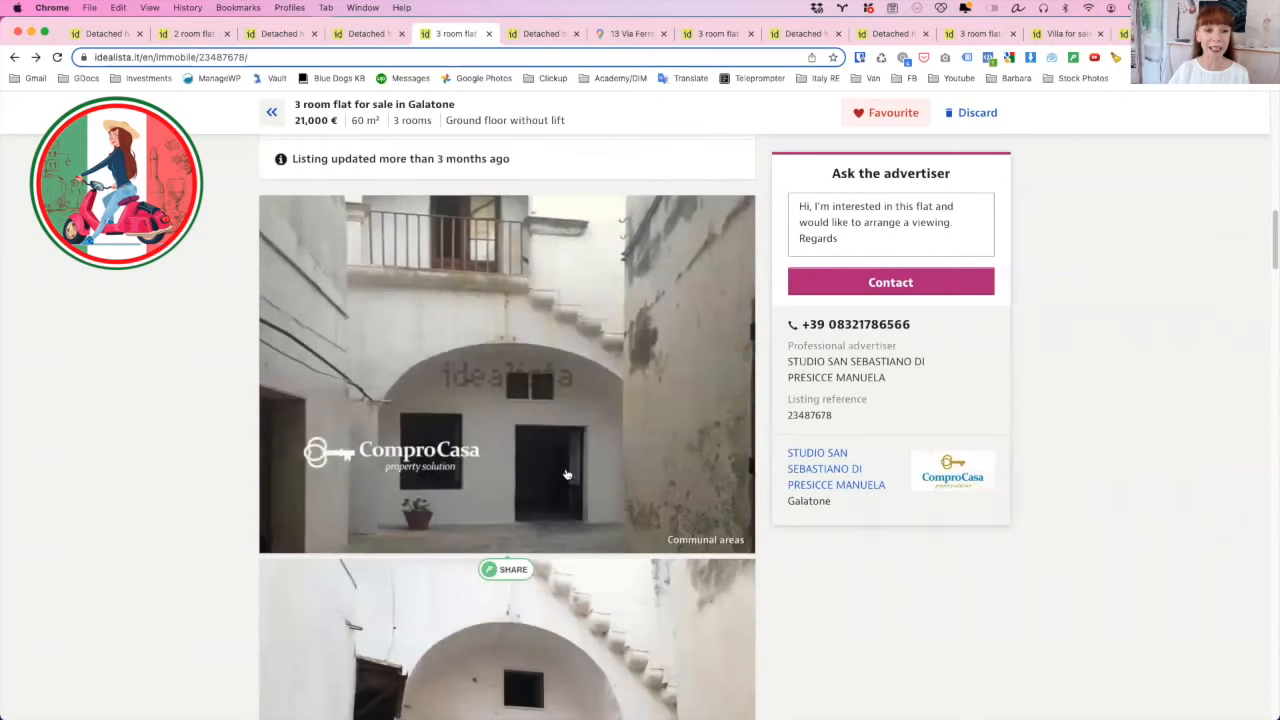
scroll(down, 3)
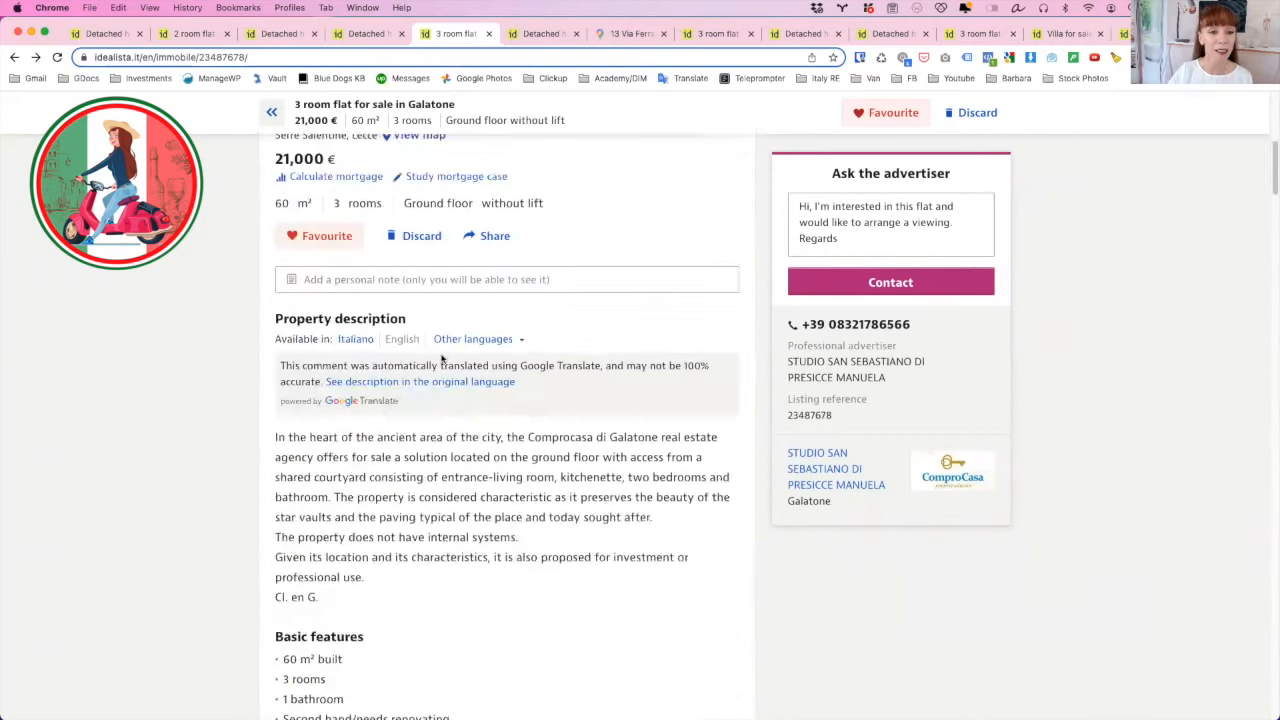
- Check the flat's approximate map location and return to the listing
click(420, 136)
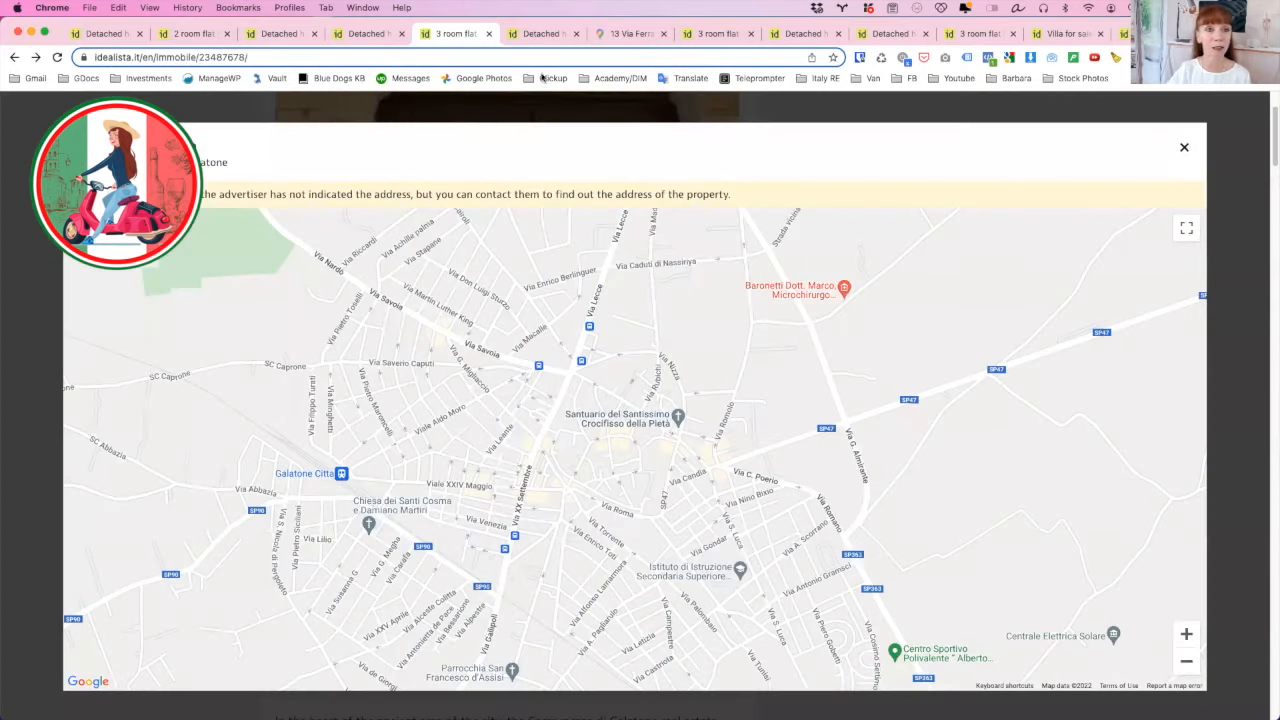
click(1184, 148)
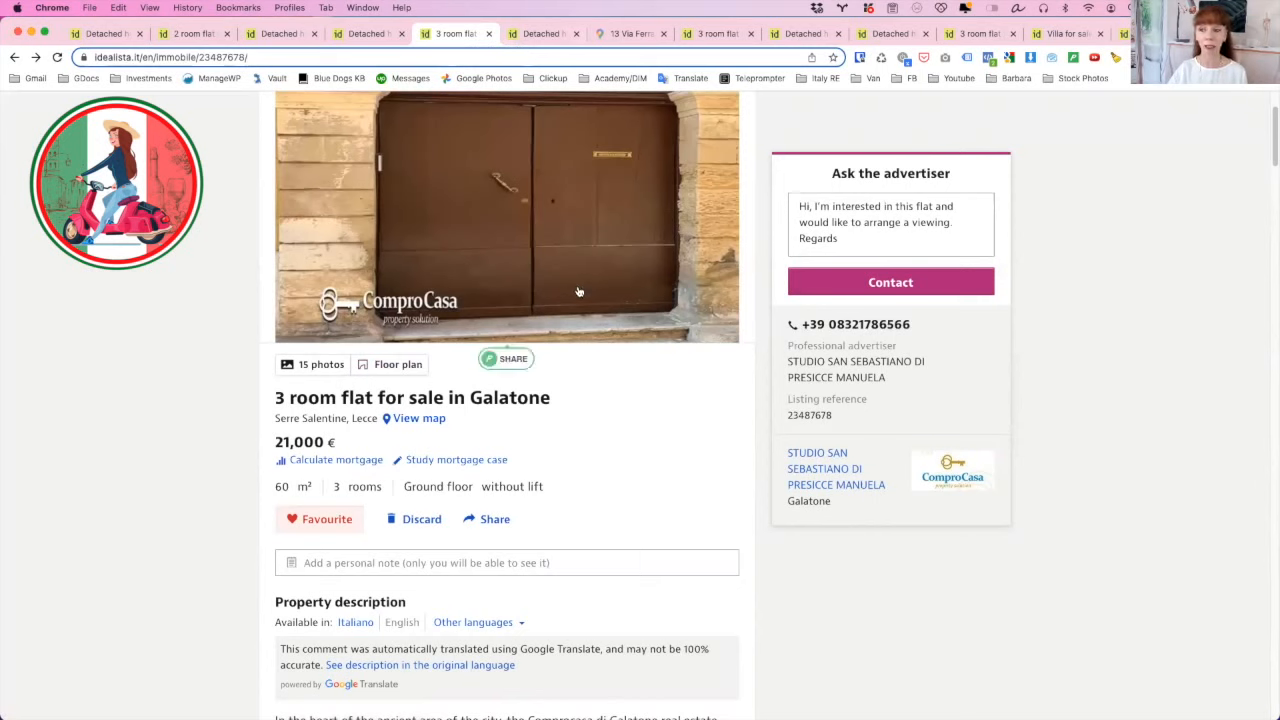
mouse_move(620, 296)
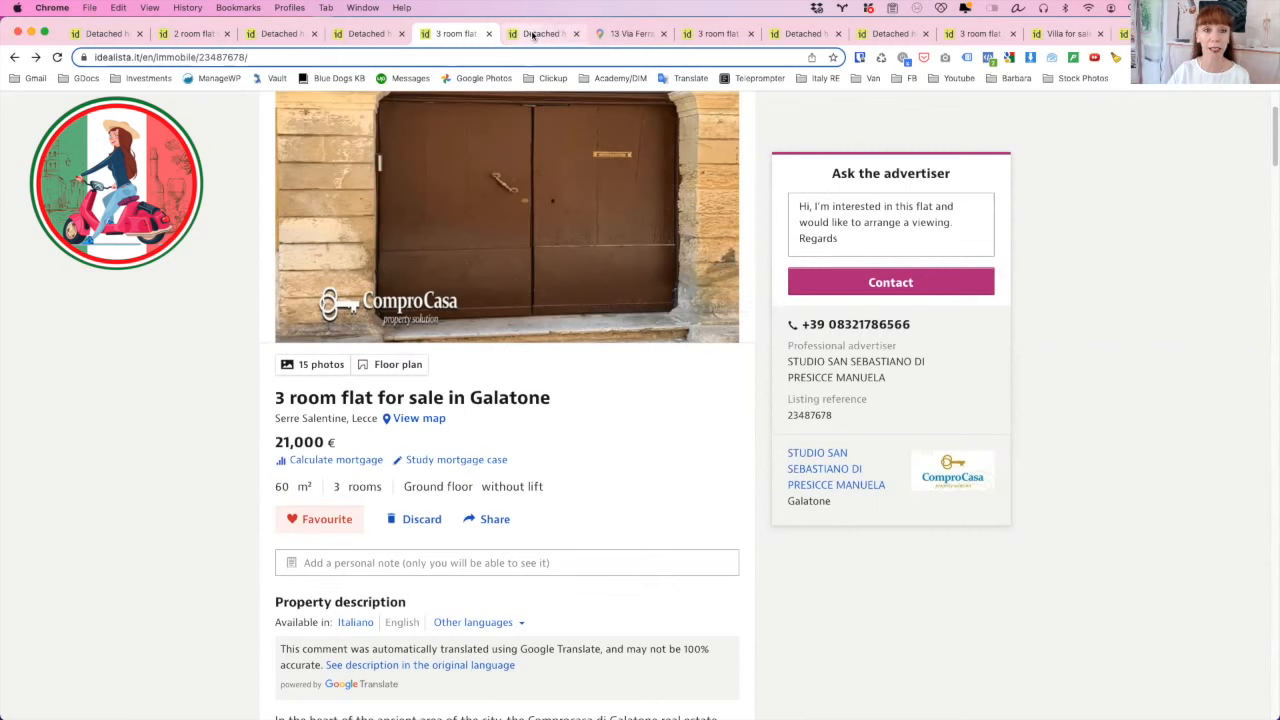
mouse_move(544, 32)
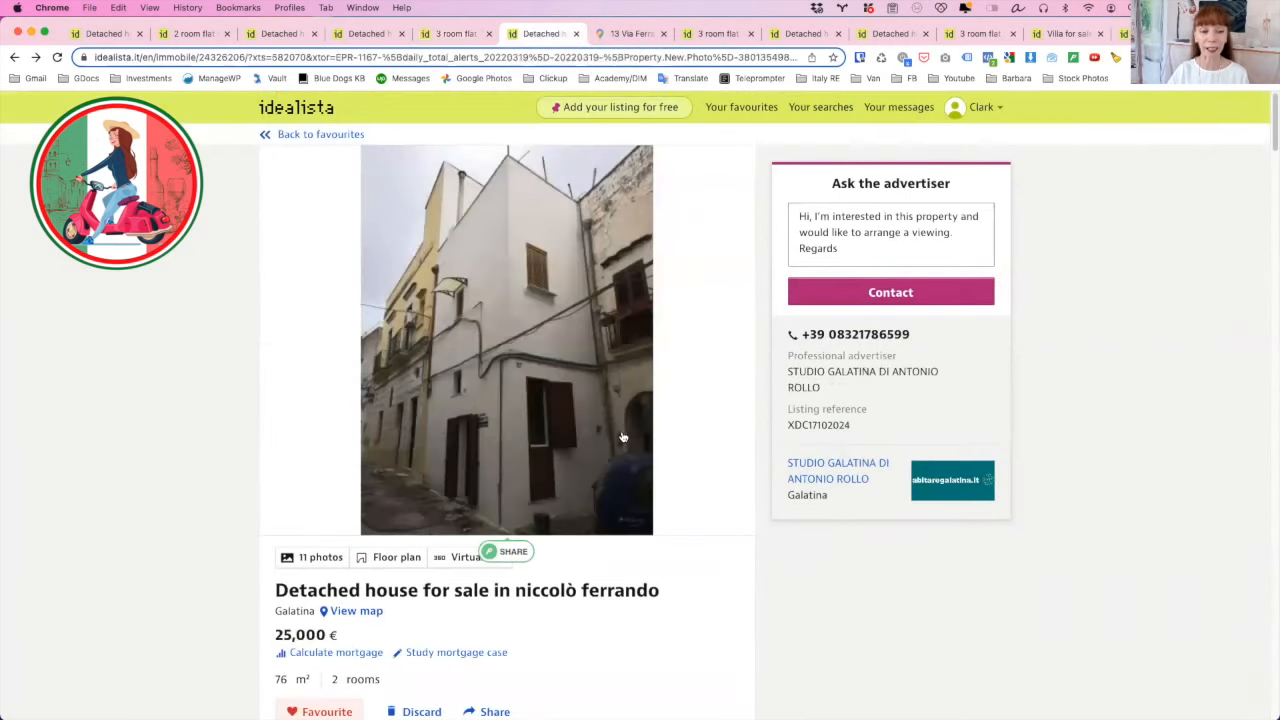
mouse_move(556, 322)
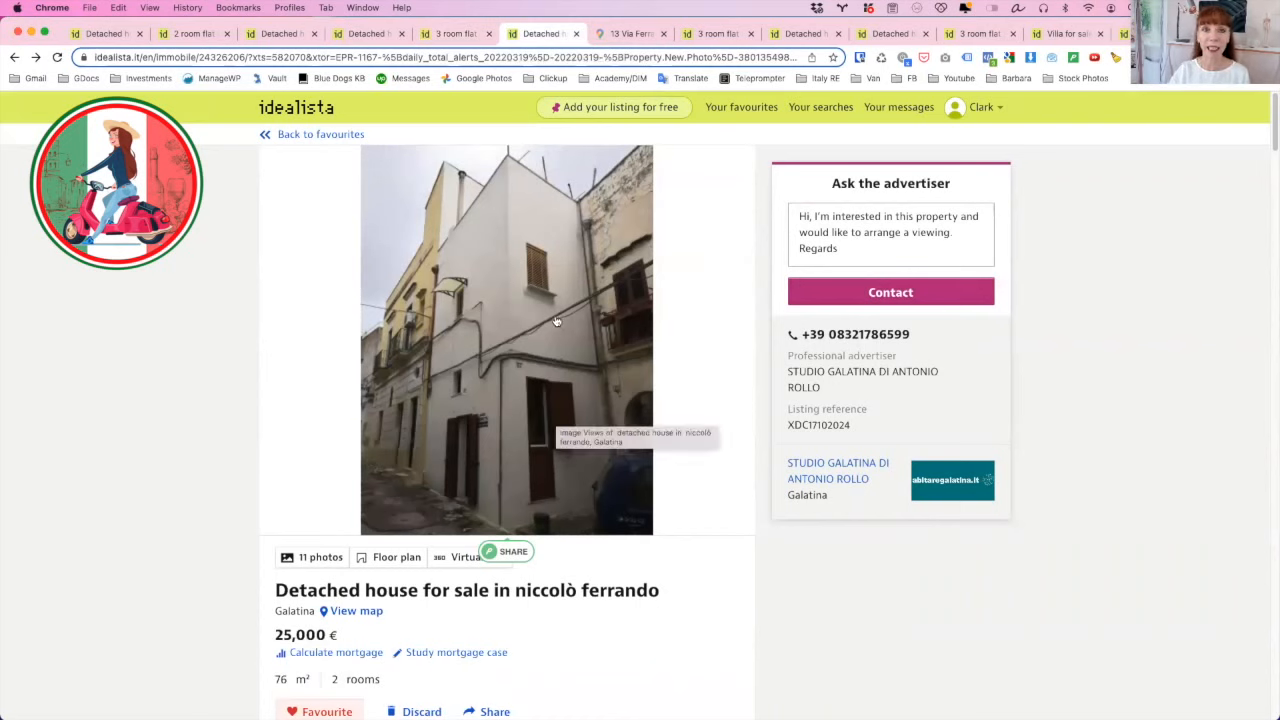
mouse_move(560, 308)
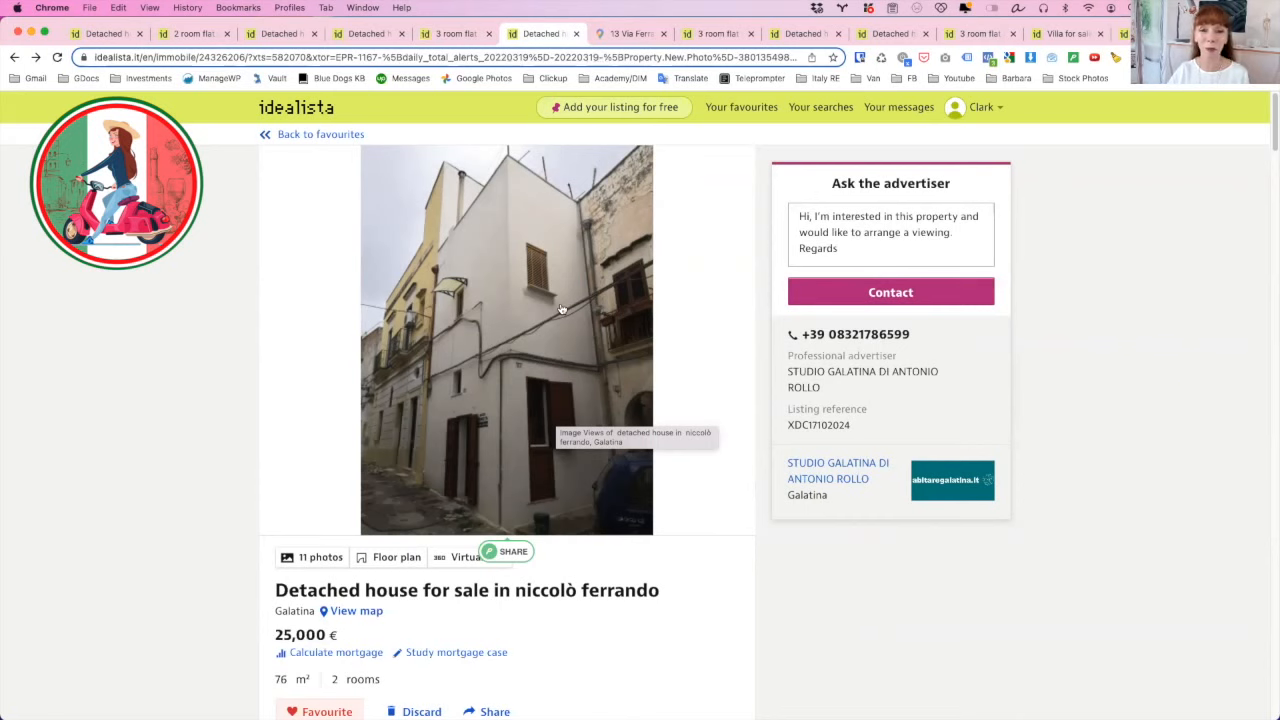
mouse_move(560, 292)
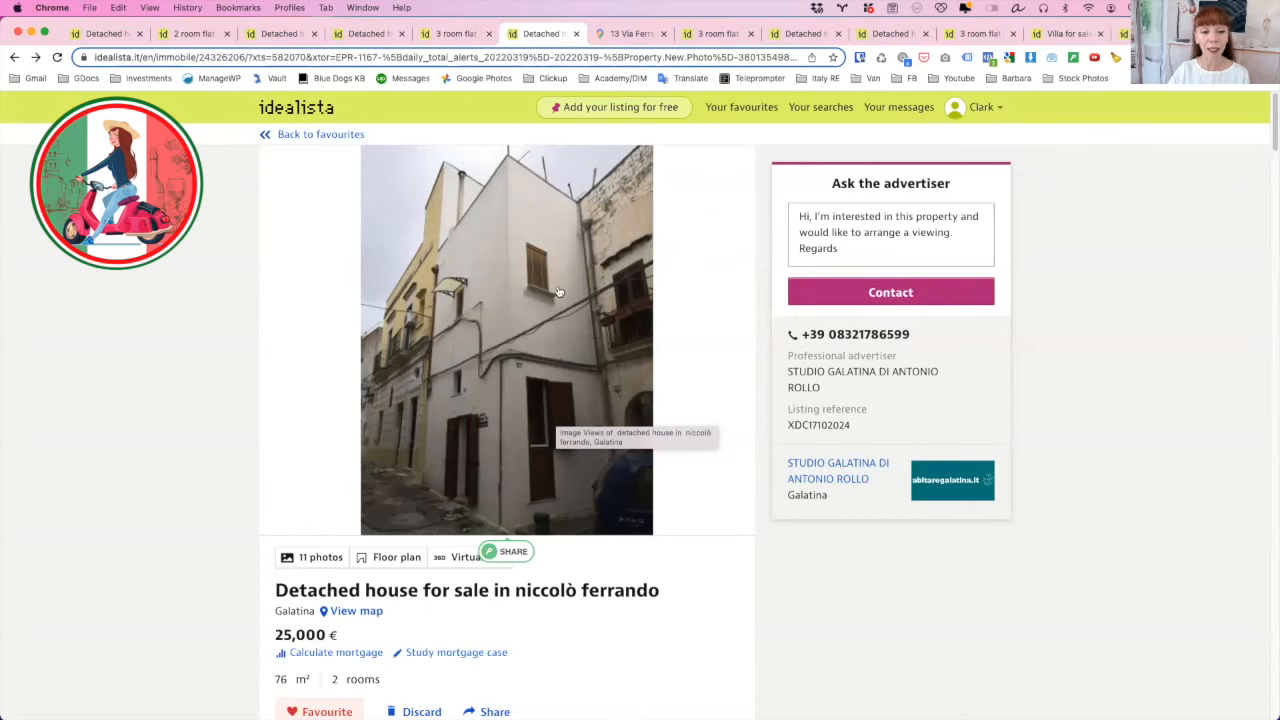
- View the gallery of the 25,000 € detached house in niccolò ferrando, Galatina
click(504, 340)
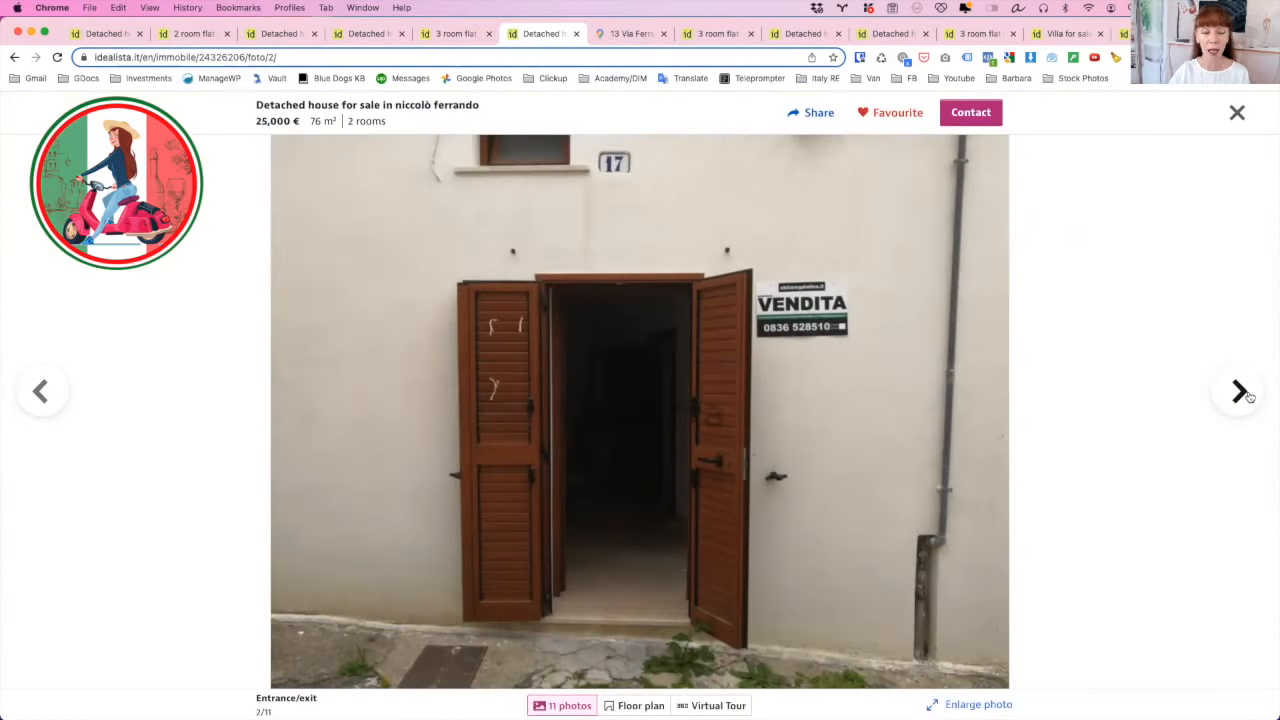
- Page through the house's bedroom, bathroom and terrace photos toward the floor plan
click(1238, 390)
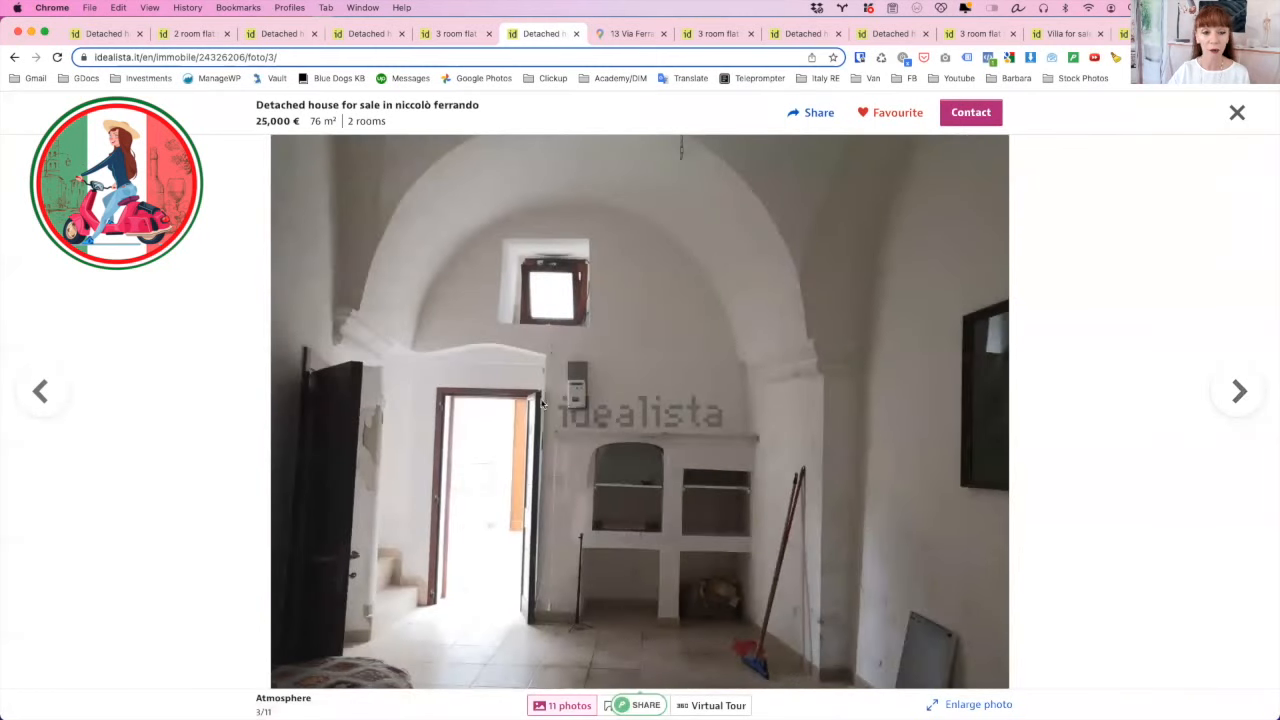
mouse_move(576, 264)
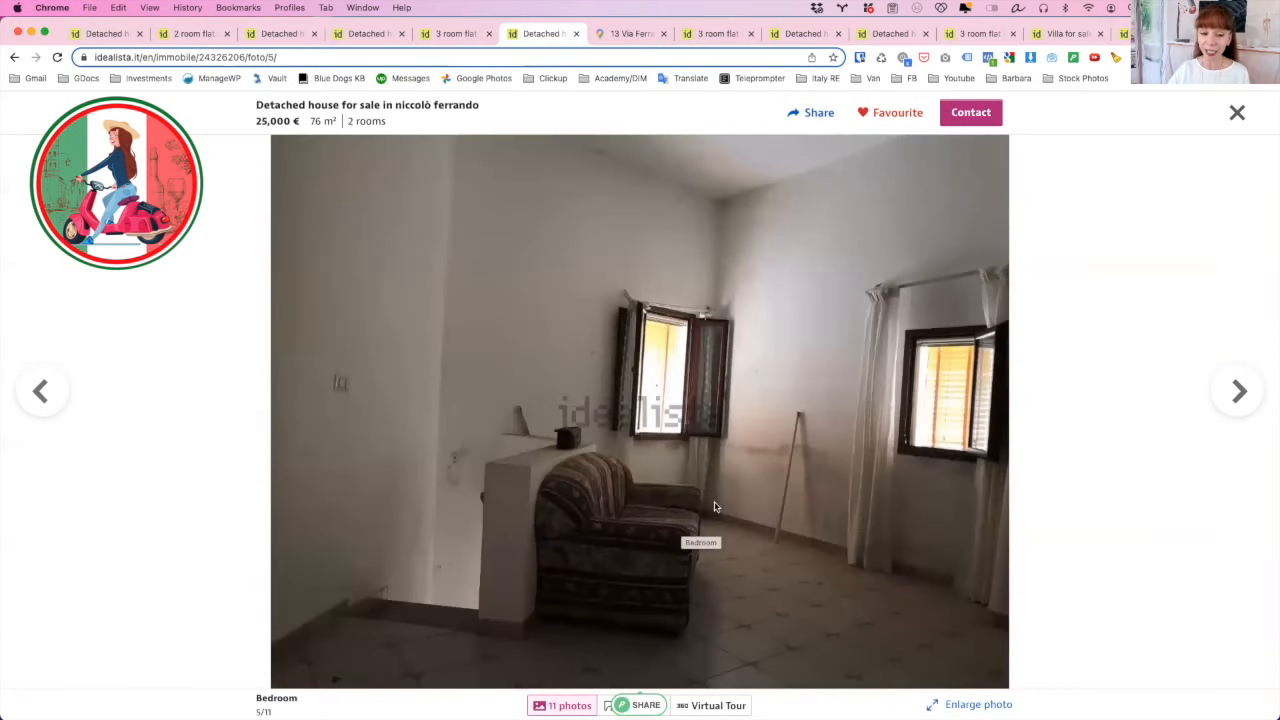
mouse_move(788, 418)
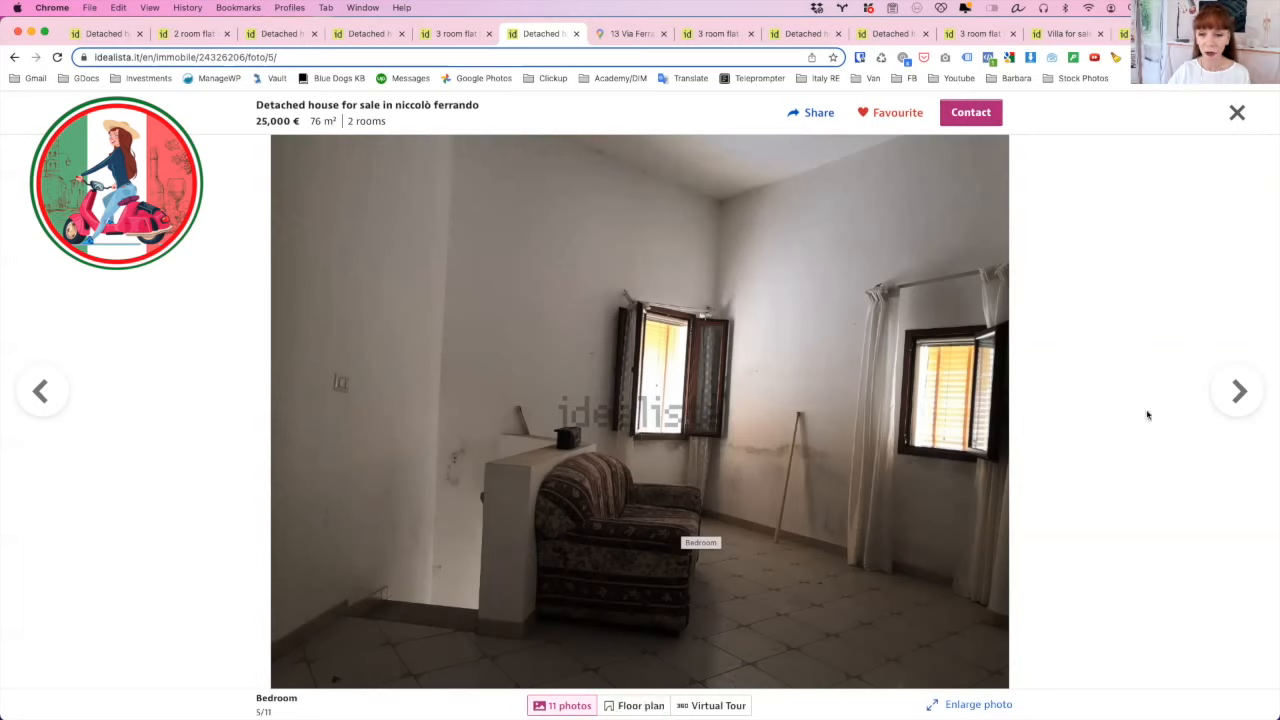
mouse_move(812, 368)
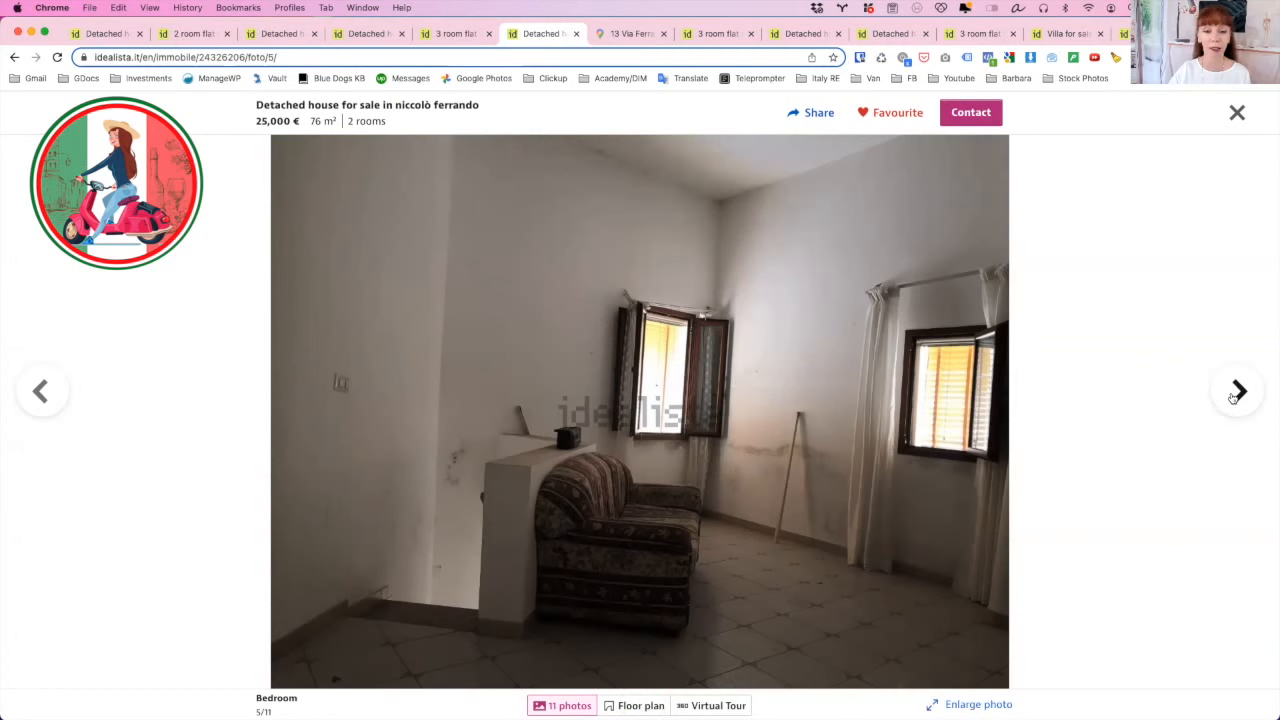
click(1236, 390)
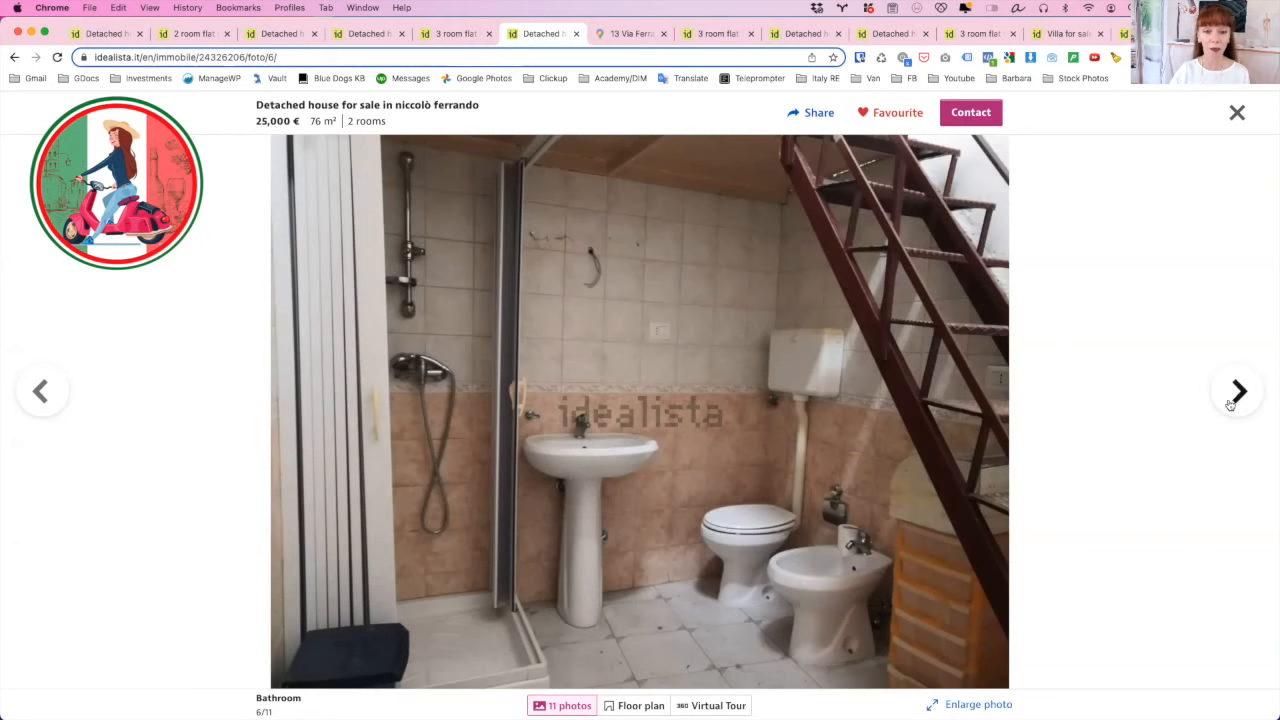
click(1236, 390)
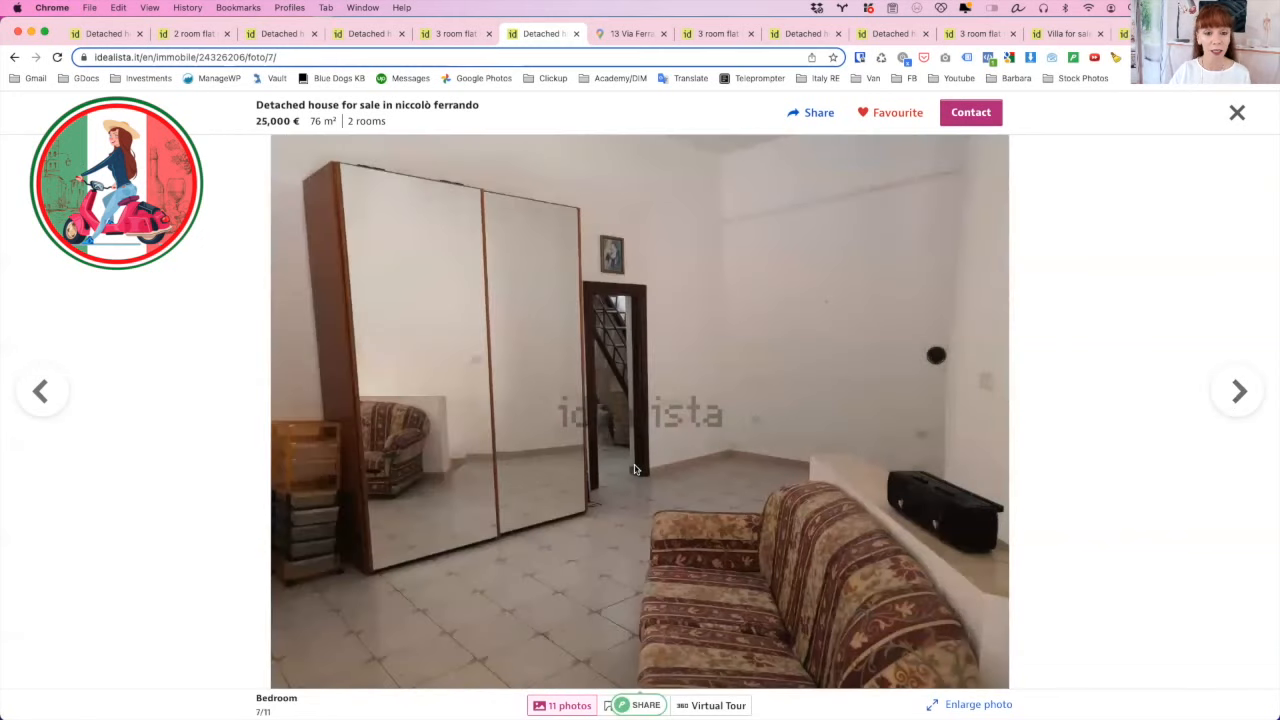
click(1238, 390)
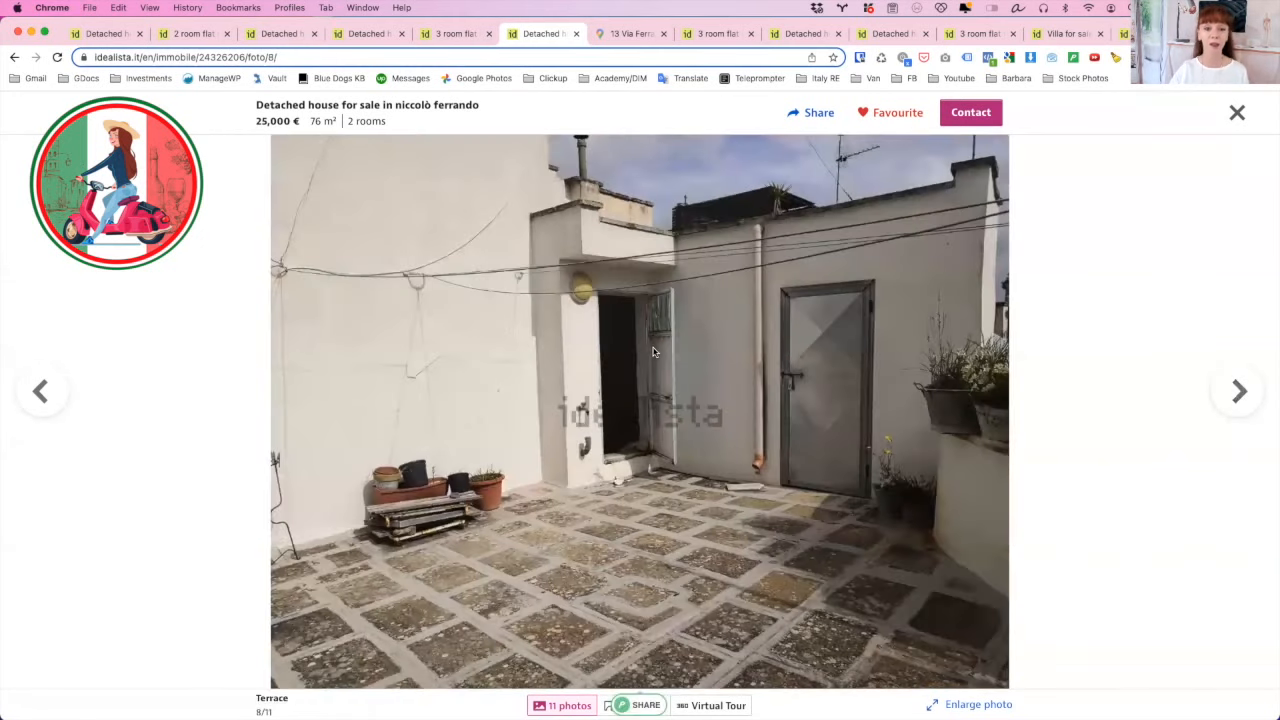
mouse_move(616, 550)
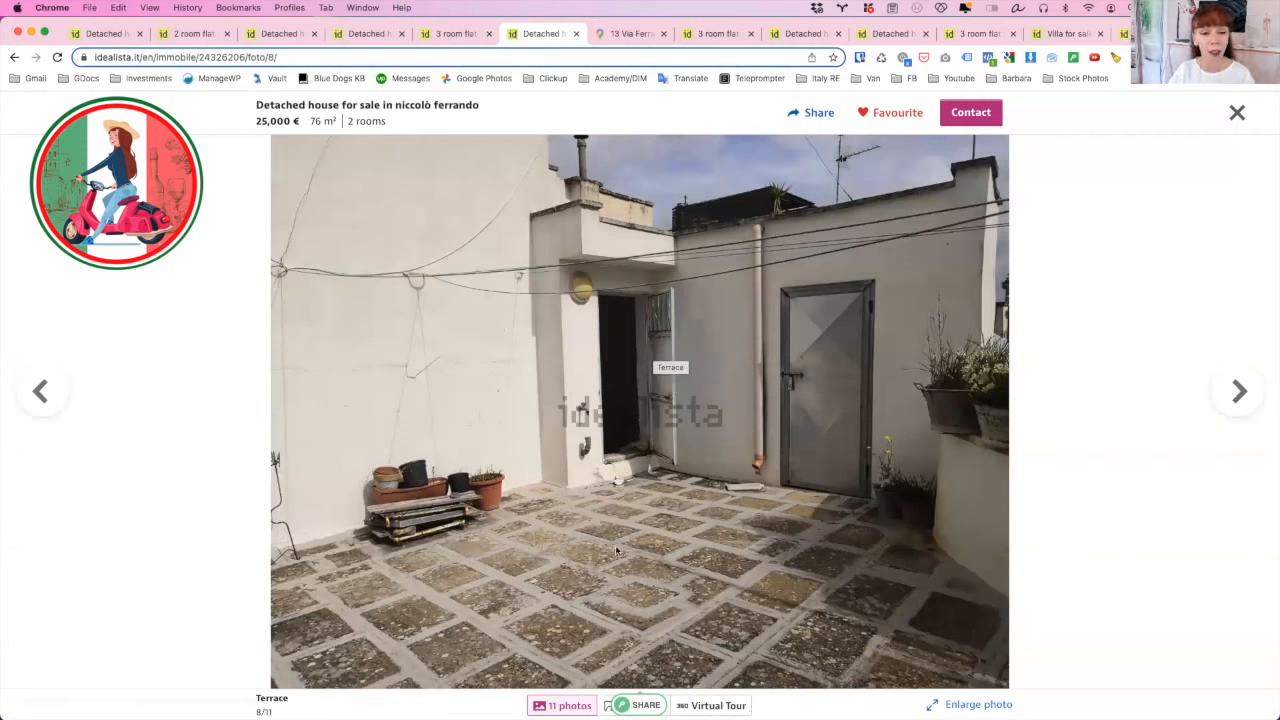
mouse_move(828, 390)
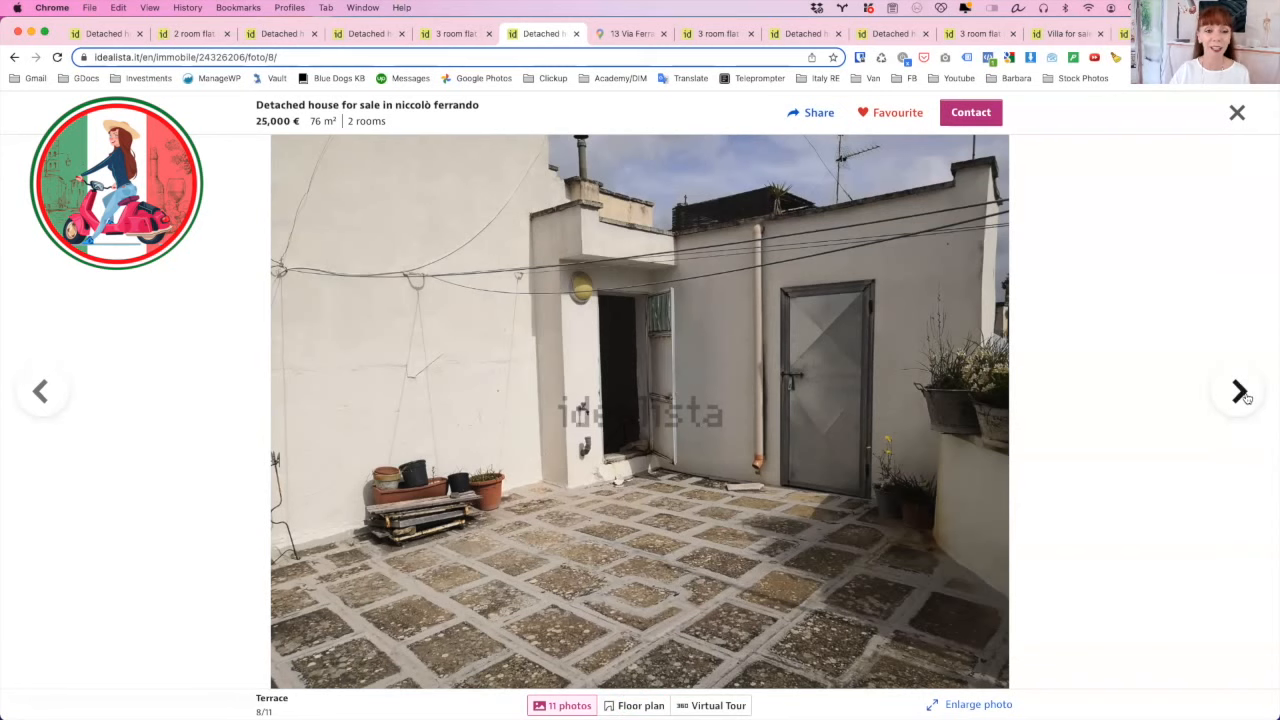
click(1236, 390)
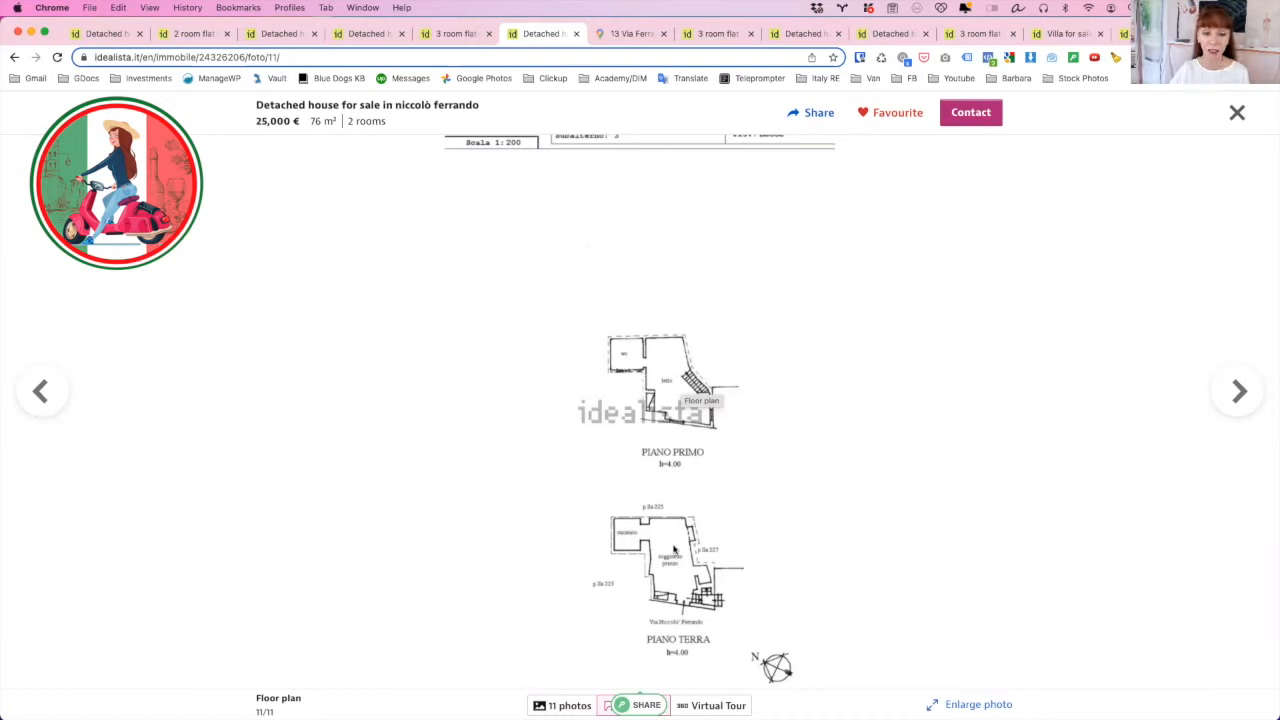
mouse_move(632, 534)
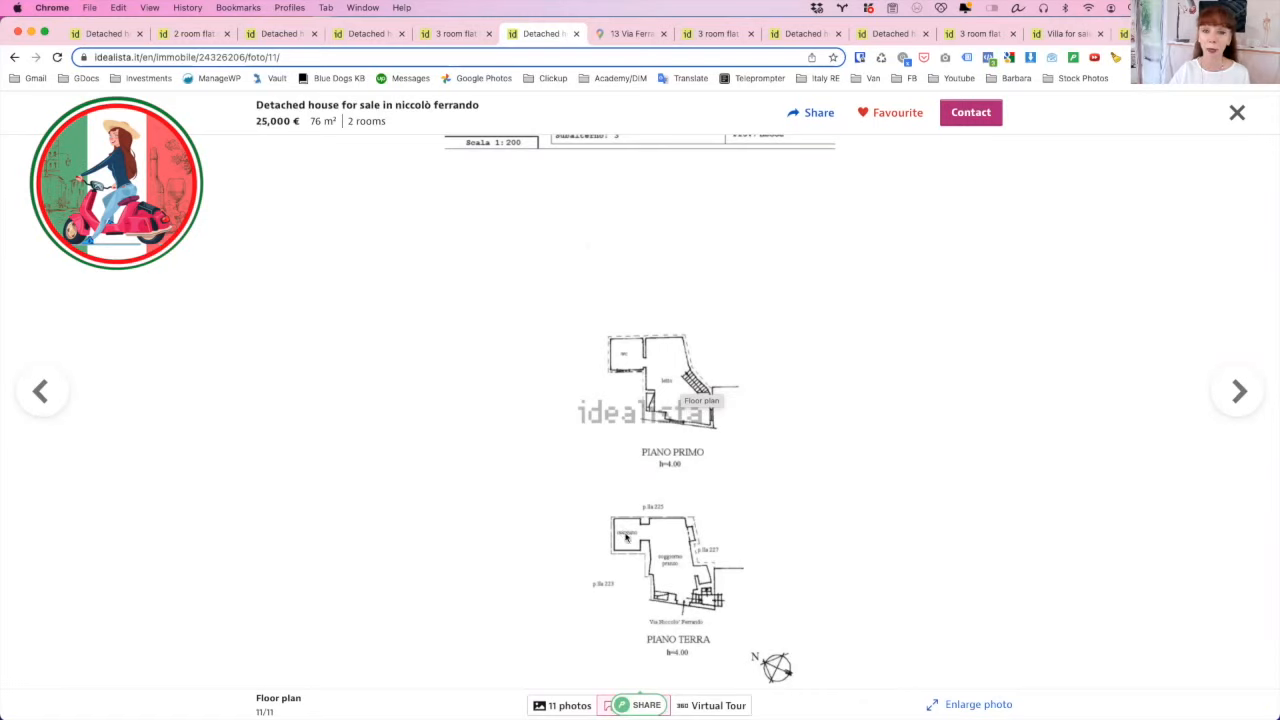
mouse_move(664, 568)
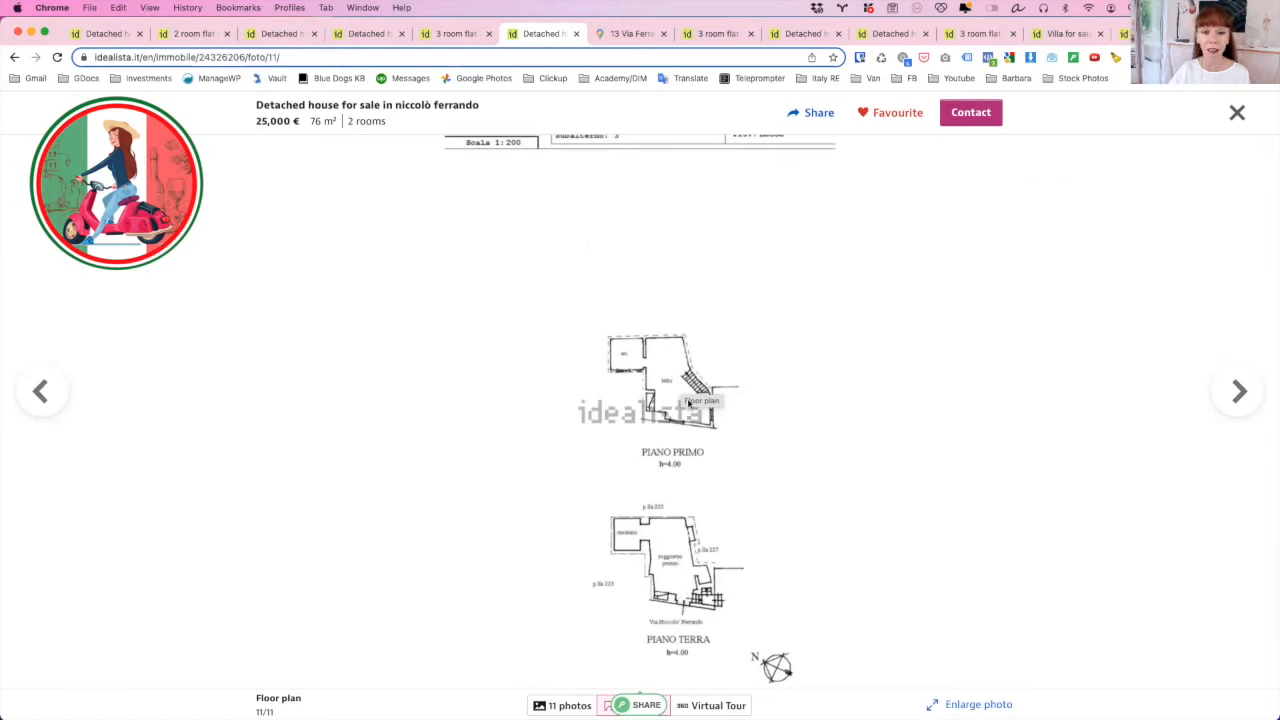
mouse_move(620, 358)
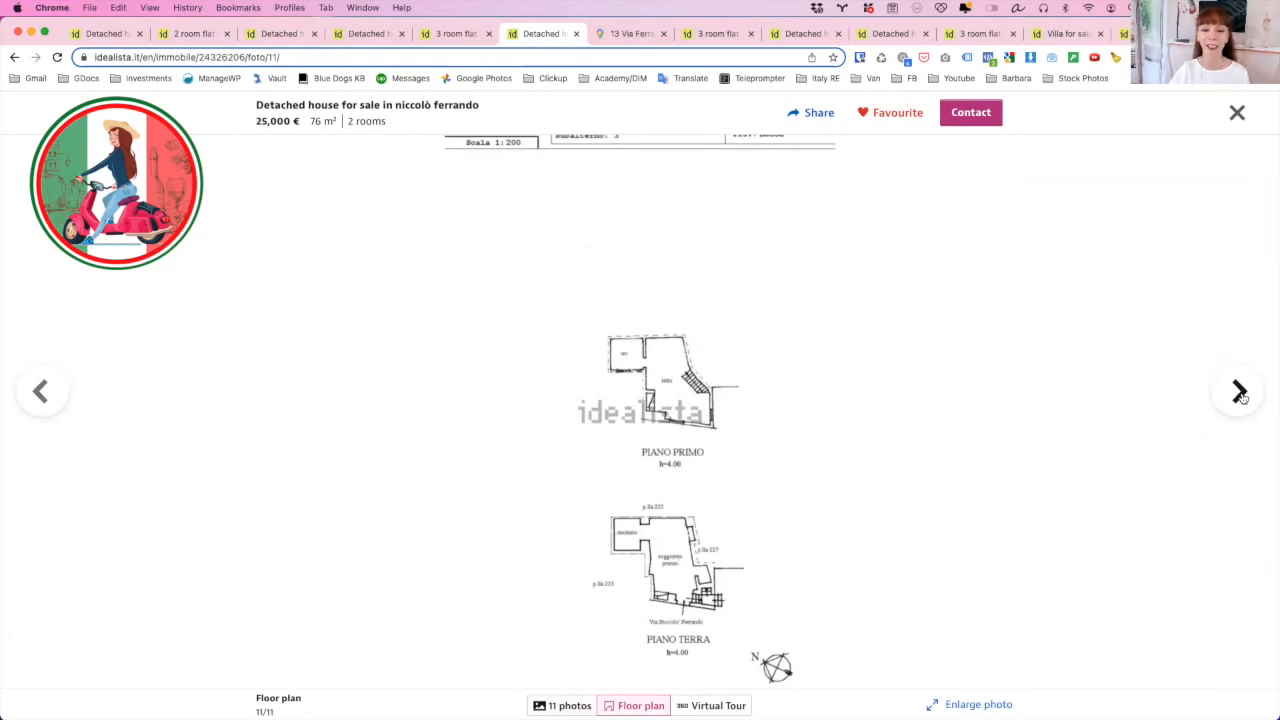
- Wrap the gallery past the floor plan back to the first facade photo
click(1236, 390)
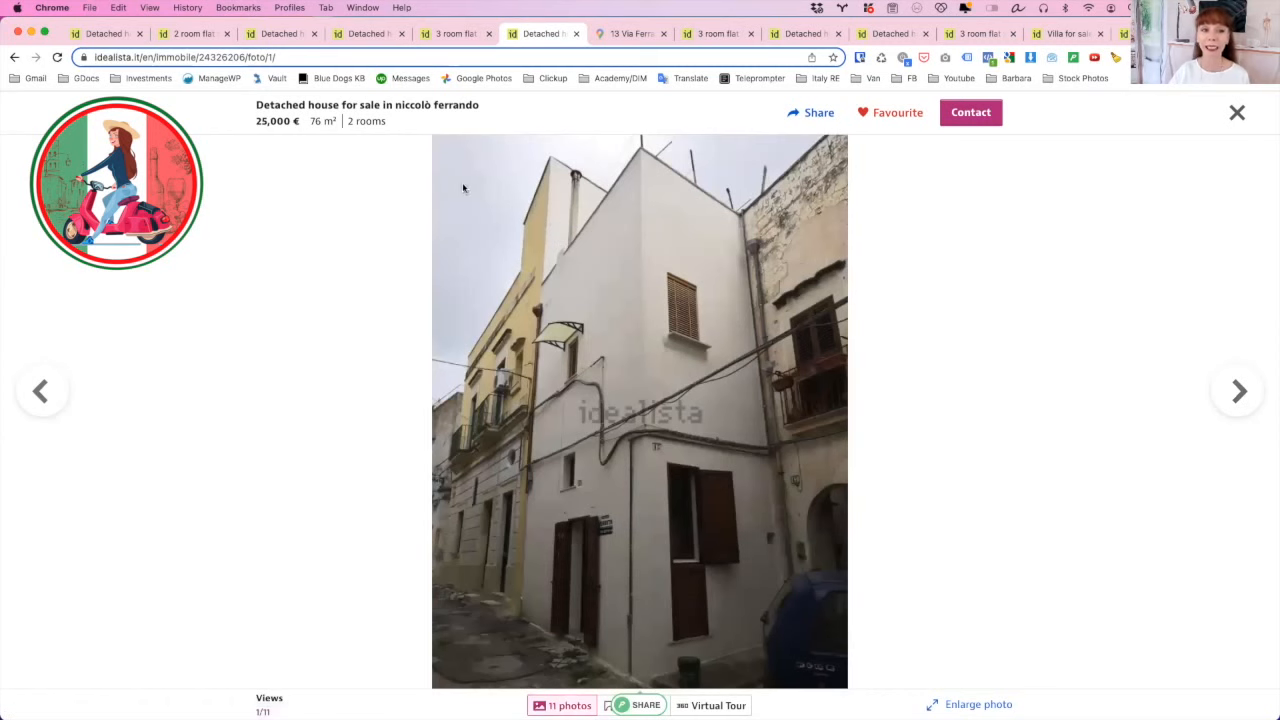
- Leave the gallery, check the house's Galatina location map, and return to the listing
click(1236, 112)
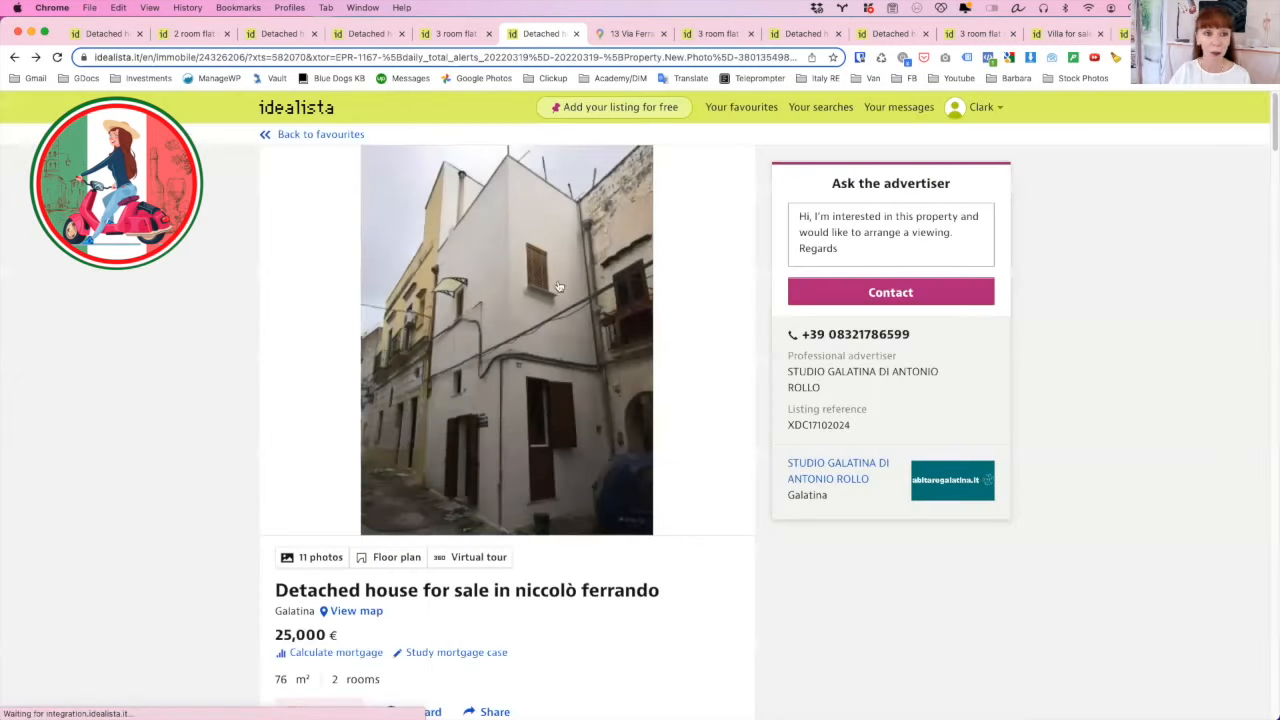
scroll(down, 3)
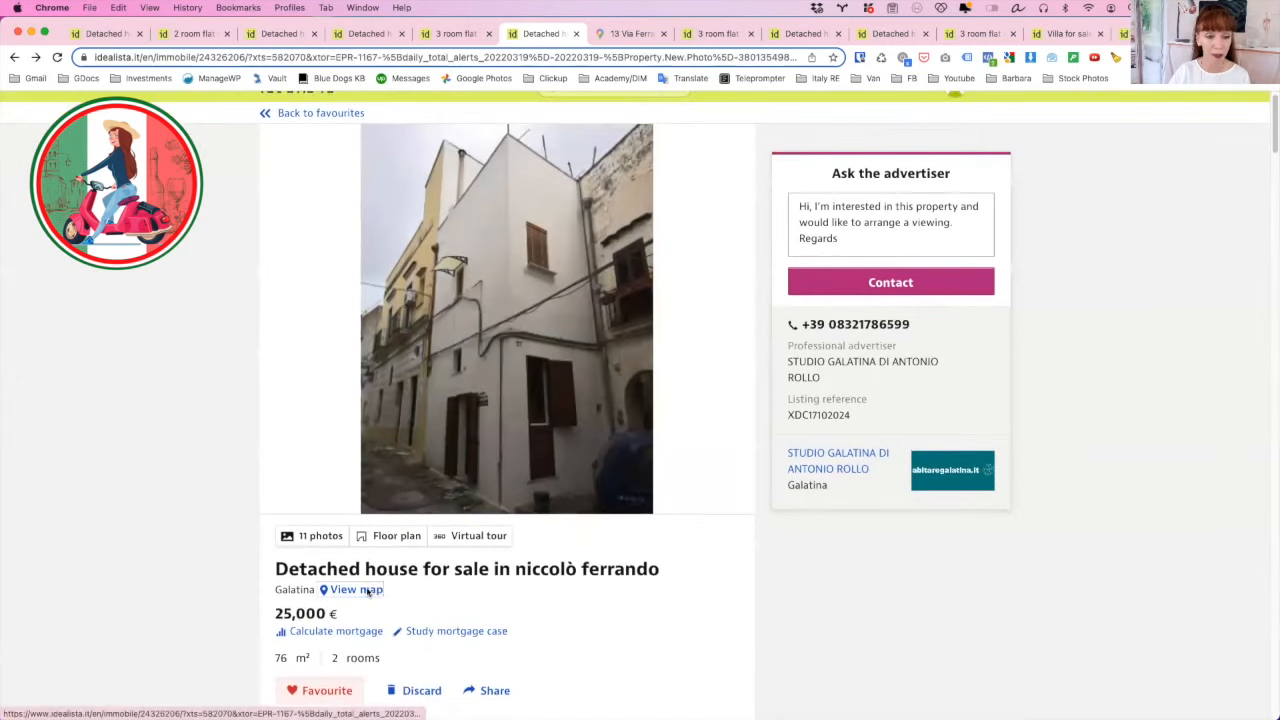
click(352, 588)
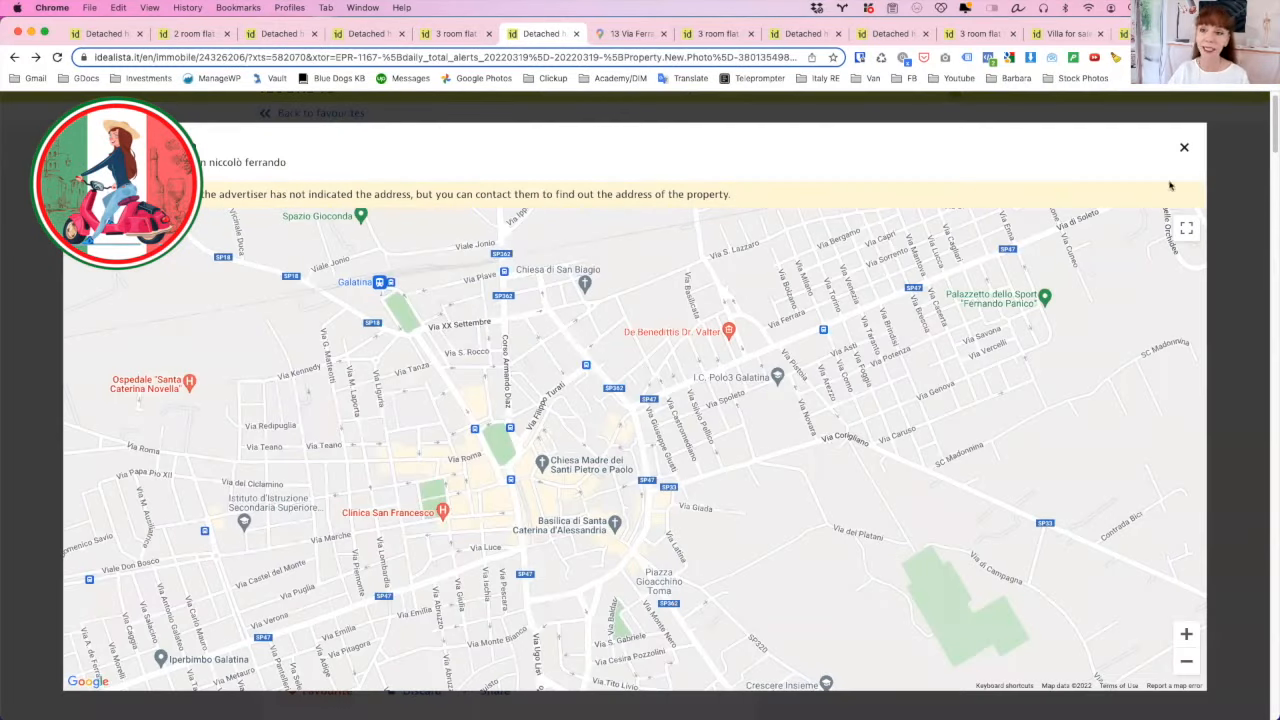
mouse_move(1248, 120)
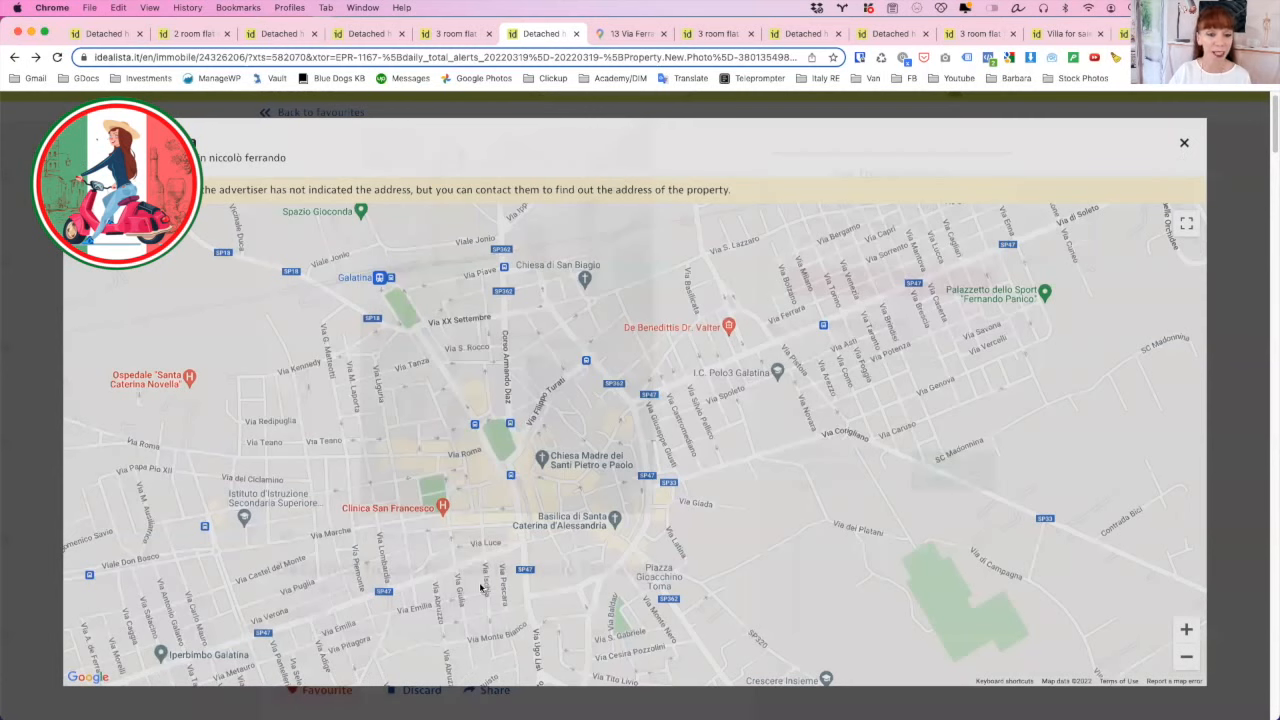
click(1184, 142)
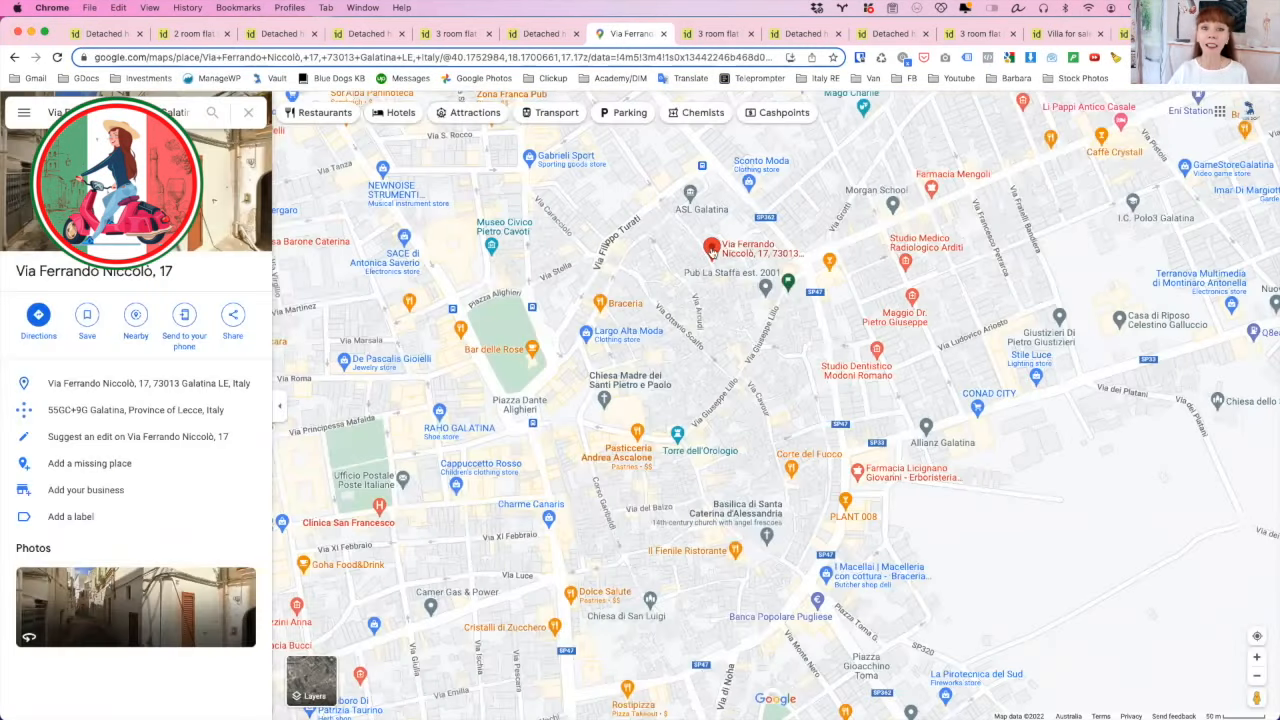
click(712, 248)
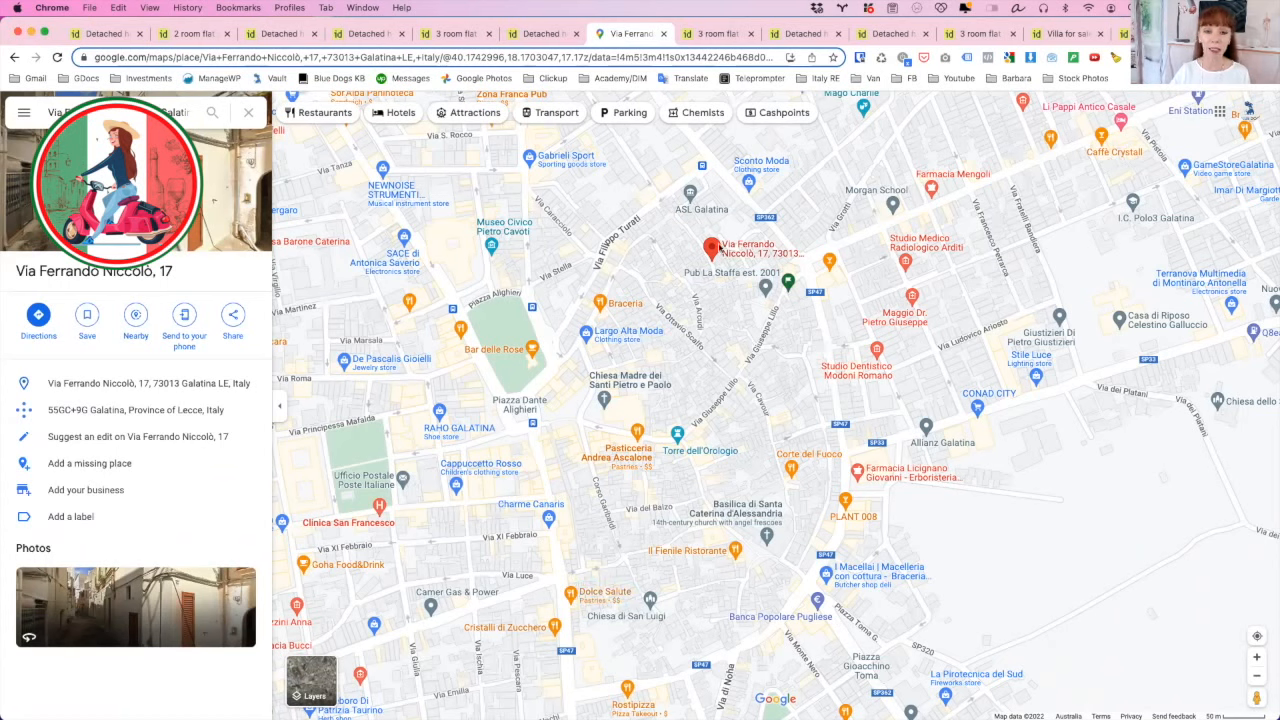
mouse_move(788, 526)
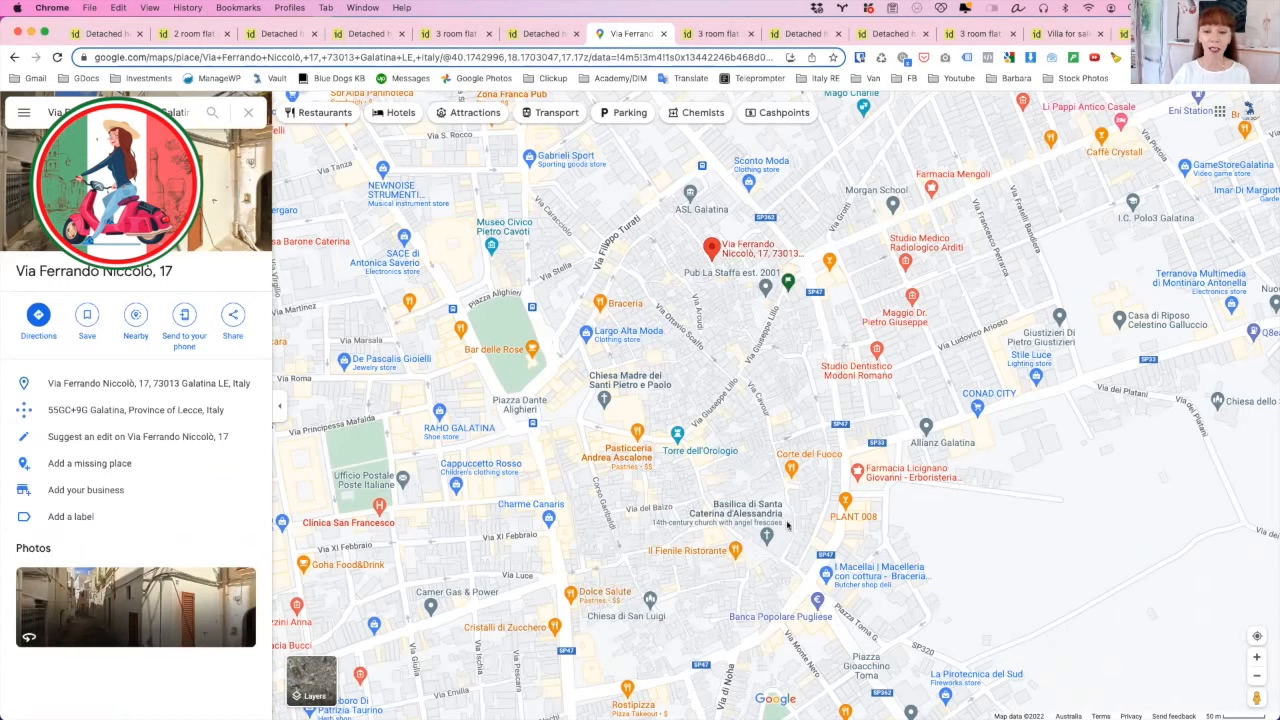
mouse_move(810, 270)
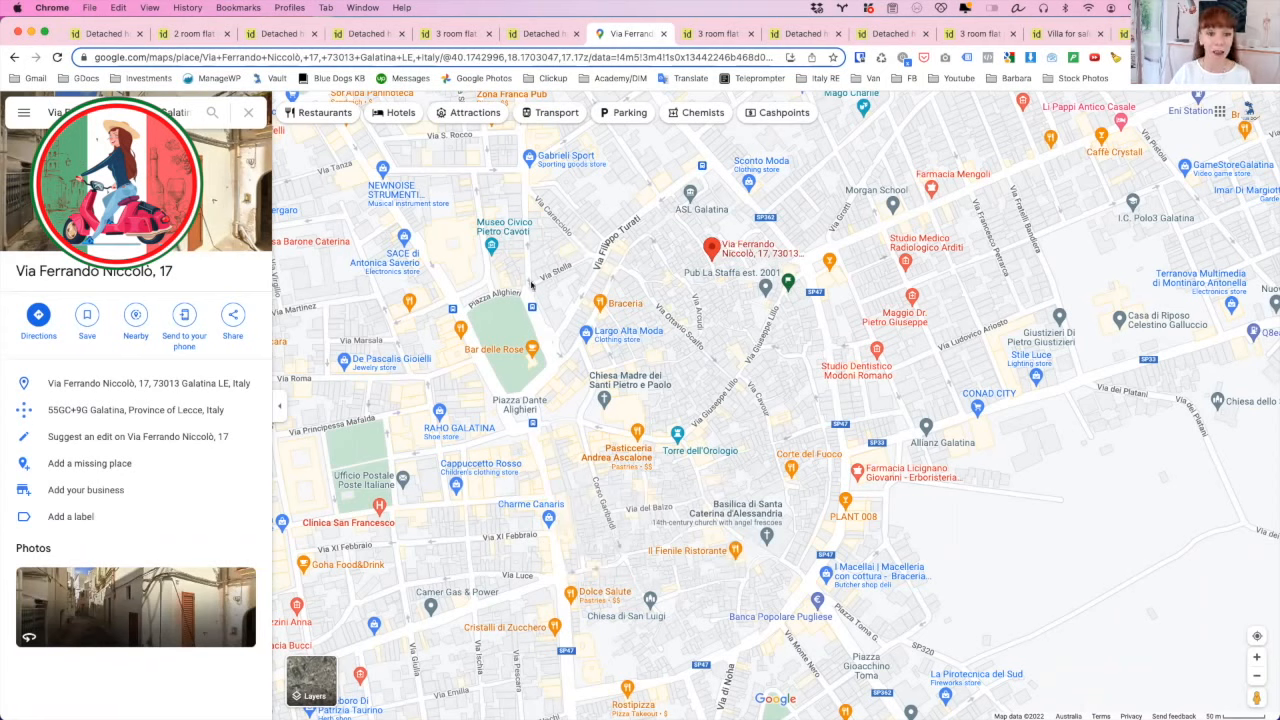
mouse_move(778, 336)
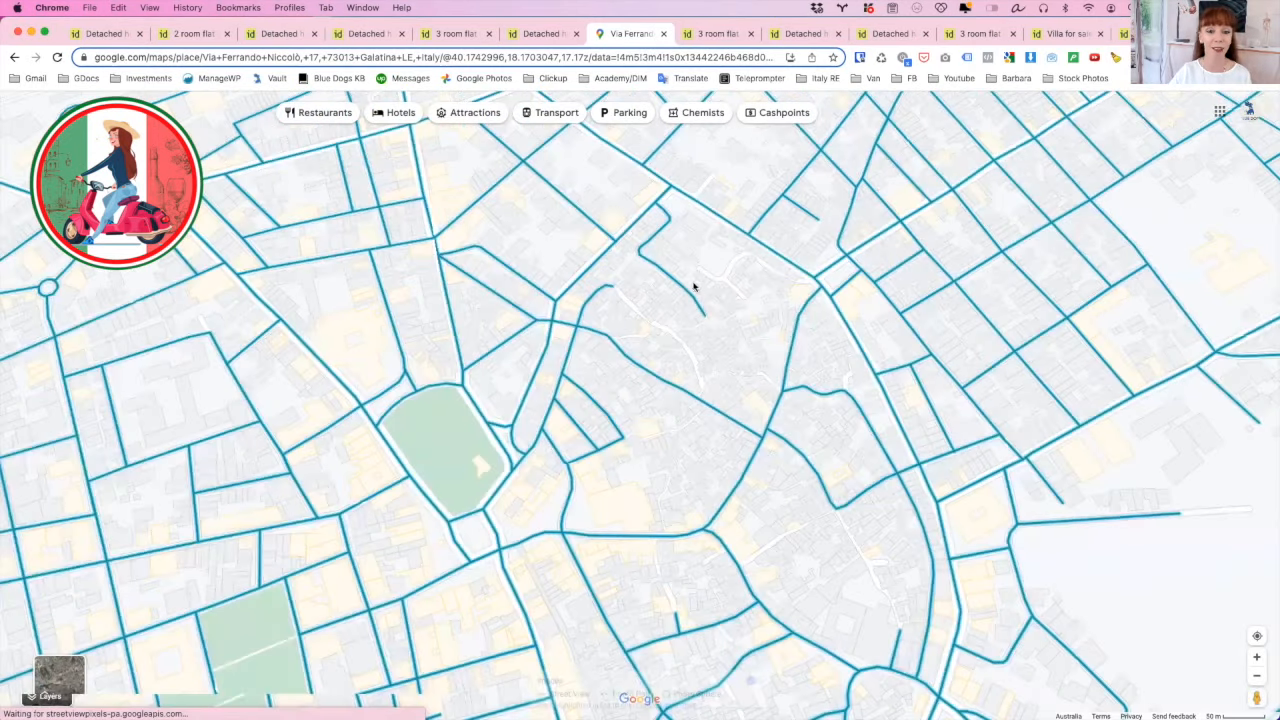
mouse_move(592, 170)
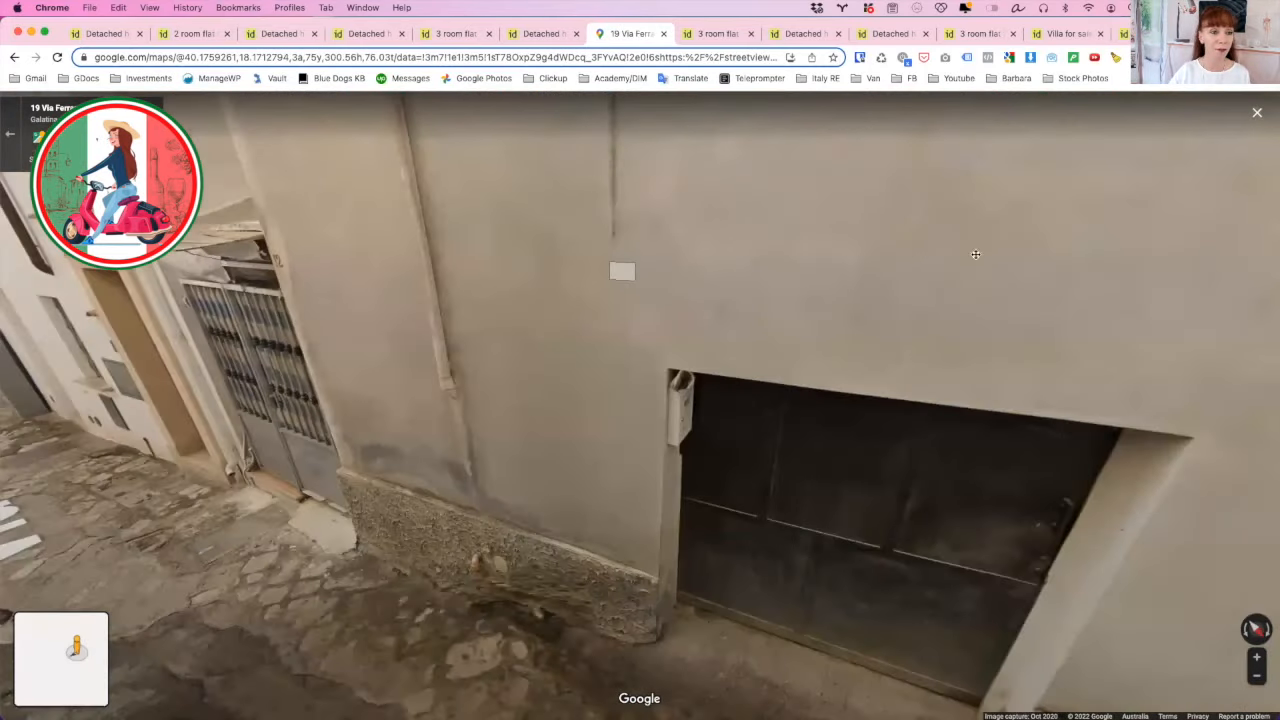
- Walk Street View down the narrow old-town lanes toward the palm-lined church square
click(622, 272)
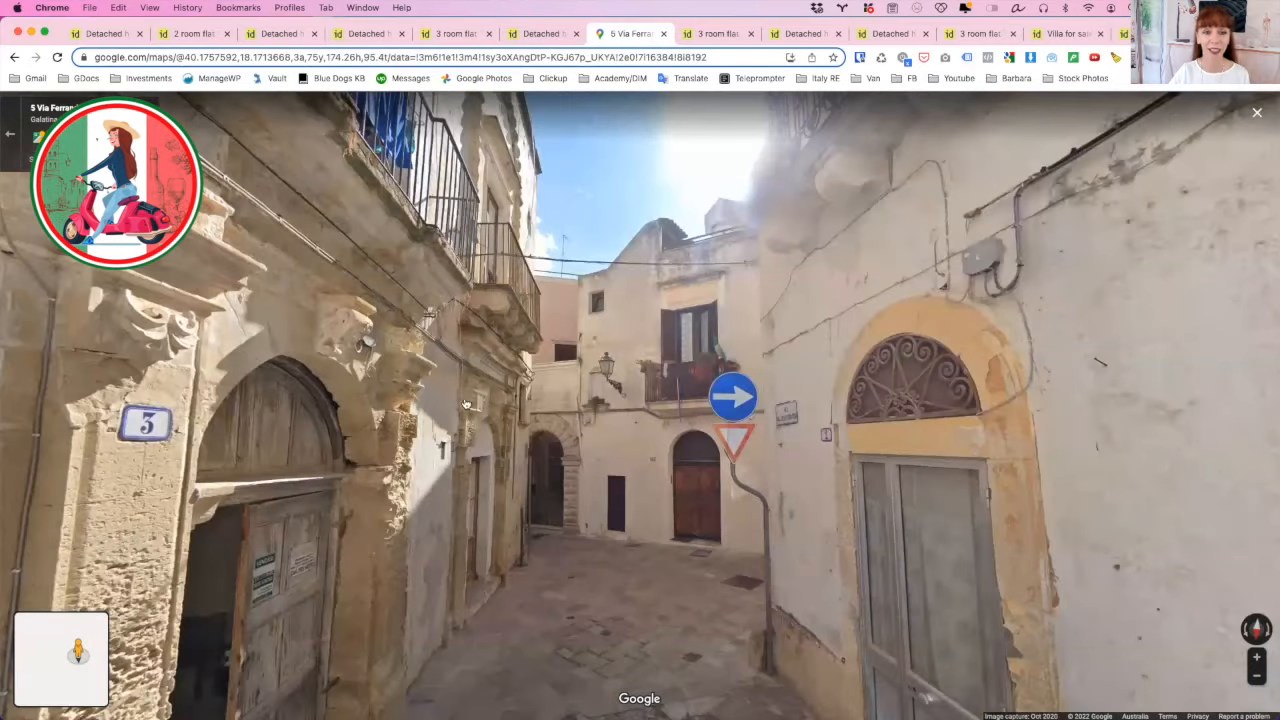
mouse_move(592, 490)
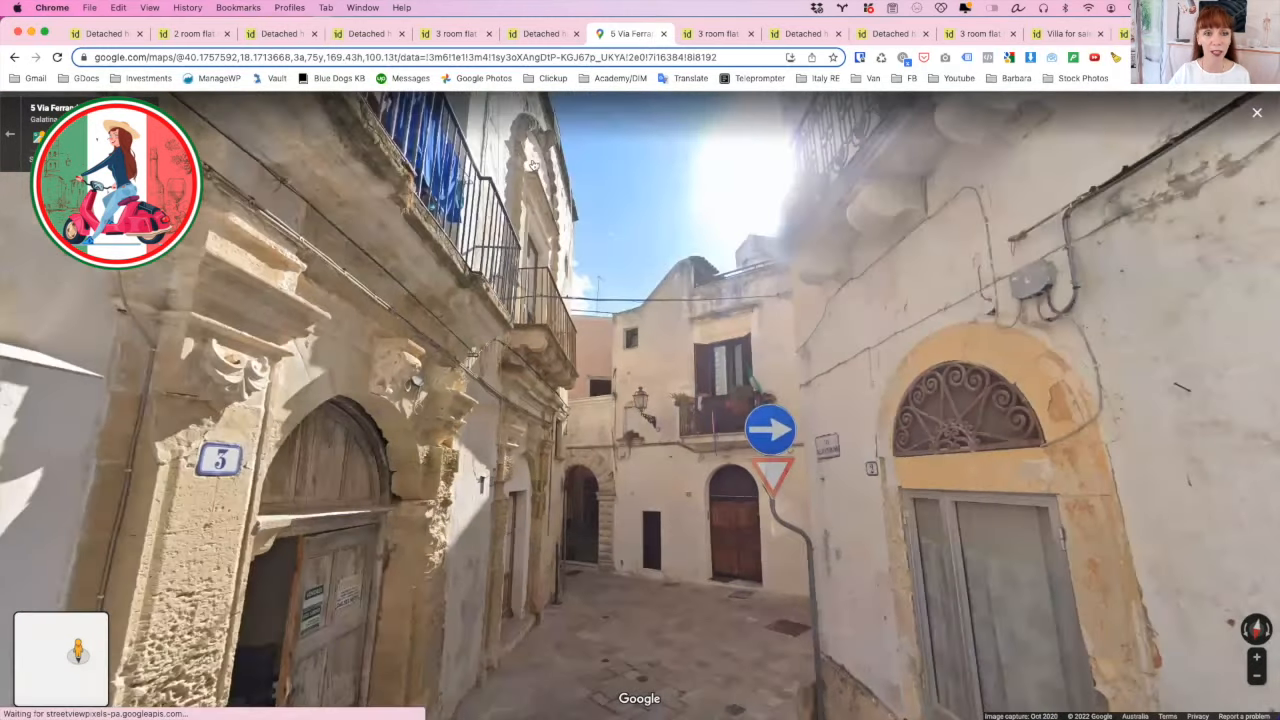
click(770, 428)
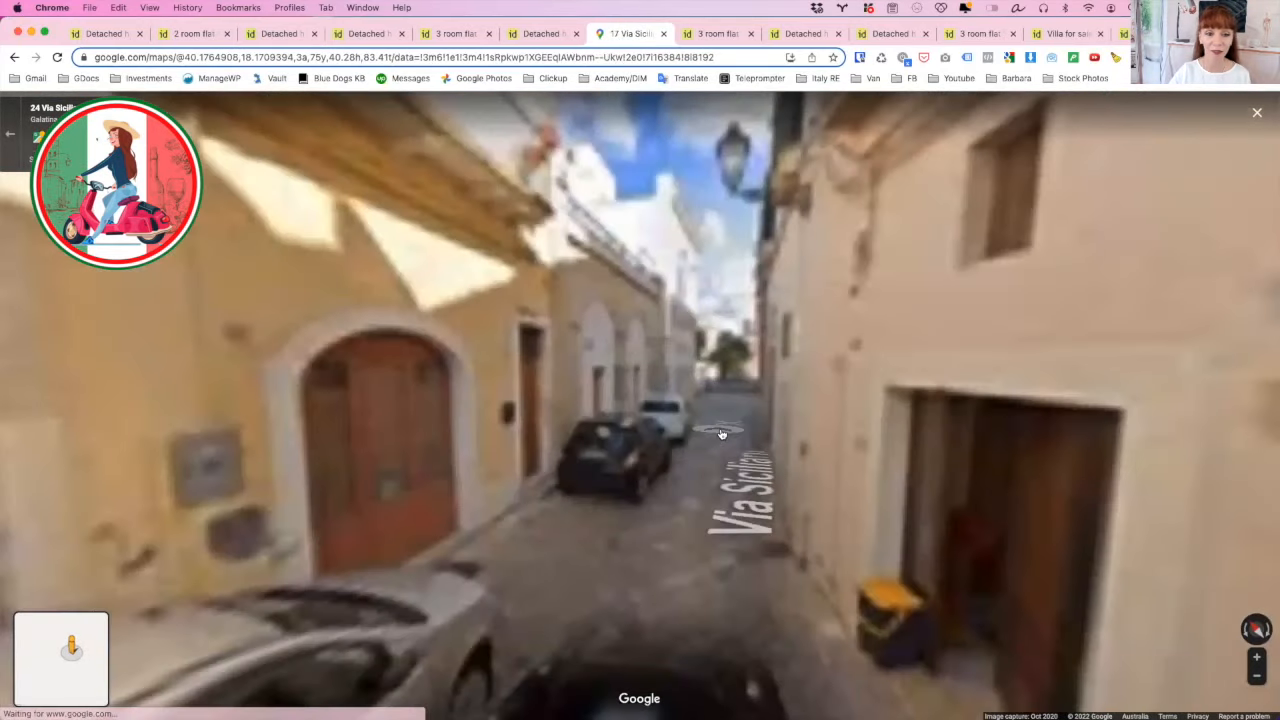
click(720, 430)
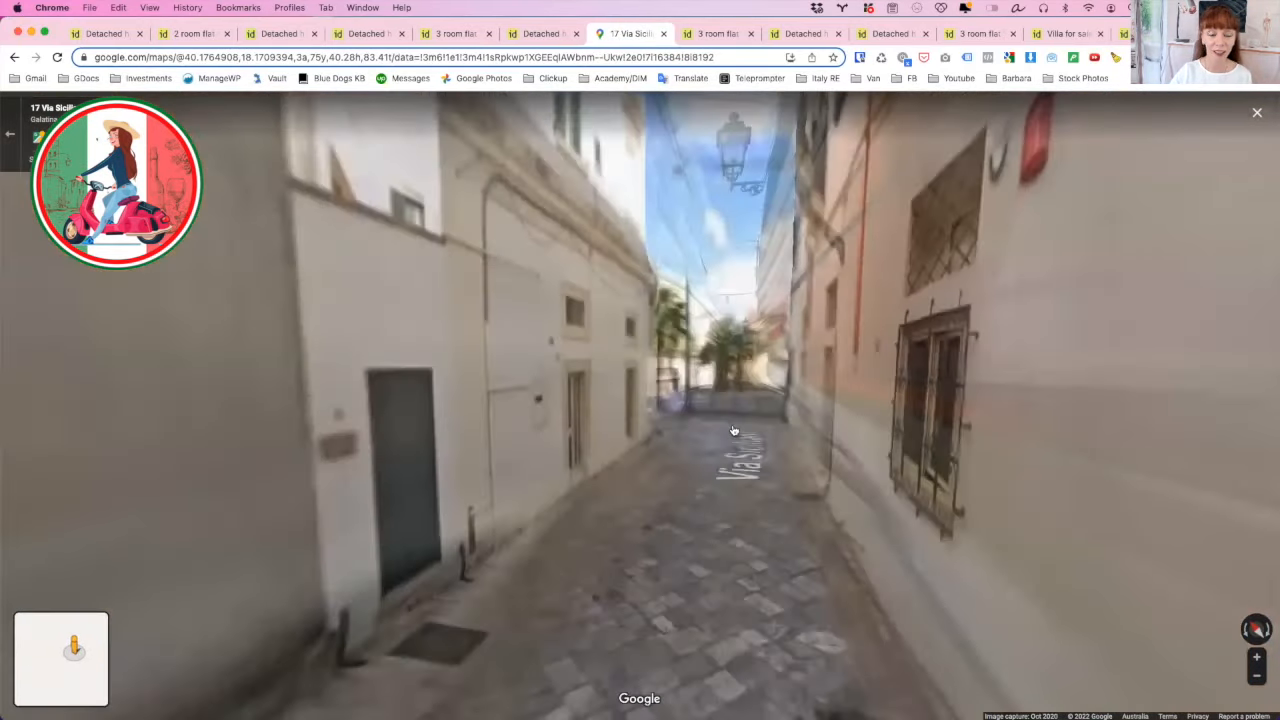
click(732, 432)
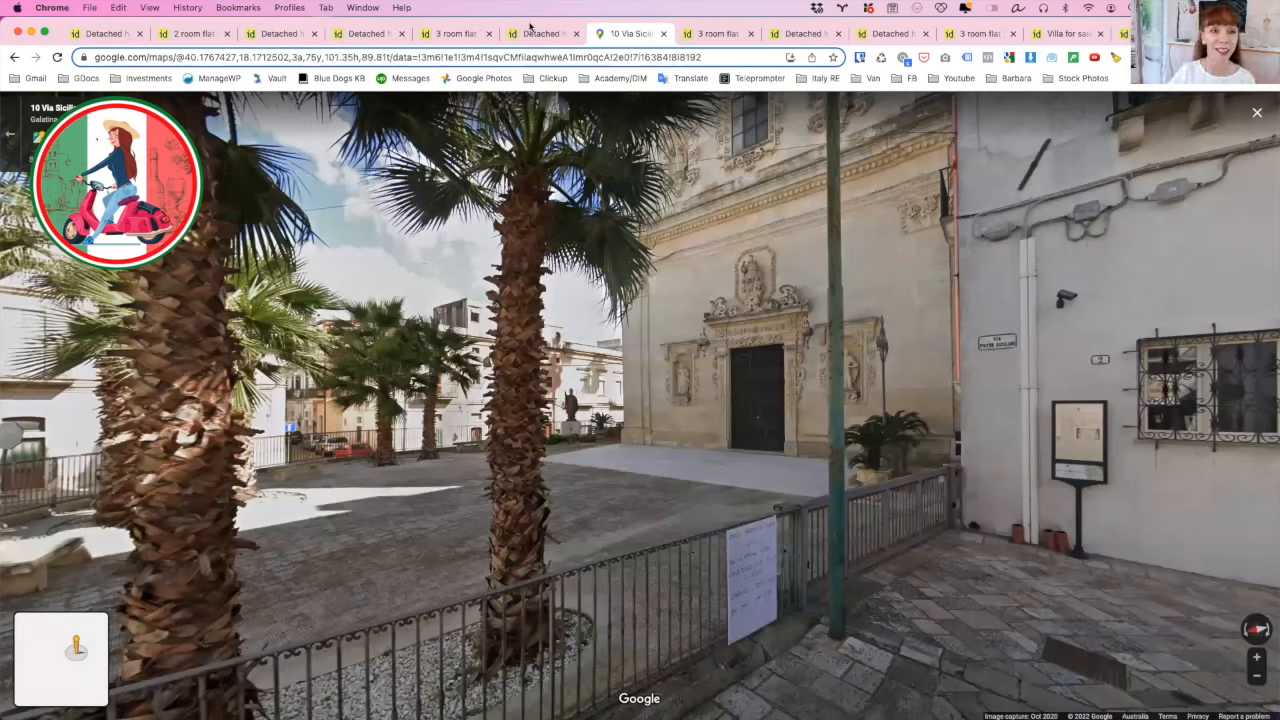
- Return to the Idealista listing tab and glance at its property description
click(540, 32)
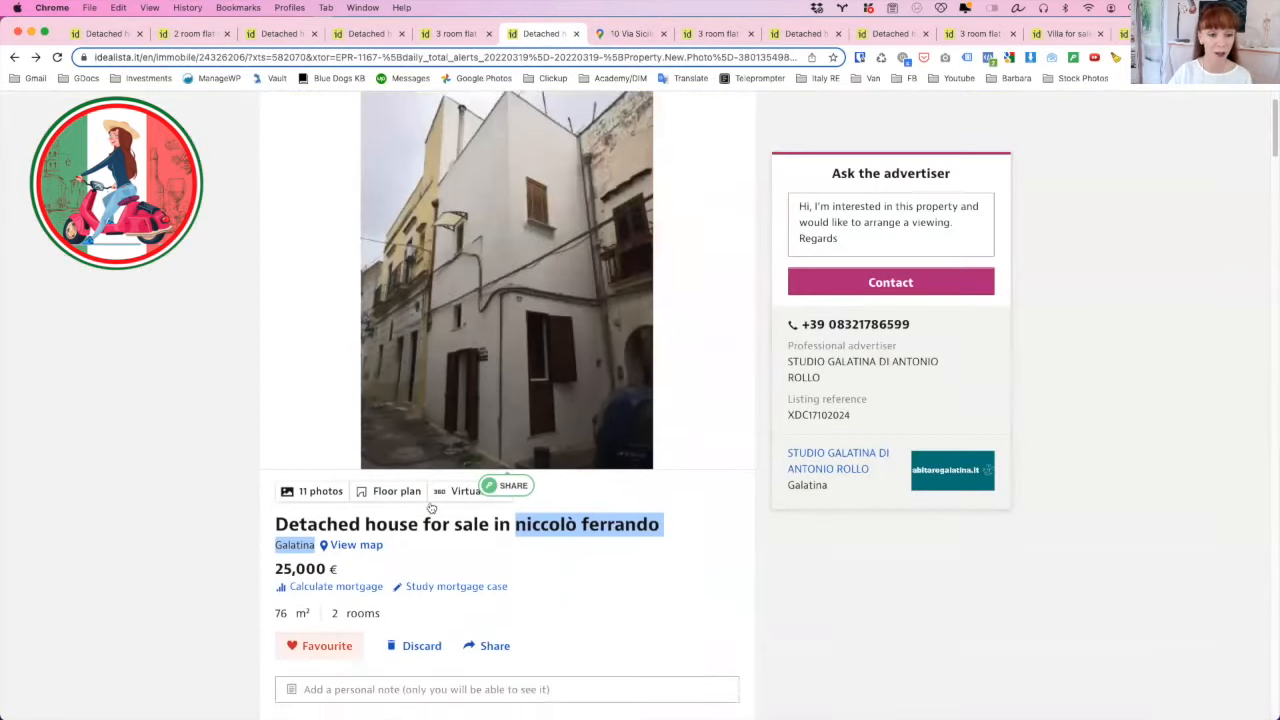
scroll(down, 3)
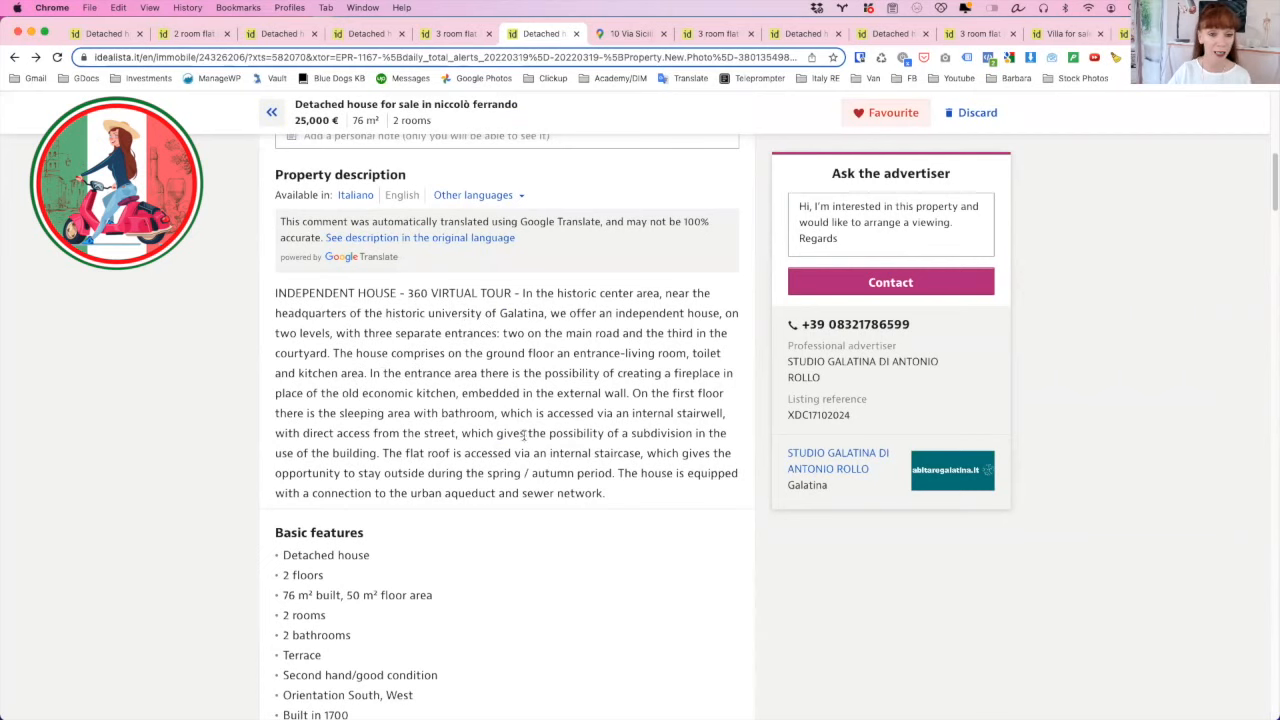
scroll(up, 3)
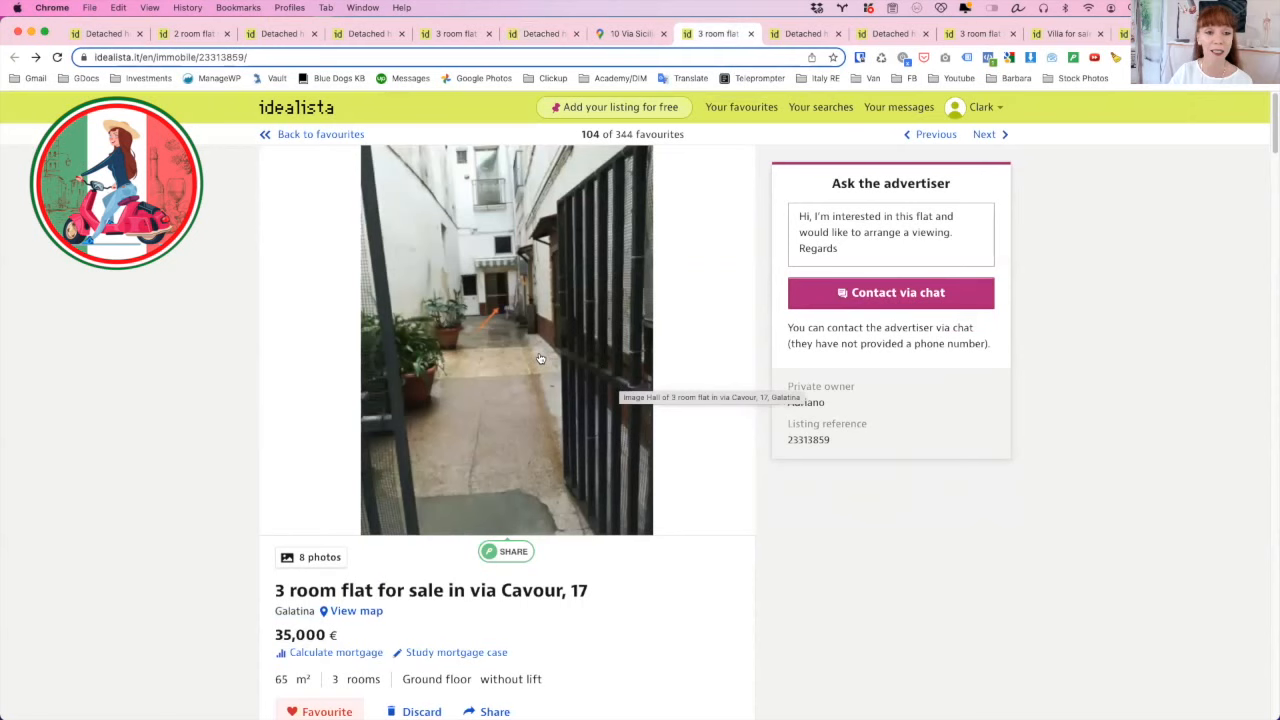
mouse_move(524, 280)
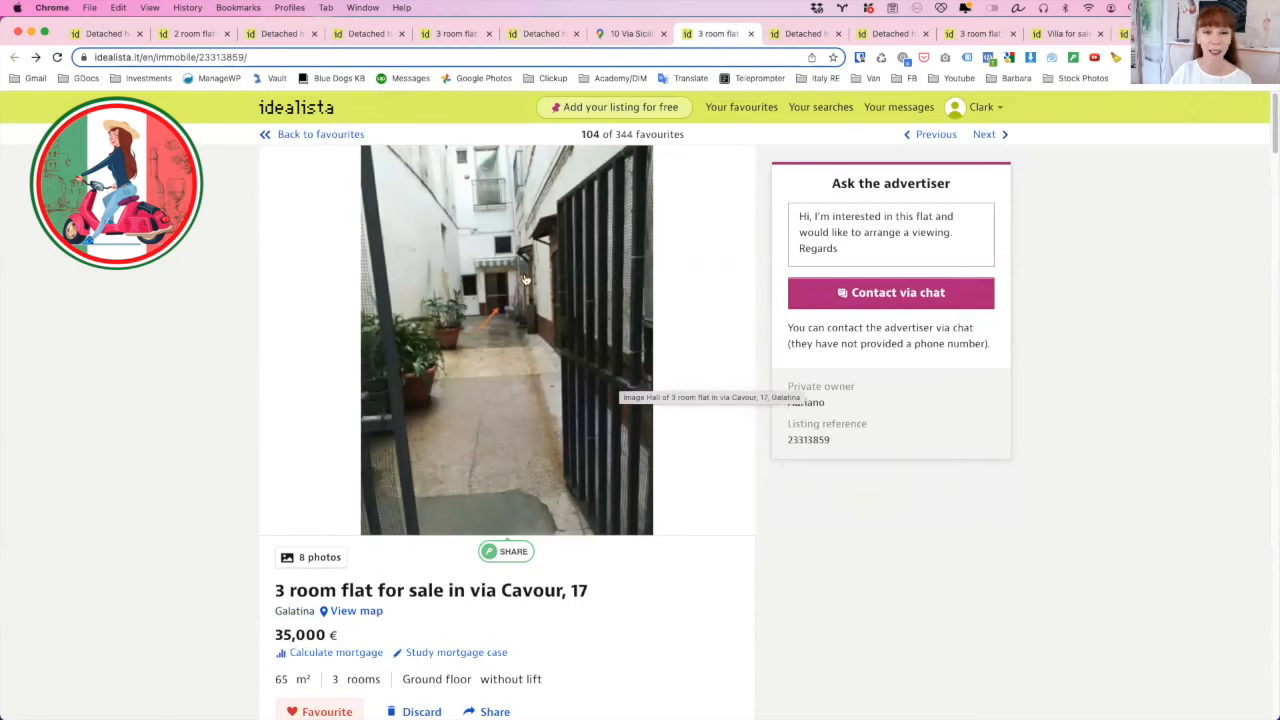
mouse_move(472, 458)
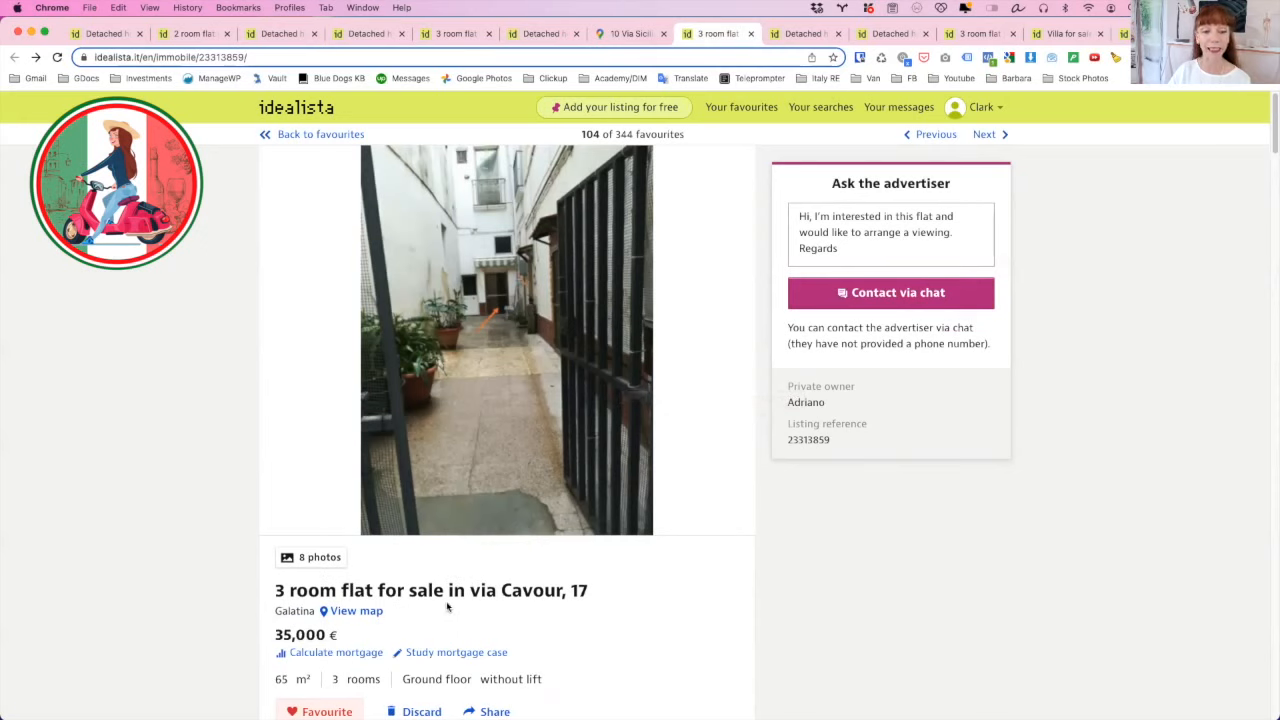
mouse_move(472, 608)
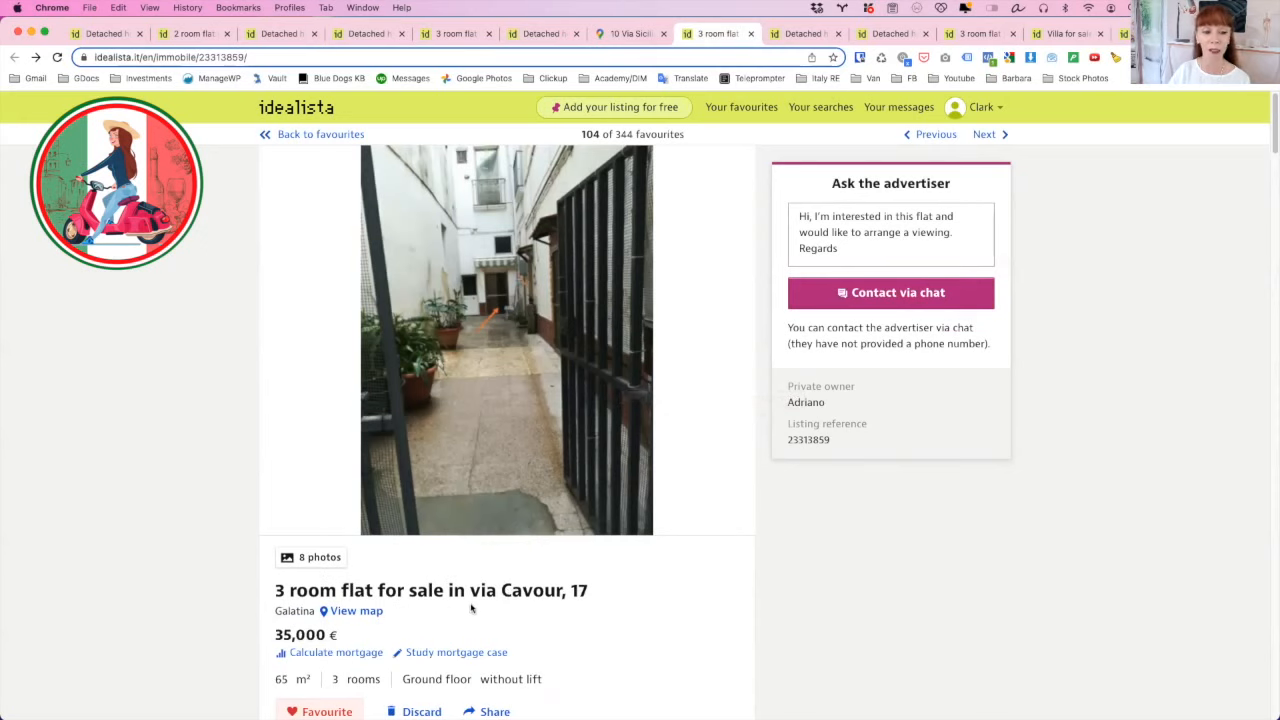
click(504, 340)
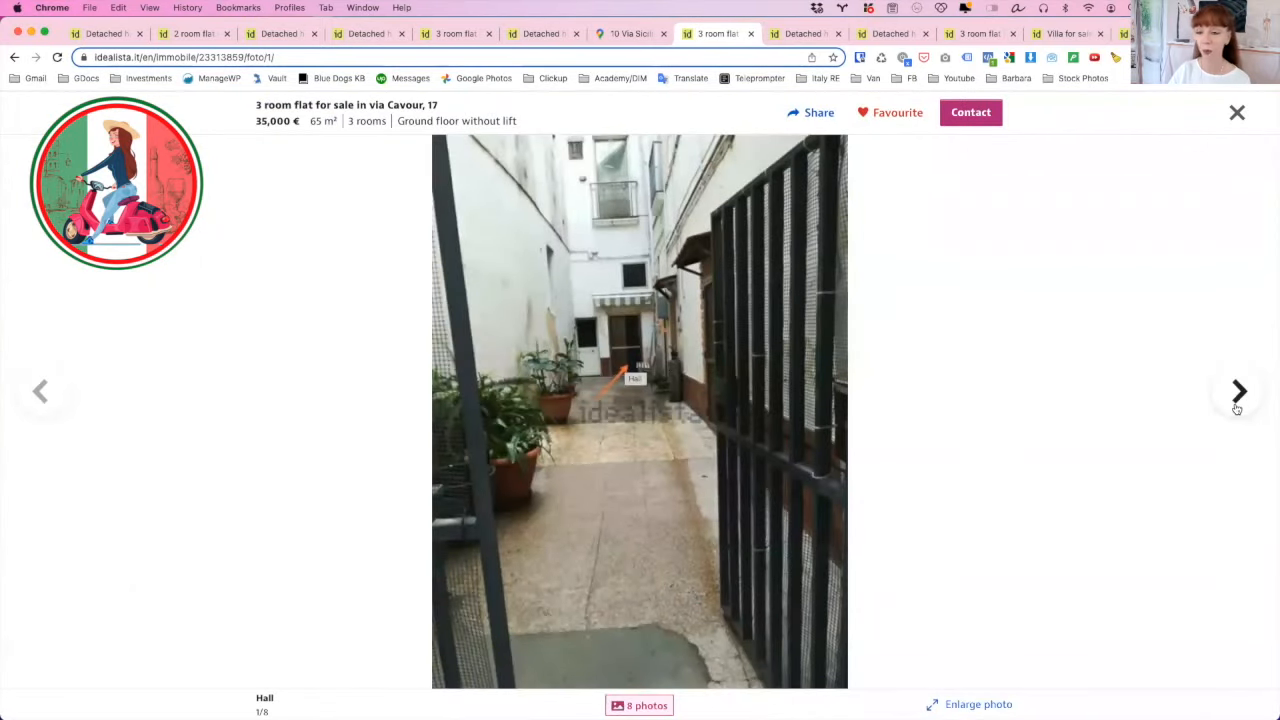
- Page through the hall, living room, dining area and bedroom photos, then back to the entrance
click(1238, 390)
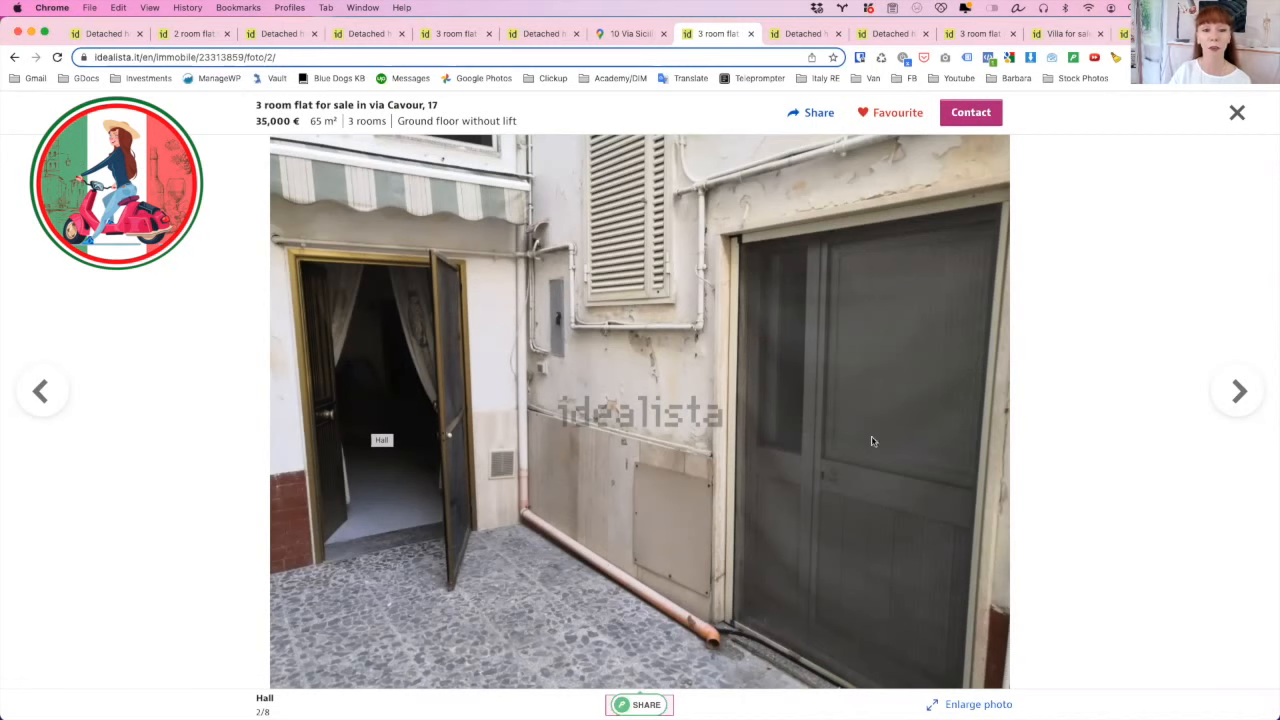
click(1236, 390)
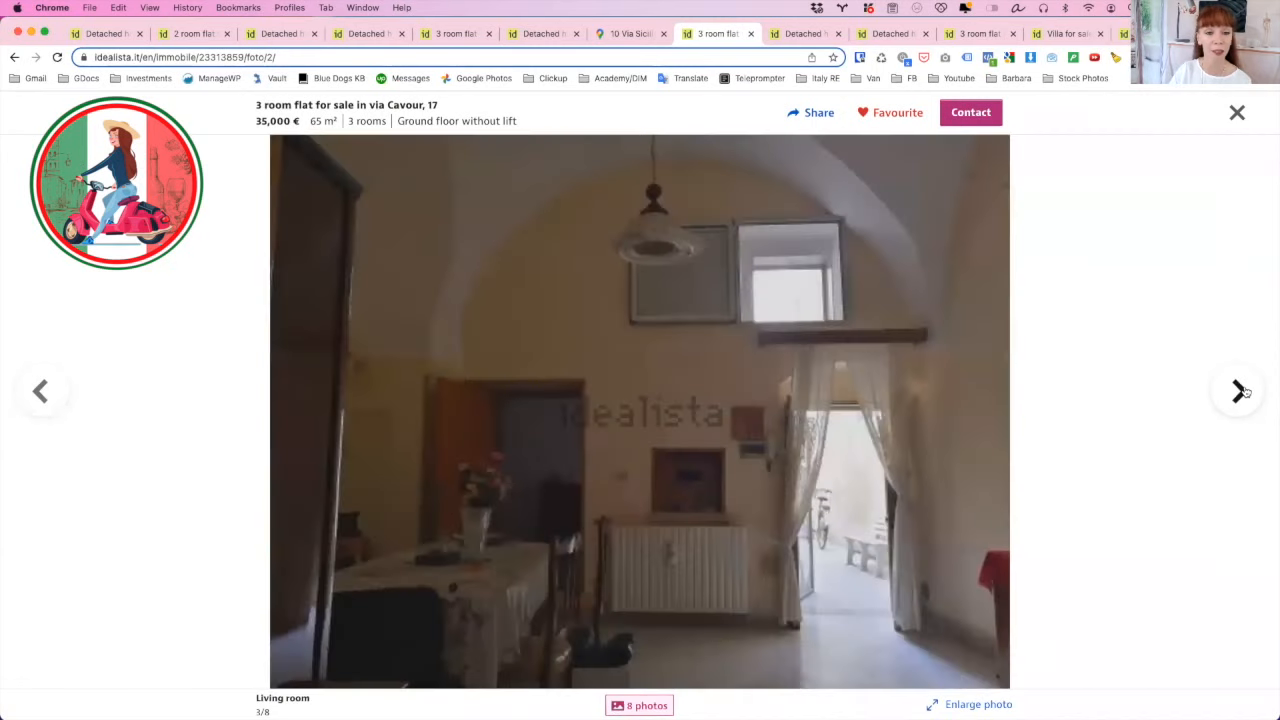
click(1238, 390)
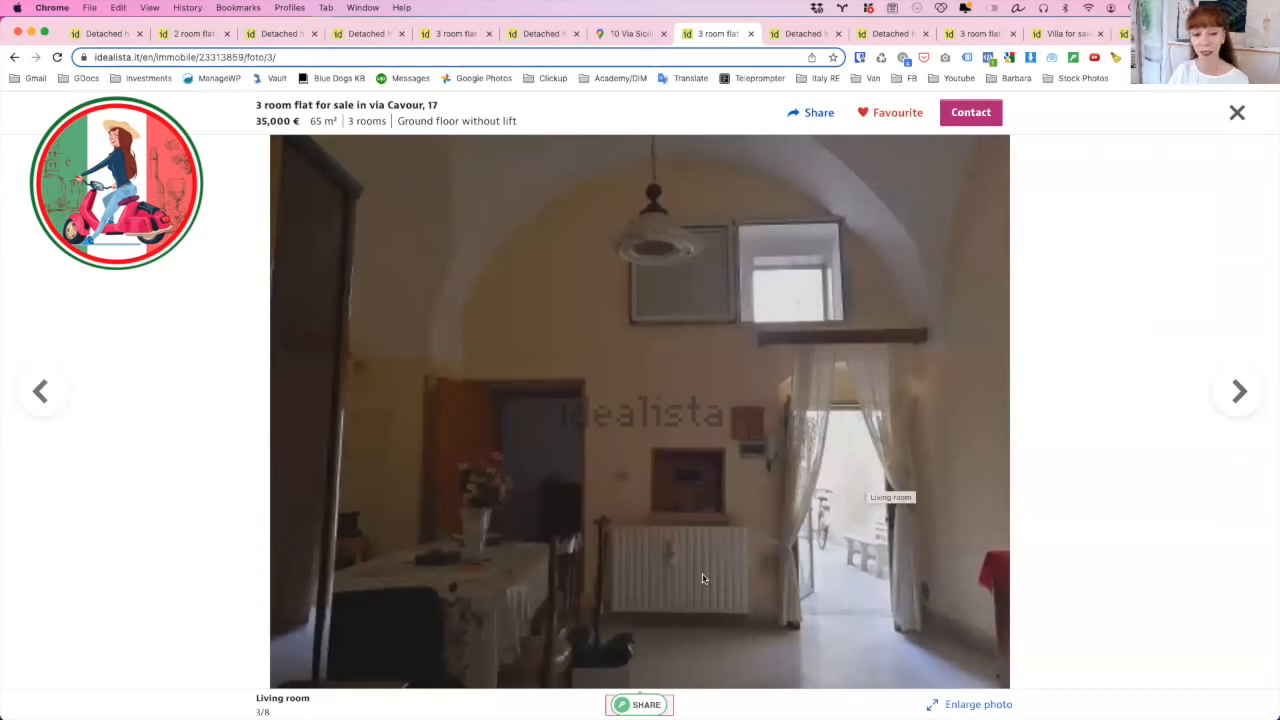
mouse_move(424, 288)
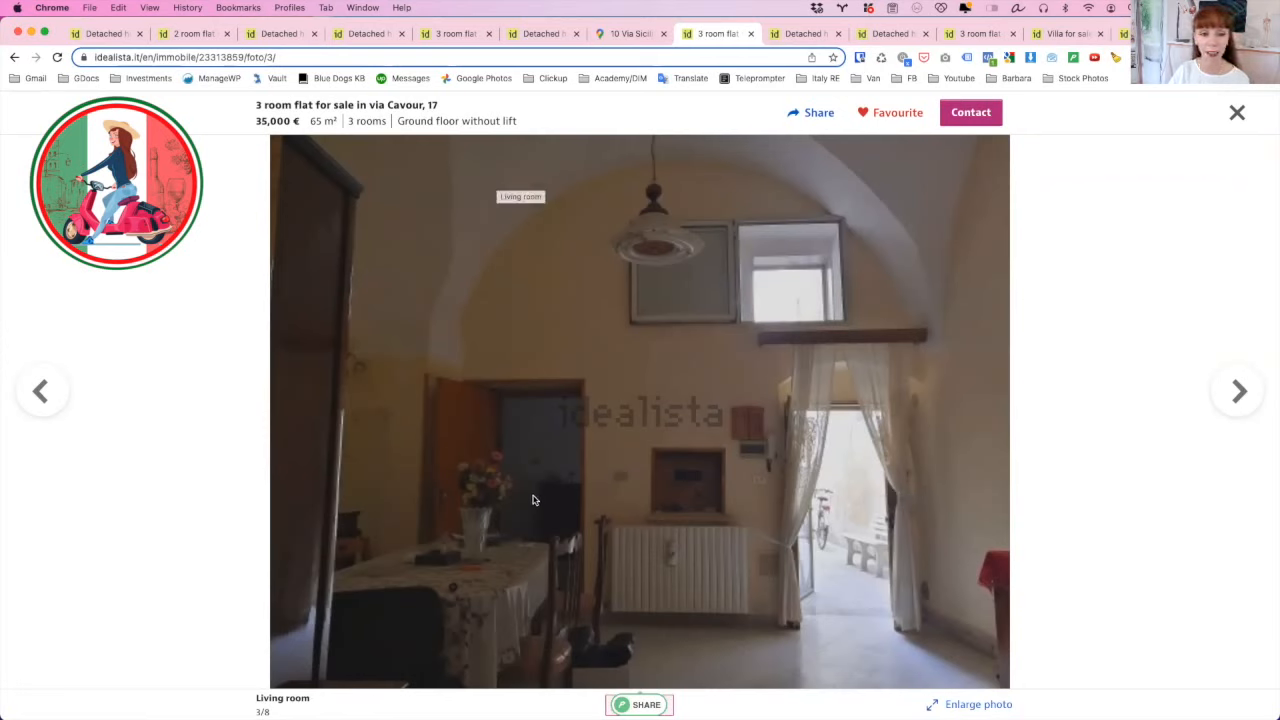
mouse_move(536, 478)
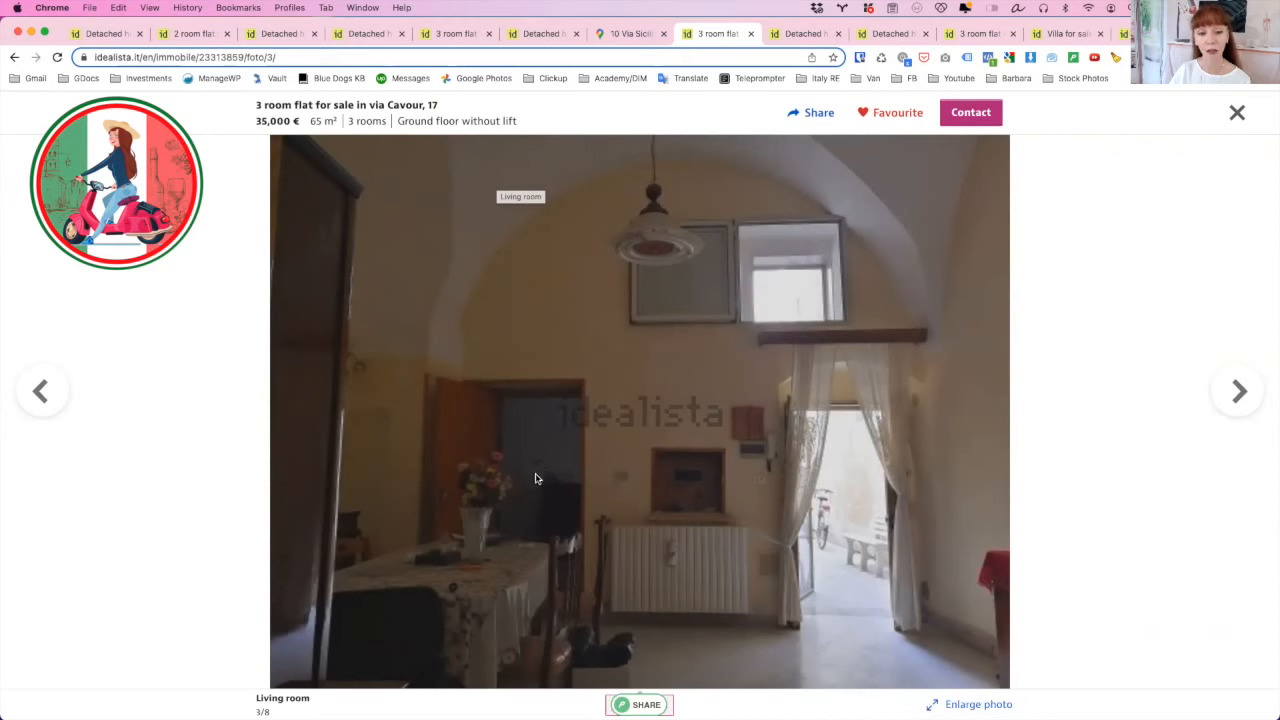
click(1238, 390)
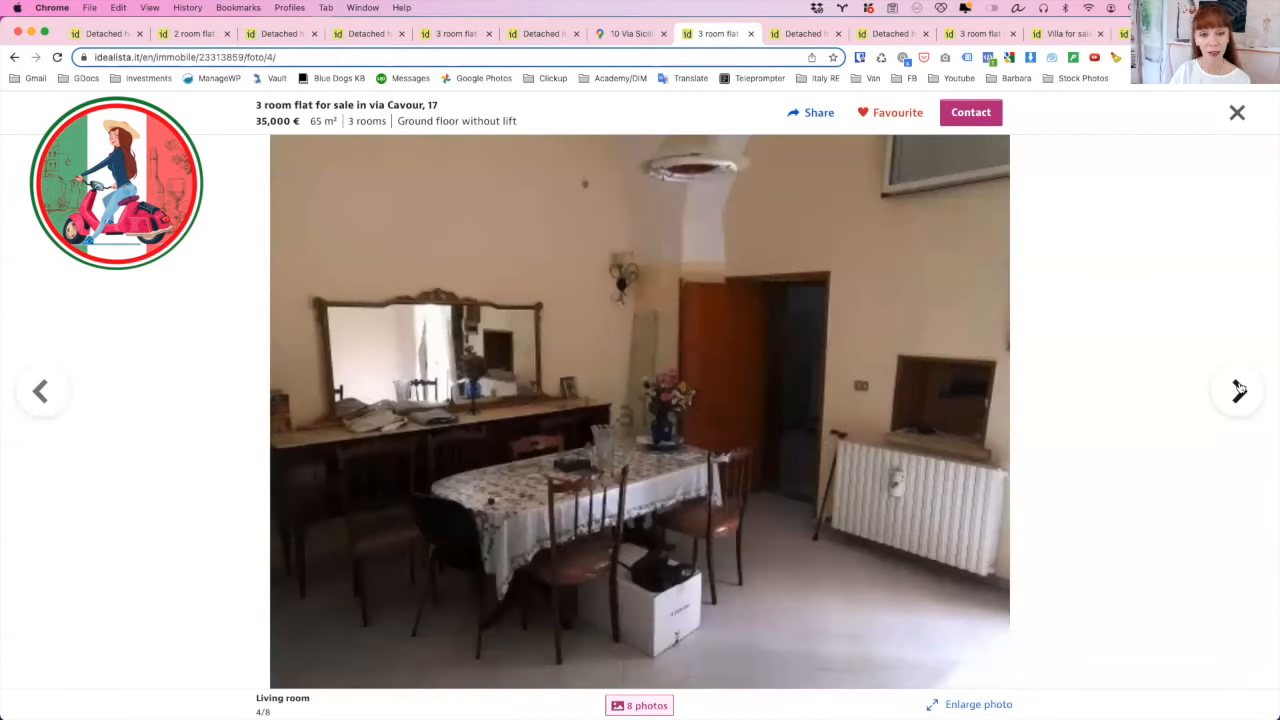
click(1236, 390)
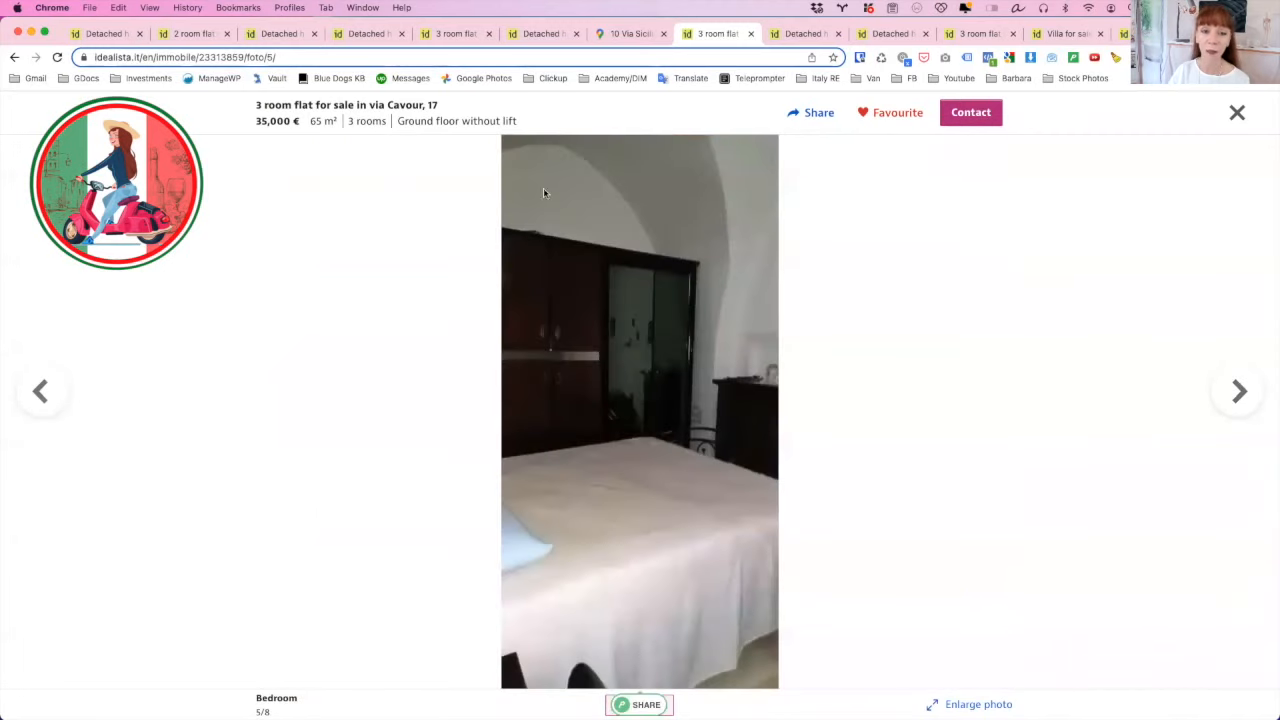
mouse_move(408, 368)
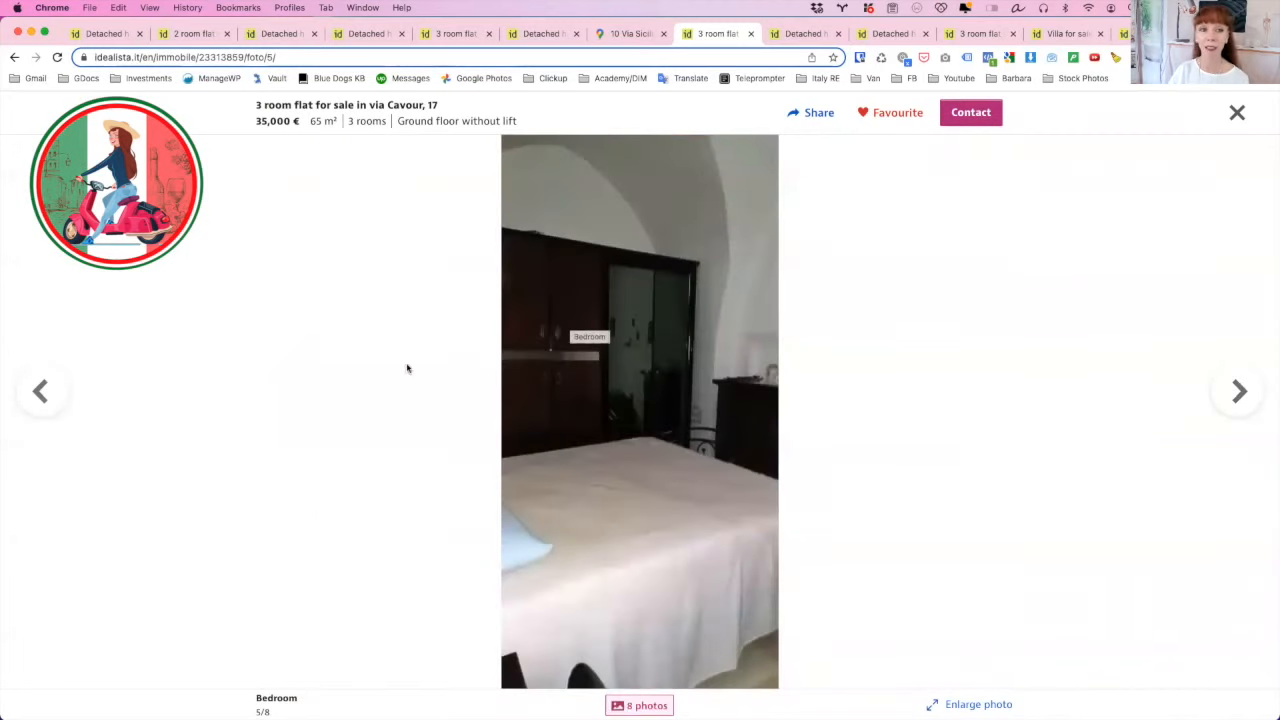
click(40, 390)
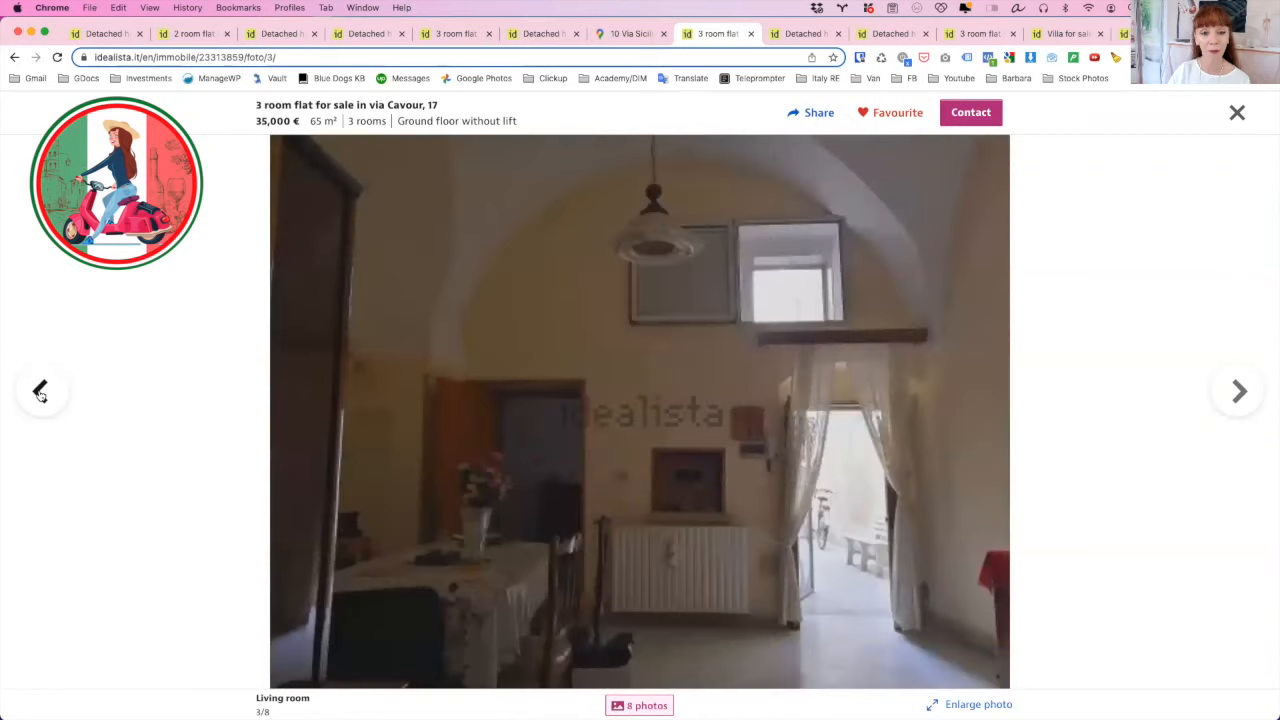
click(40, 390)
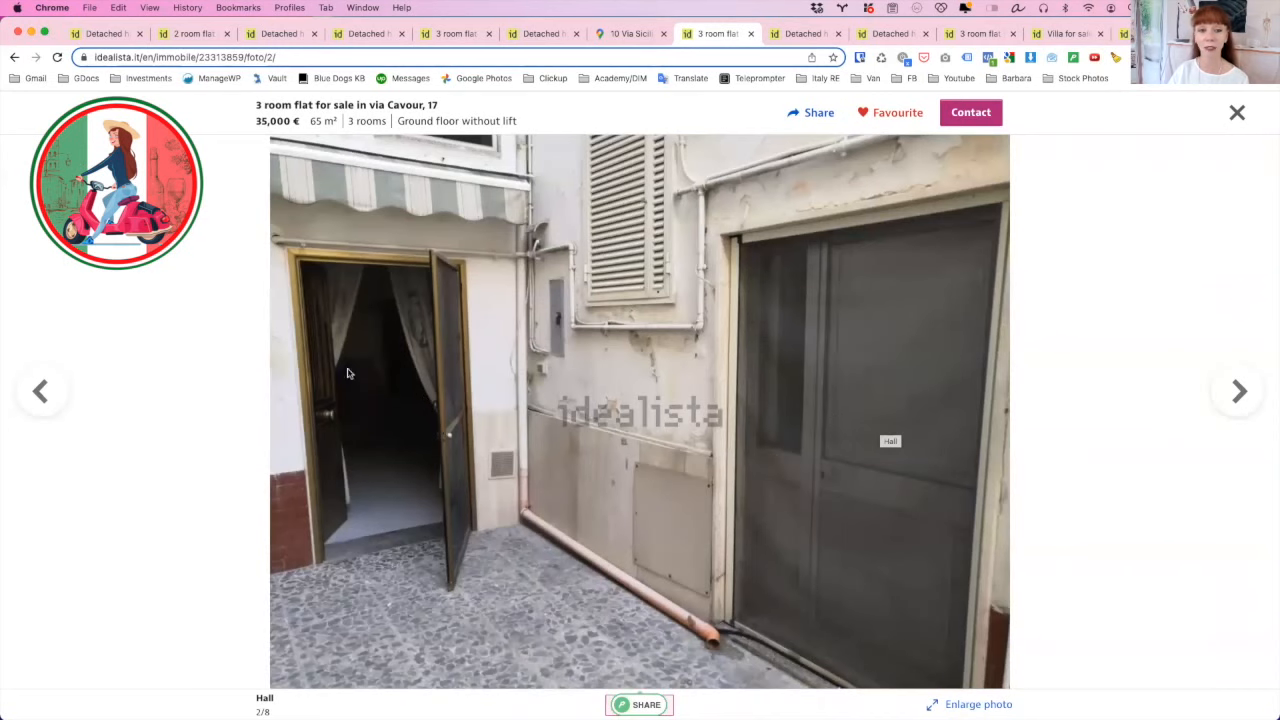
- Step forward again through the living room and bedroom photos to the kitchen and last photo
click(1236, 390)
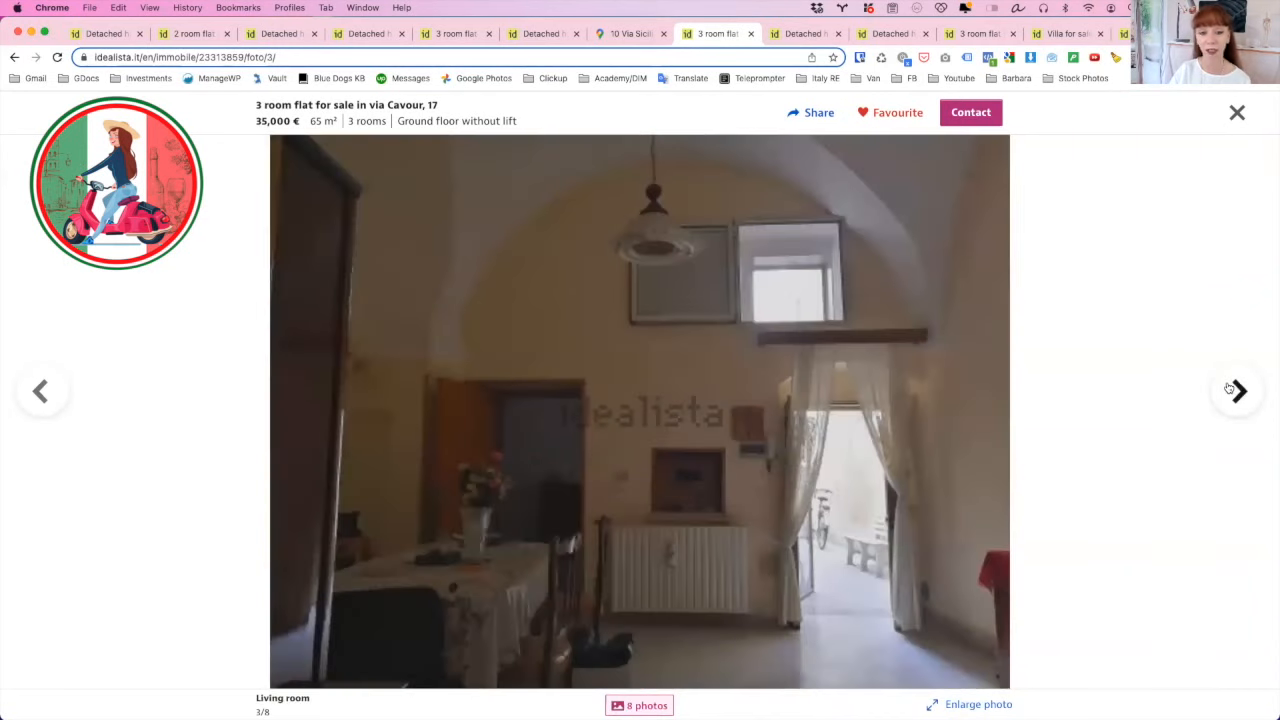
click(1236, 390)
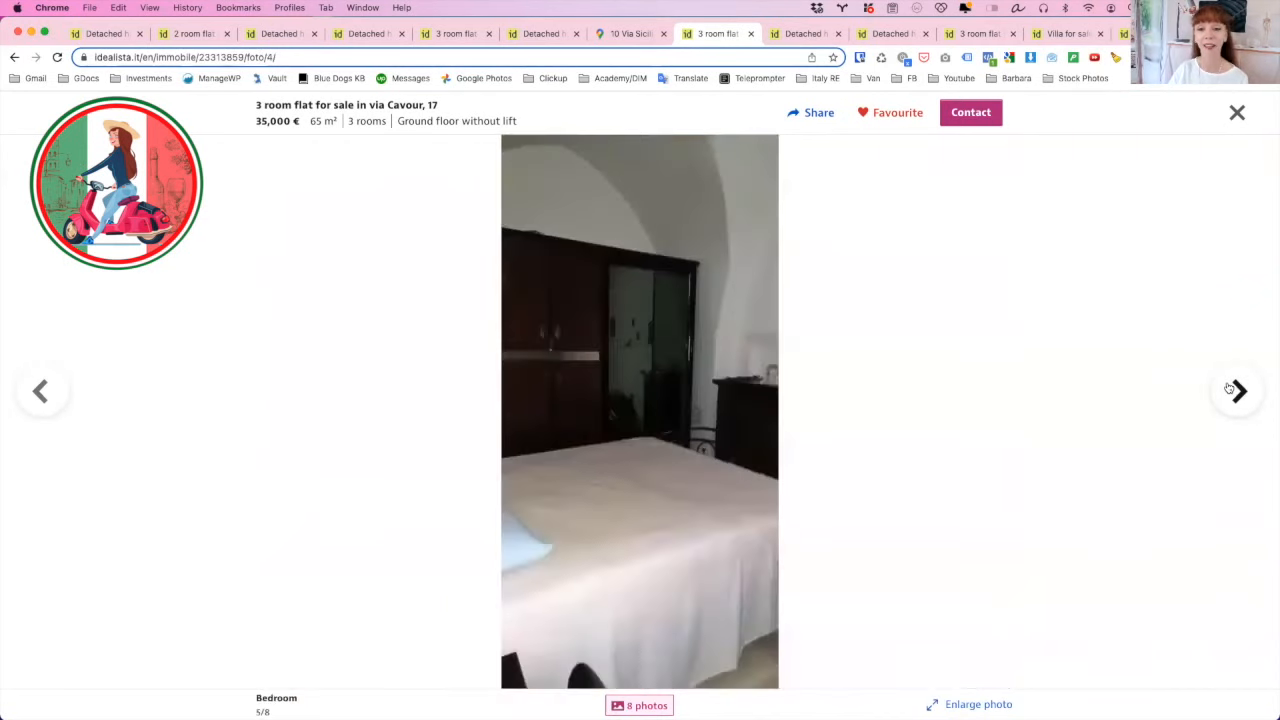
click(1236, 390)
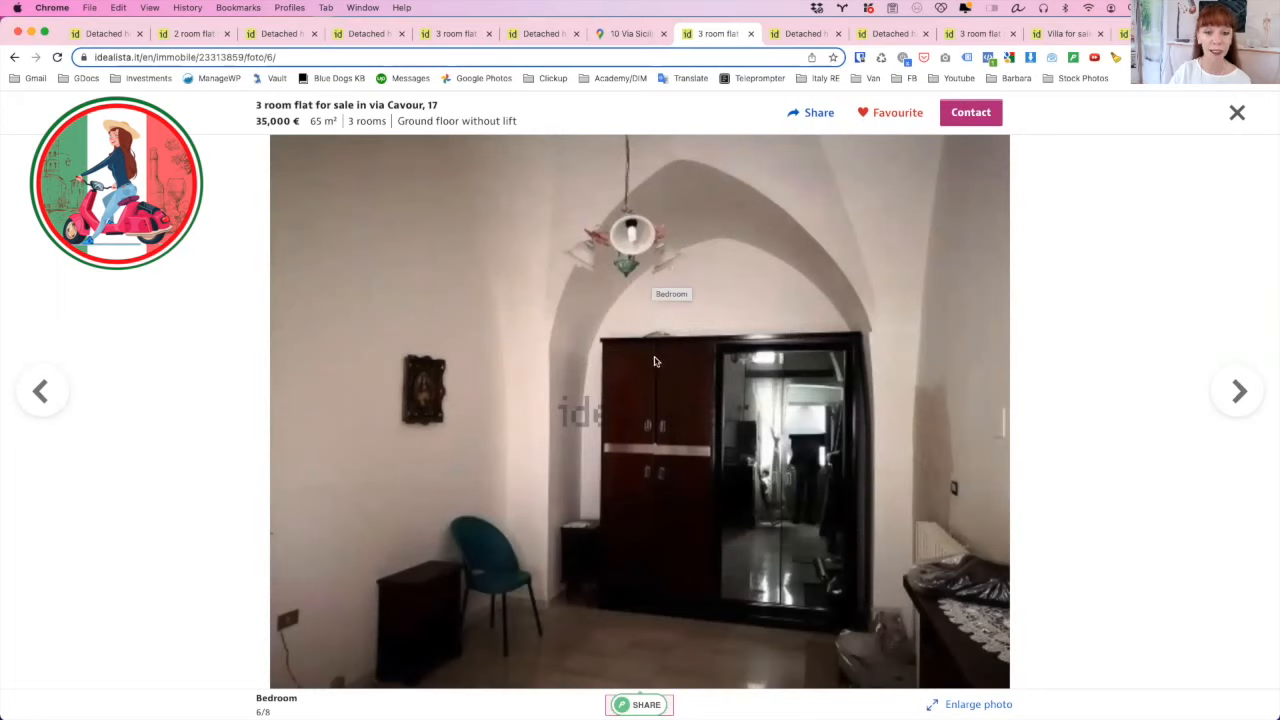
mouse_move(772, 244)
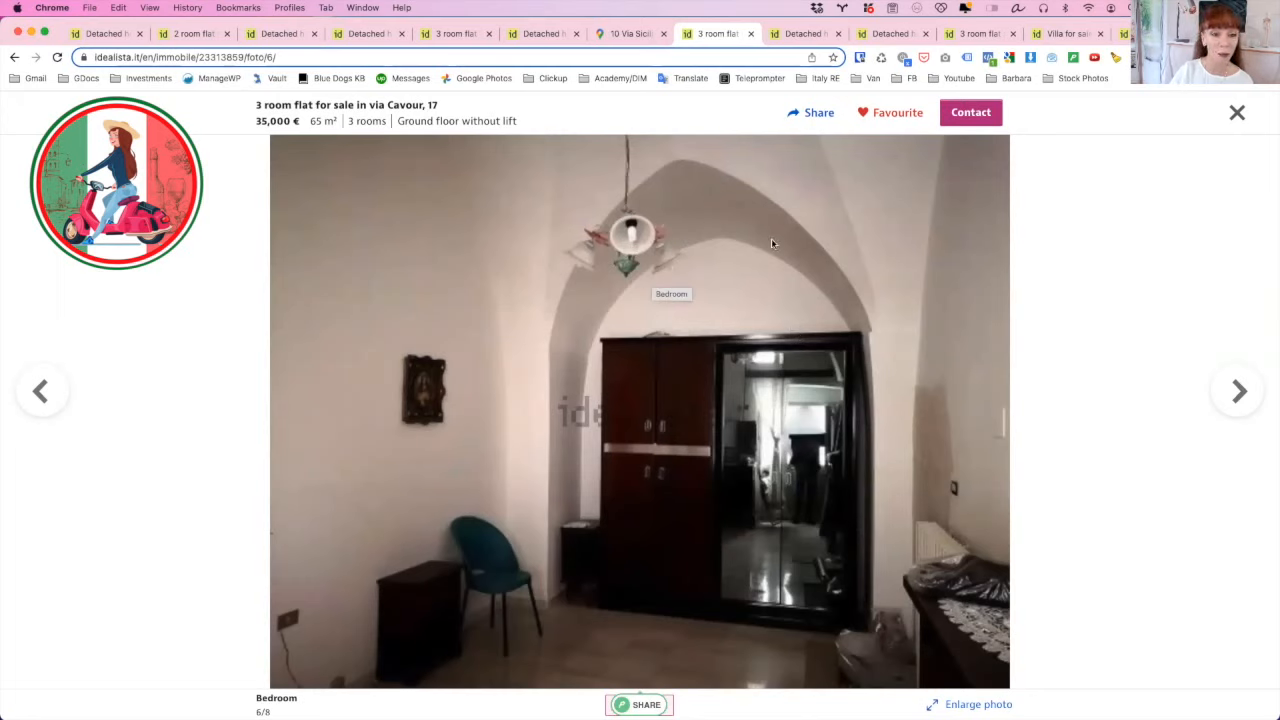
mouse_move(936, 364)
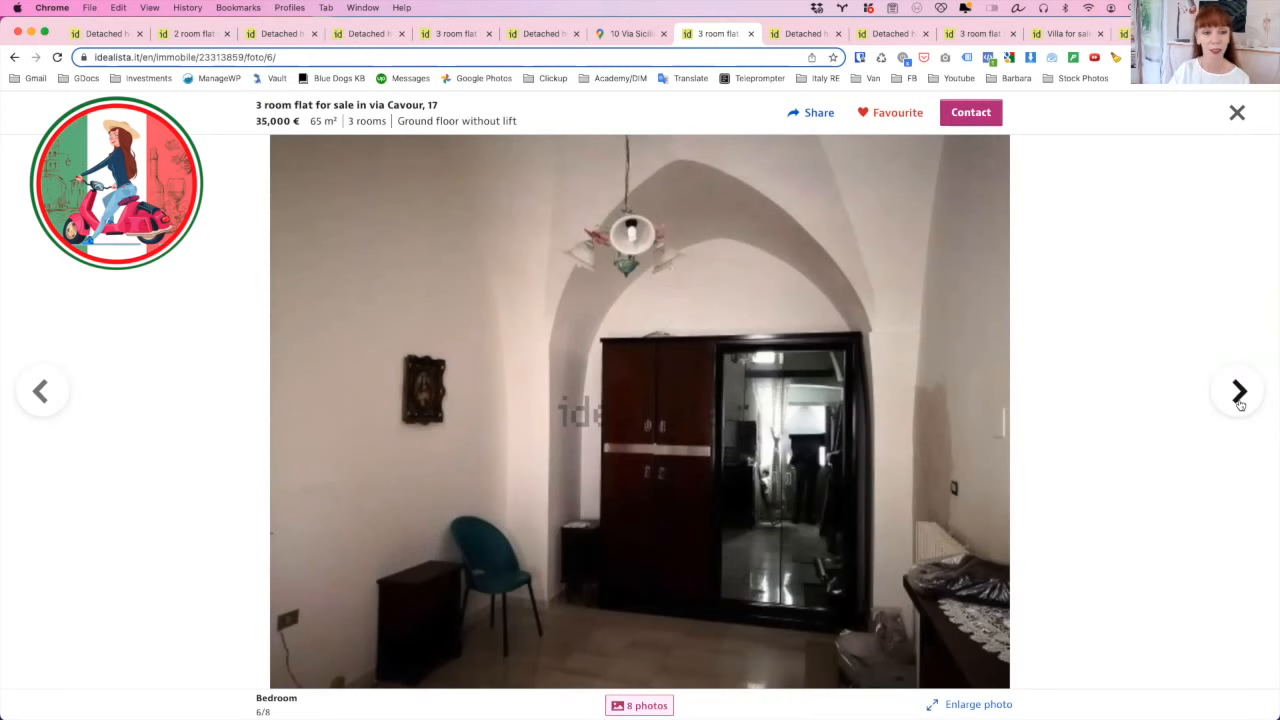
click(1238, 390)
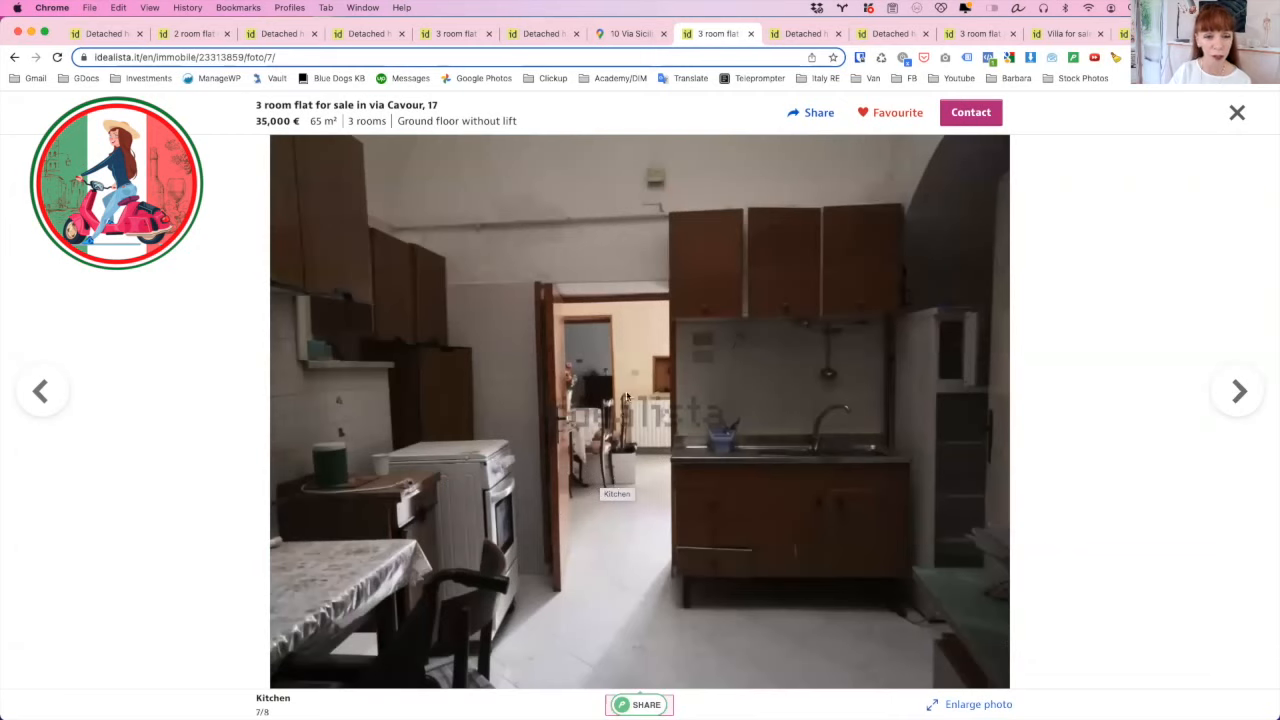
mouse_move(596, 418)
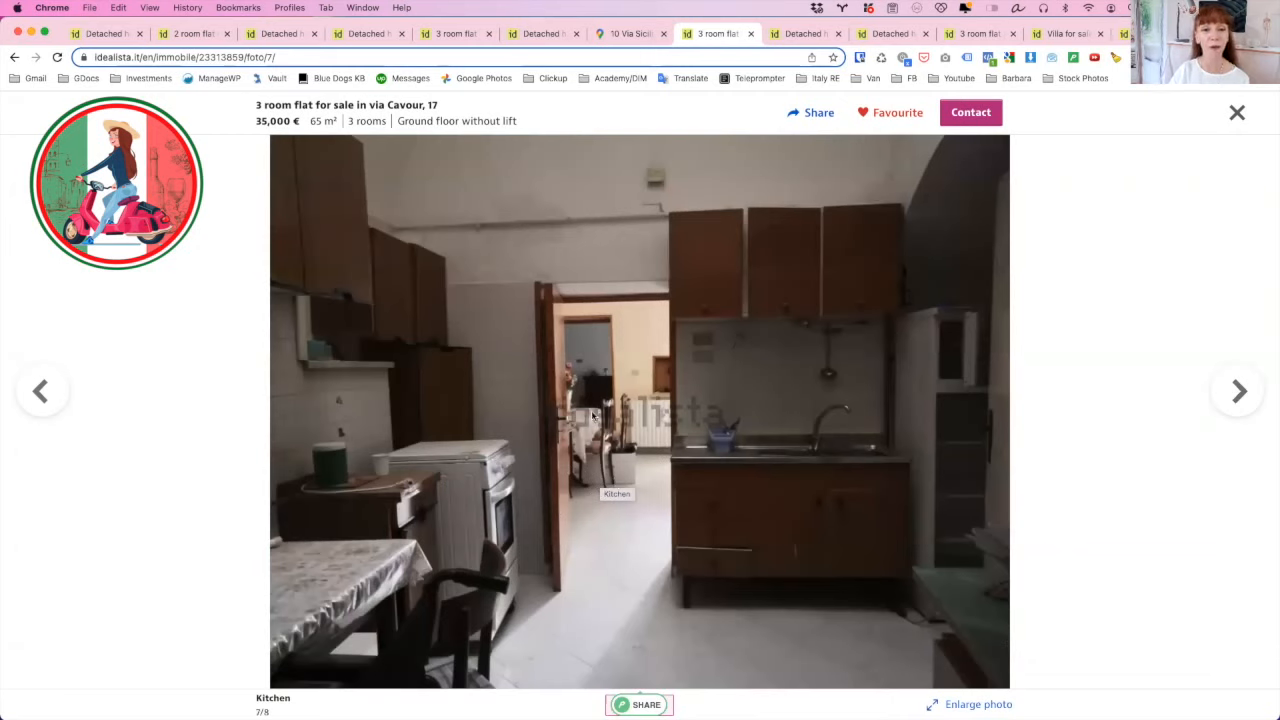
mouse_move(704, 532)
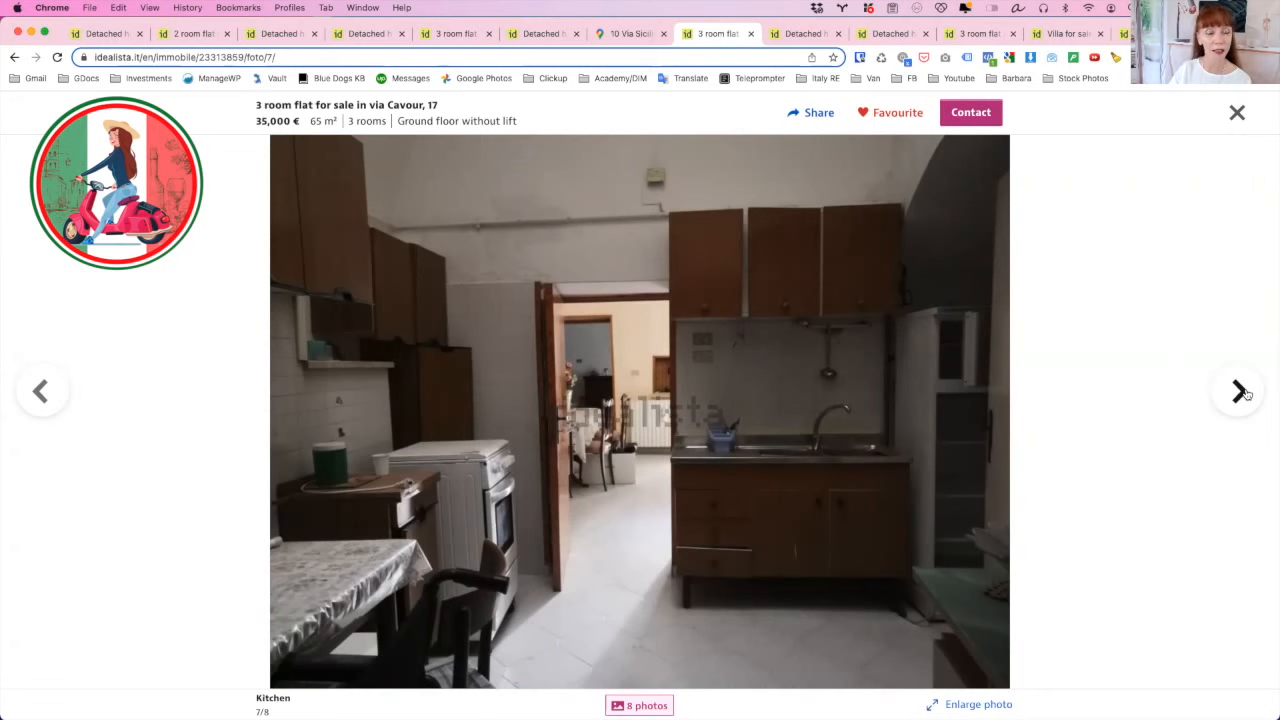
click(1238, 390)
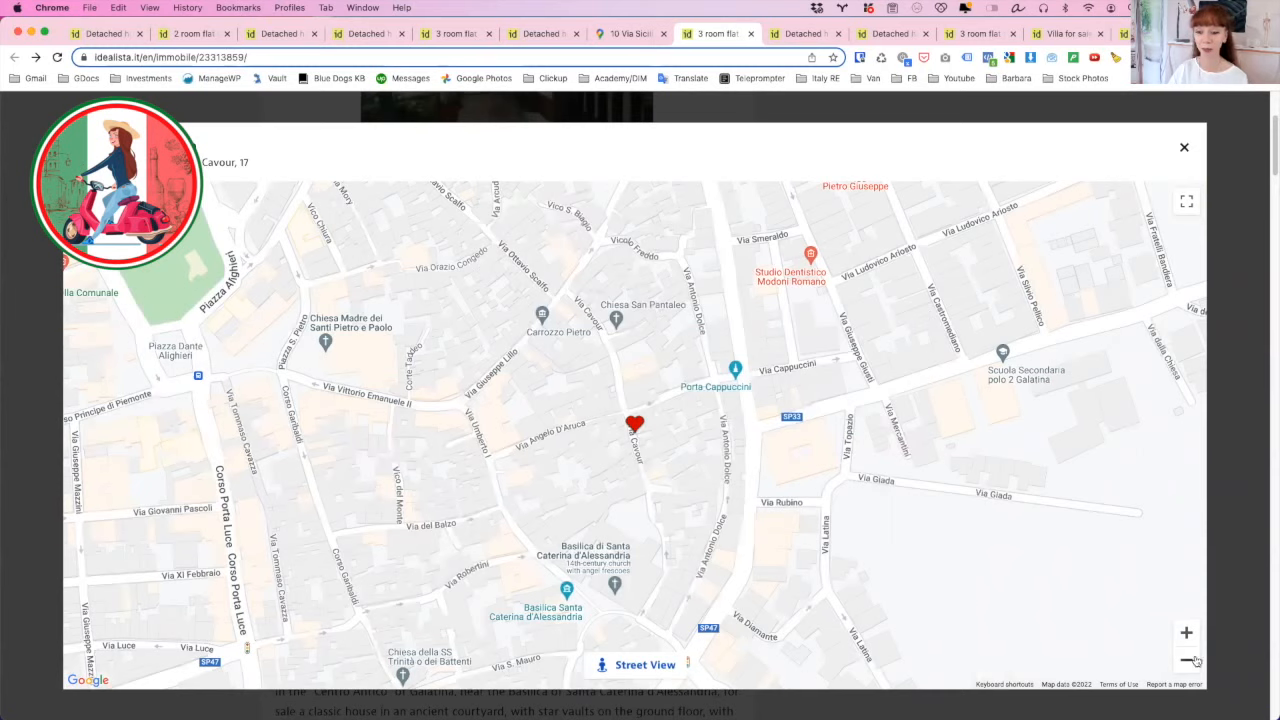
- Close the flat's location map and return to the Via Cavour listing page
click(1184, 148)
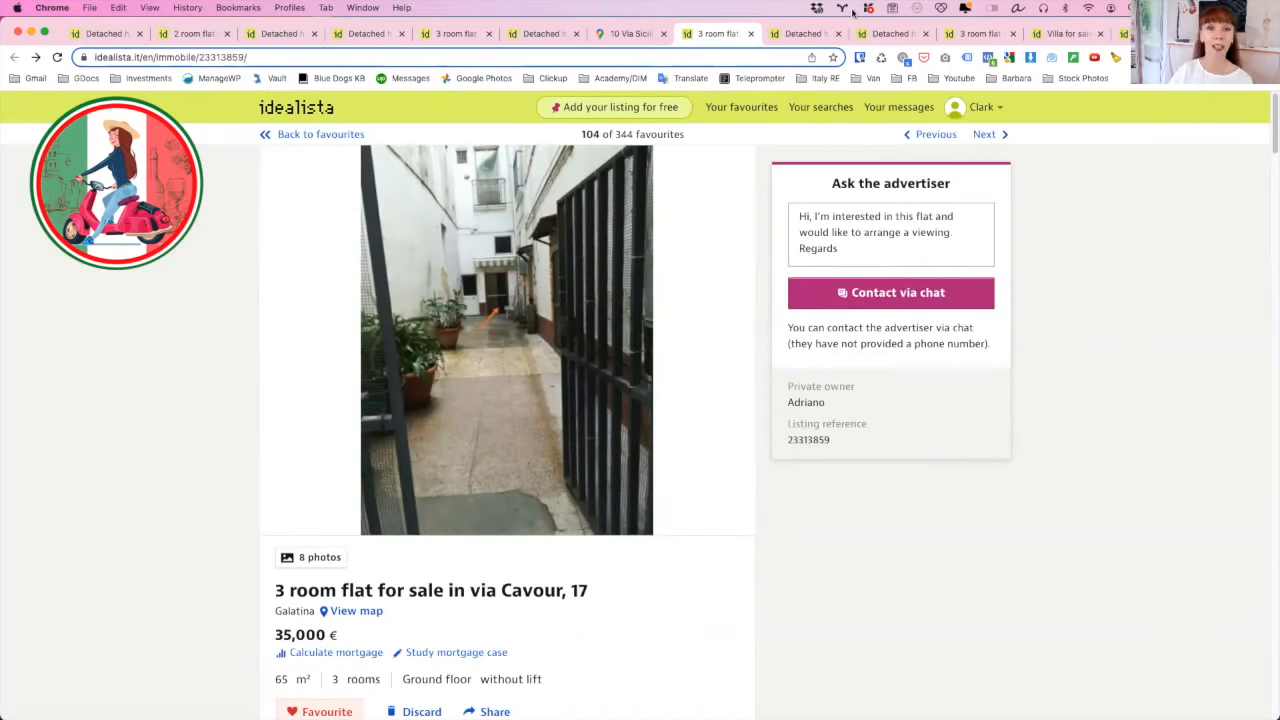
- Switch to the 39,000 € Galatina detached house listing and open its gallery on the bedroom photo
click(804, 32)
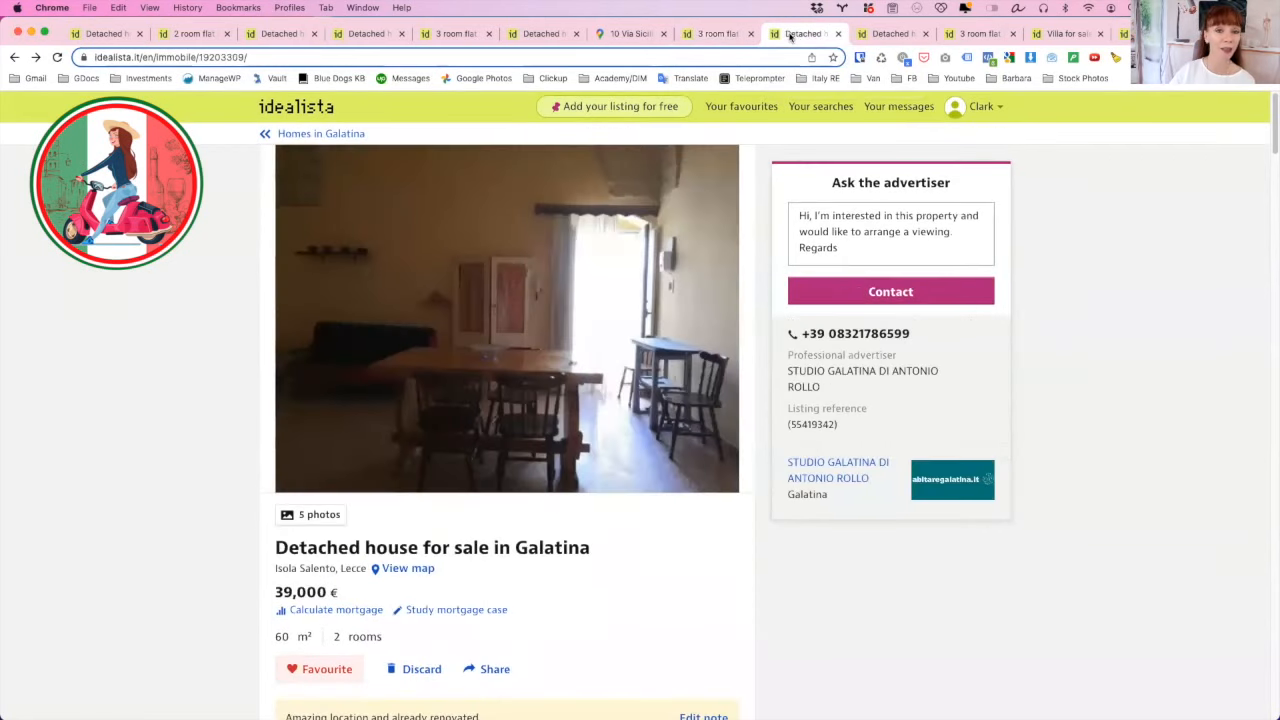
click(508, 318)
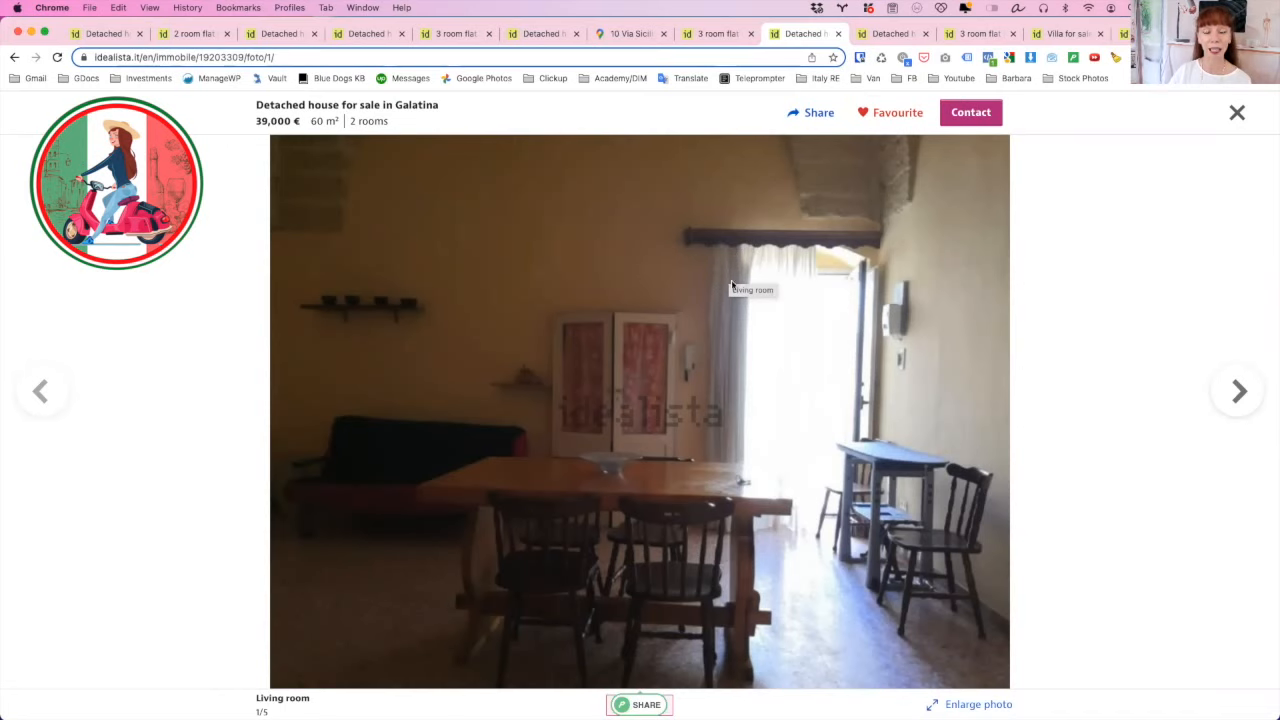
mouse_move(752, 272)
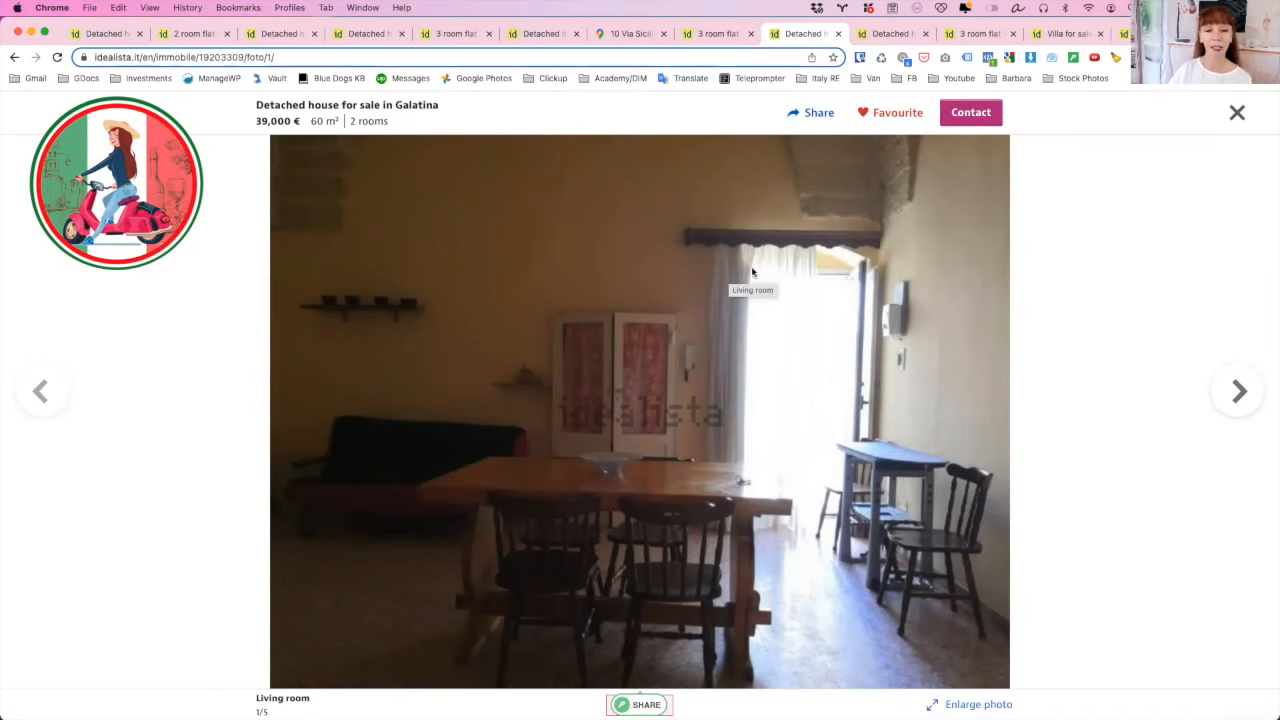
mouse_move(656, 332)
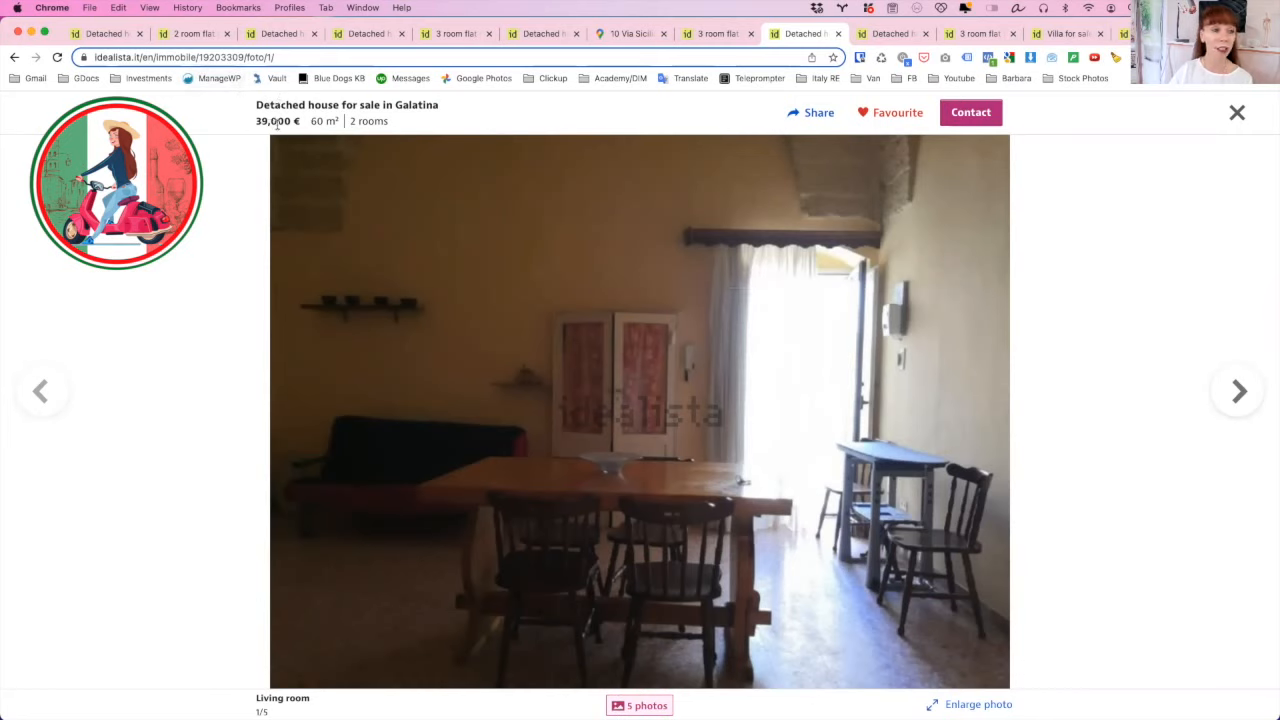
mouse_move(1238, 390)
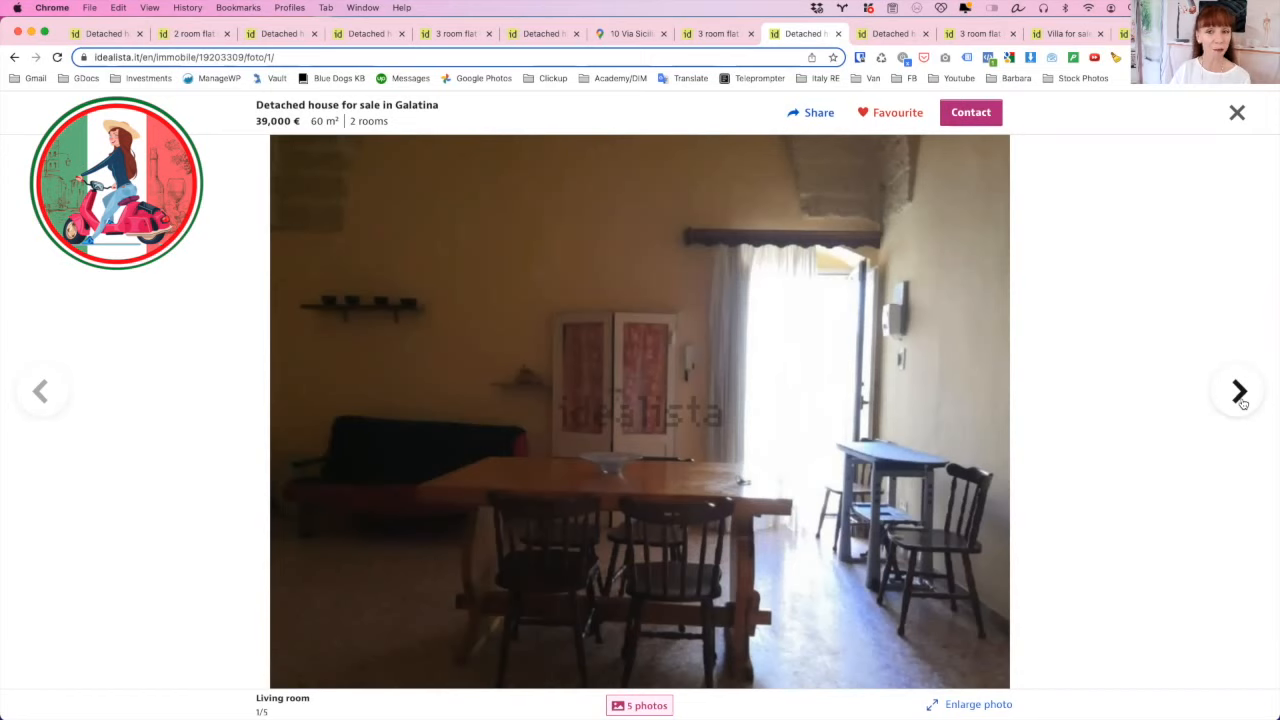
mouse_move(1220, 404)
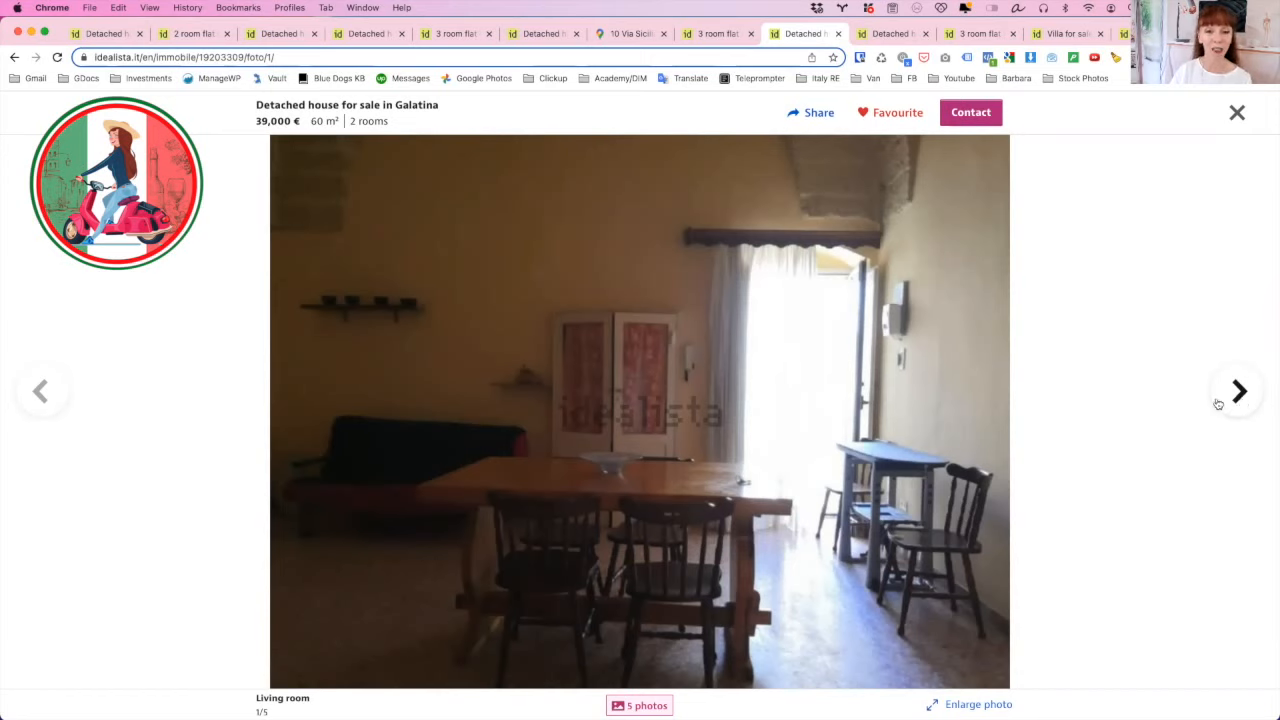
mouse_move(1016, 432)
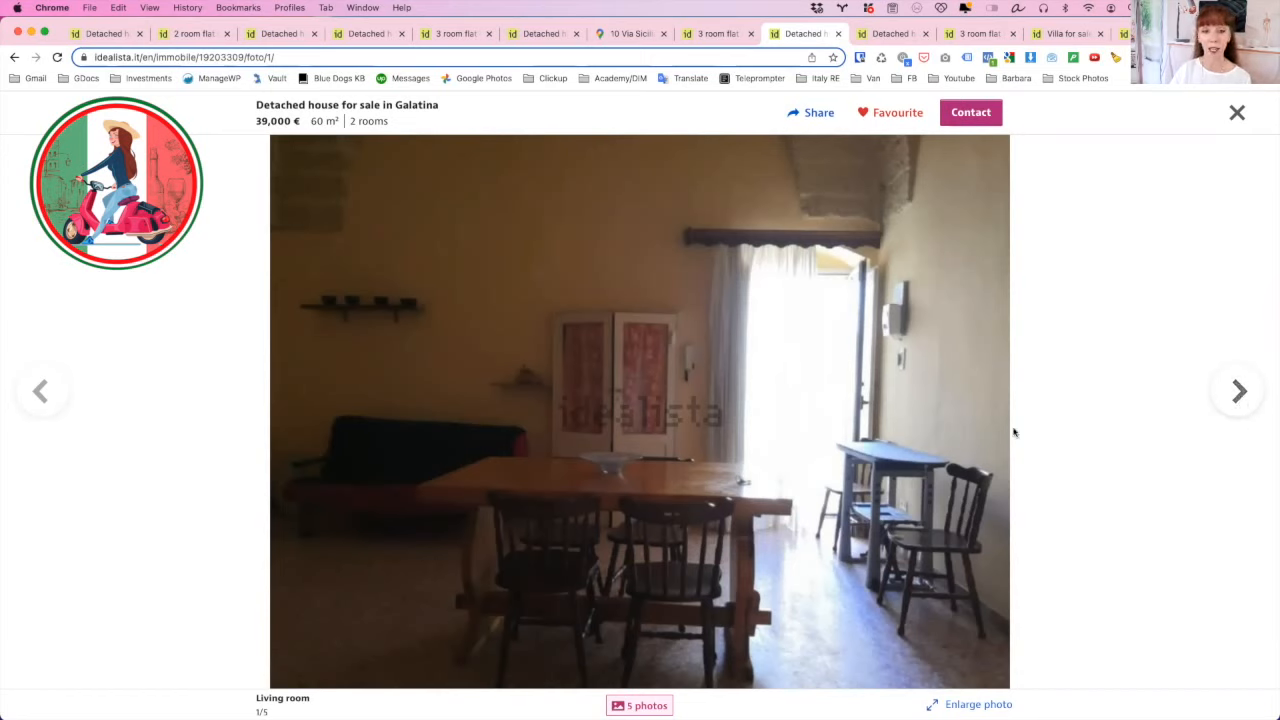
click(1236, 390)
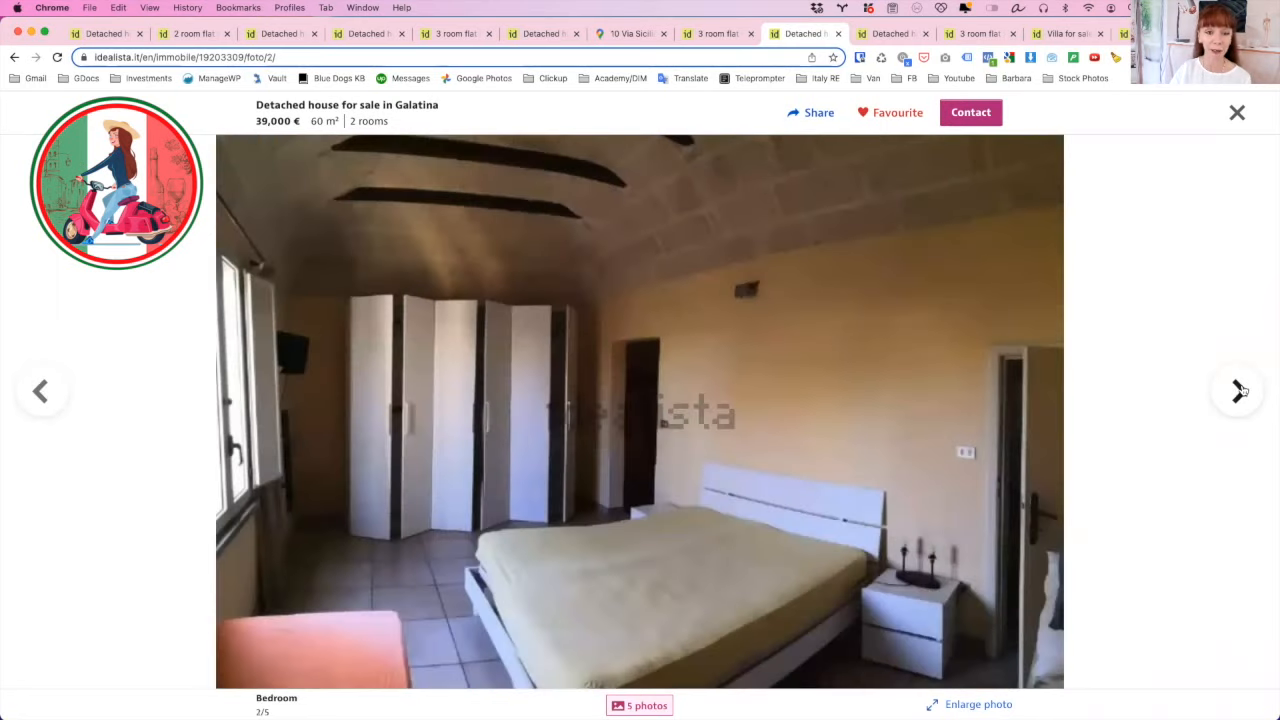
click(40, 390)
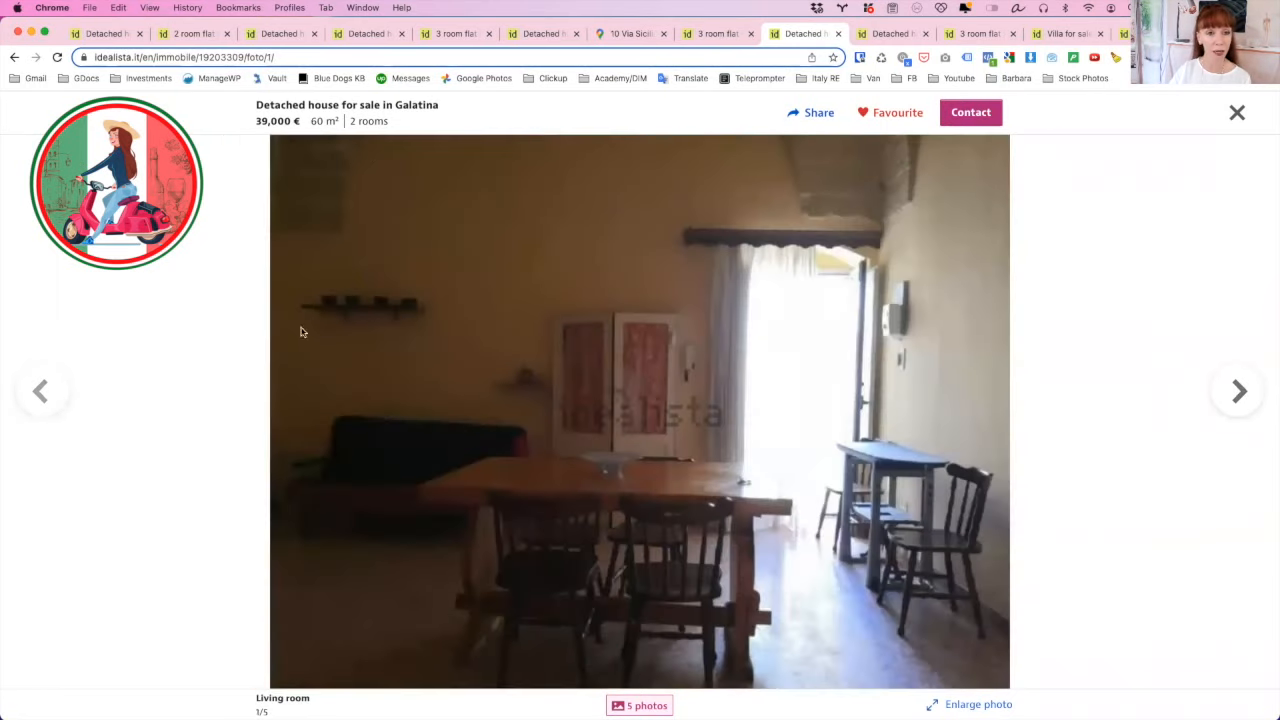
mouse_move(480, 110)
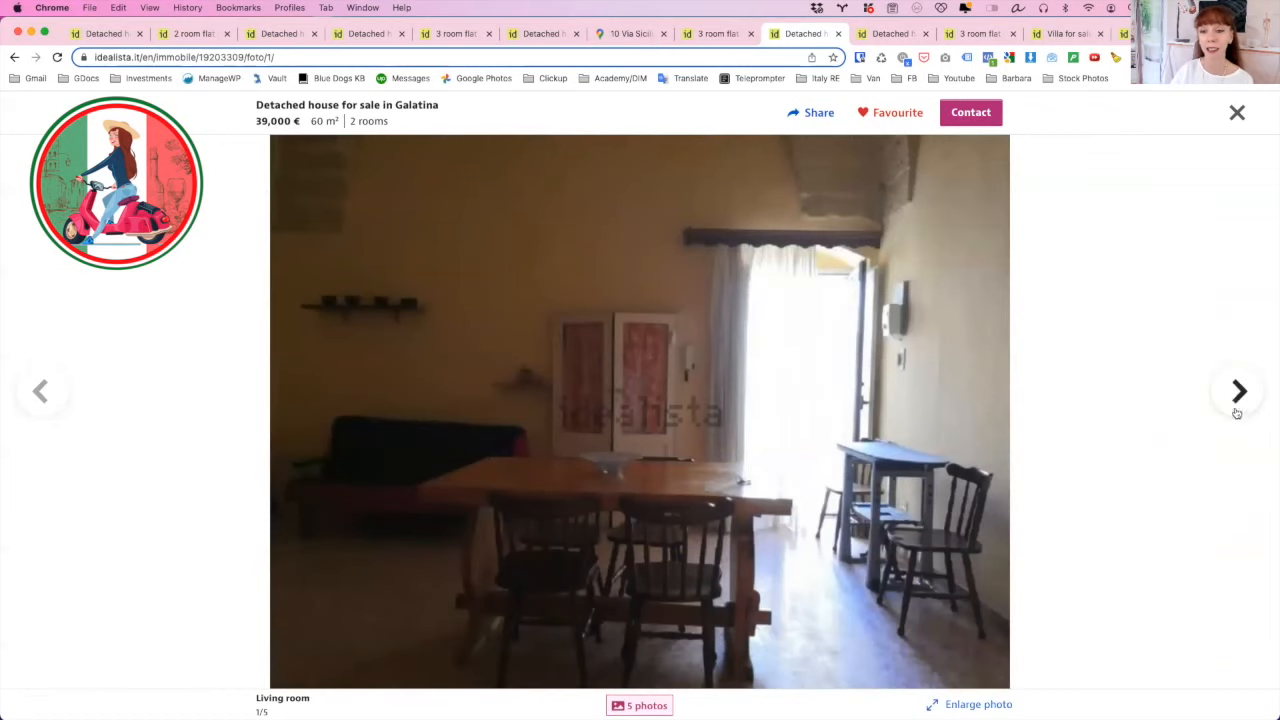
click(1238, 390)
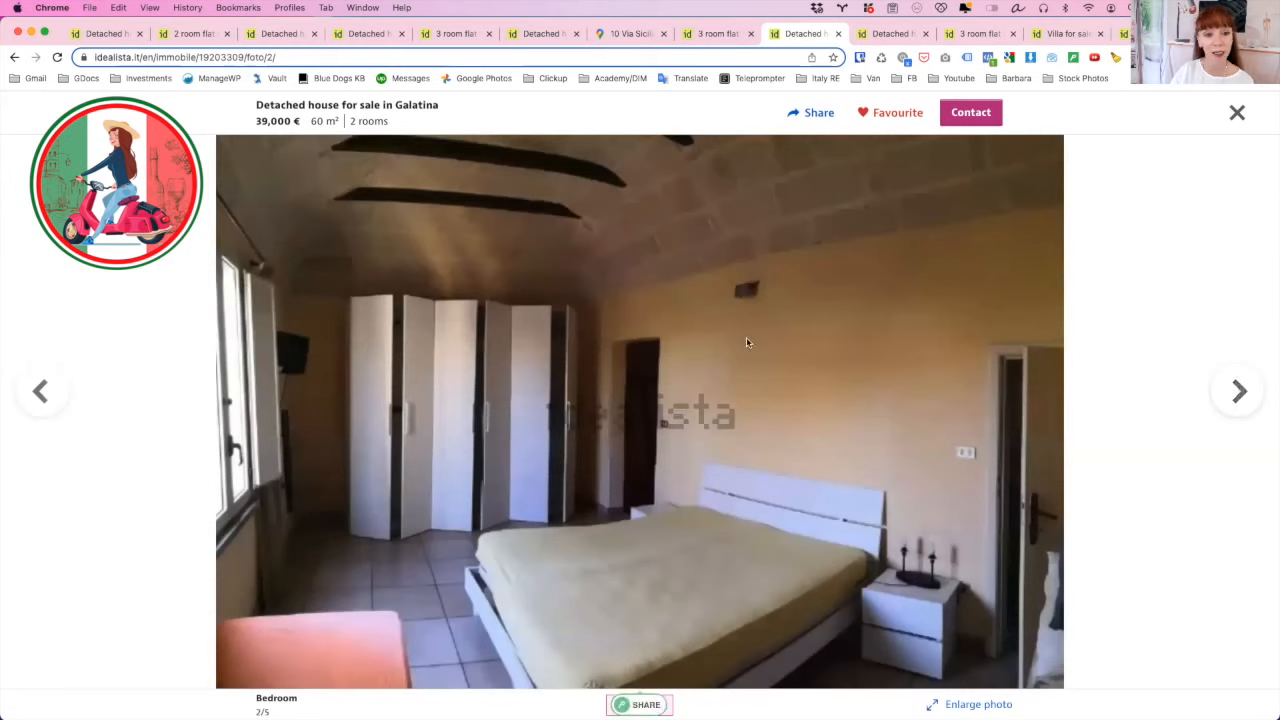
mouse_move(620, 452)
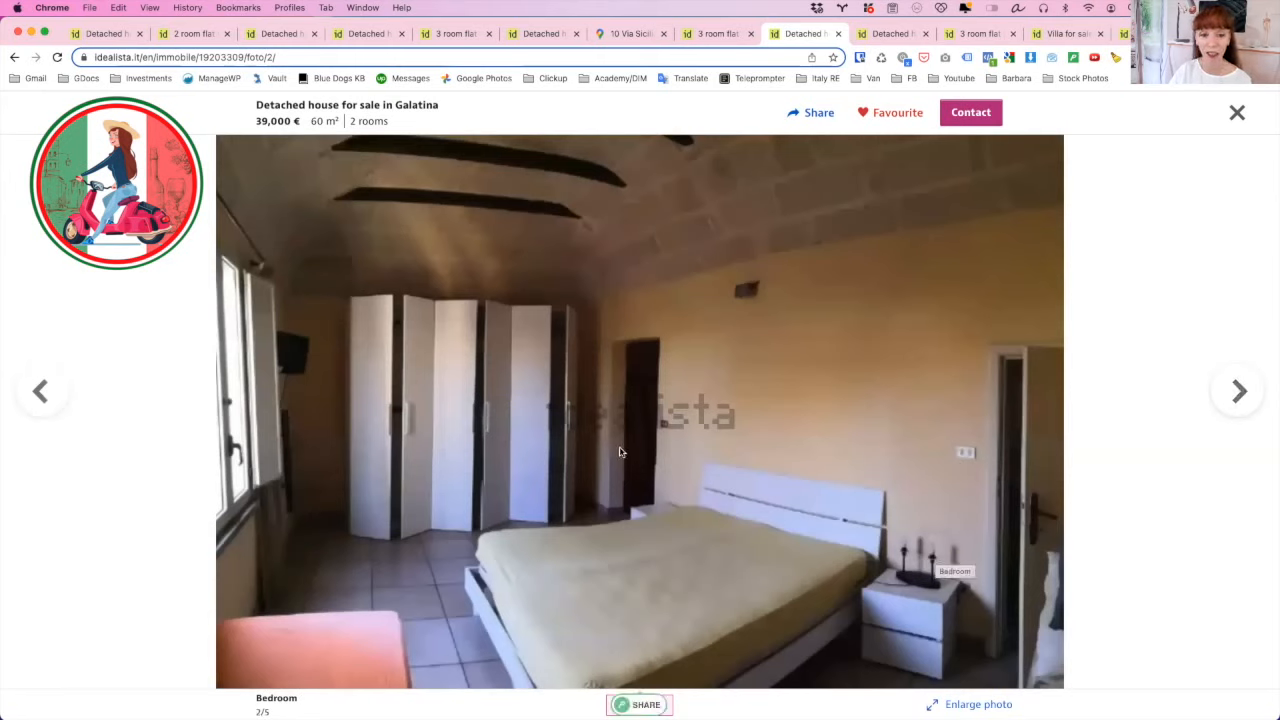
mouse_move(650, 408)
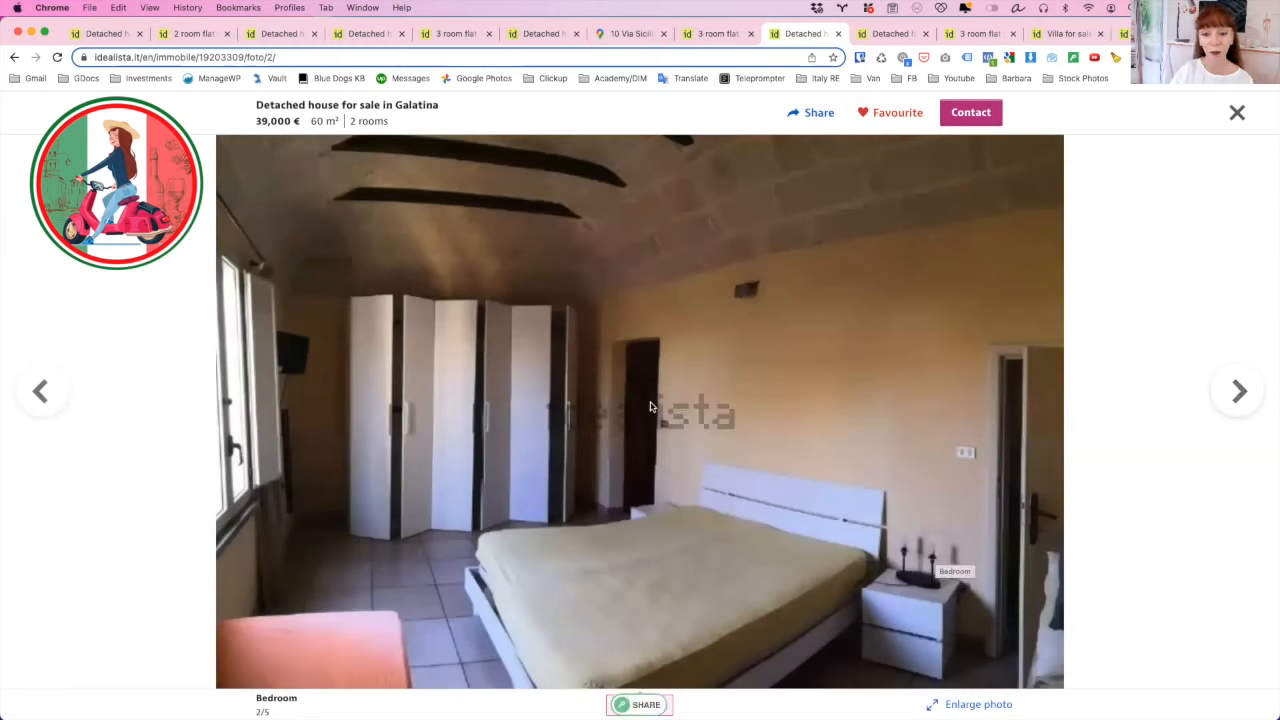
mouse_move(438, 620)
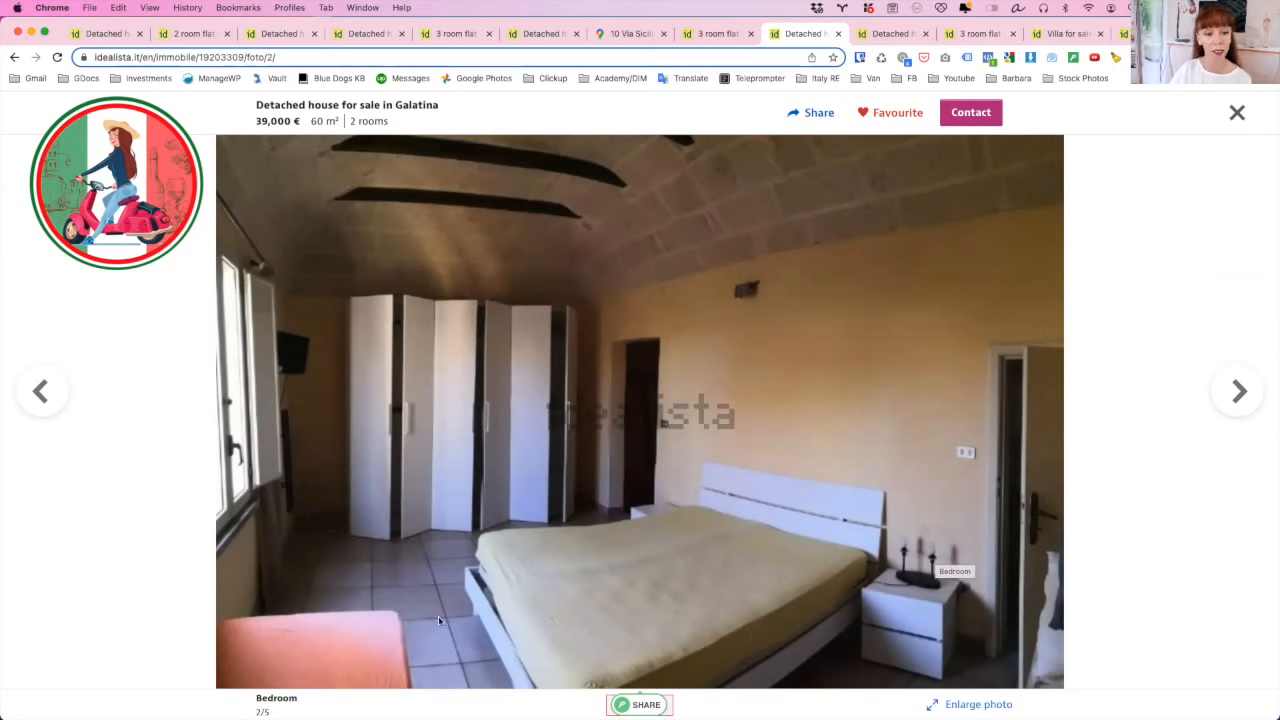
mouse_move(636, 214)
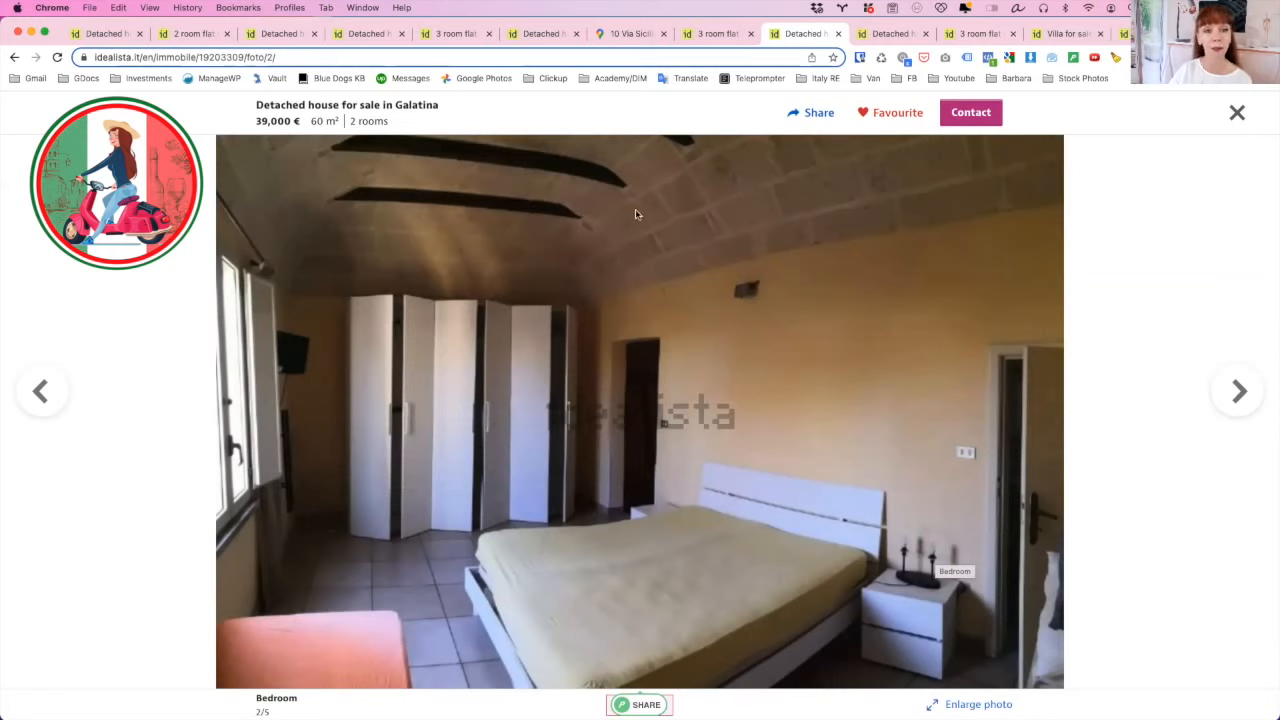
mouse_move(300, 252)
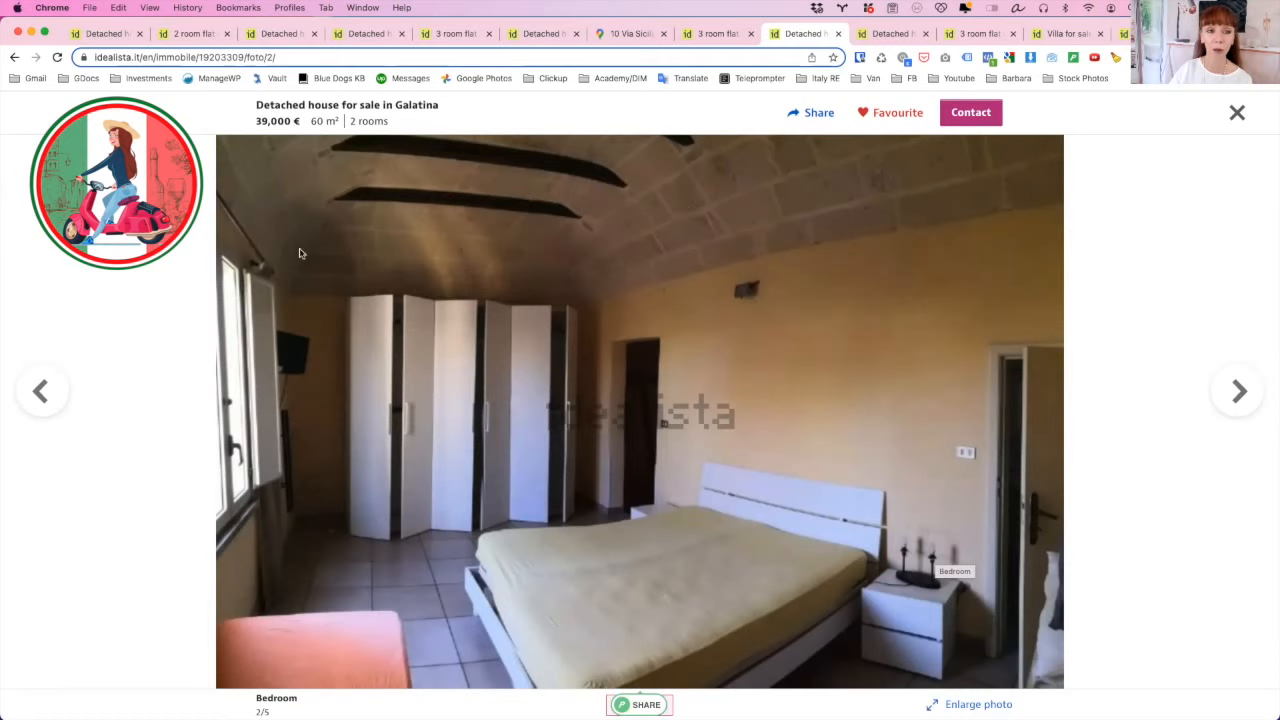
mouse_move(280, 444)
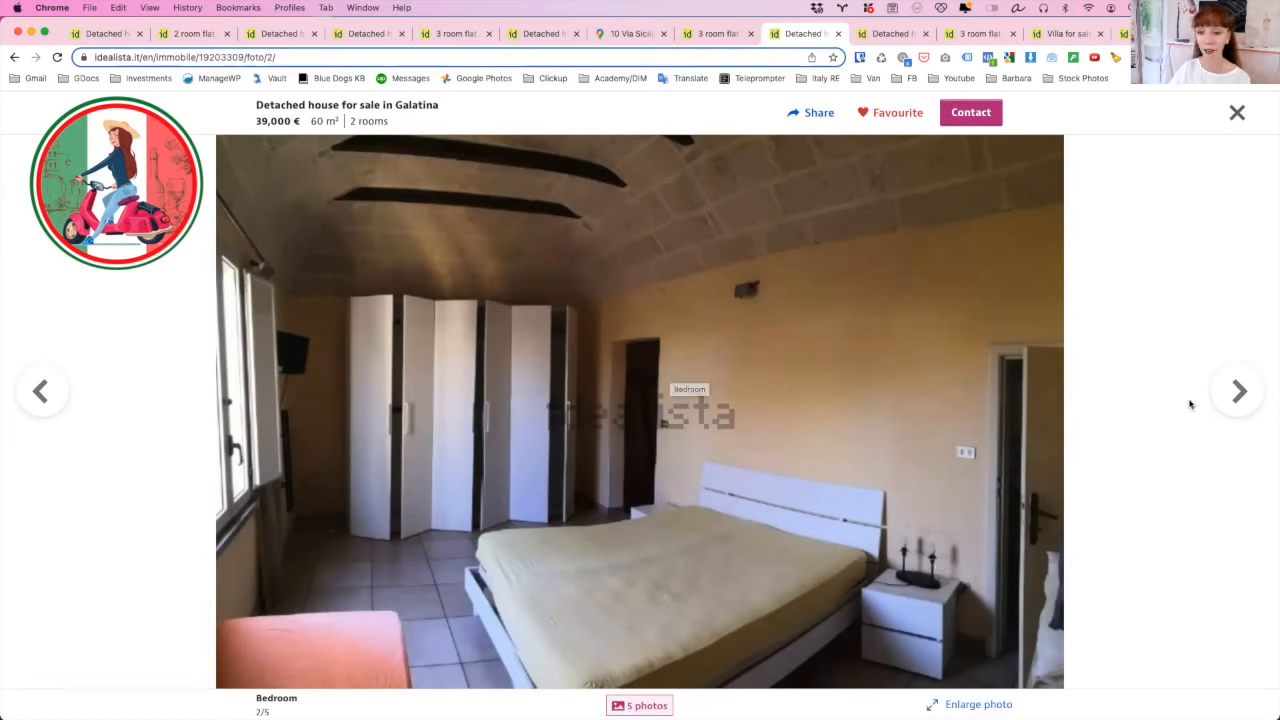
- Page on past the alley and bathroom photos to the living room pictures
click(1236, 390)
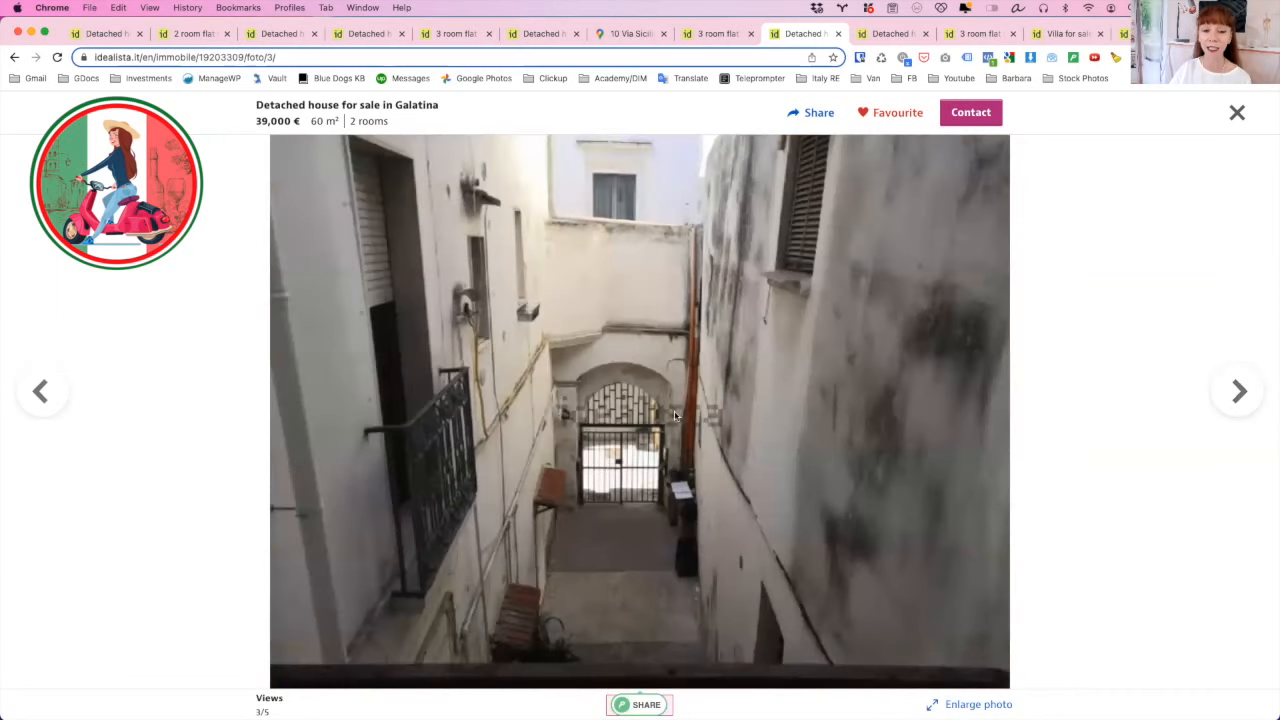
mouse_move(668, 418)
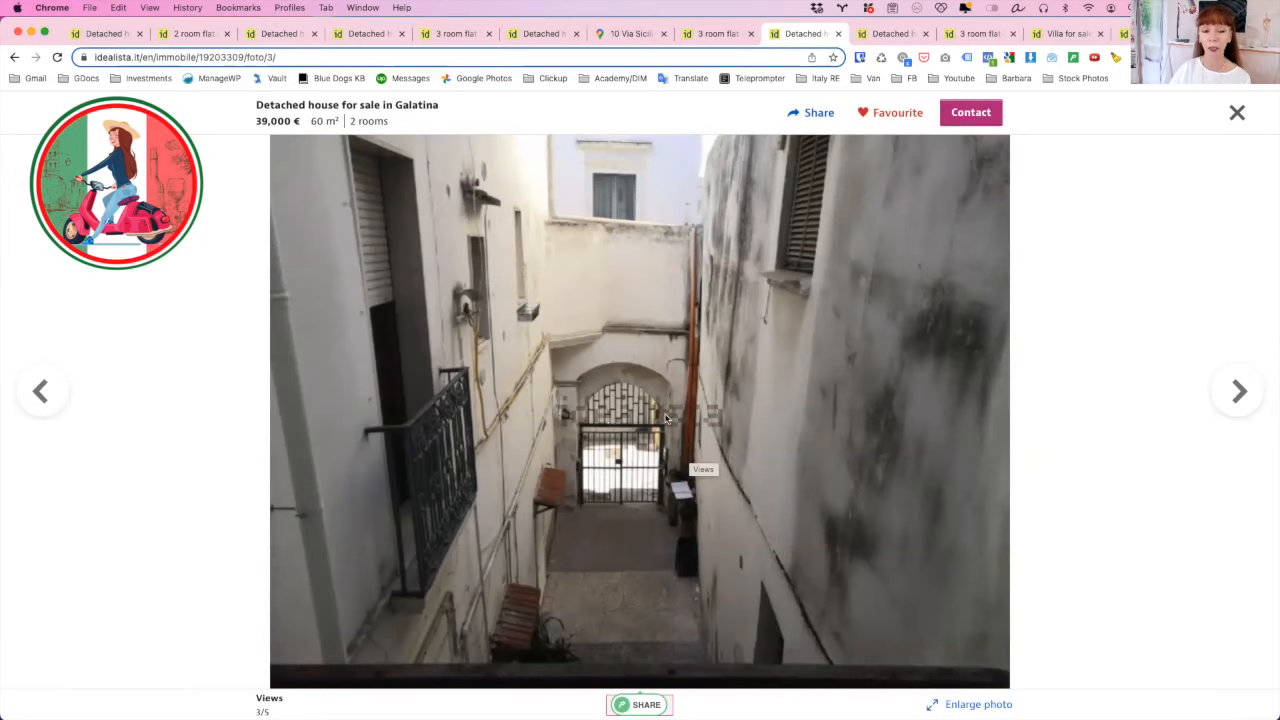
mouse_move(596, 418)
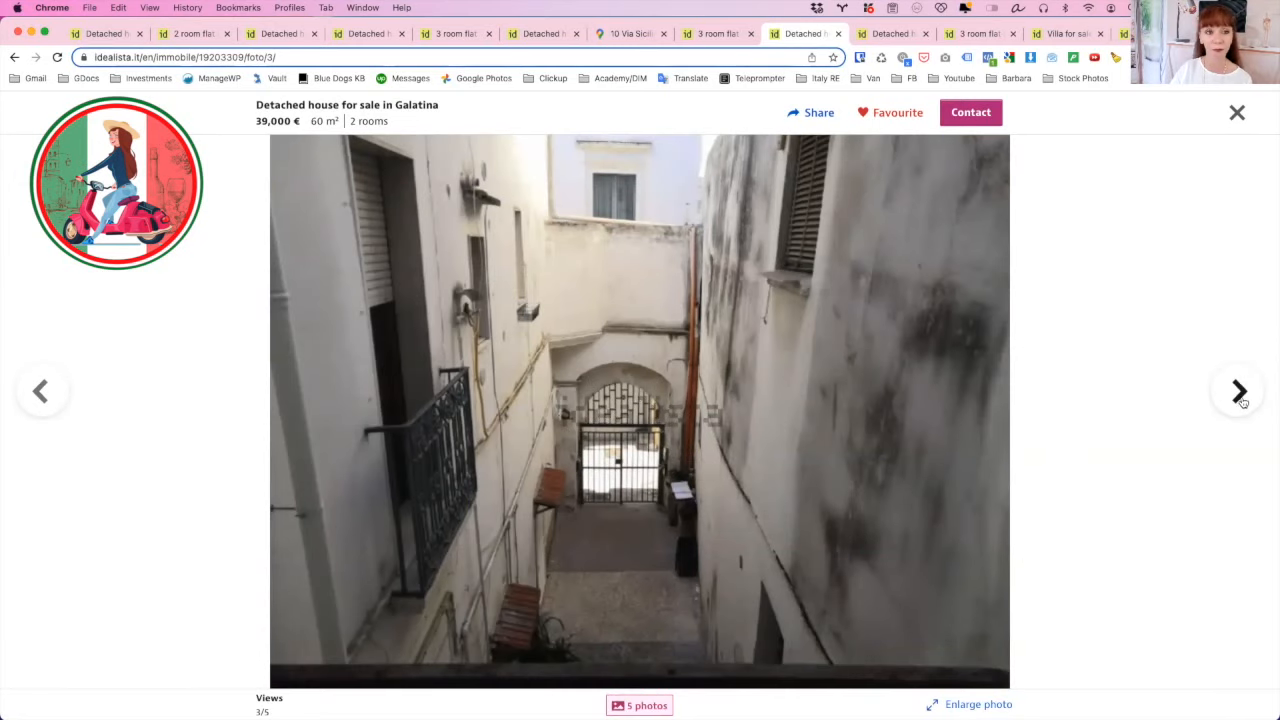
click(1238, 390)
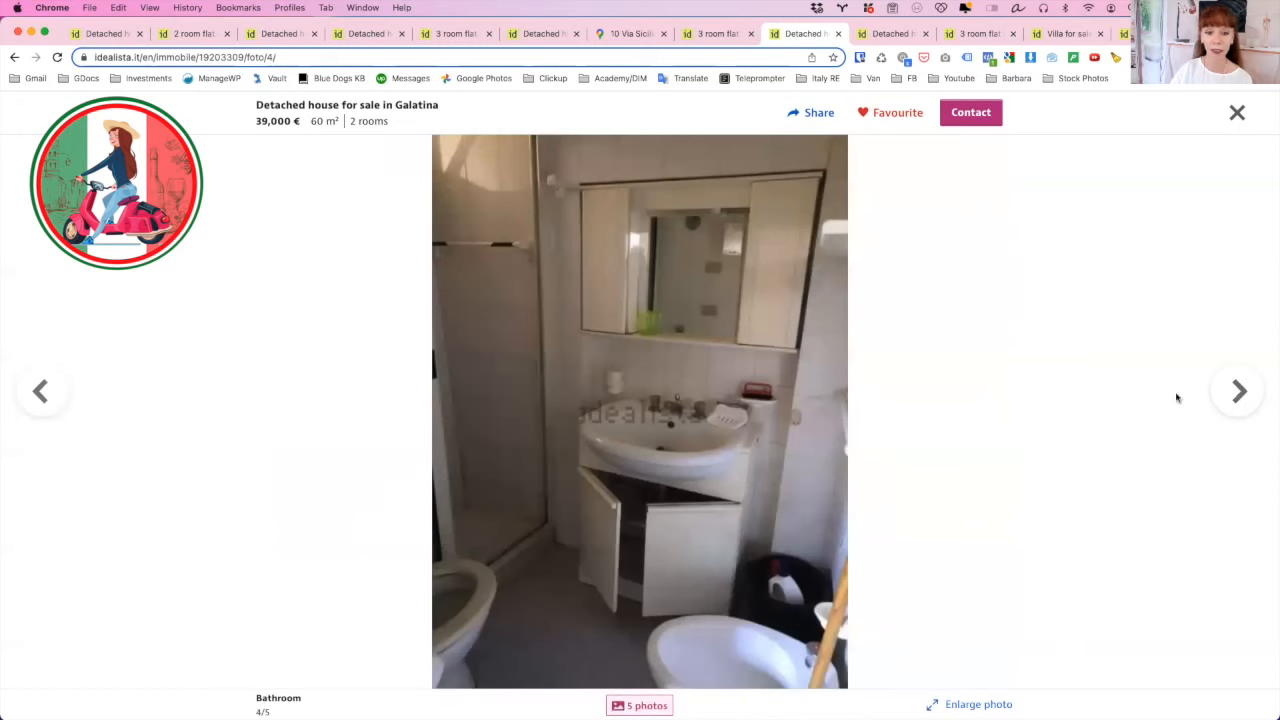
click(1236, 390)
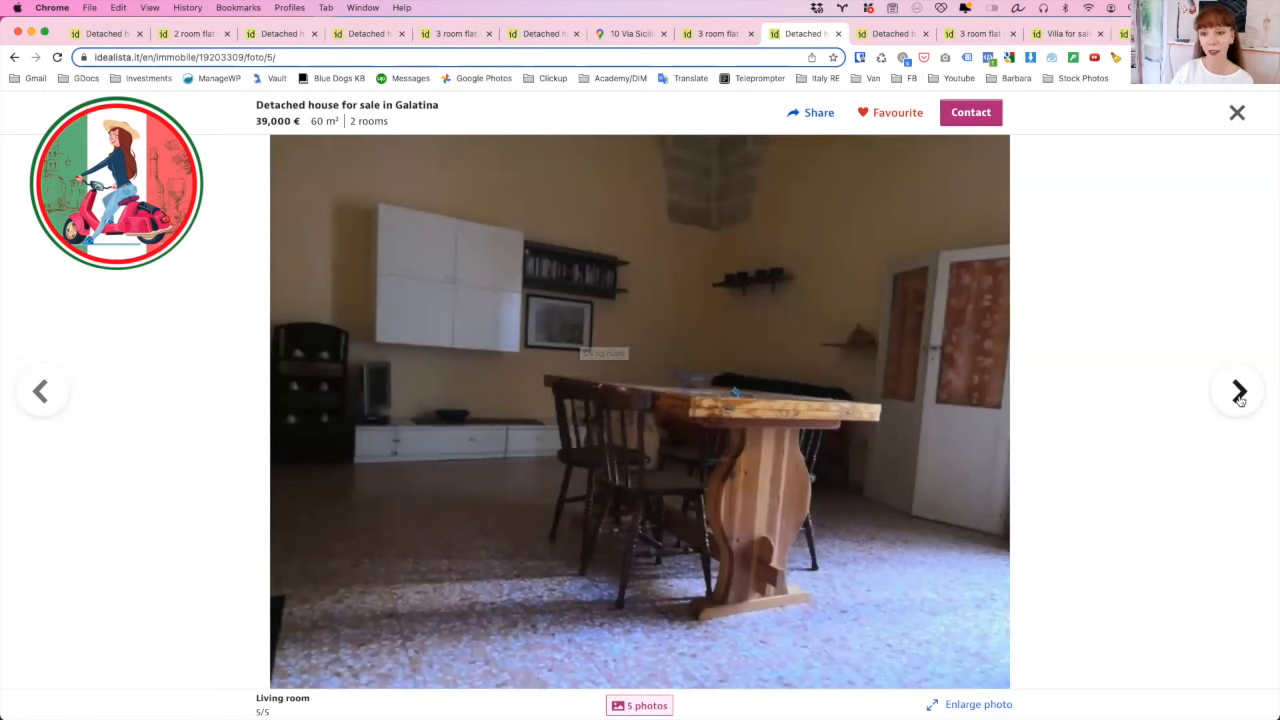
click(1238, 390)
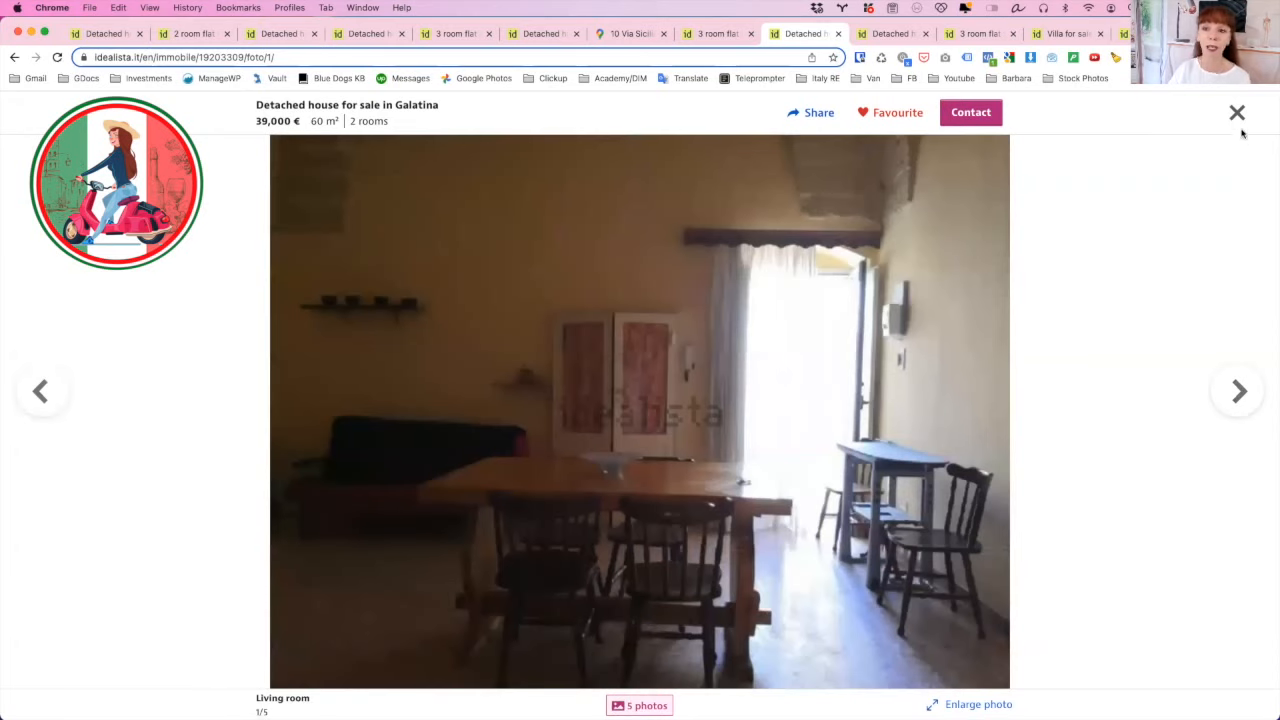
- Close the house's photo gallery and scroll to its translated description and basic features
click(1236, 112)
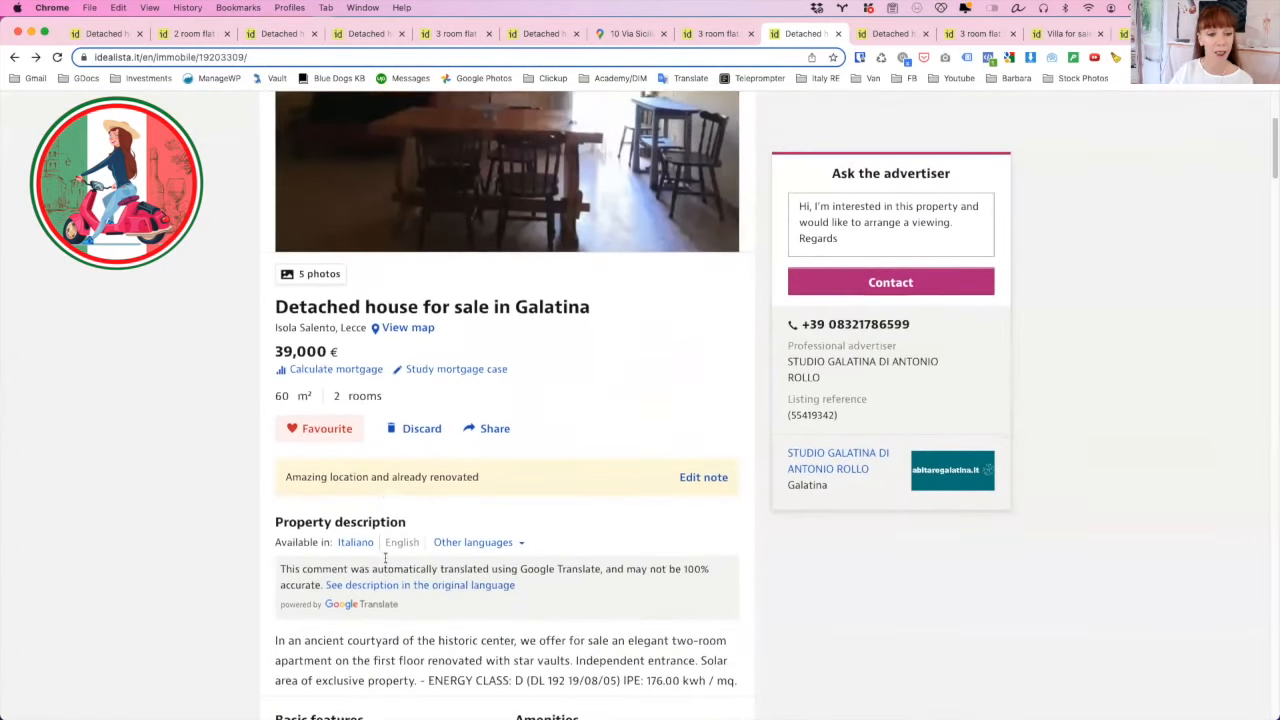
scroll(down, 3)
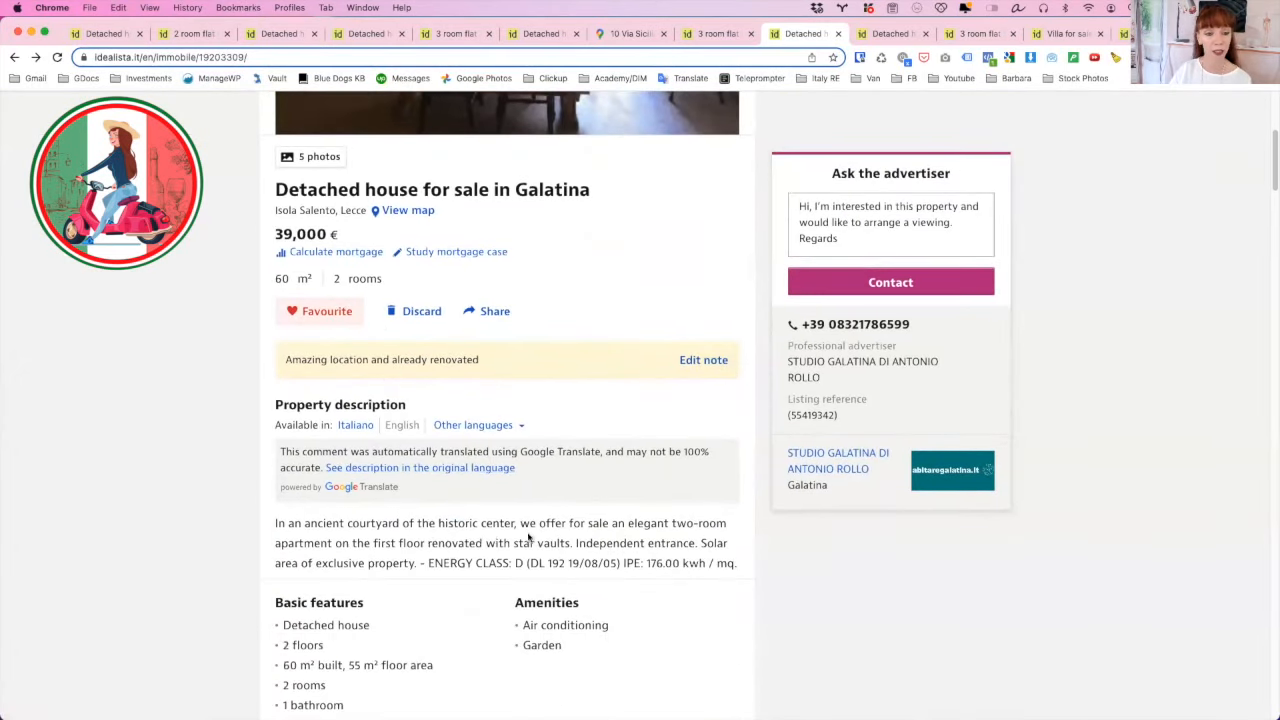
mouse_move(484, 556)
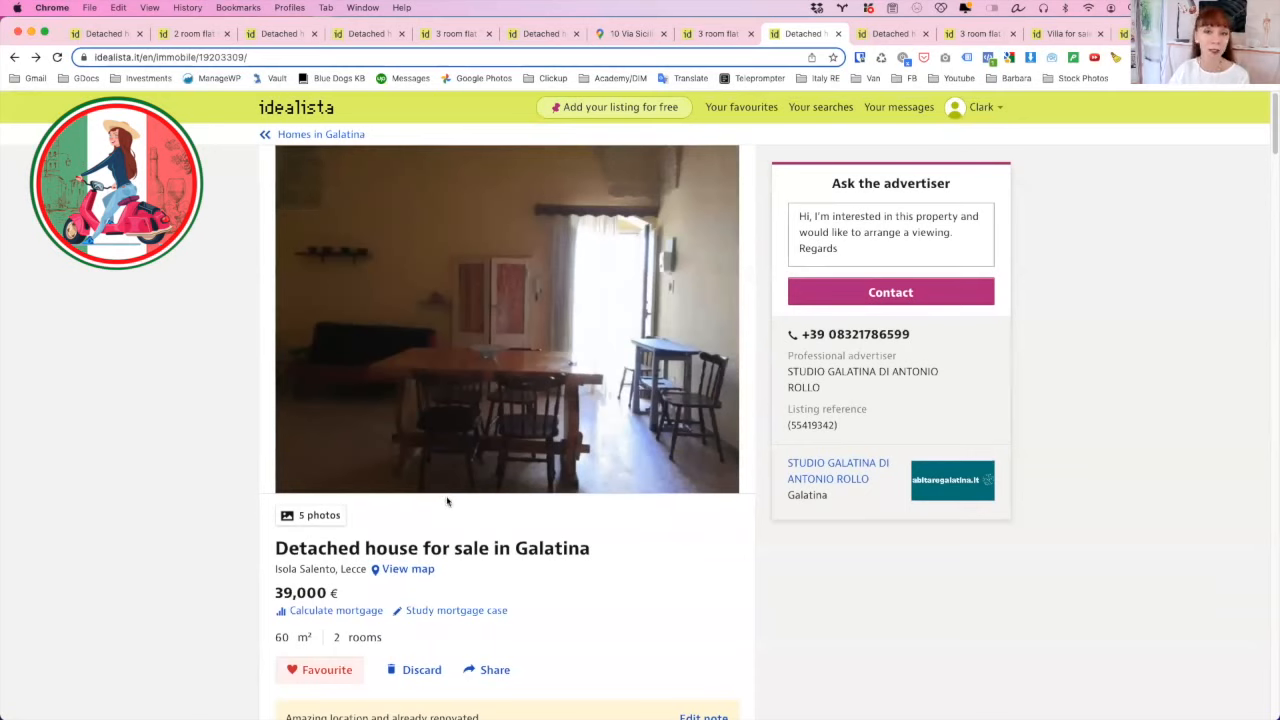
mouse_move(458, 508)
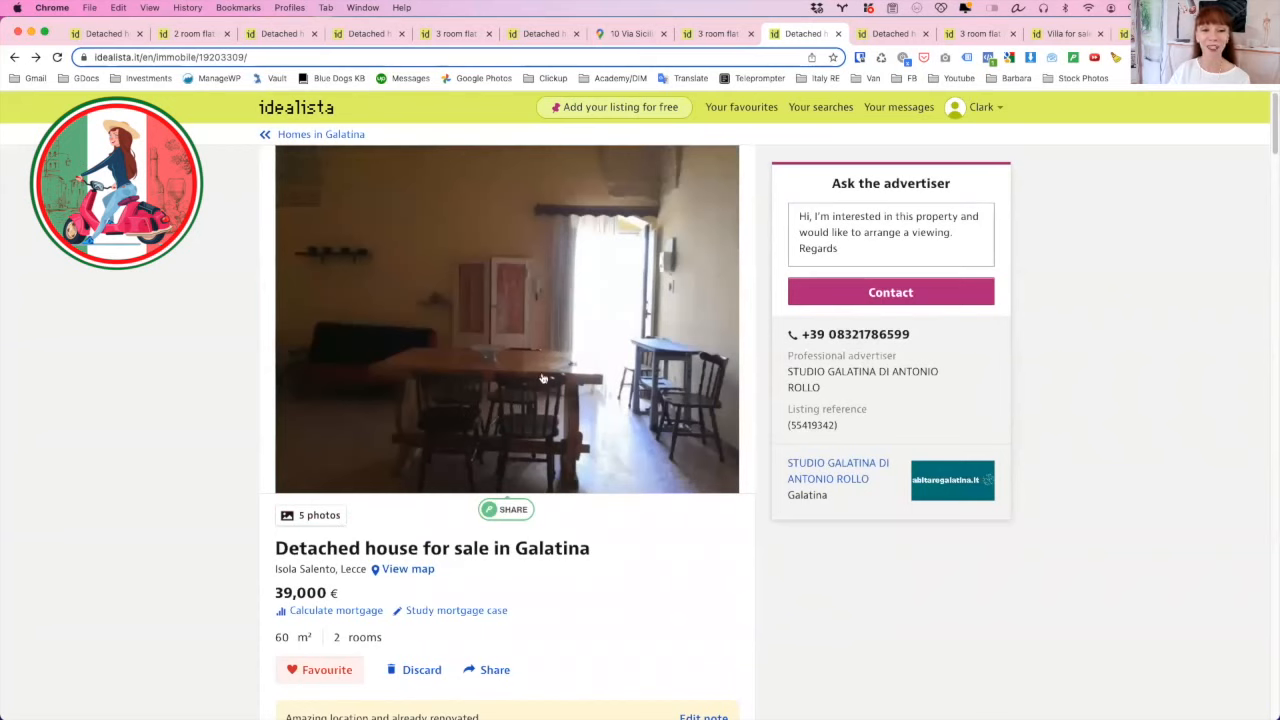
mouse_move(628, 308)
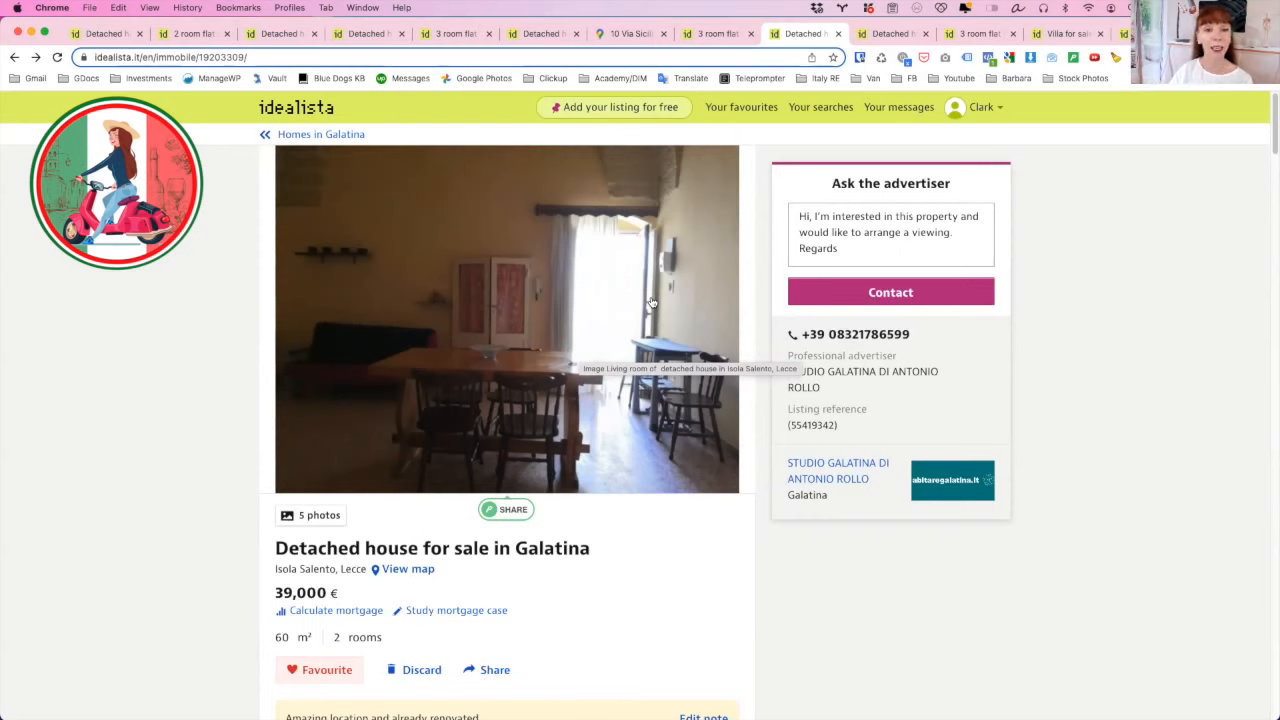
mouse_move(566, 374)
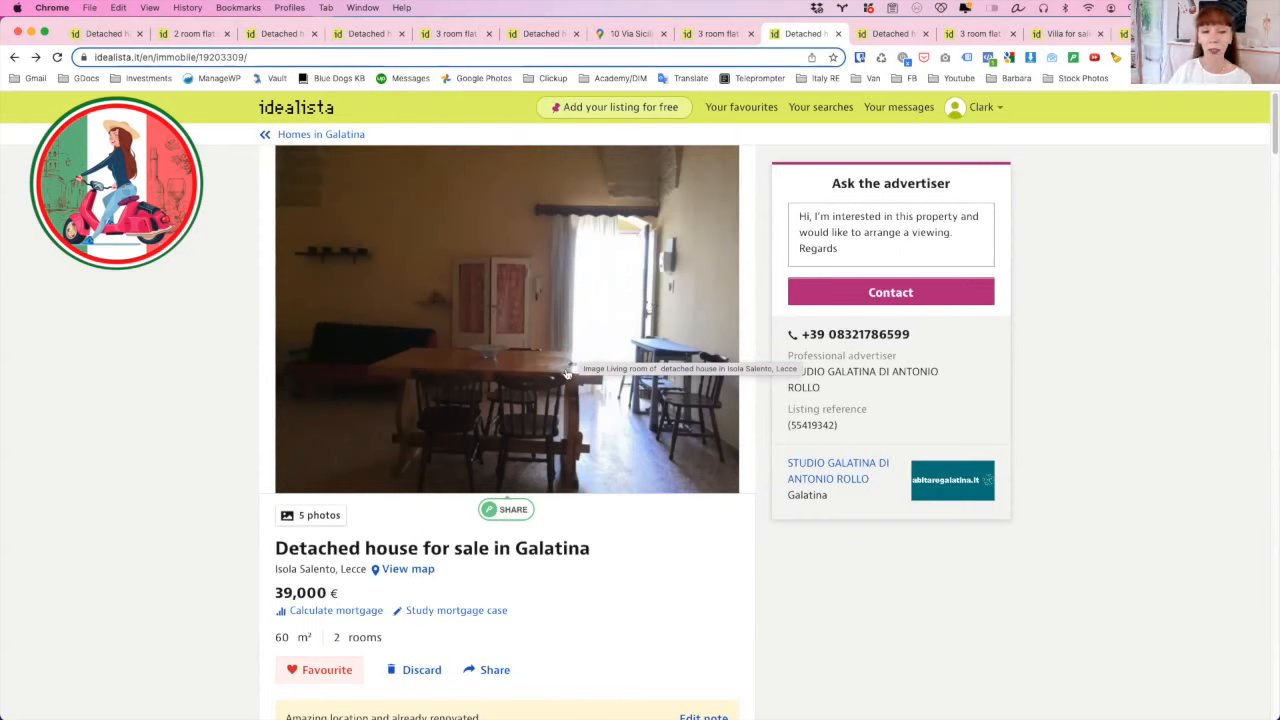
mouse_move(510, 318)
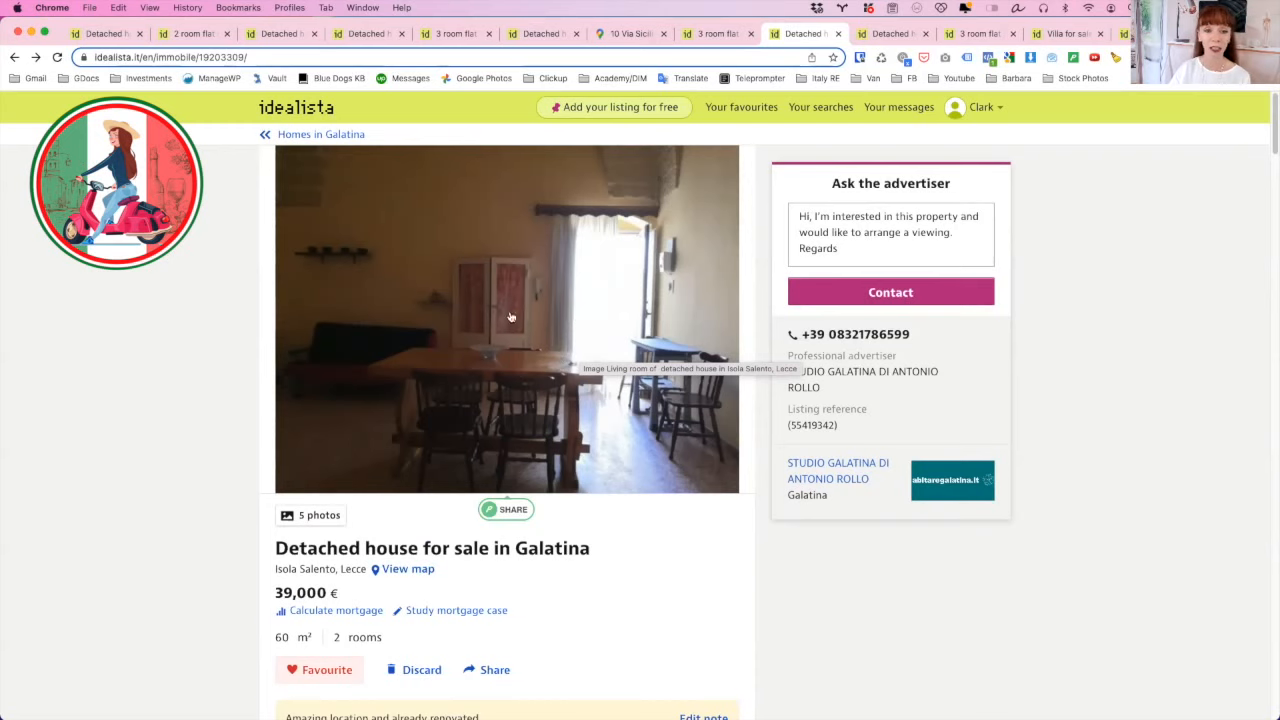
mouse_move(572, 344)
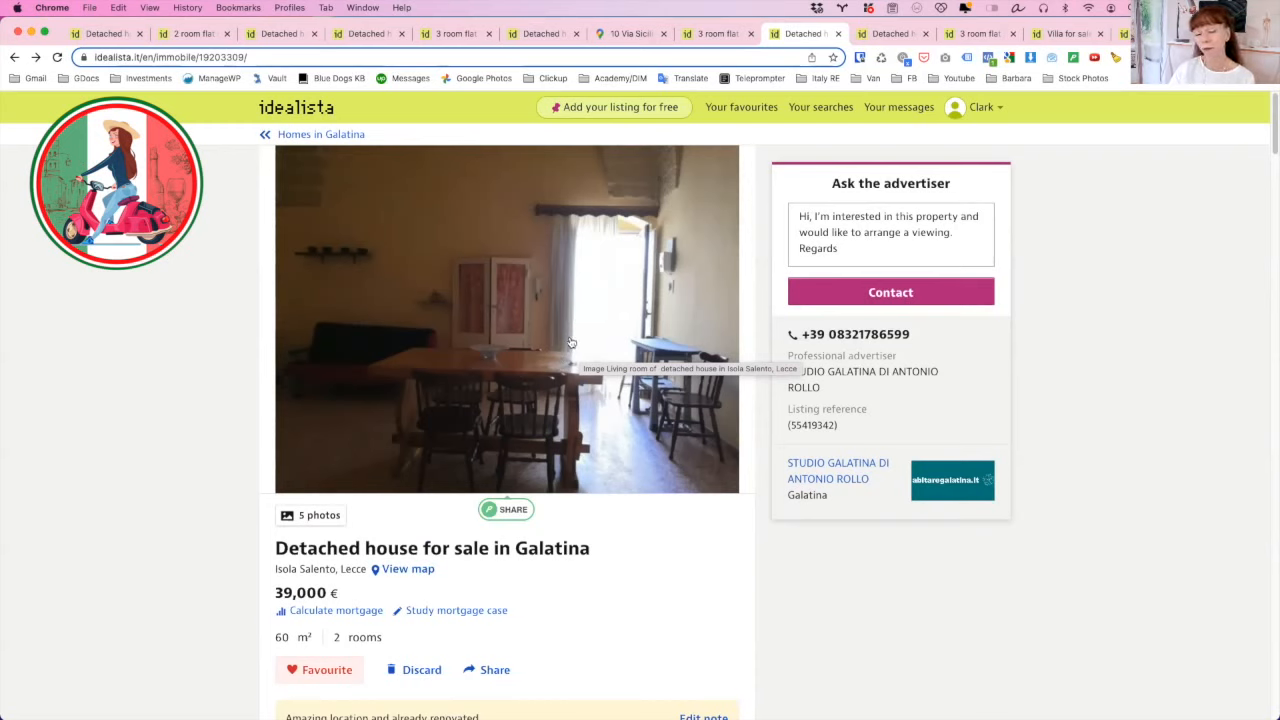
mouse_move(566, 316)
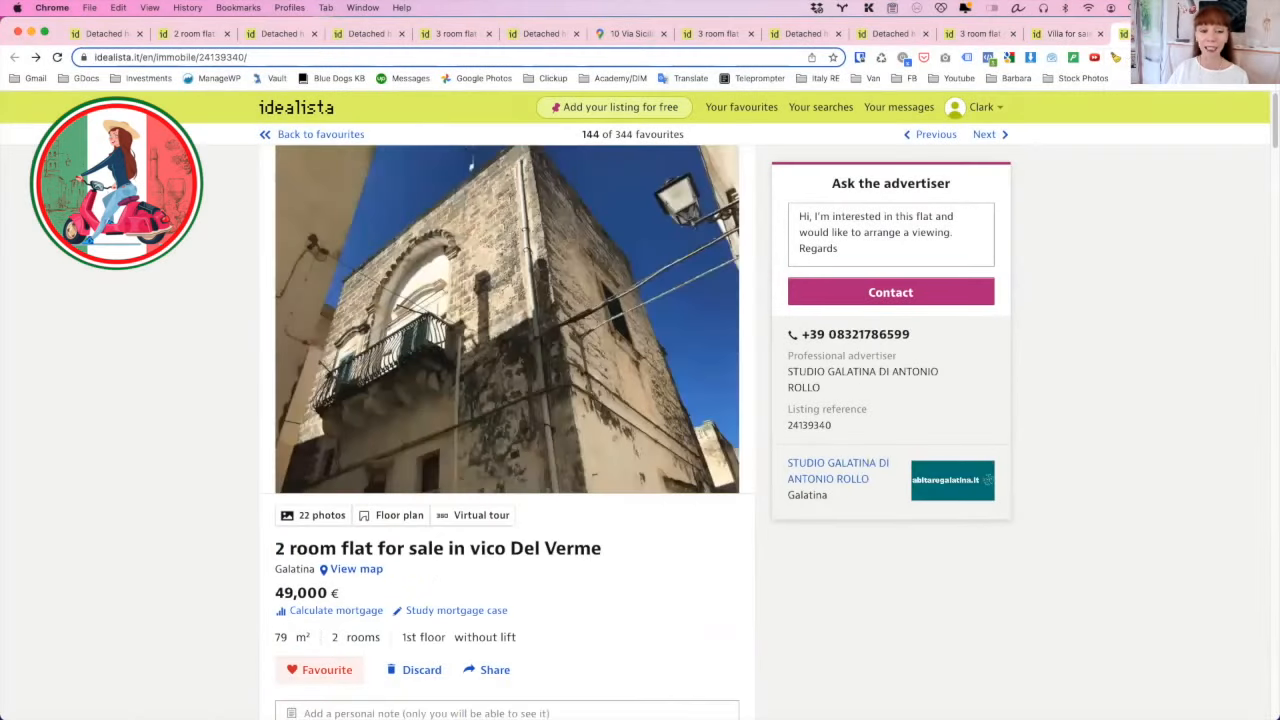
mouse_move(744, 368)
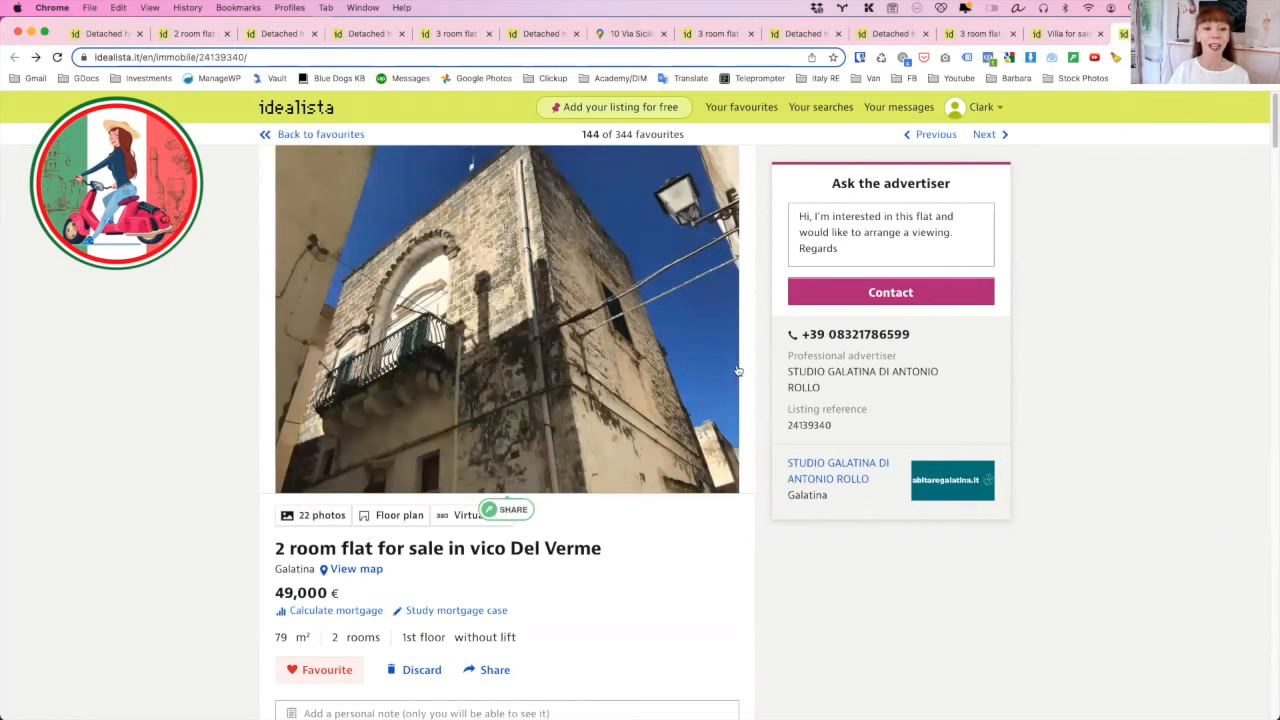
mouse_move(500, 376)
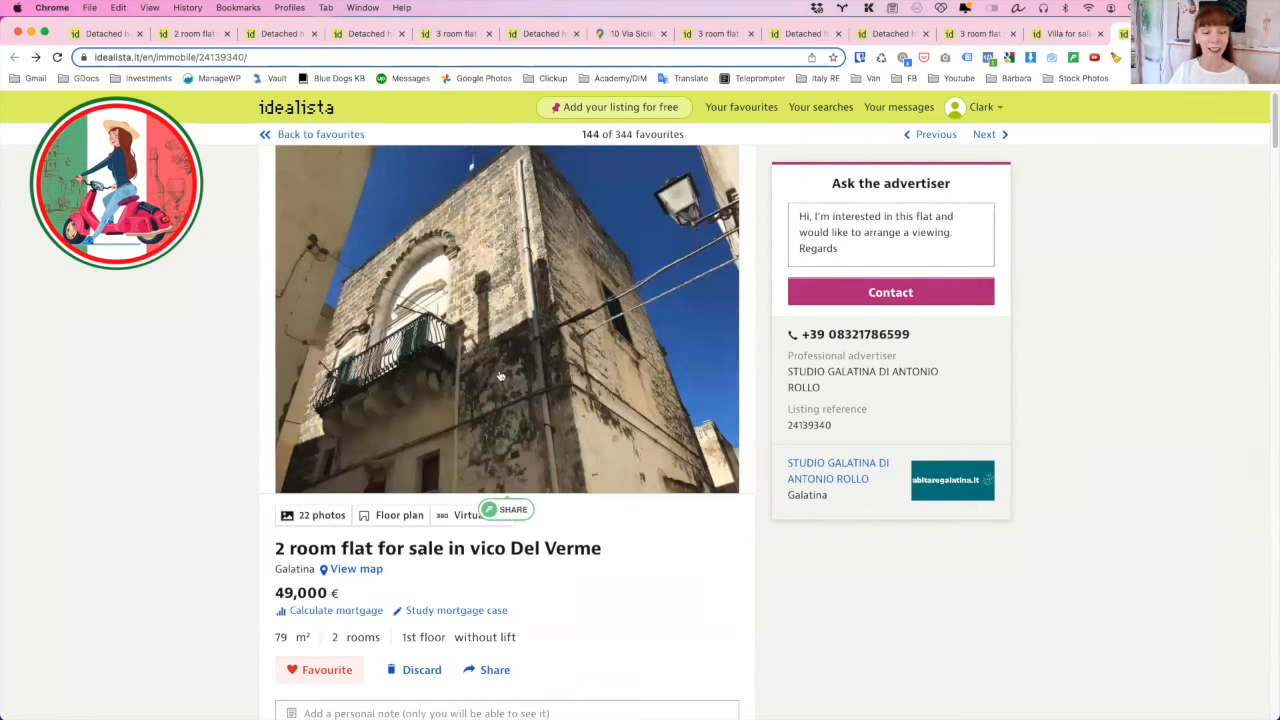
mouse_move(500, 308)
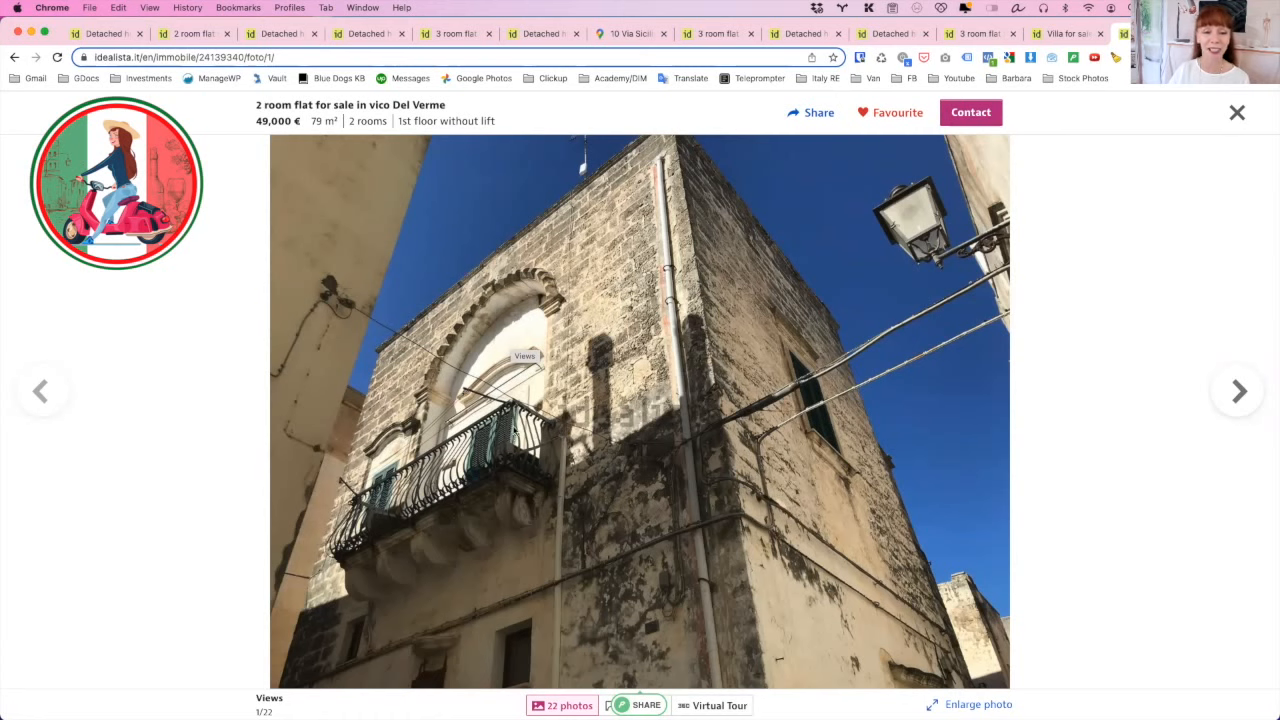
mouse_move(430, 218)
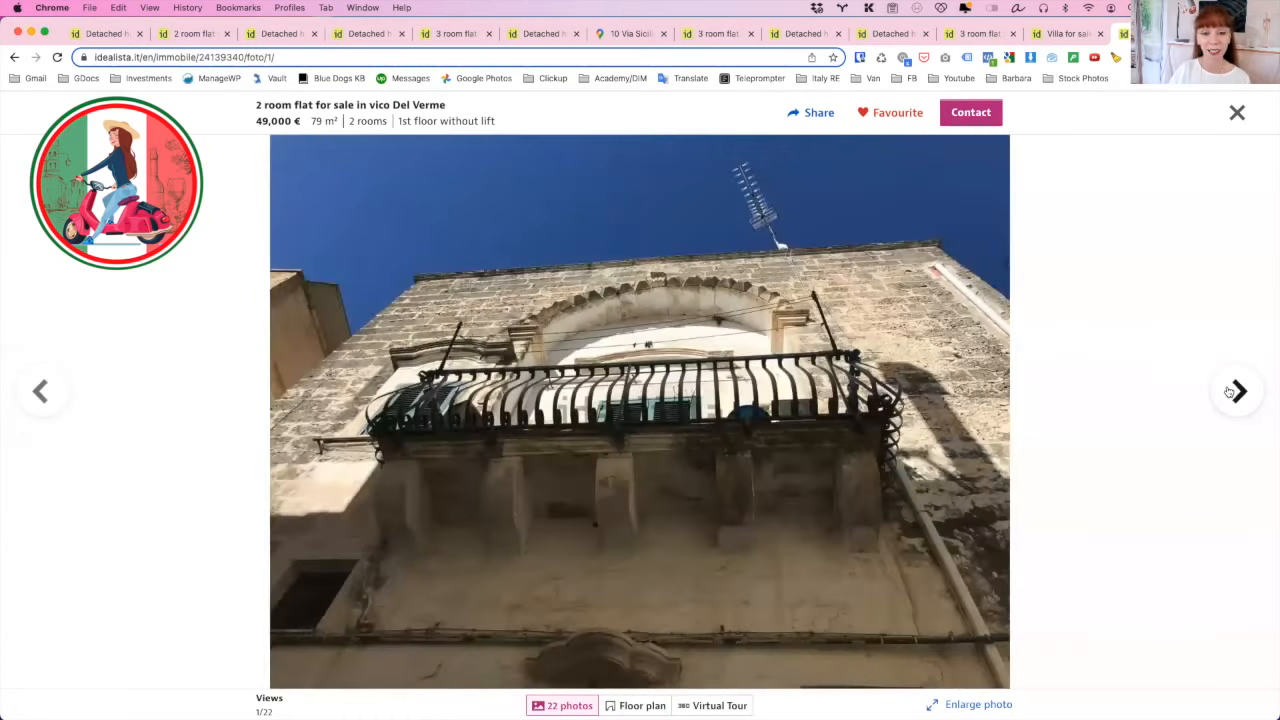
- Browse the vico Del Verme flat's gallery past the facade and surroundings photos to the dining room
click(1236, 390)
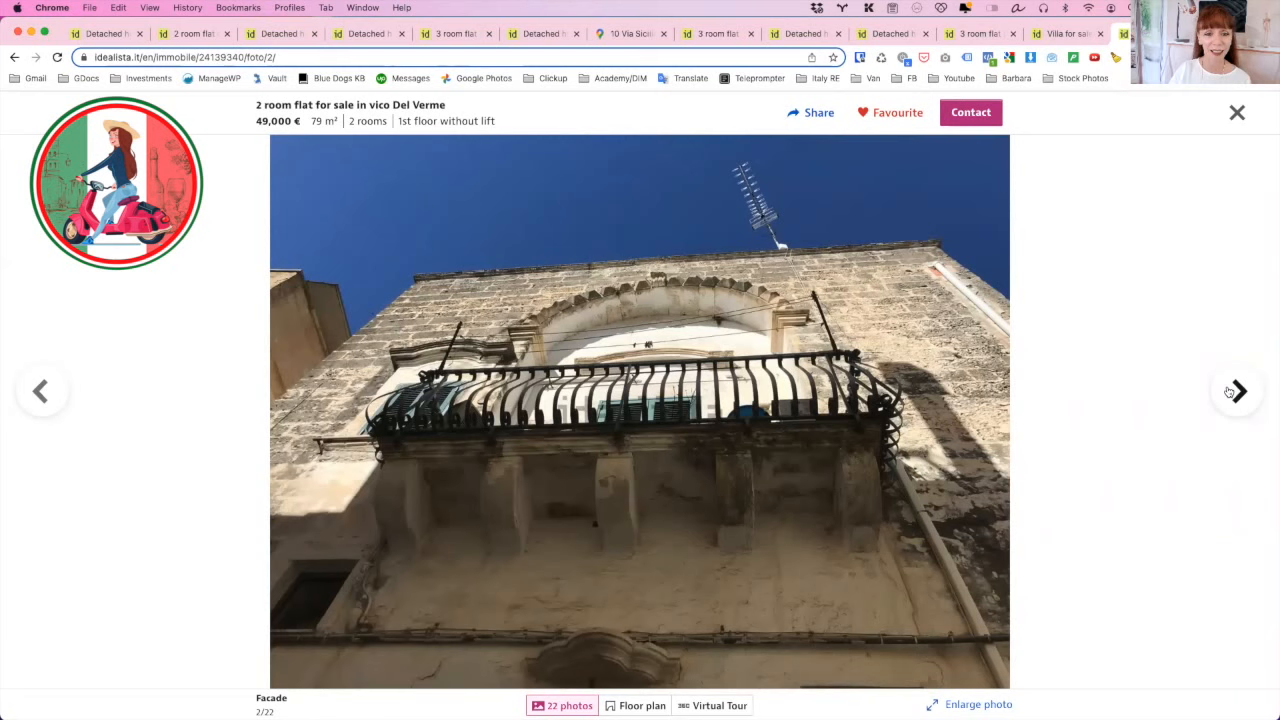
click(1236, 390)
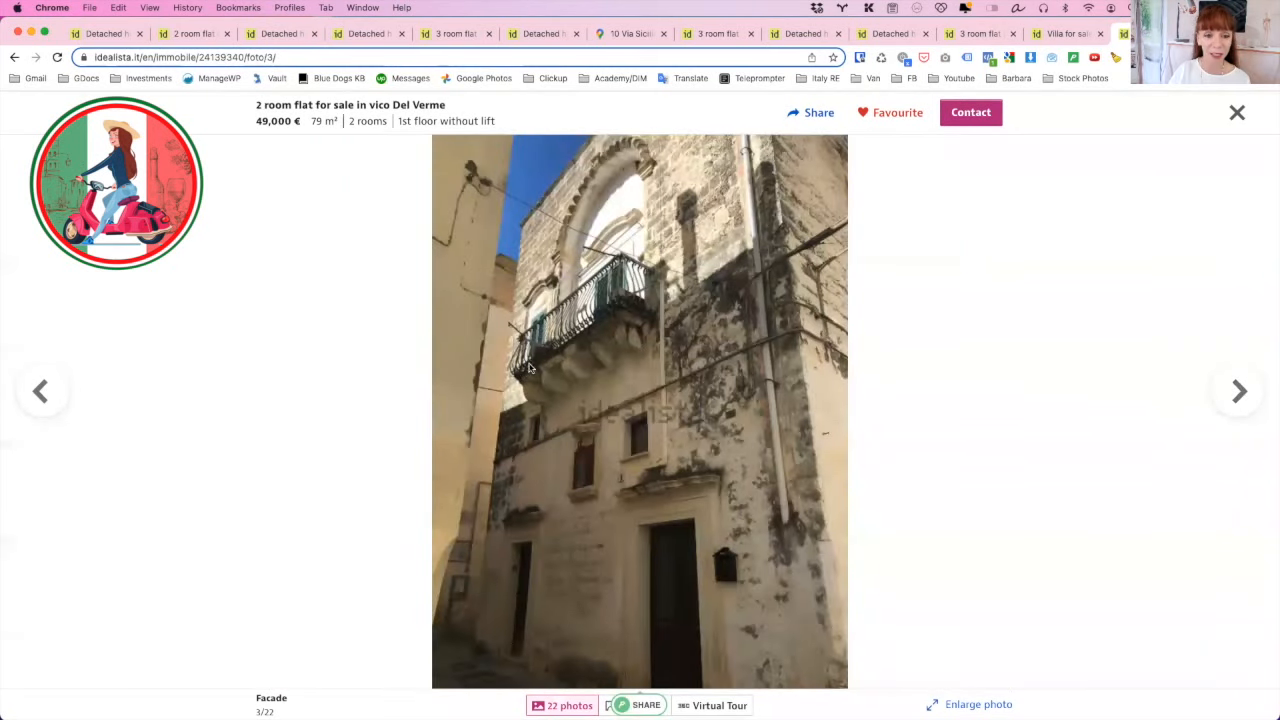
mouse_move(626, 298)
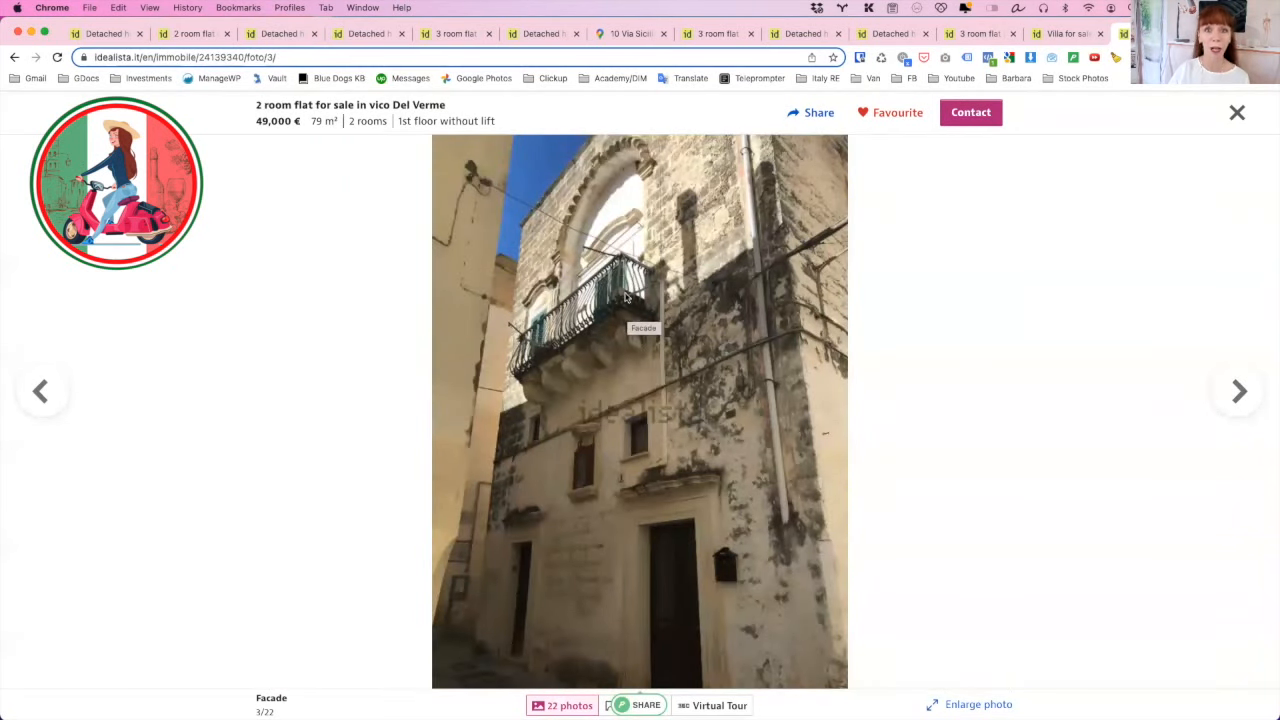
click(1238, 390)
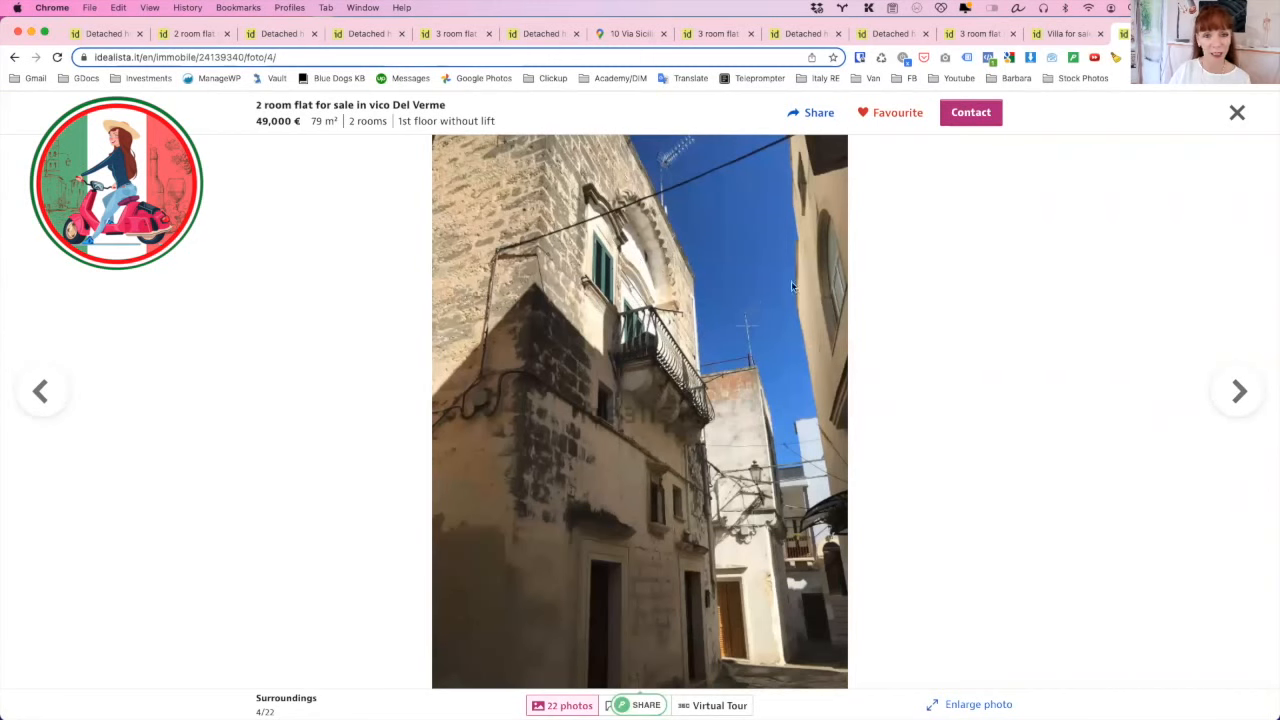
click(42, 390)
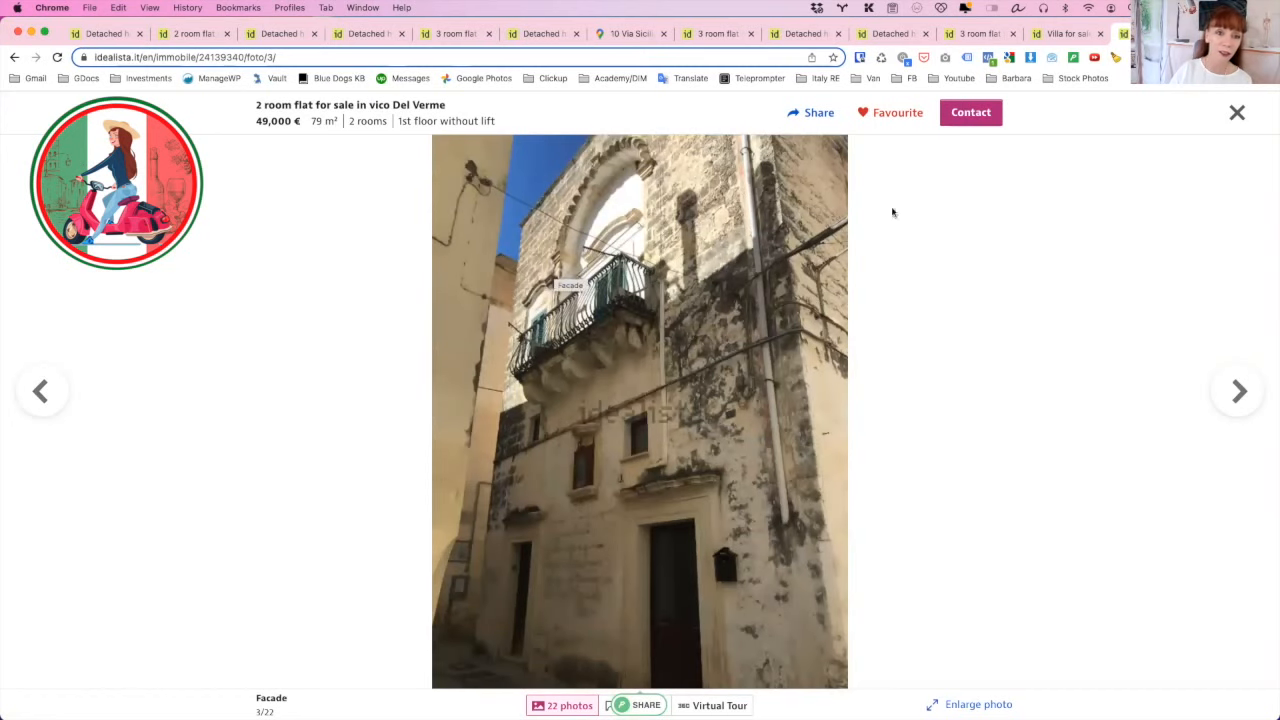
click(1236, 390)
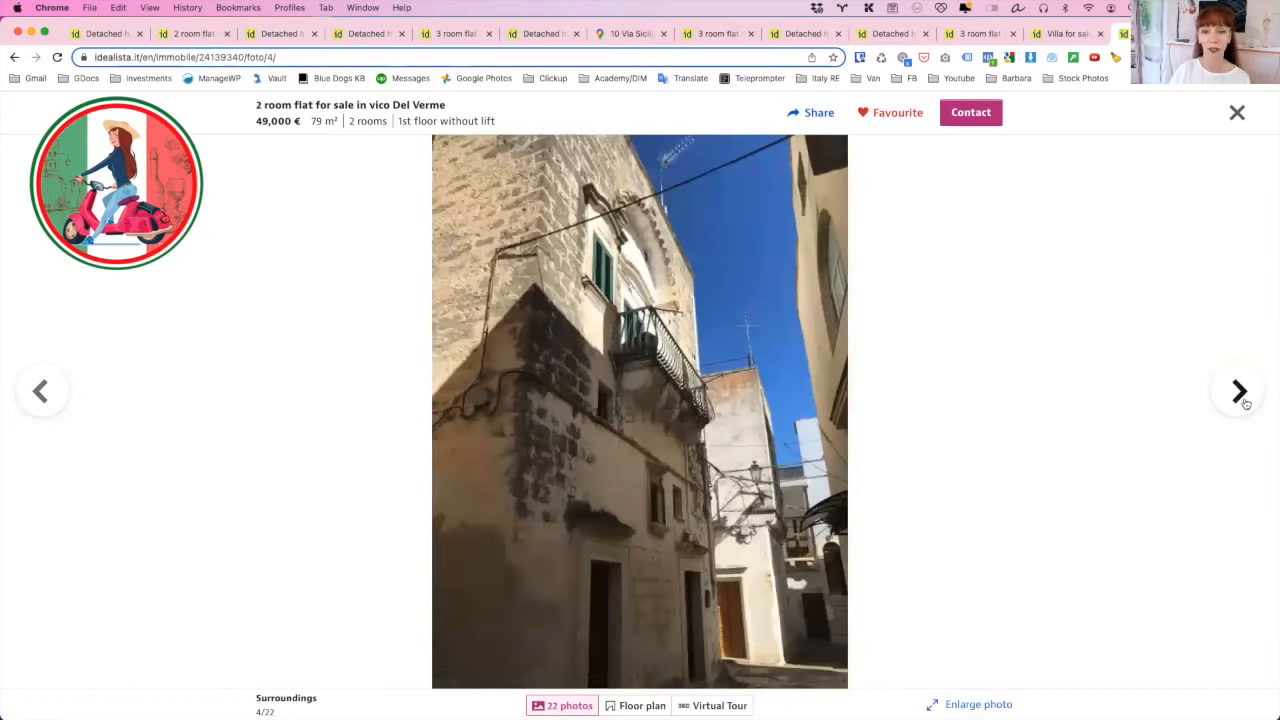
click(1238, 390)
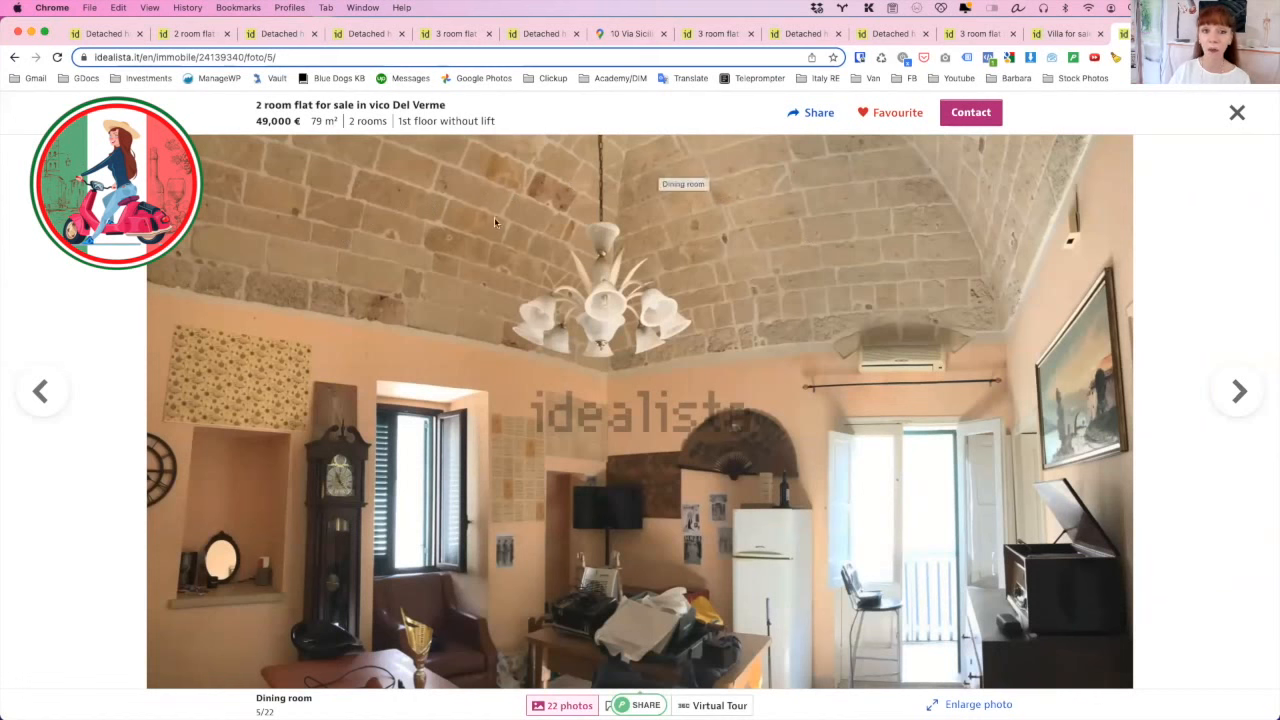
mouse_move(584, 314)
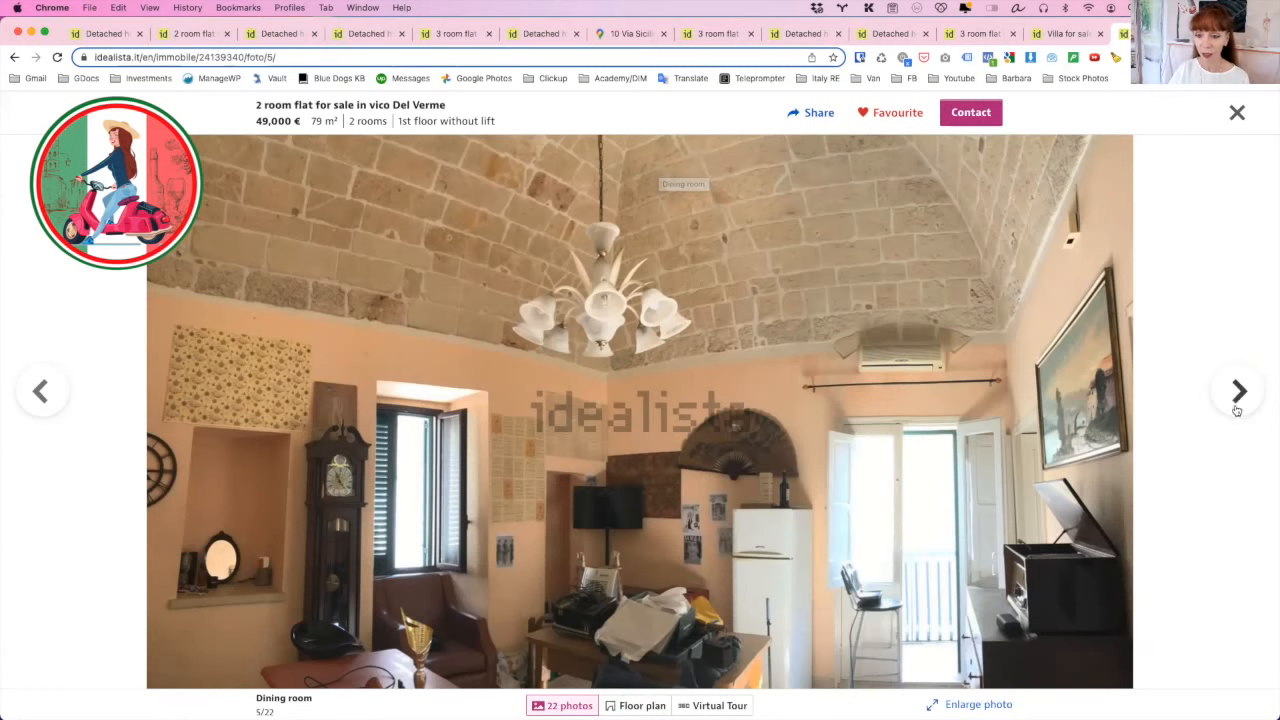
- Advance past the vaulted ceiling photos to the bathroom, photo 9 of 22
click(1238, 390)
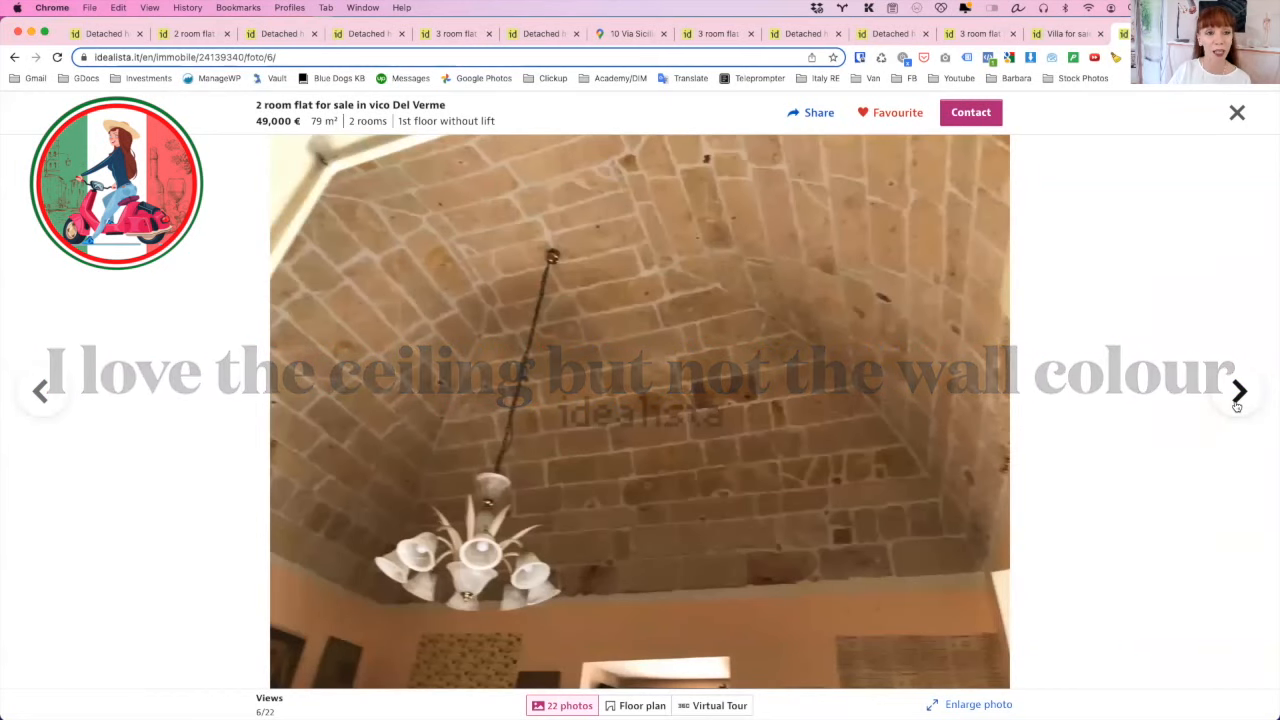
click(1240, 390)
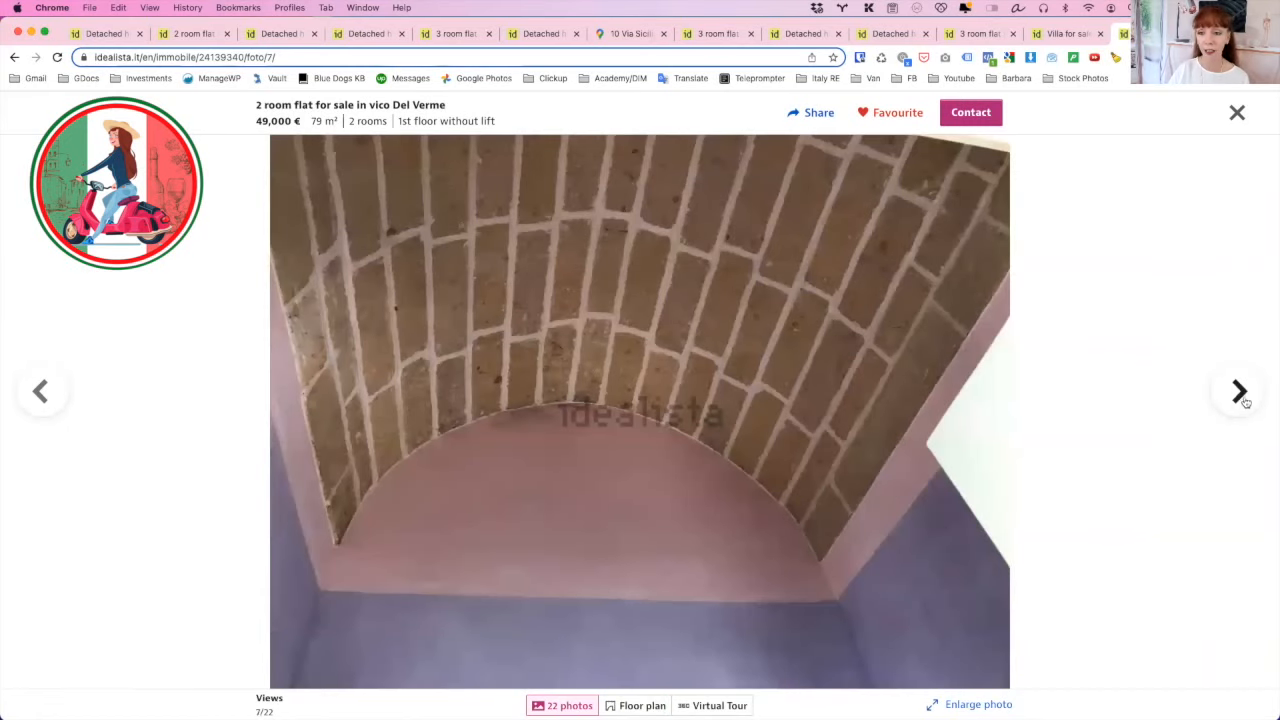
click(1238, 390)
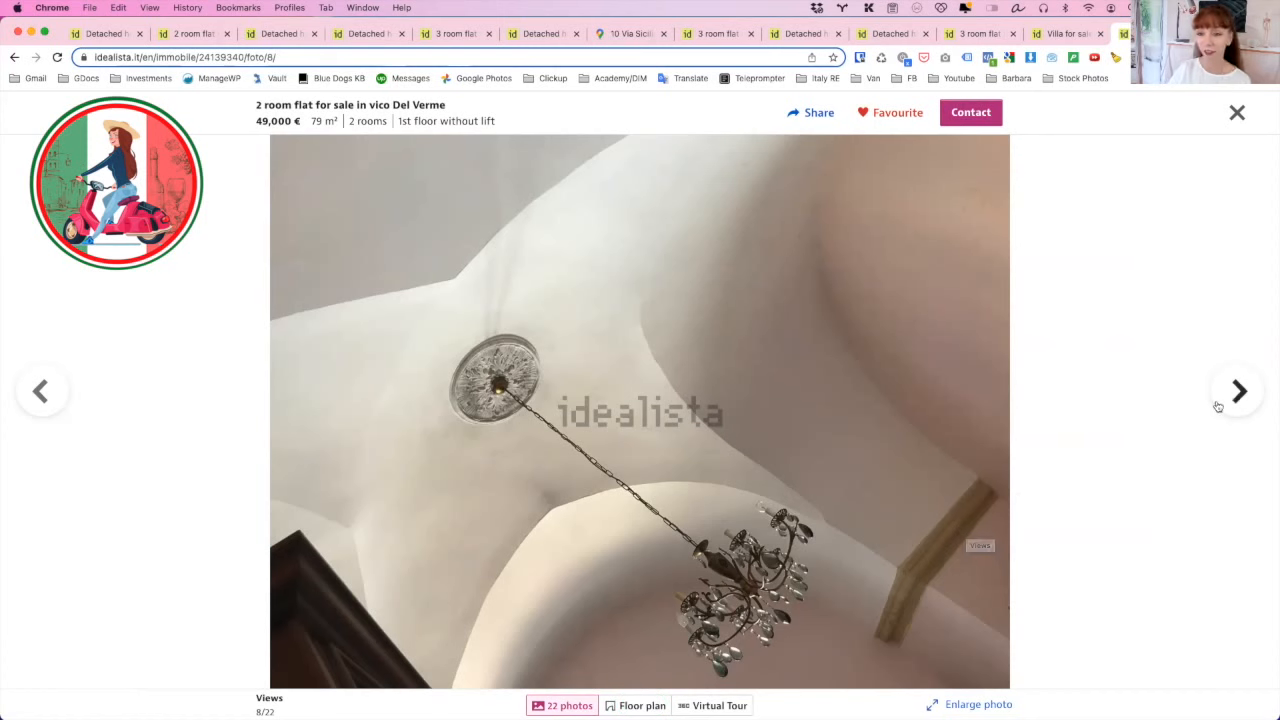
click(1238, 390)
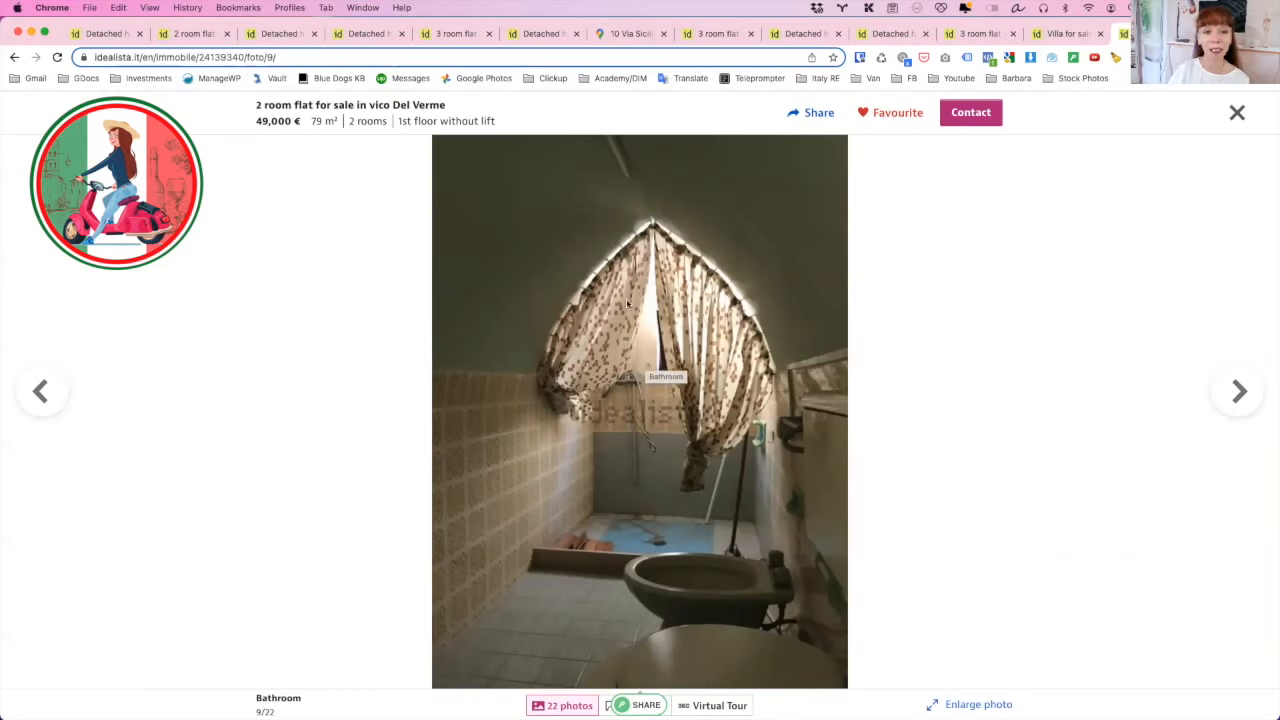
mouse_move(528, 324)
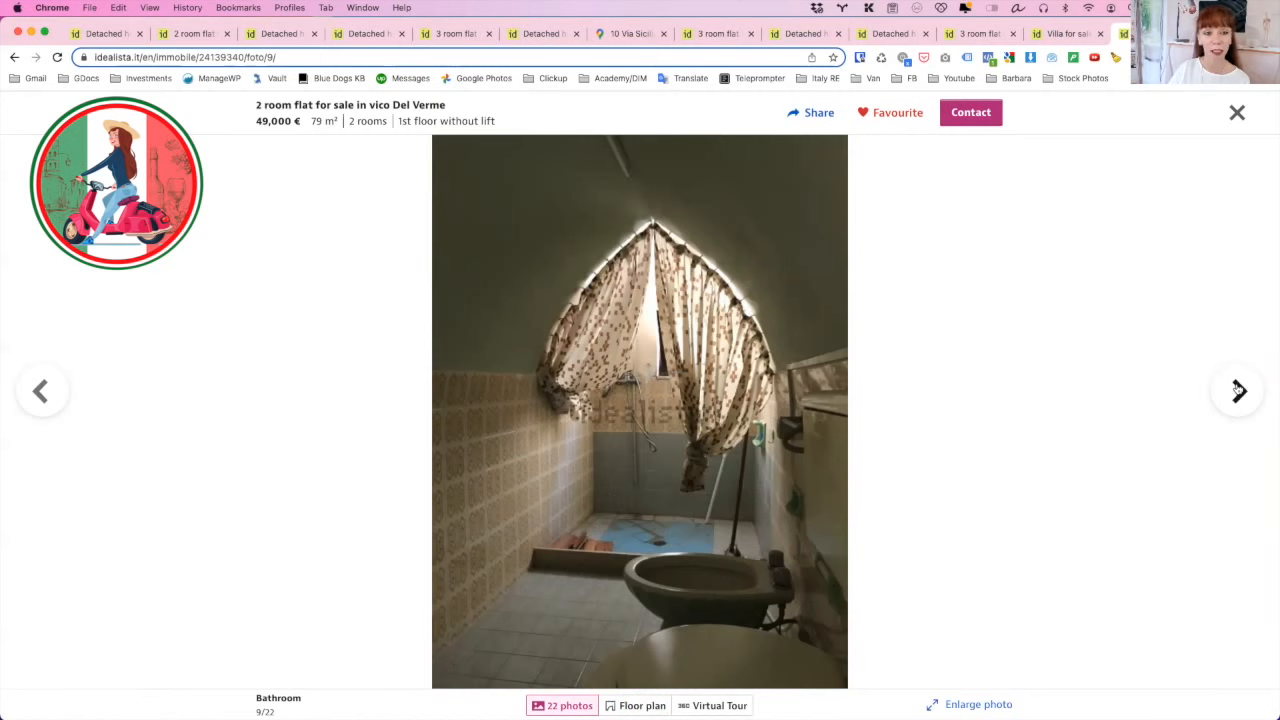
- Step through the rooftop, staircase, surroundings and facade photos to reach the floor plan, photo 22 of 22
click(1236, 390)
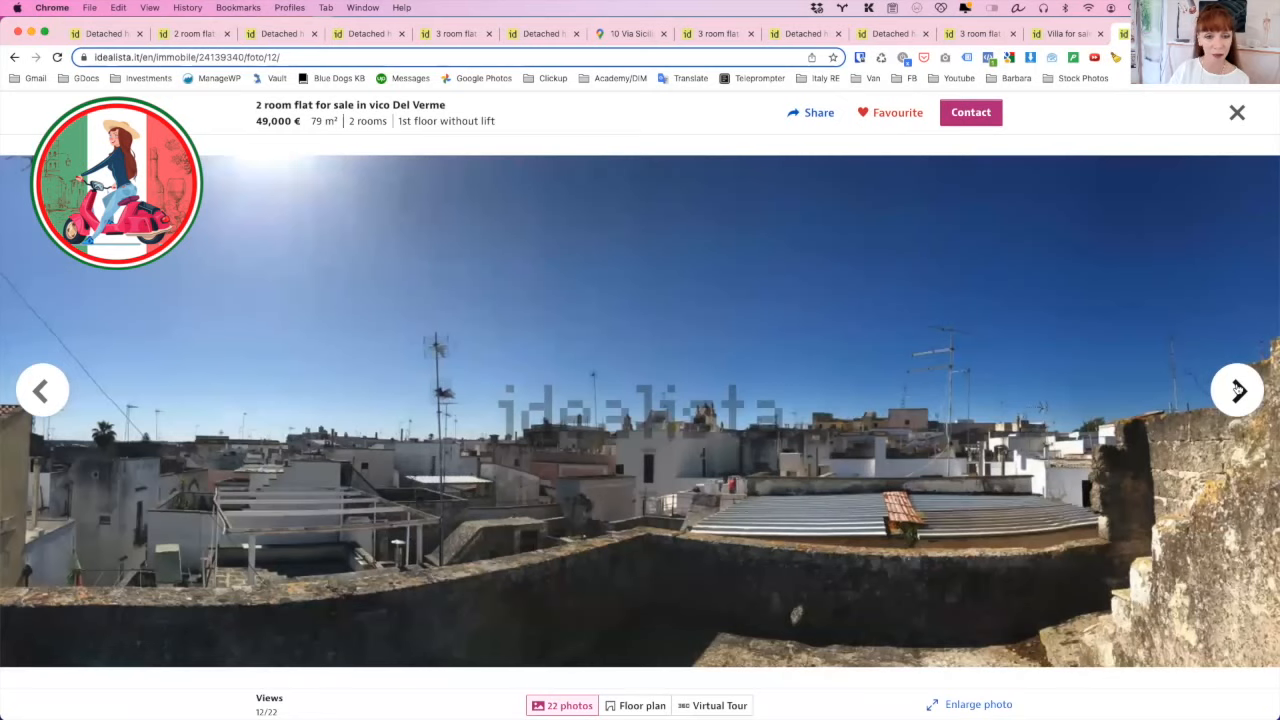
click(1236, 390)
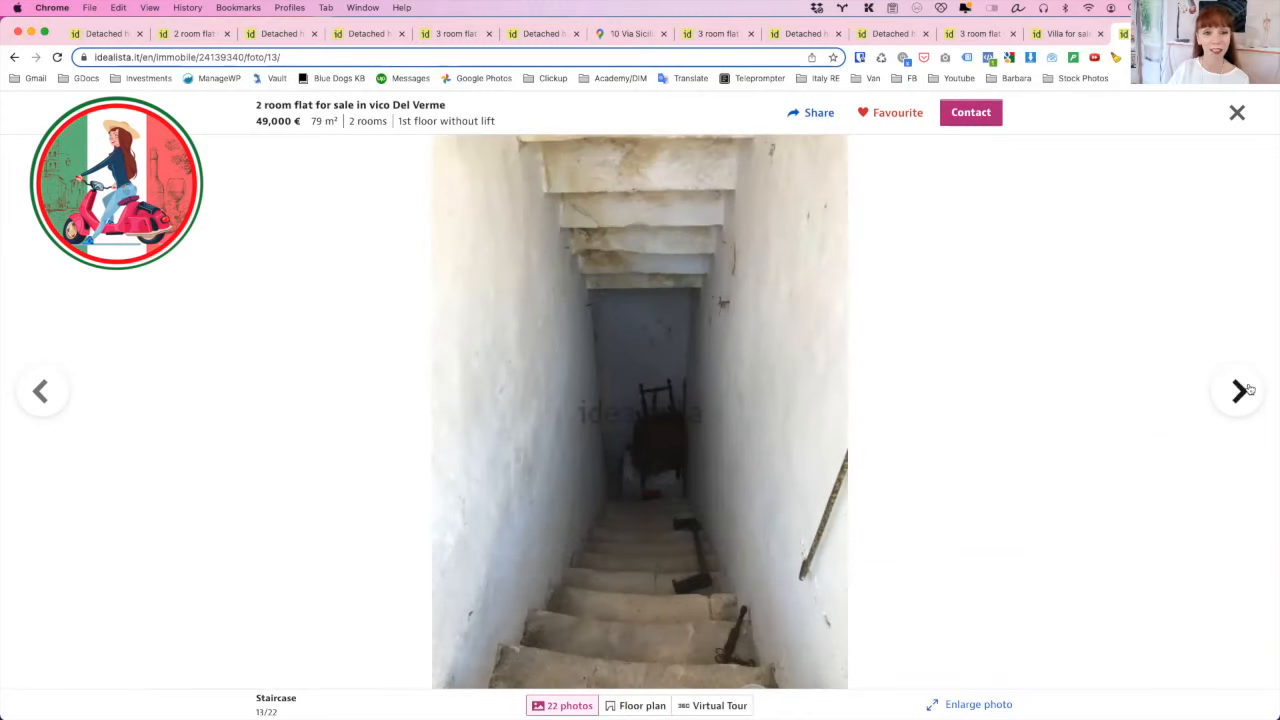
click(1236, 390)
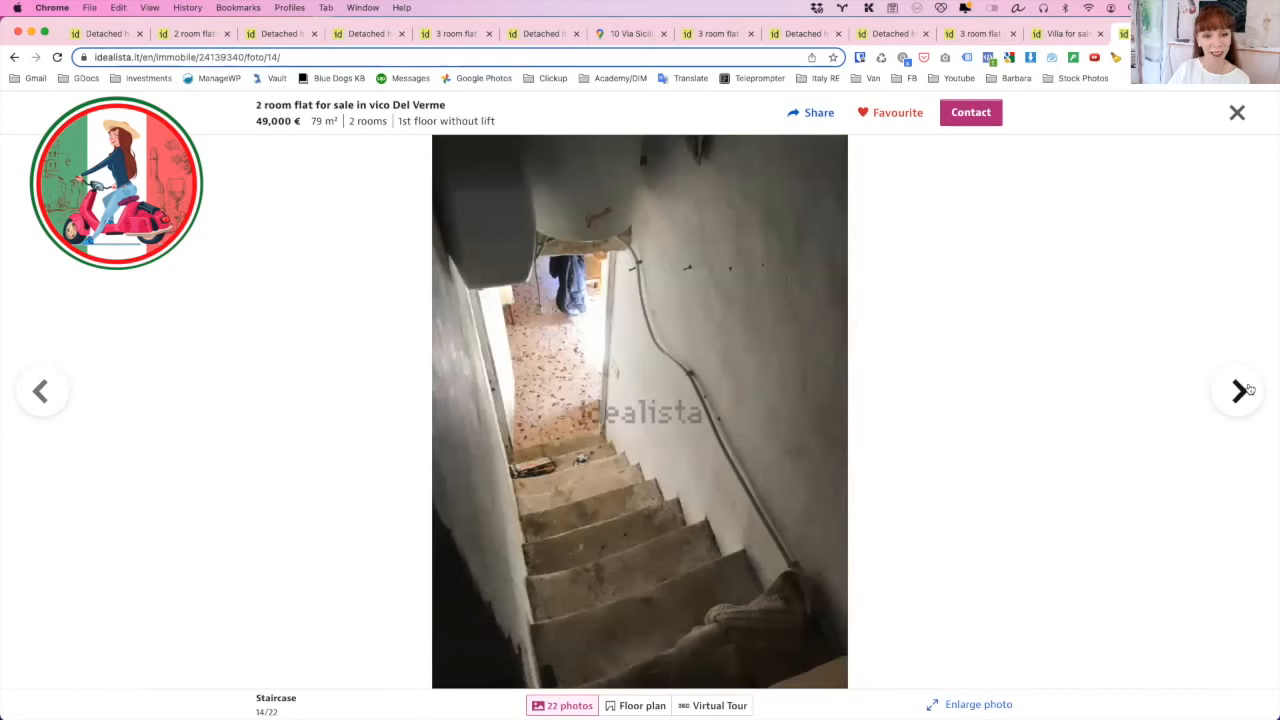
click(1236, 390)
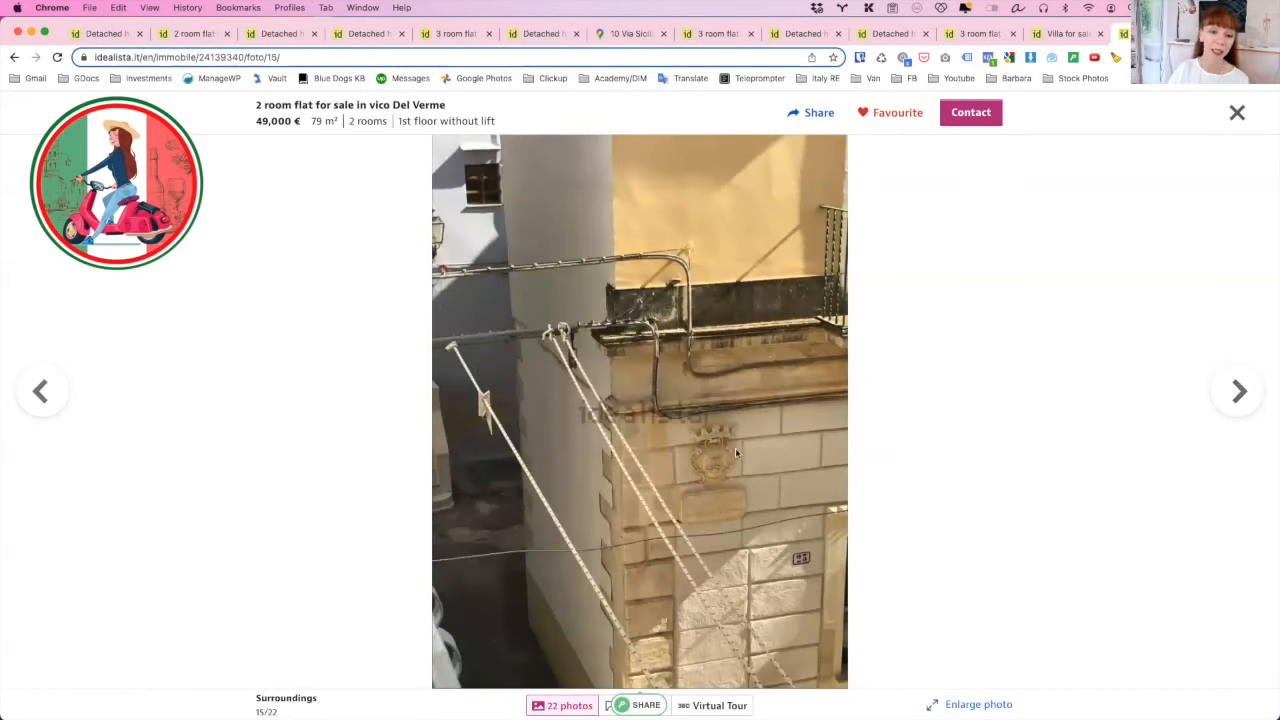
mouse_move(656, 476)
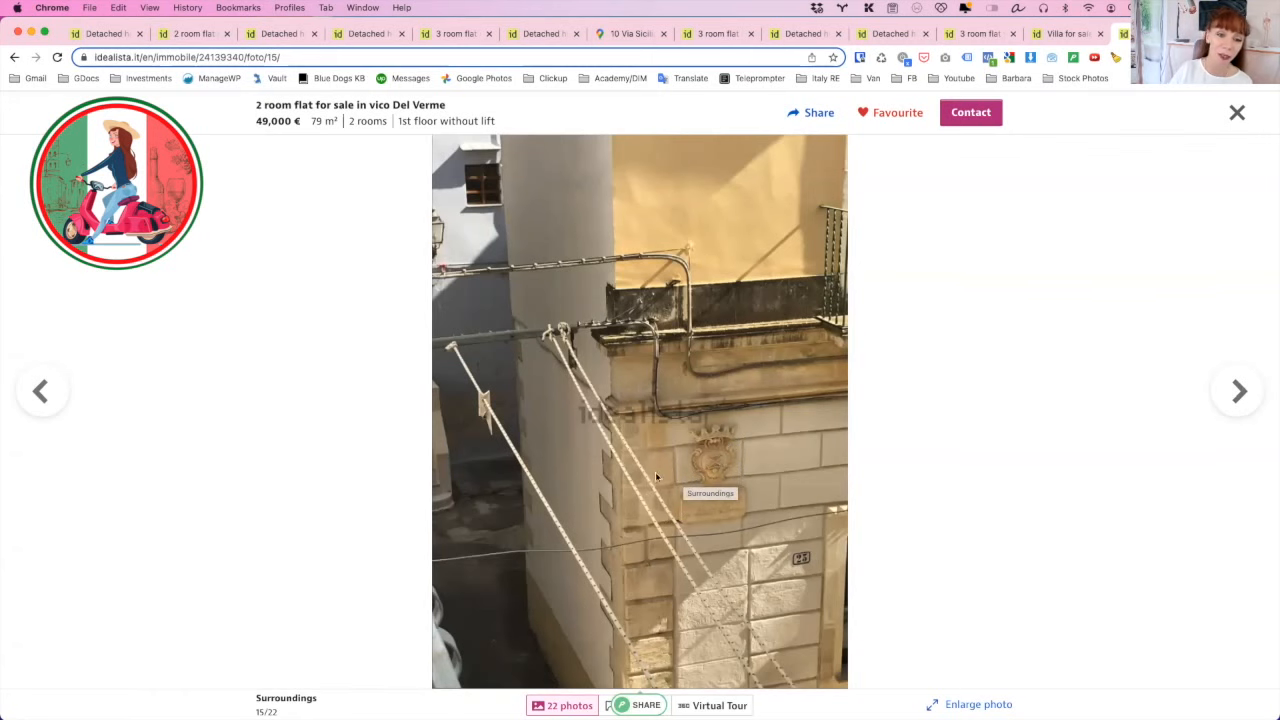
click(1238, 390)
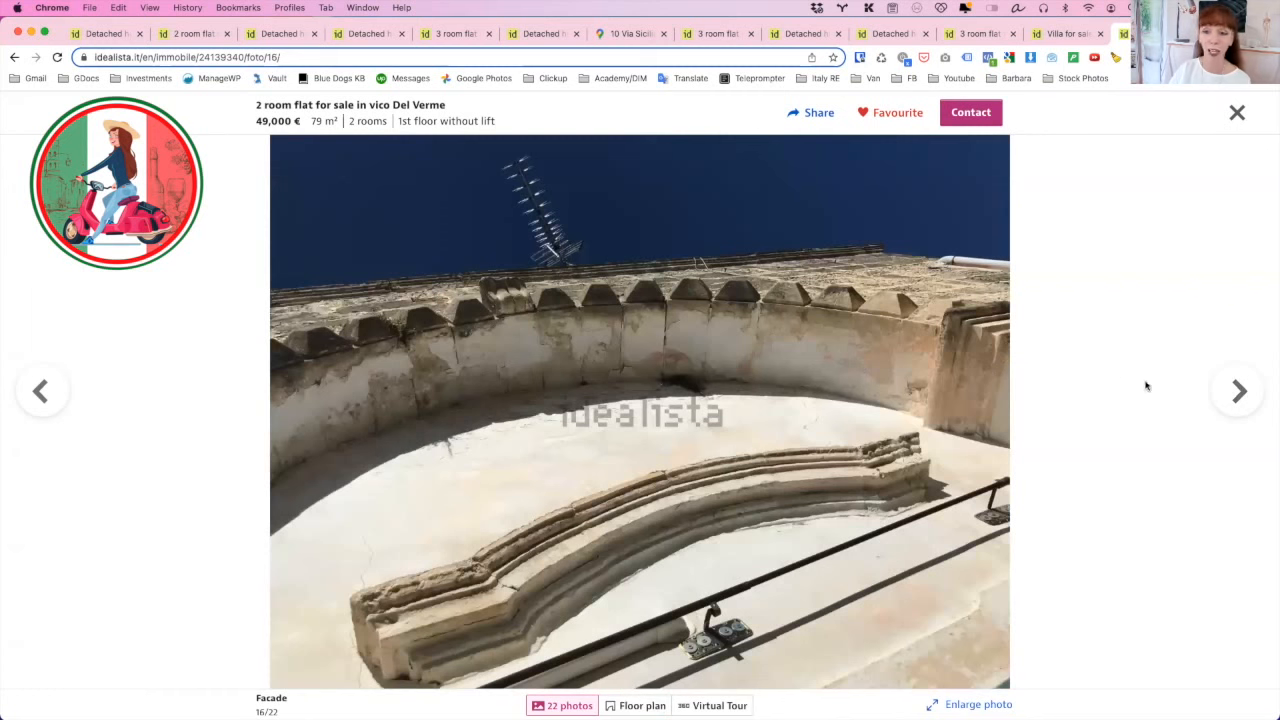
click(1236, 390)
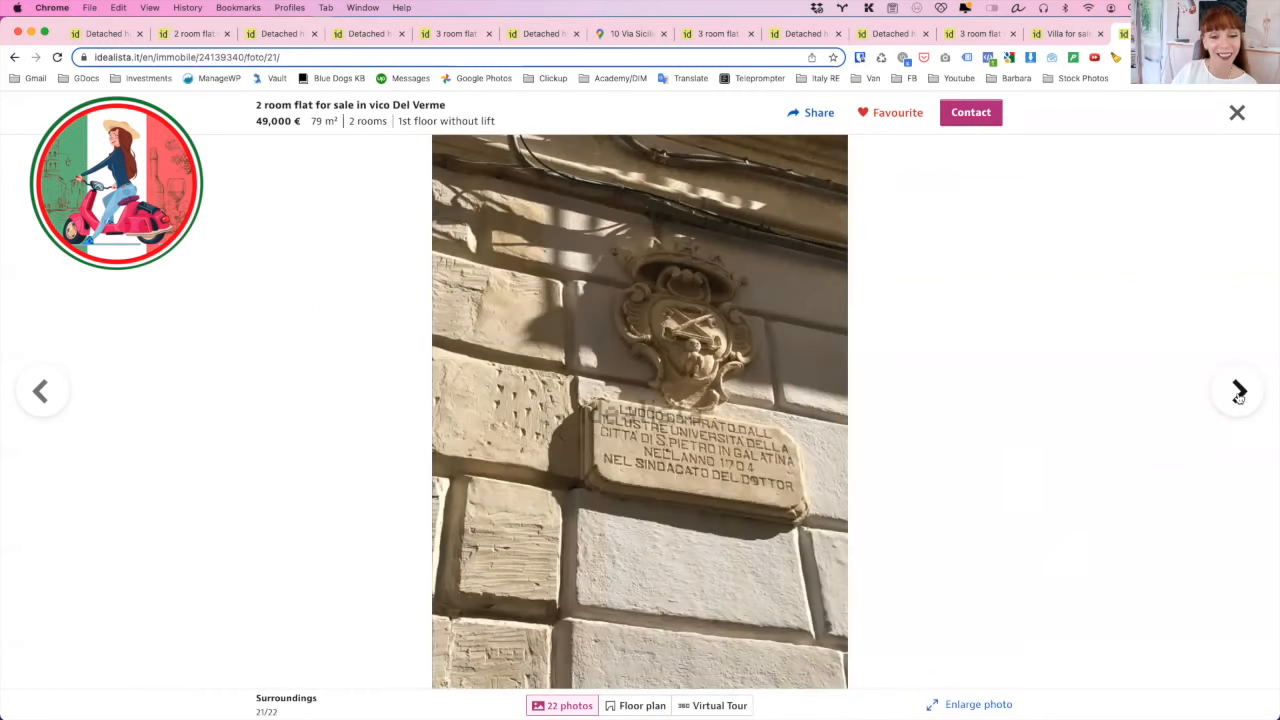
click(1238, 390)
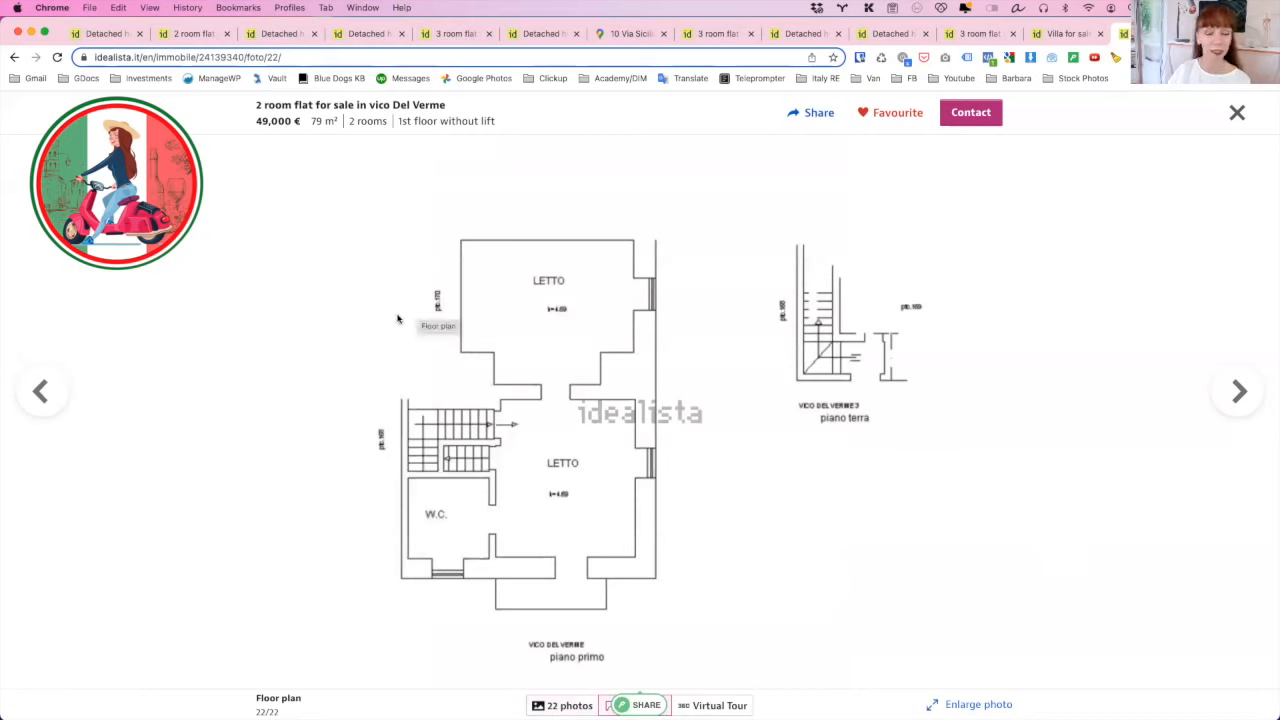
mouse_move(560, 332)
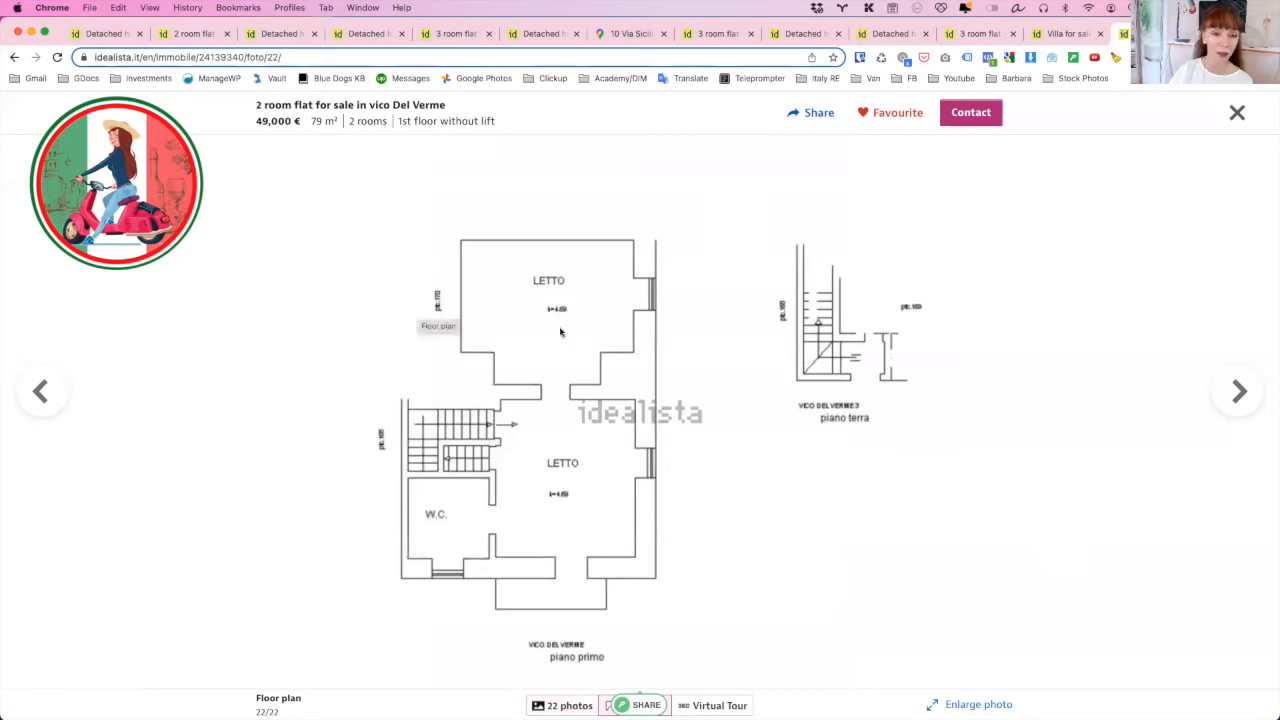
mouse_move(476, 536)
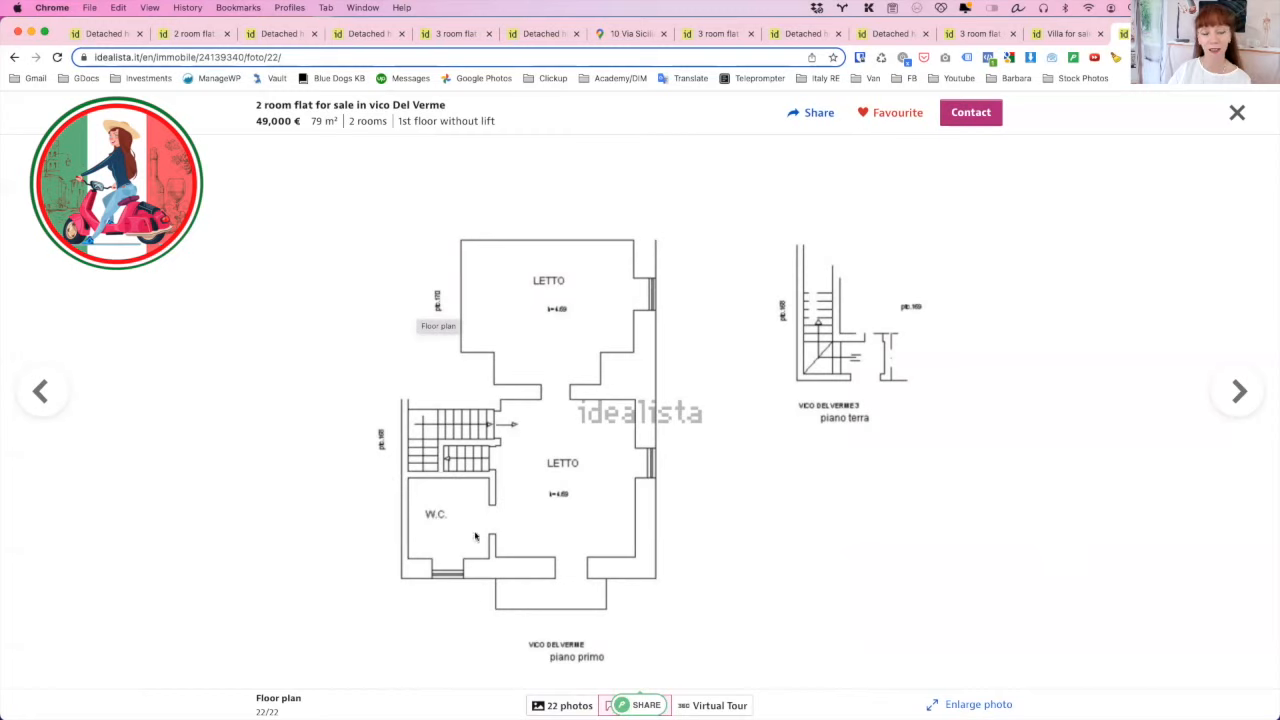
mouse_move(786, 352)
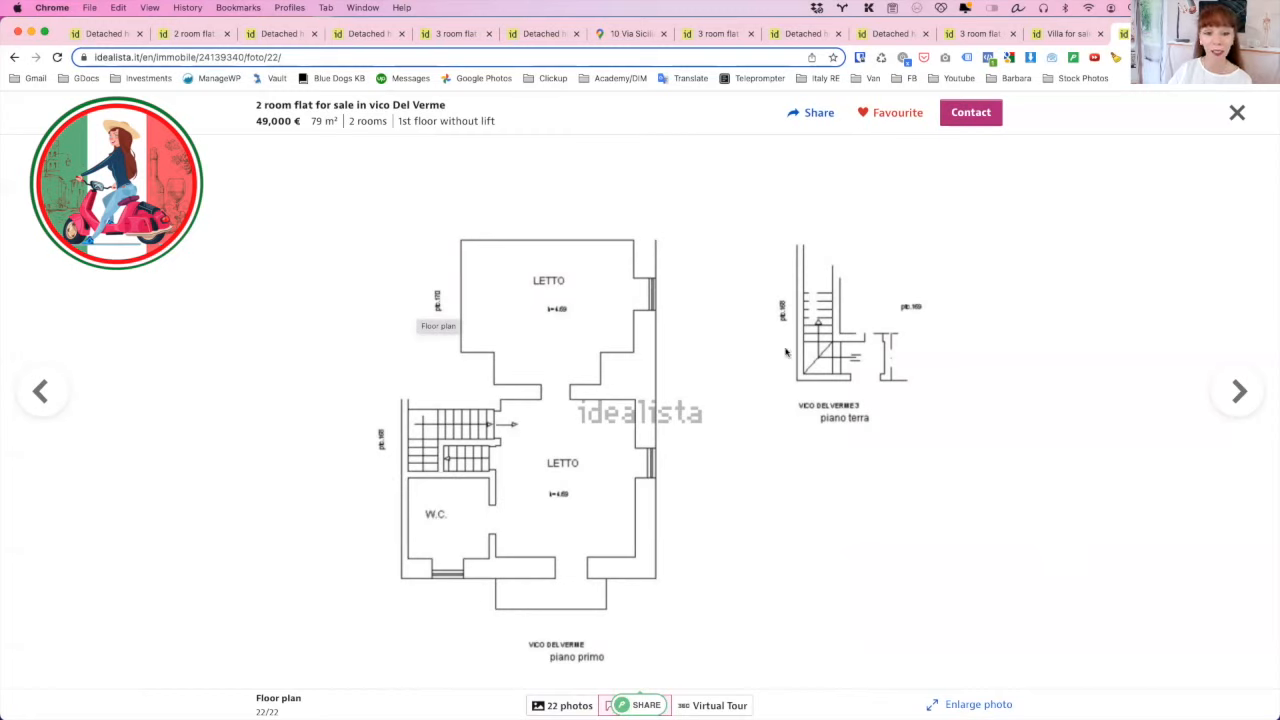
mouse_move(686, 374)
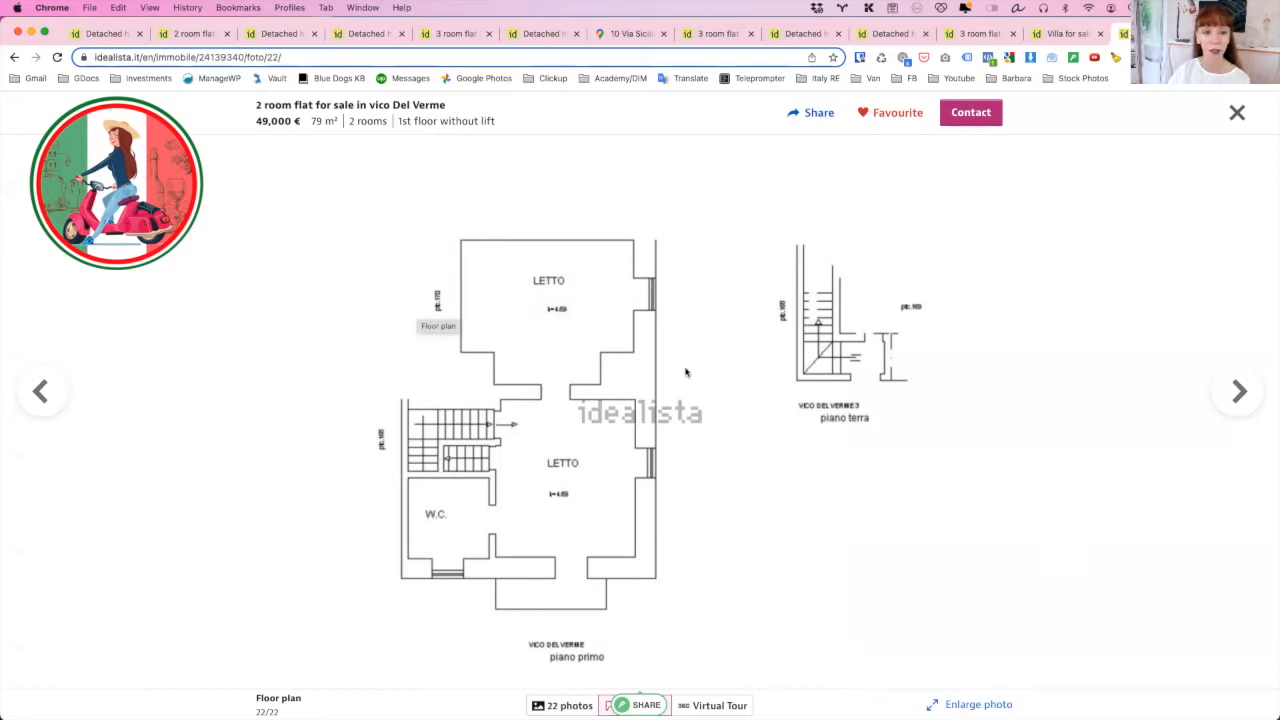
mouse_move(690, 286)
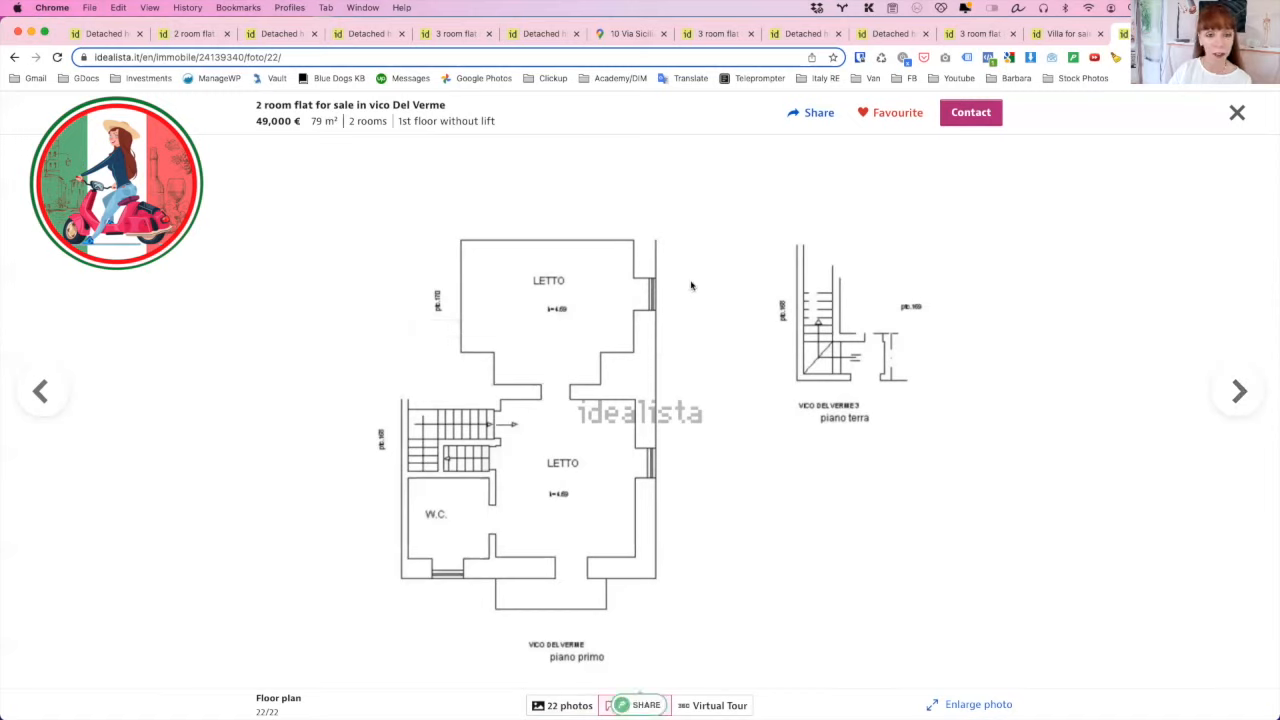
mouse_move(516, 600)
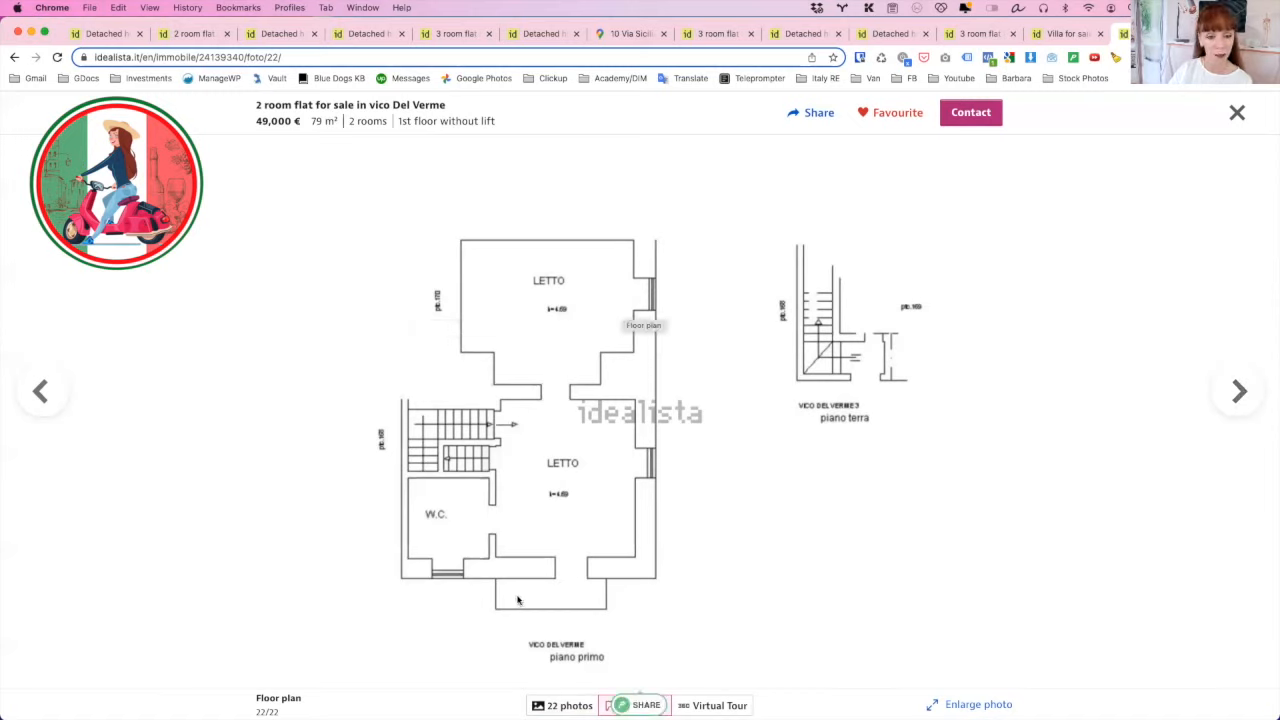
mouse_move(668, 446)
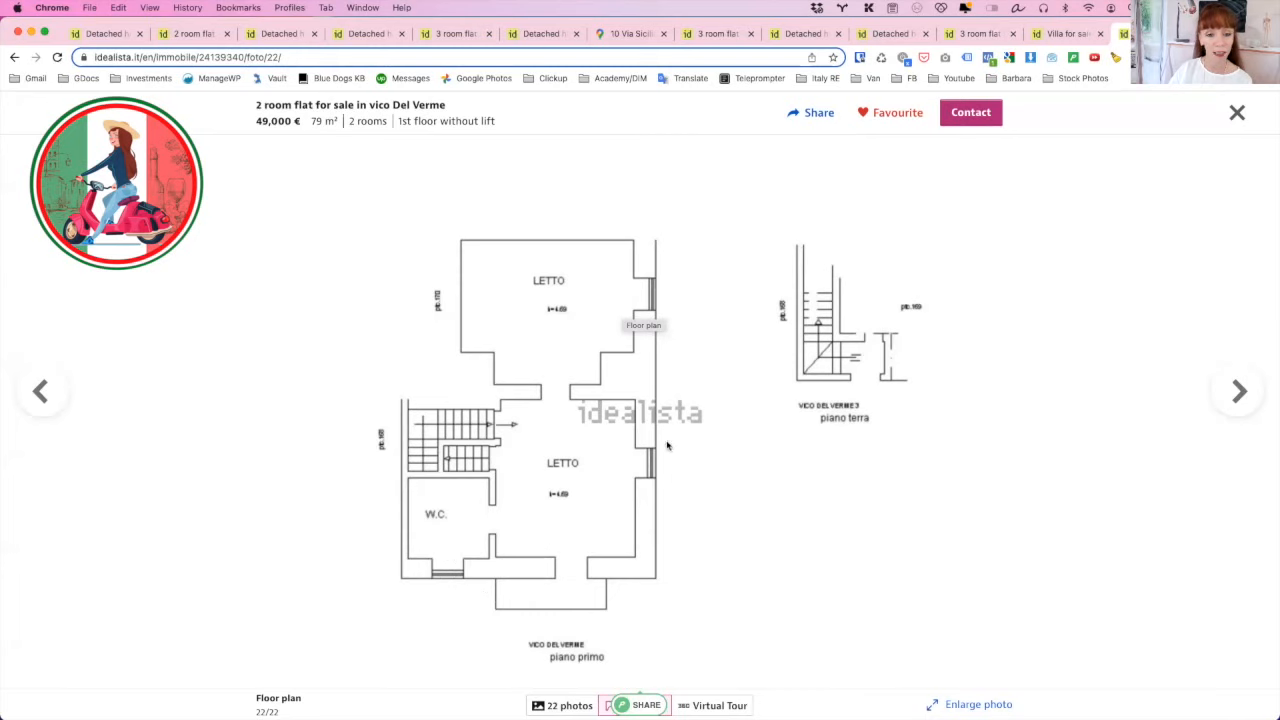
mouse_move(596, 340)
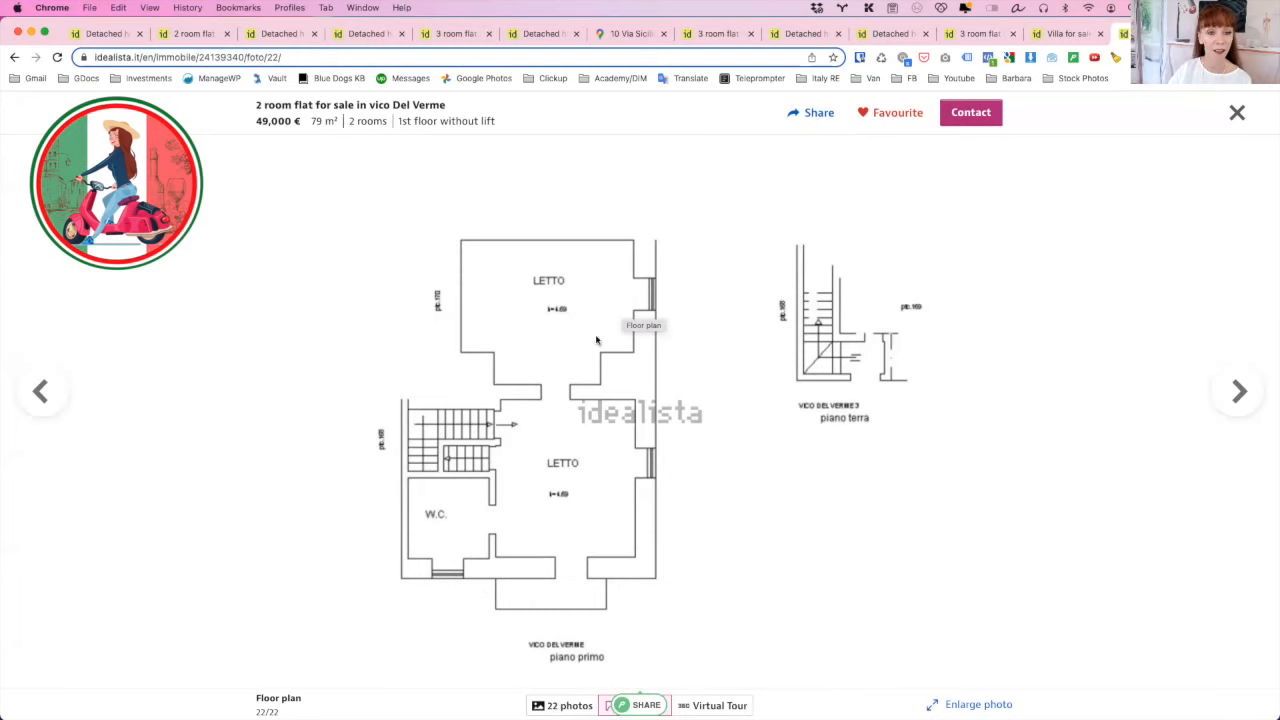
- Wrap the gallery past the floor plan back to photo 1, the building facade
click(1238, 390)
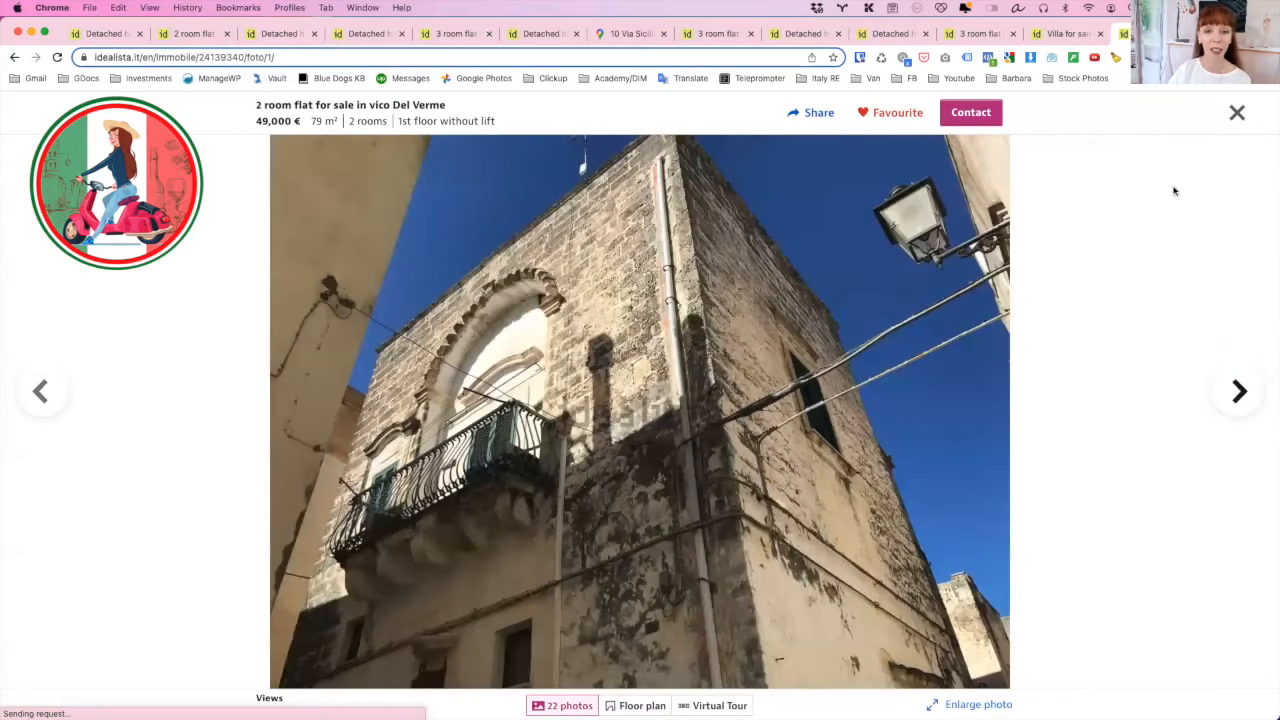
- Close the gallery and scroll the listing down to the translated property description and basic features
click(1236, 112)
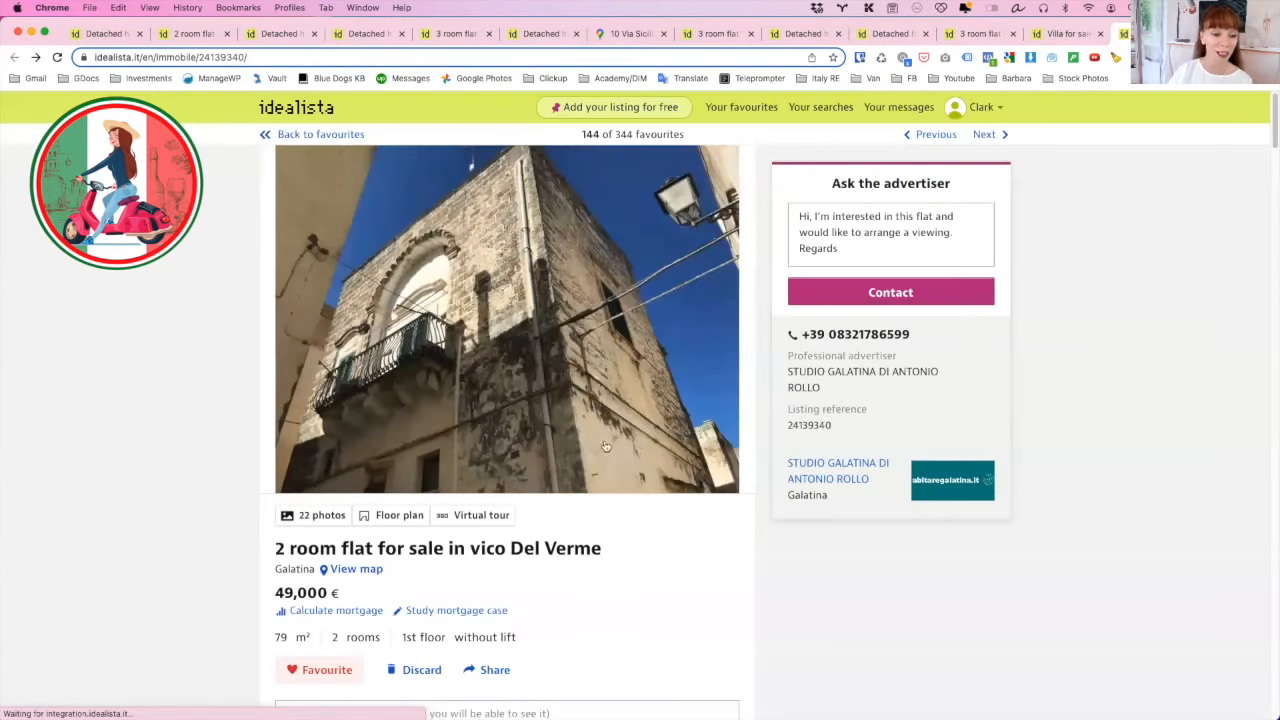
scroll(down, 3)
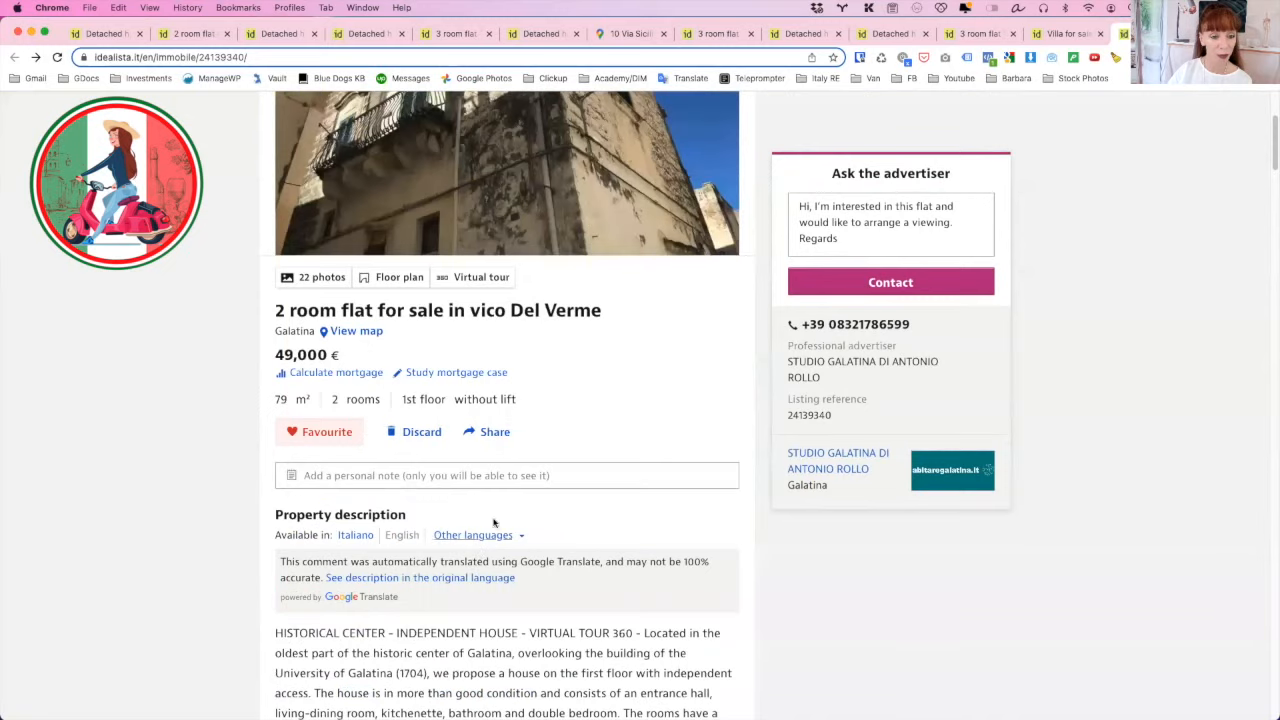
scroll(down, 3)
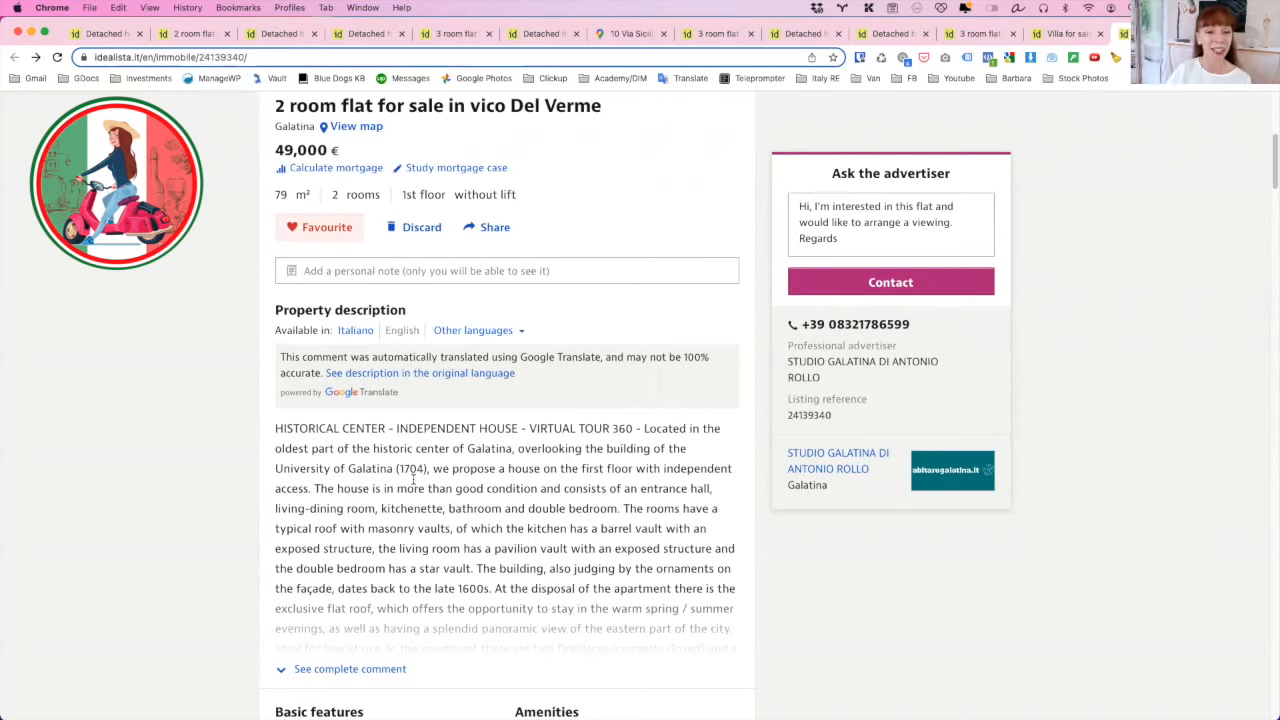
mouse_move(390, 504)
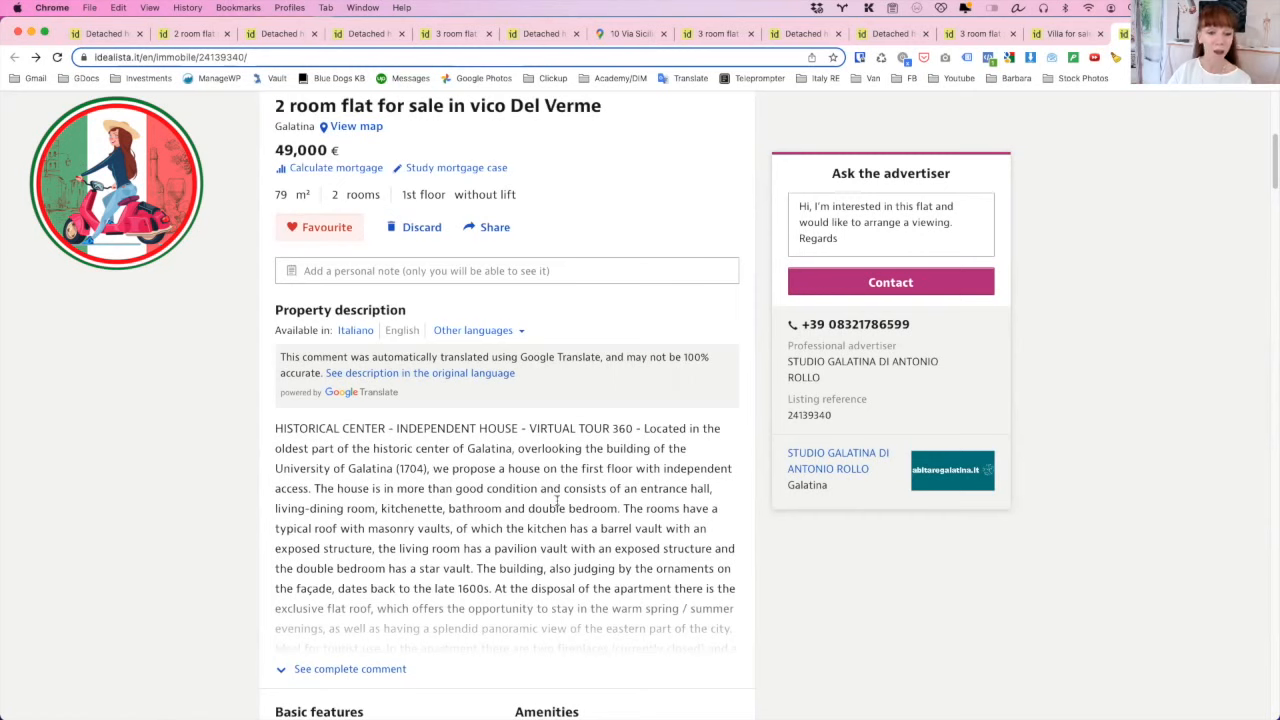
mouse_move(312, 532)
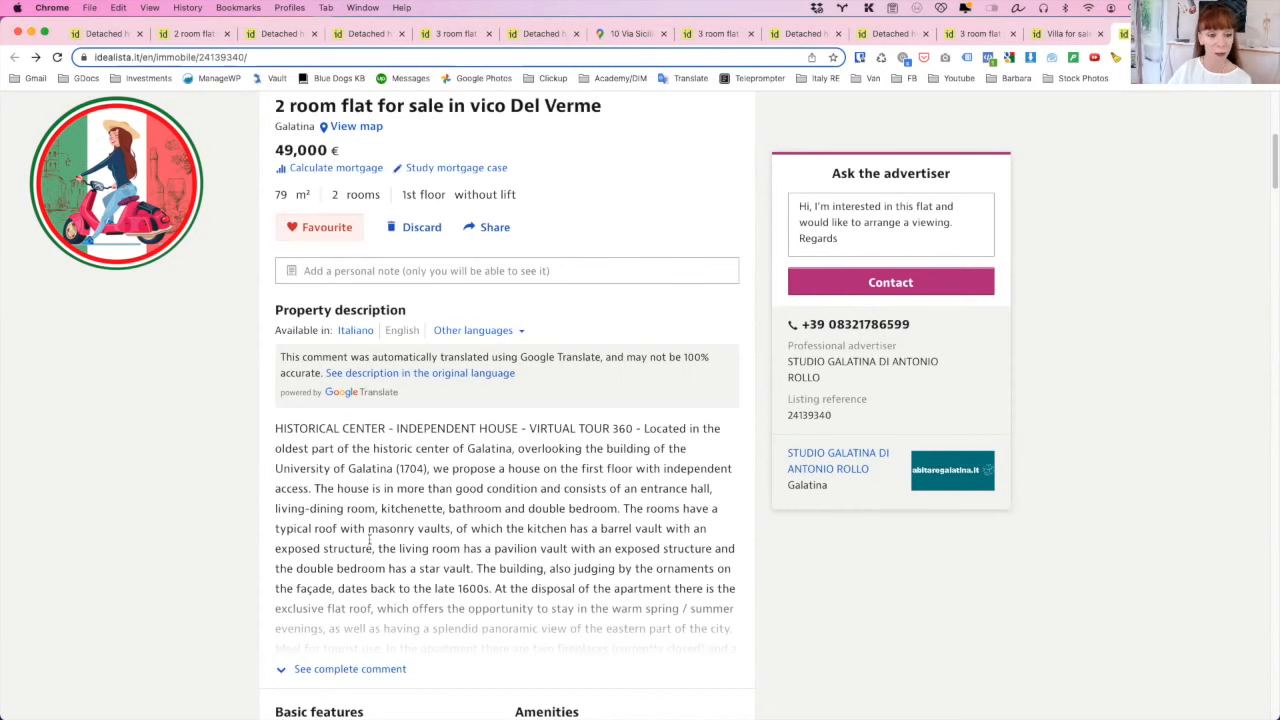
scroll(down, 3)
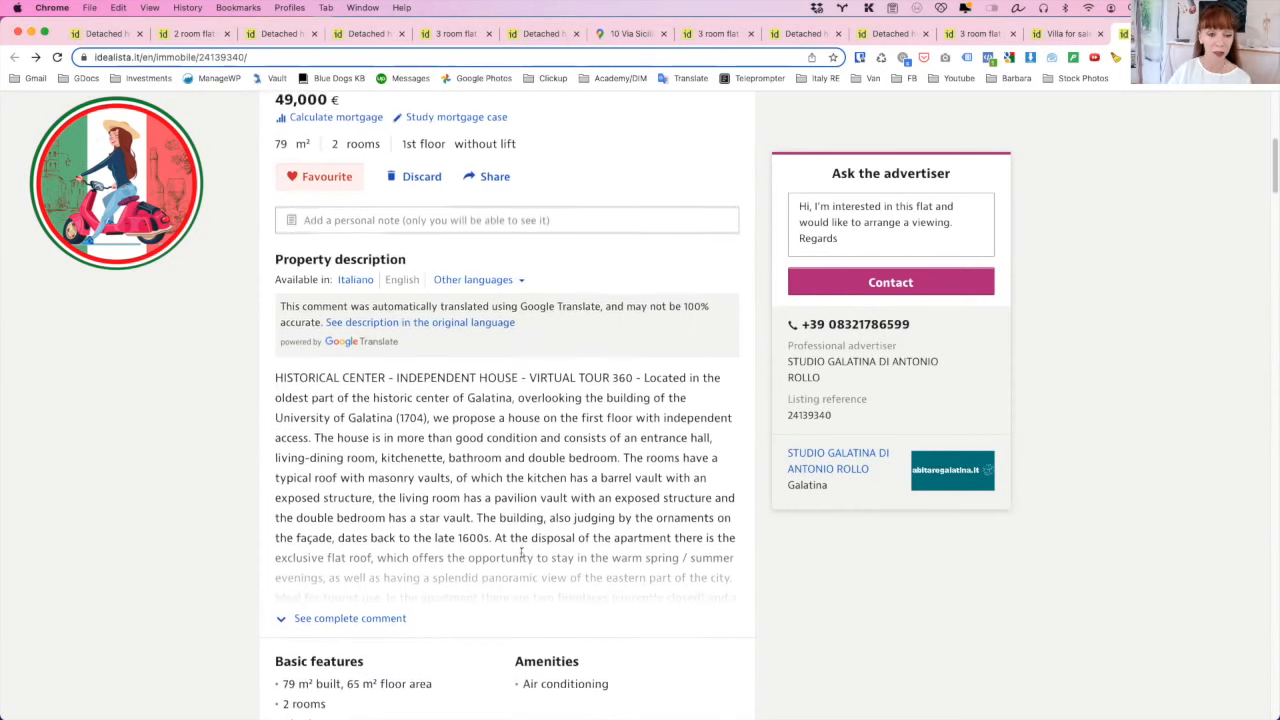
scroll(down, 3)
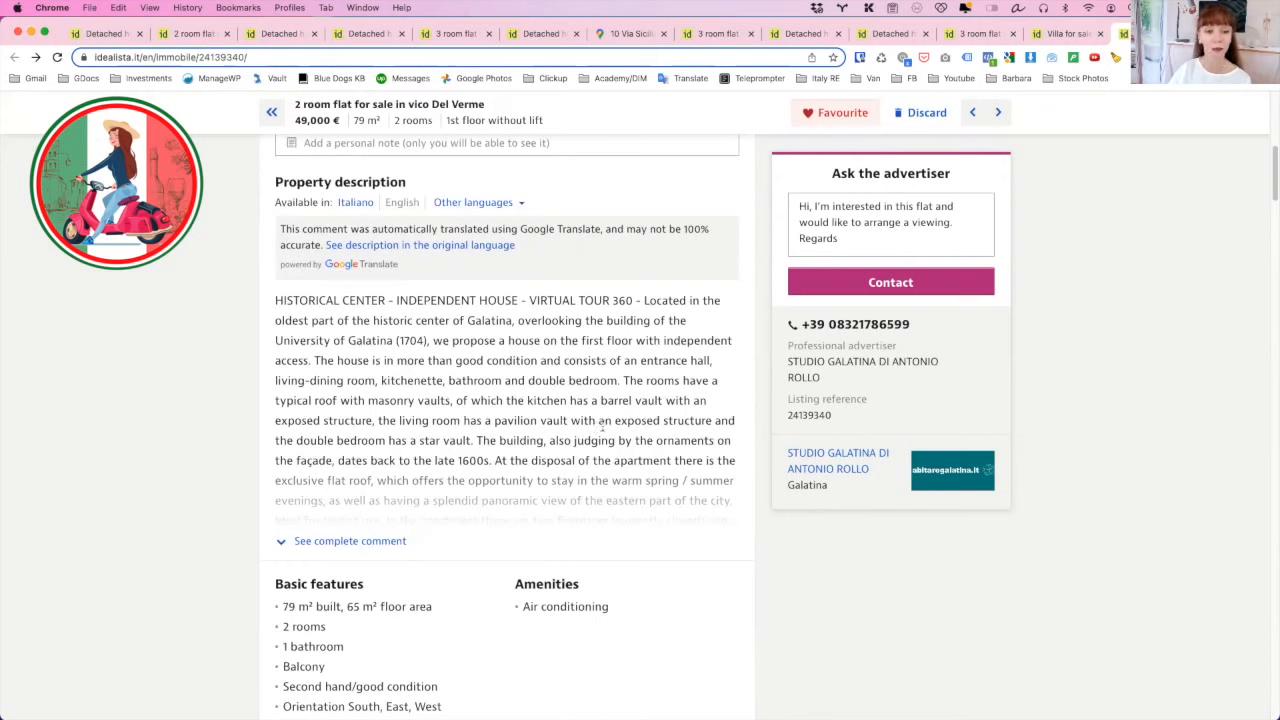
mouse_move(330, 452)
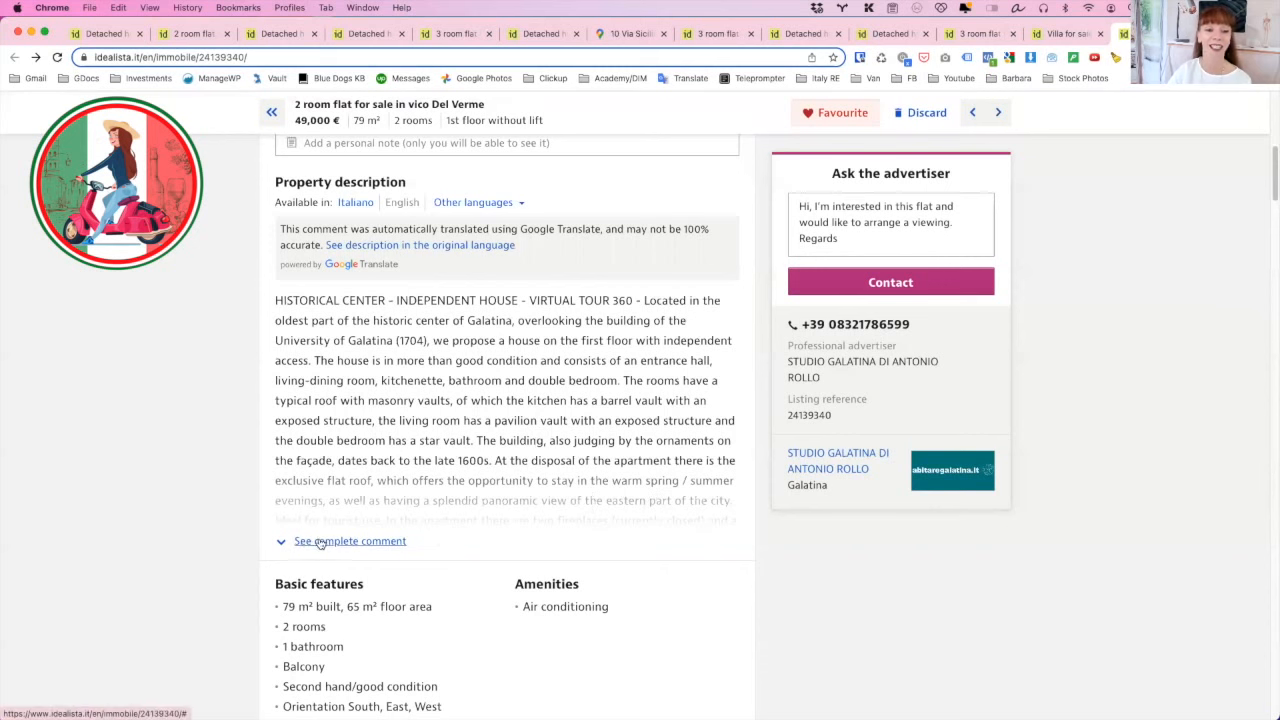
click(348, 540)
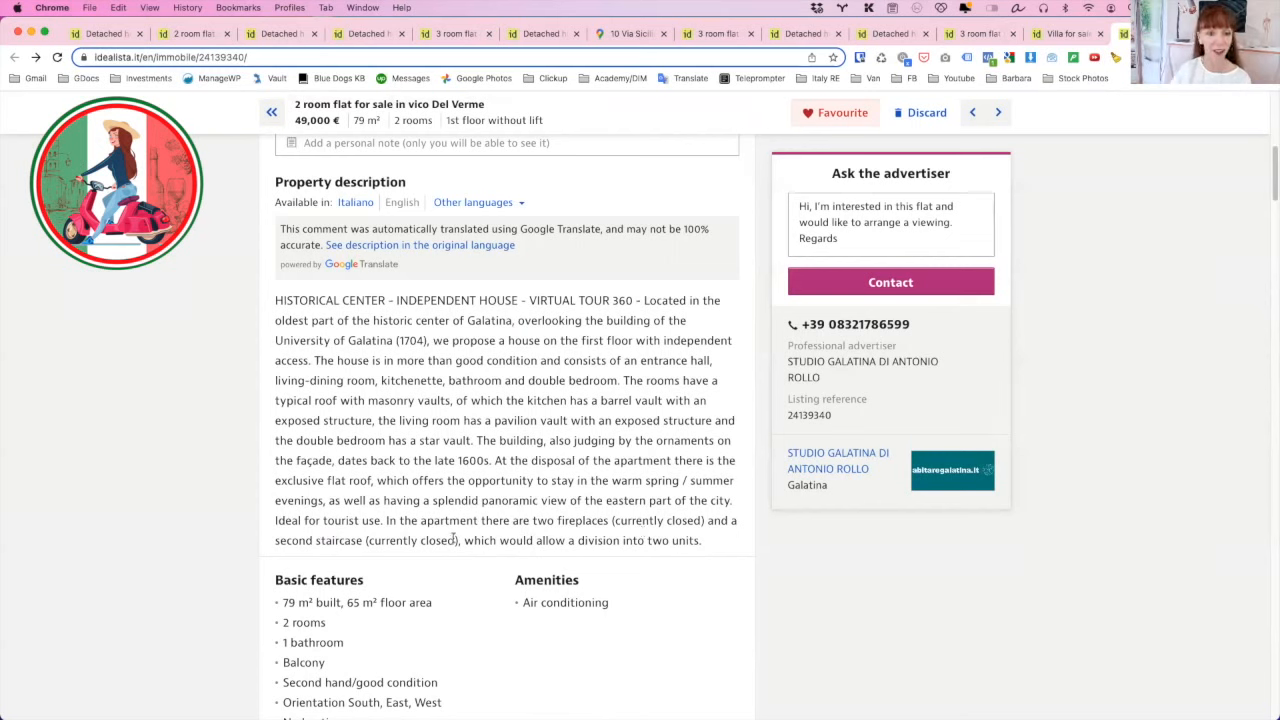
mouse_move(640, 536)
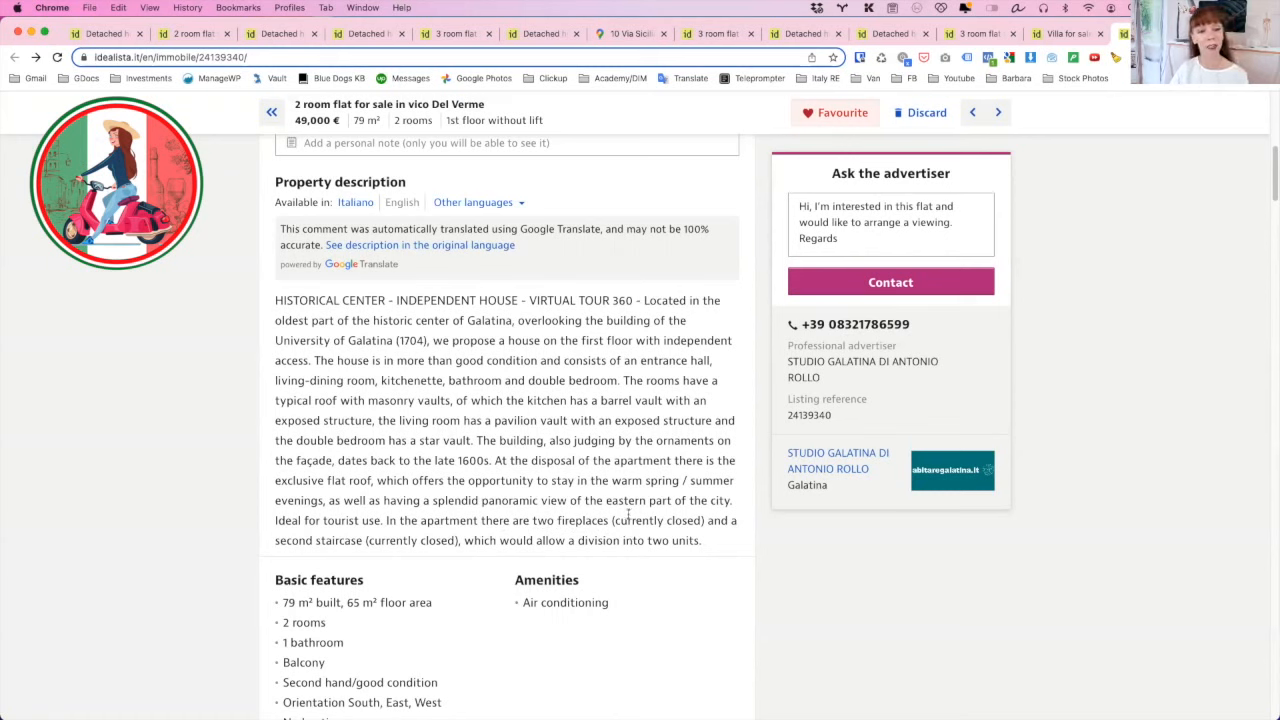
mouse_move(436, 516)
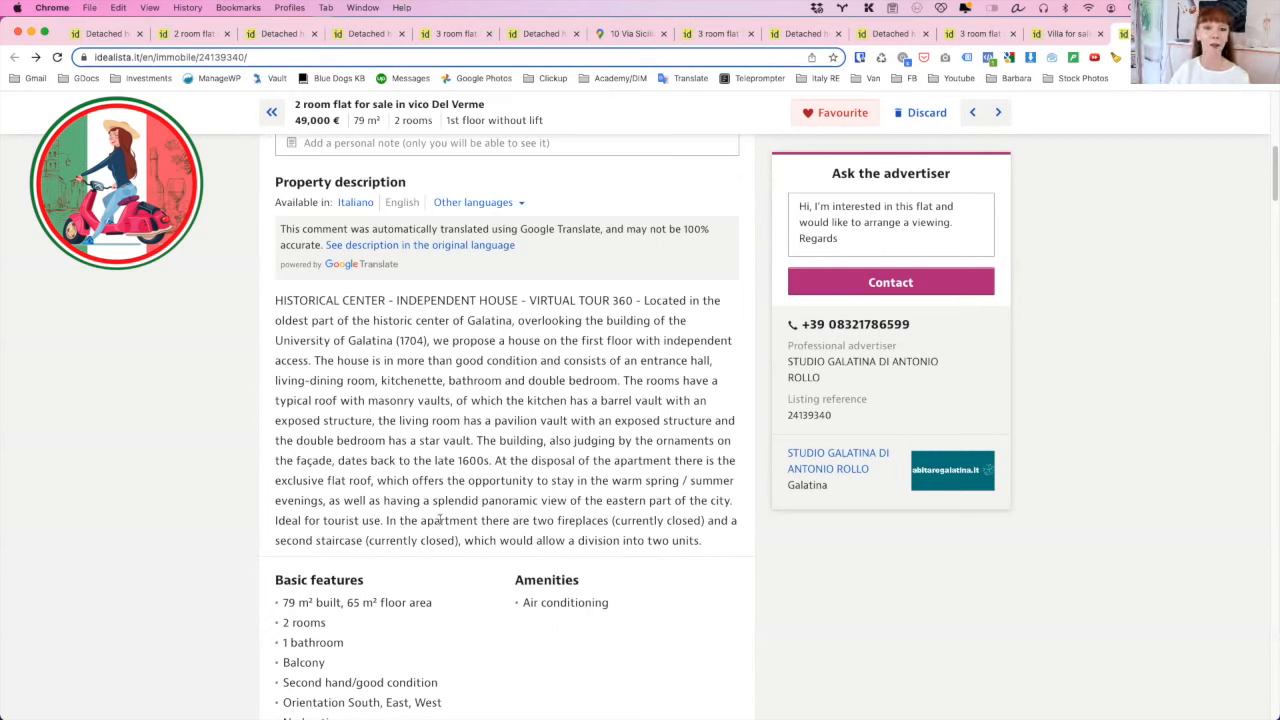
scroll(down, 3)
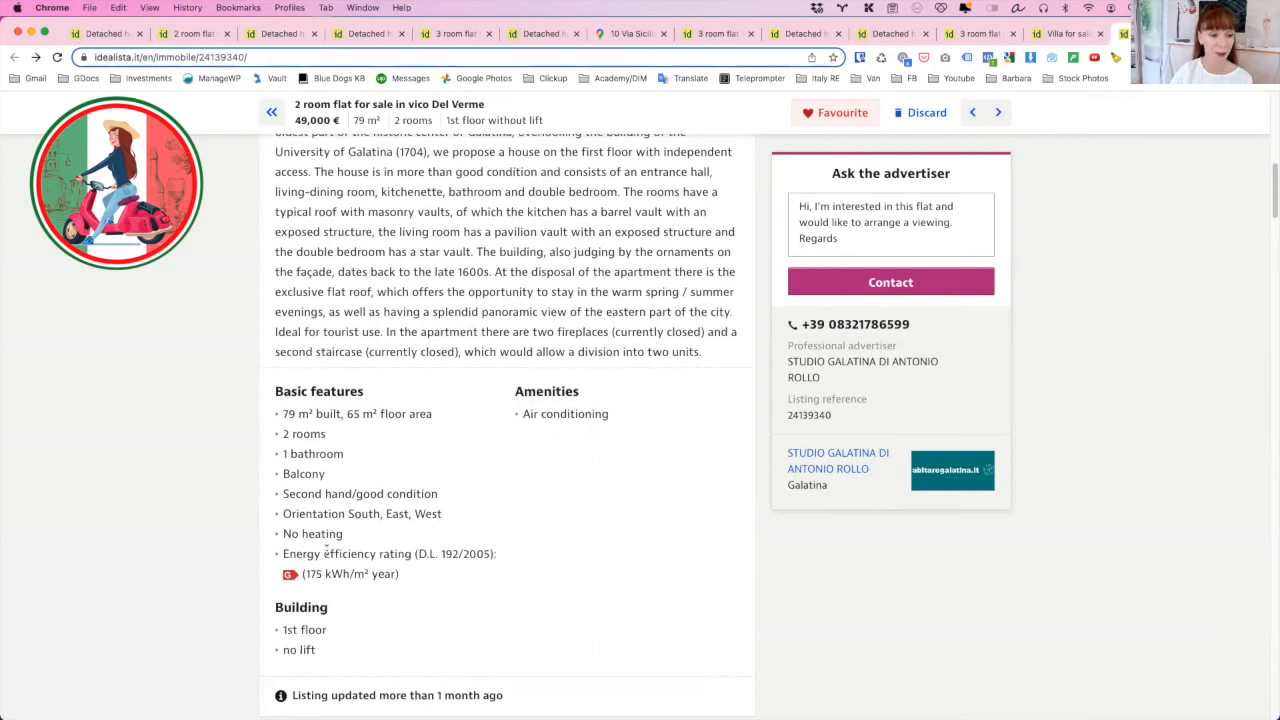
scroll(down, 3)
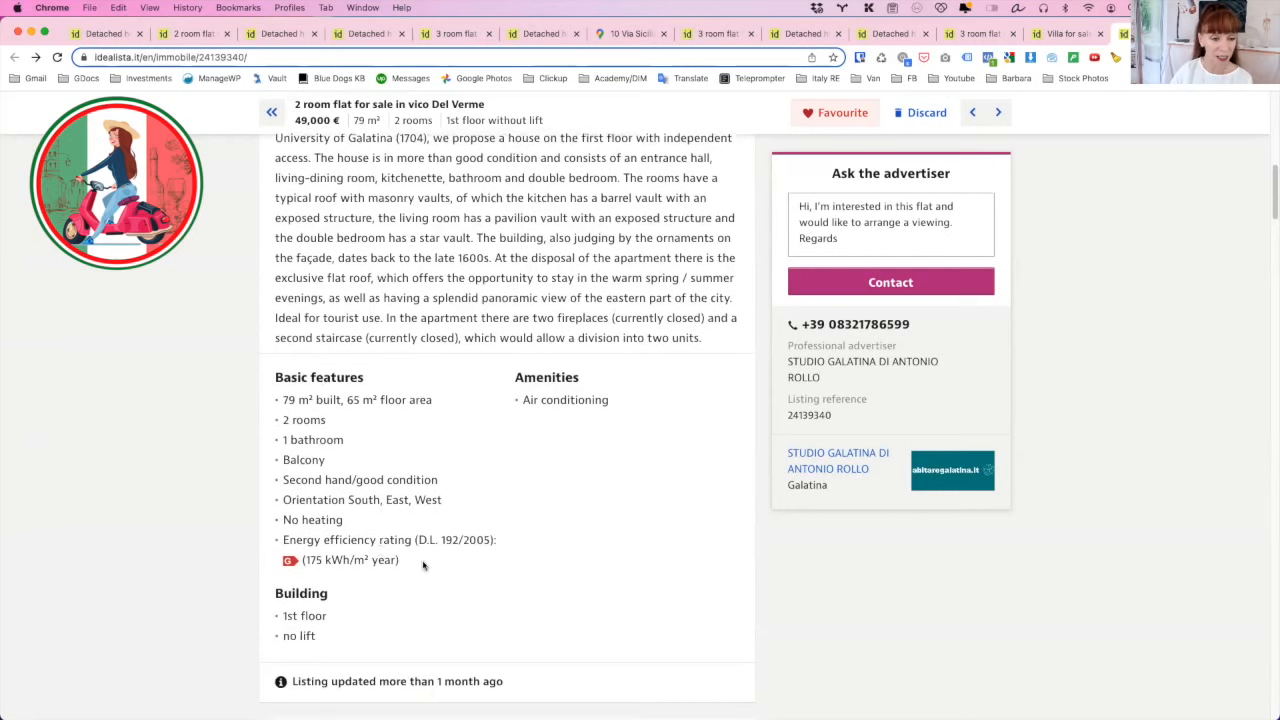
scroll(down, 3)
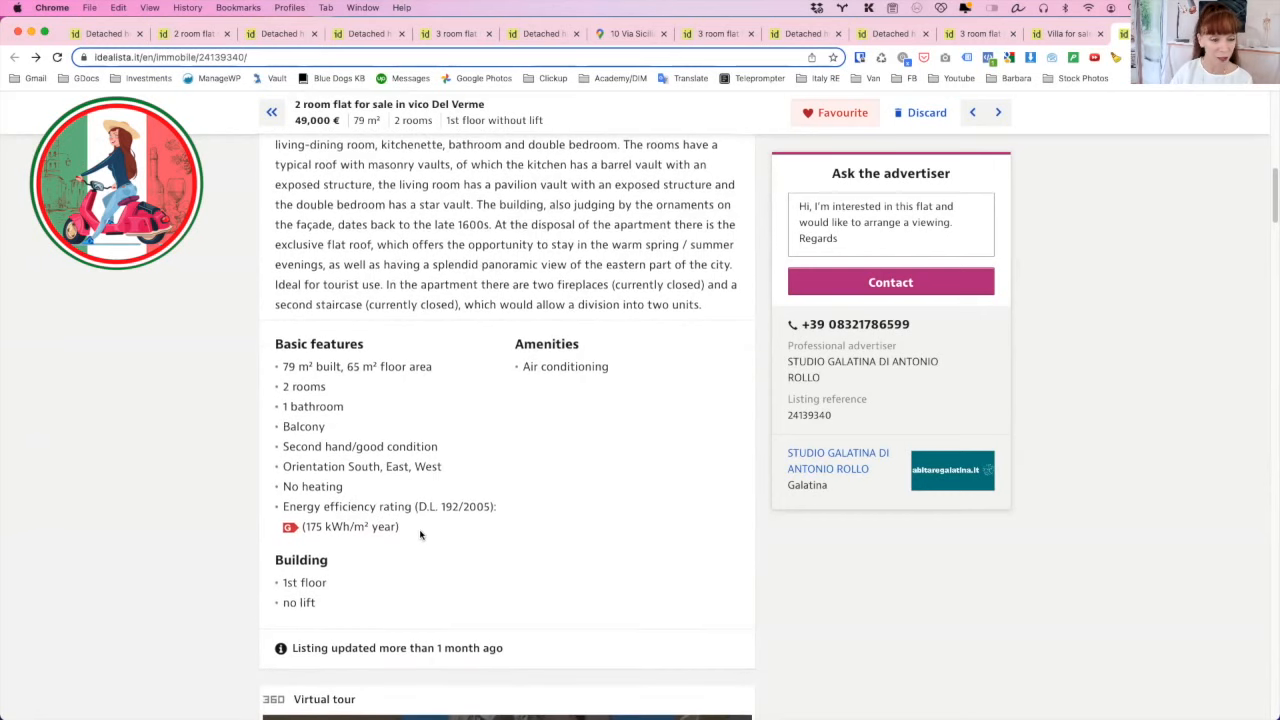
scroll(down, 3)
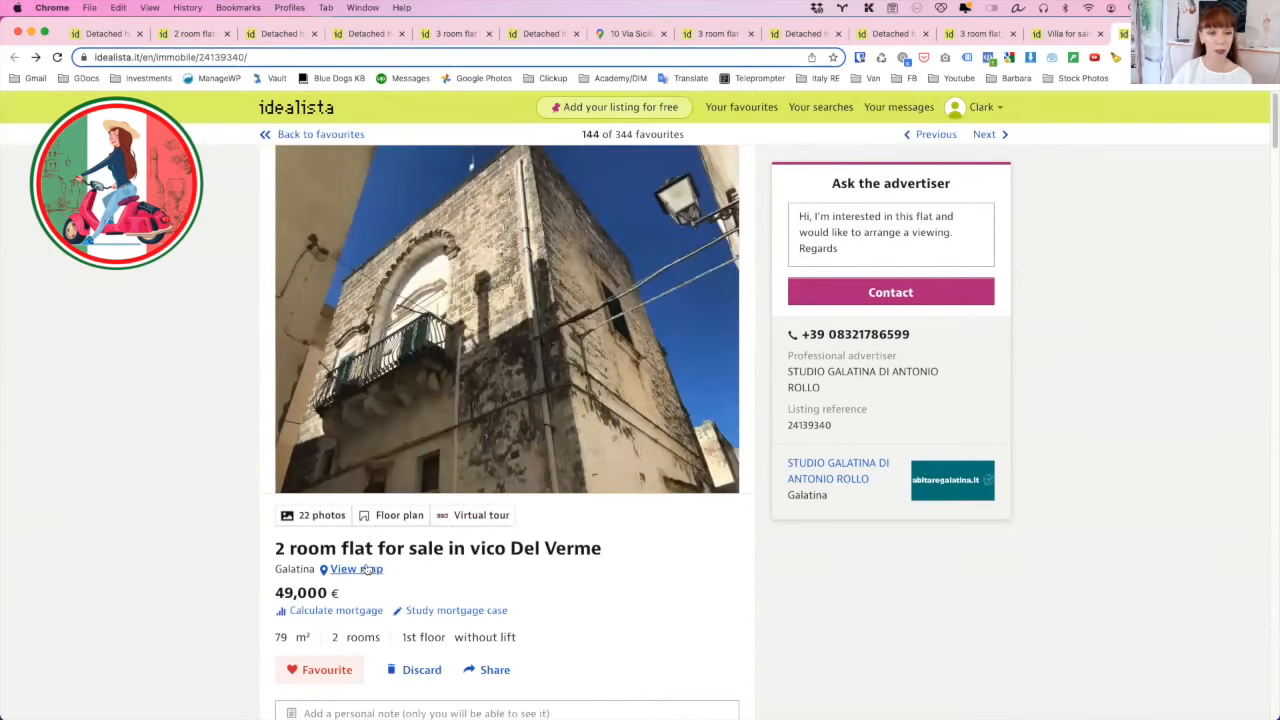
- View the flat's location on the map overlay and close it again
click(356, 568)
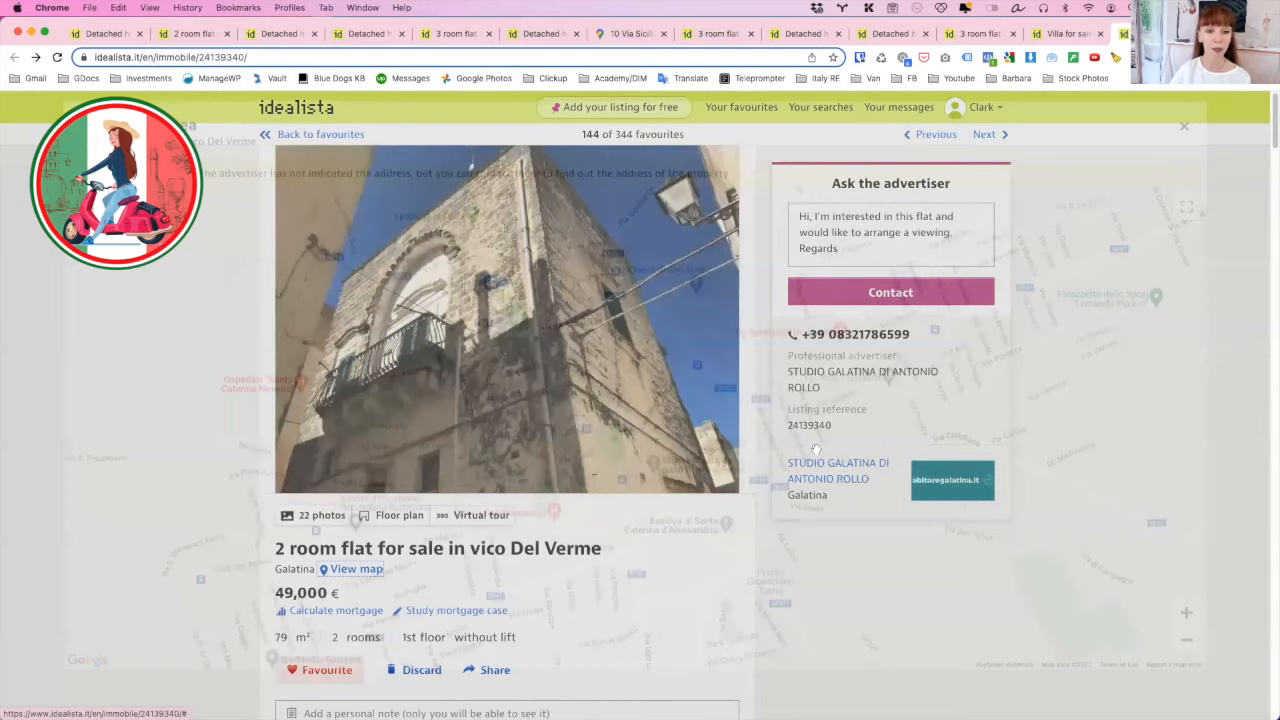
click(356, 568)
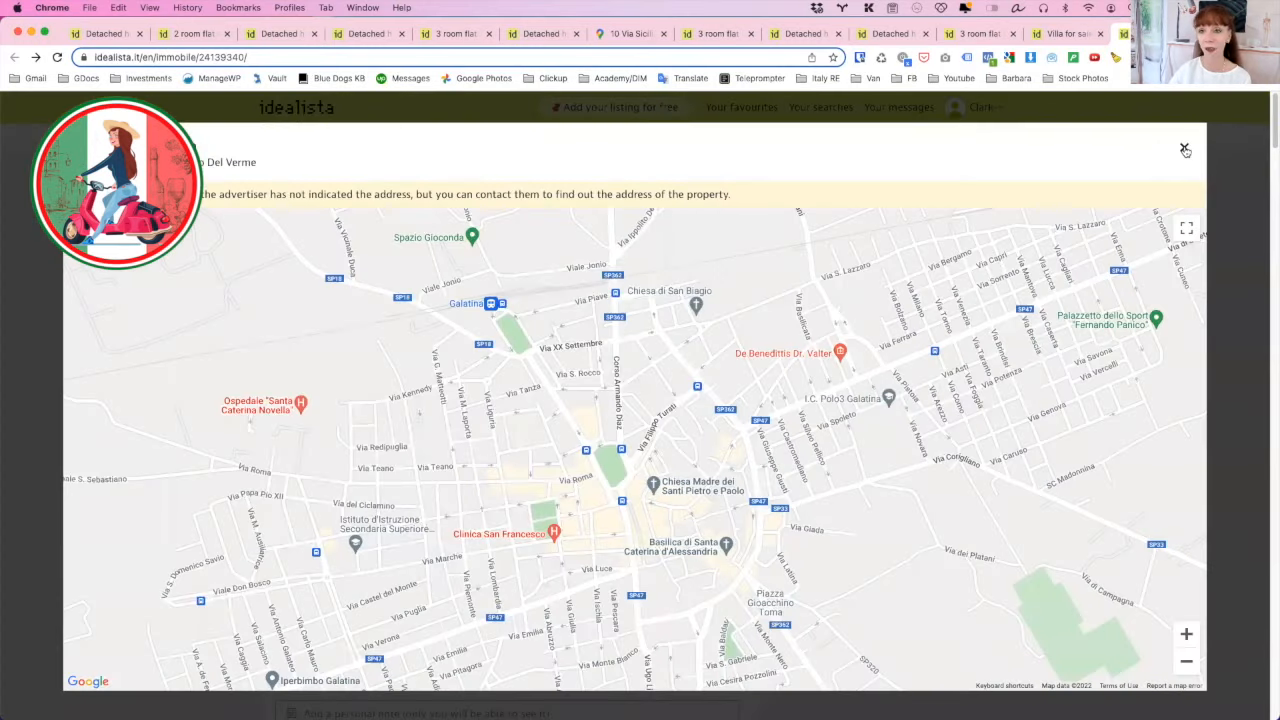
click(1184, 148)
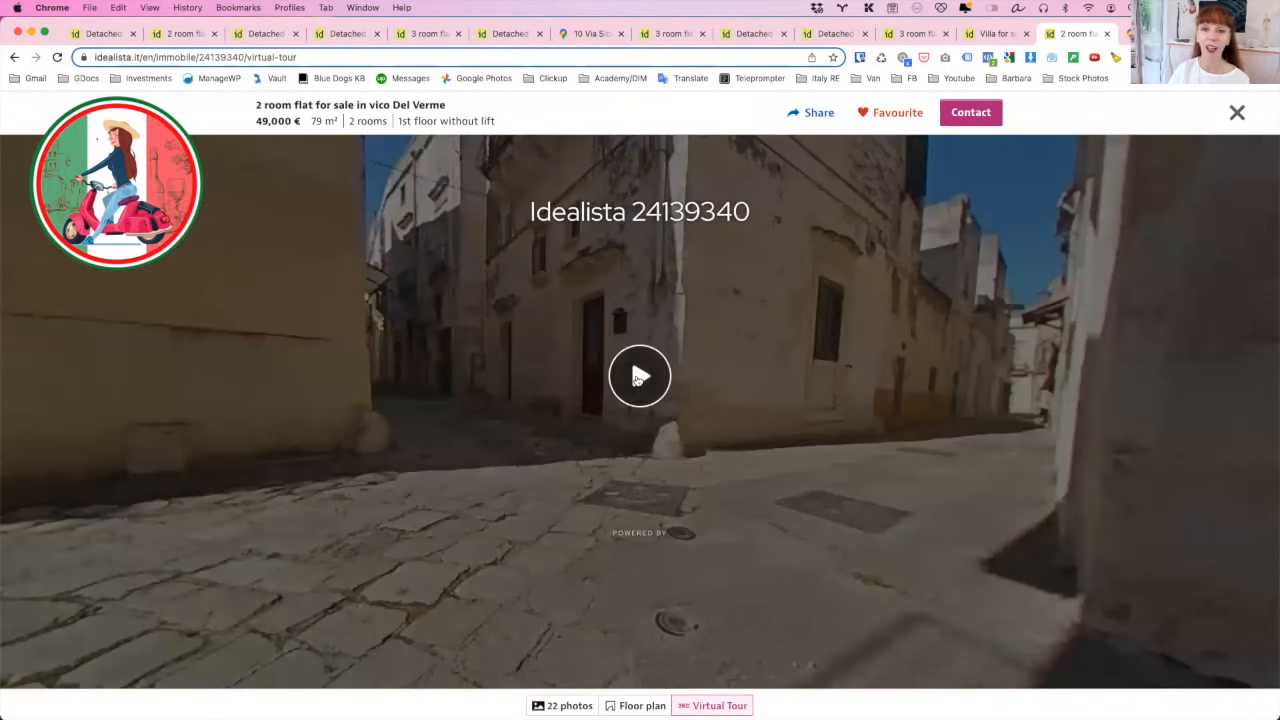
- Start the 360° tour and walk along the alley through 'Ingresso vano scala' into the stairwell
click(640, 376)
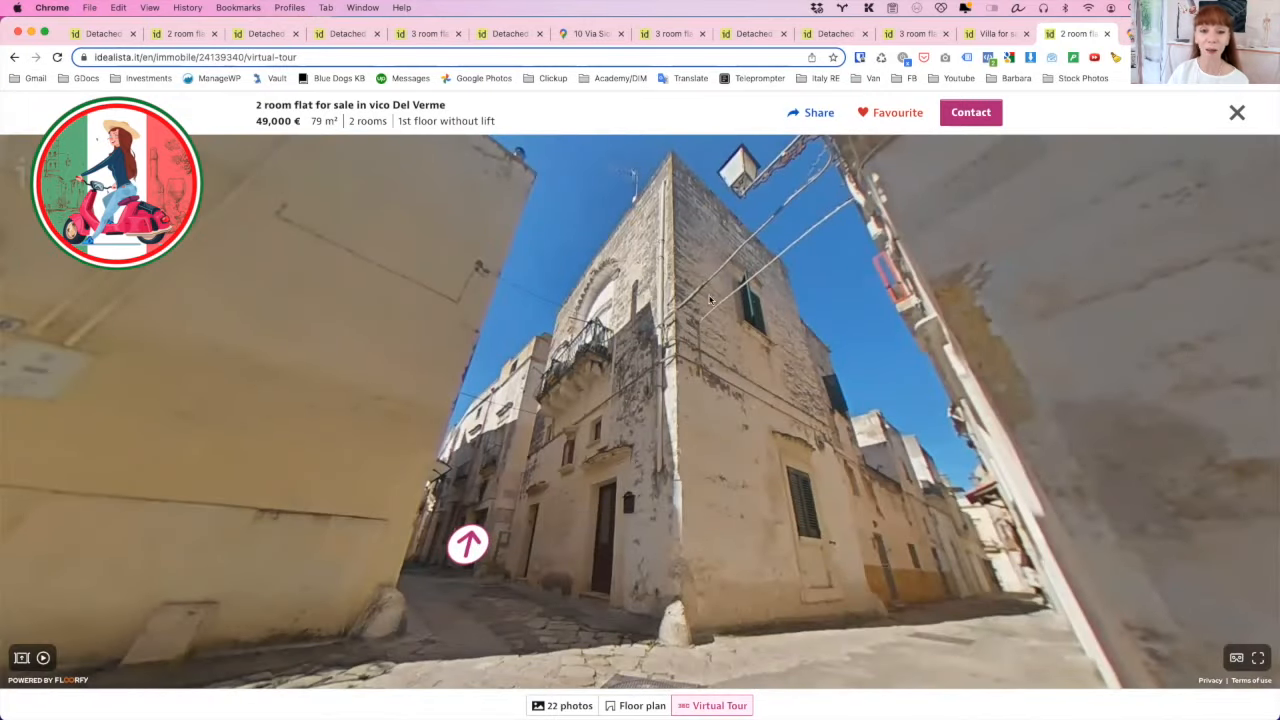
click(468, 544)
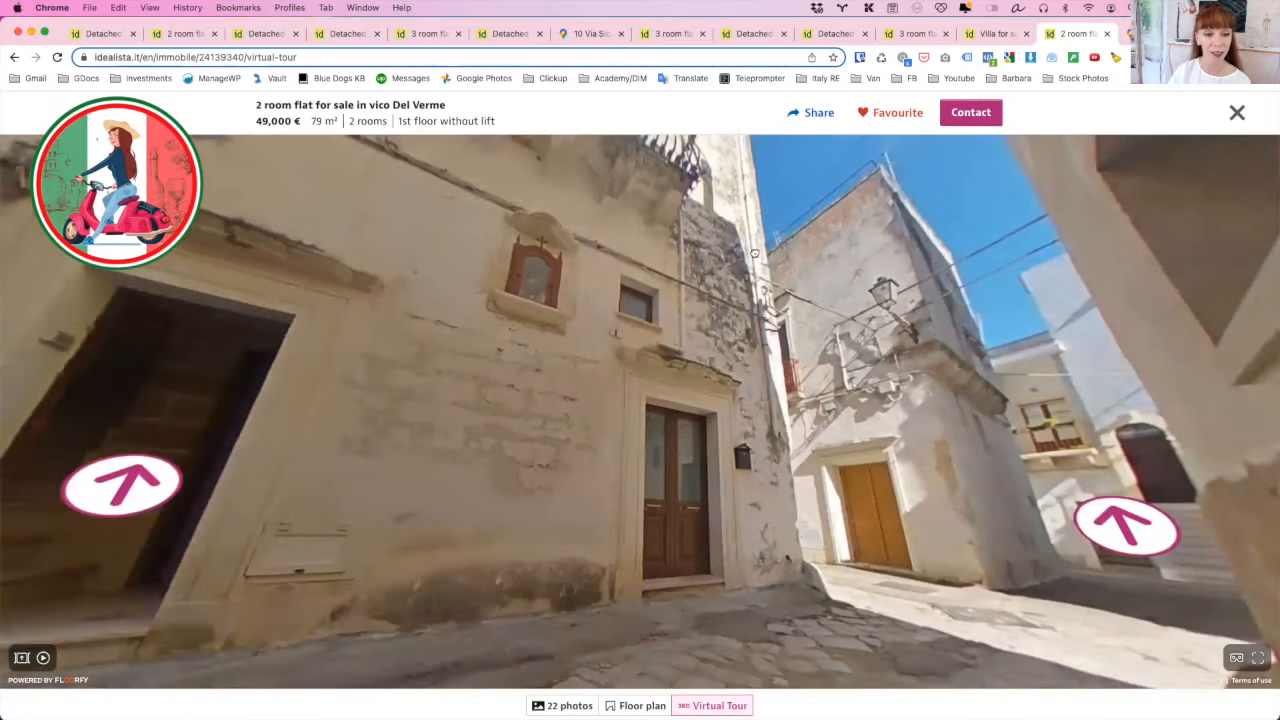
click(122, 486)
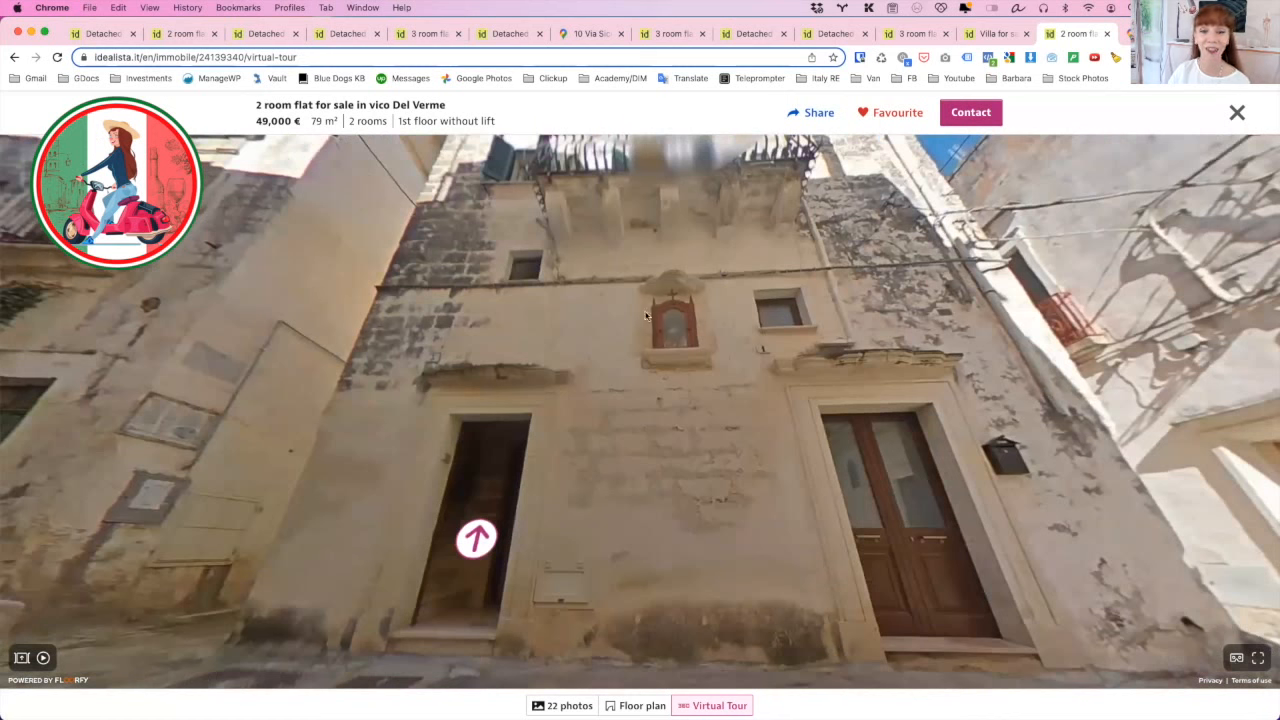
mouse_move(690, 292)
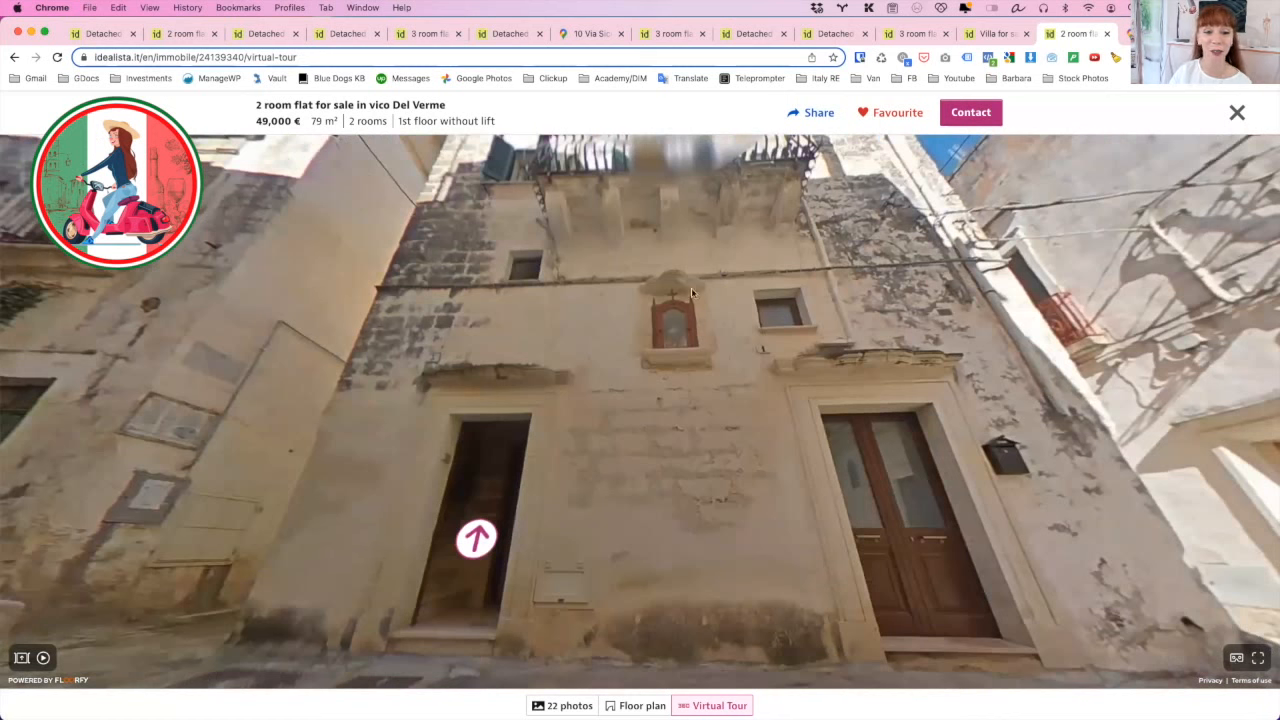
mouse_move(476, 538)
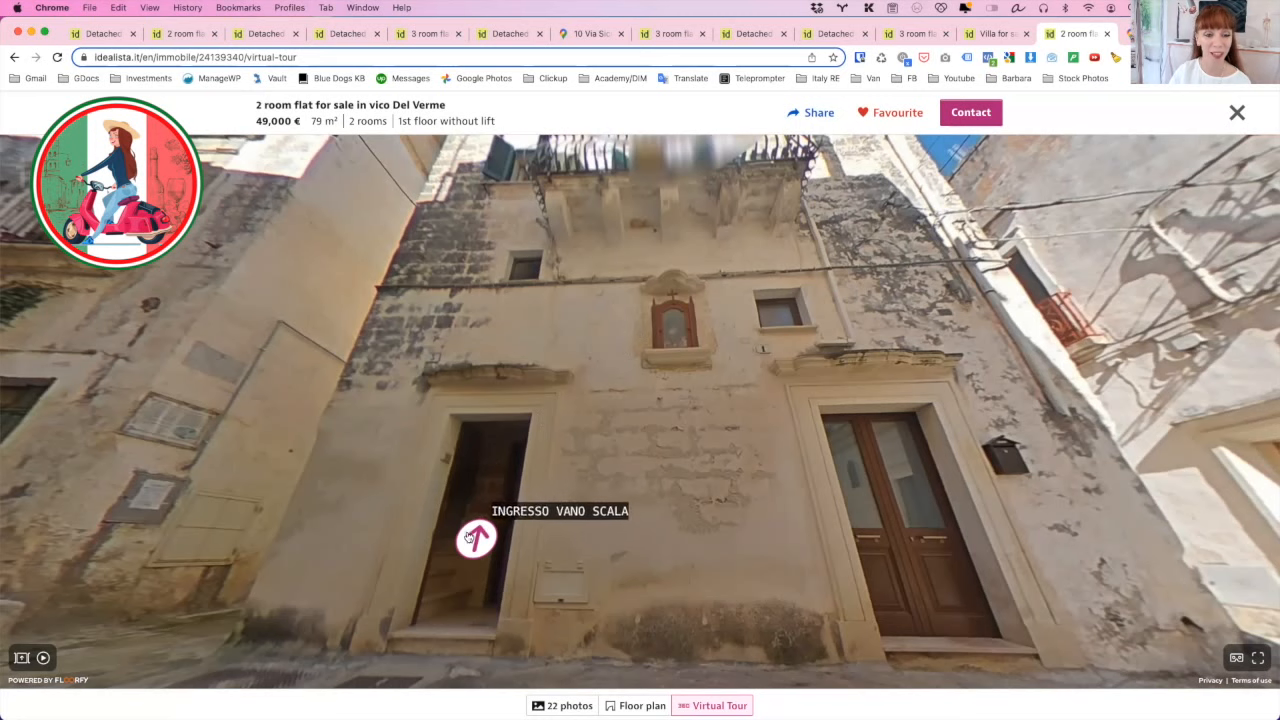
click(476, 538)
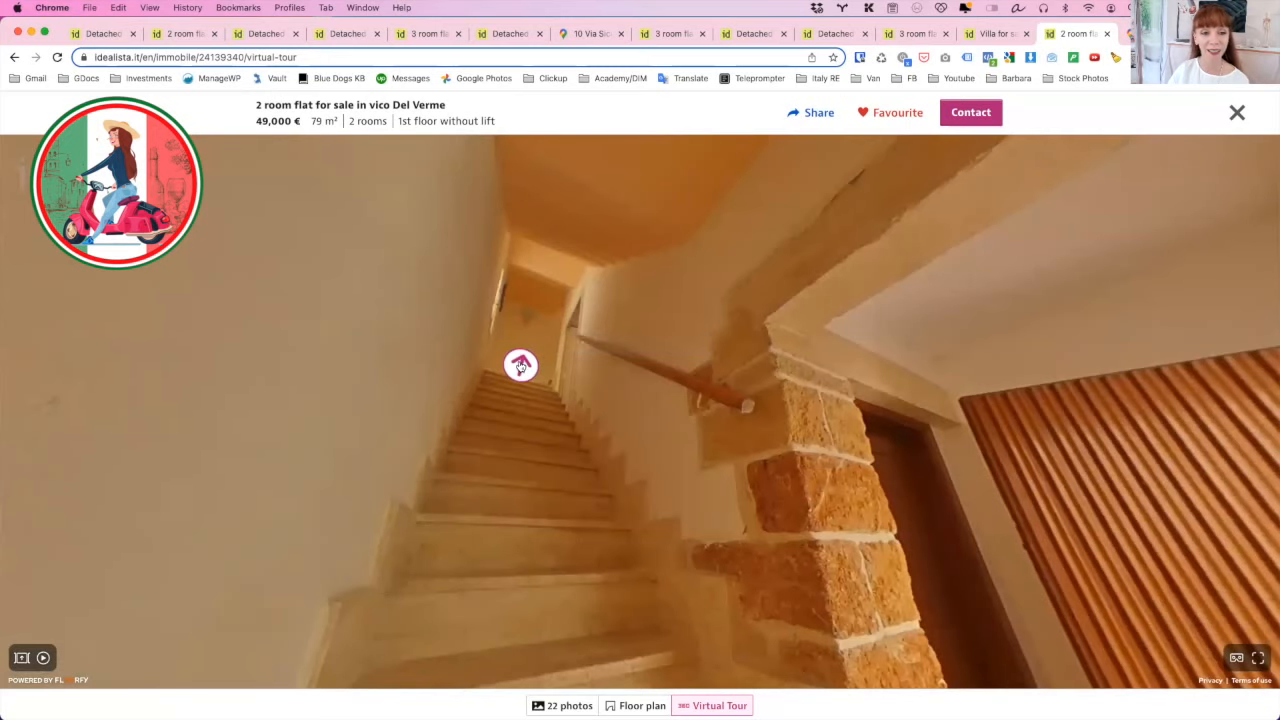
- Climb the stairs, pass through the living-dining room and enter the 'Camera matrimoniale' double bedroom
click(520, 364)
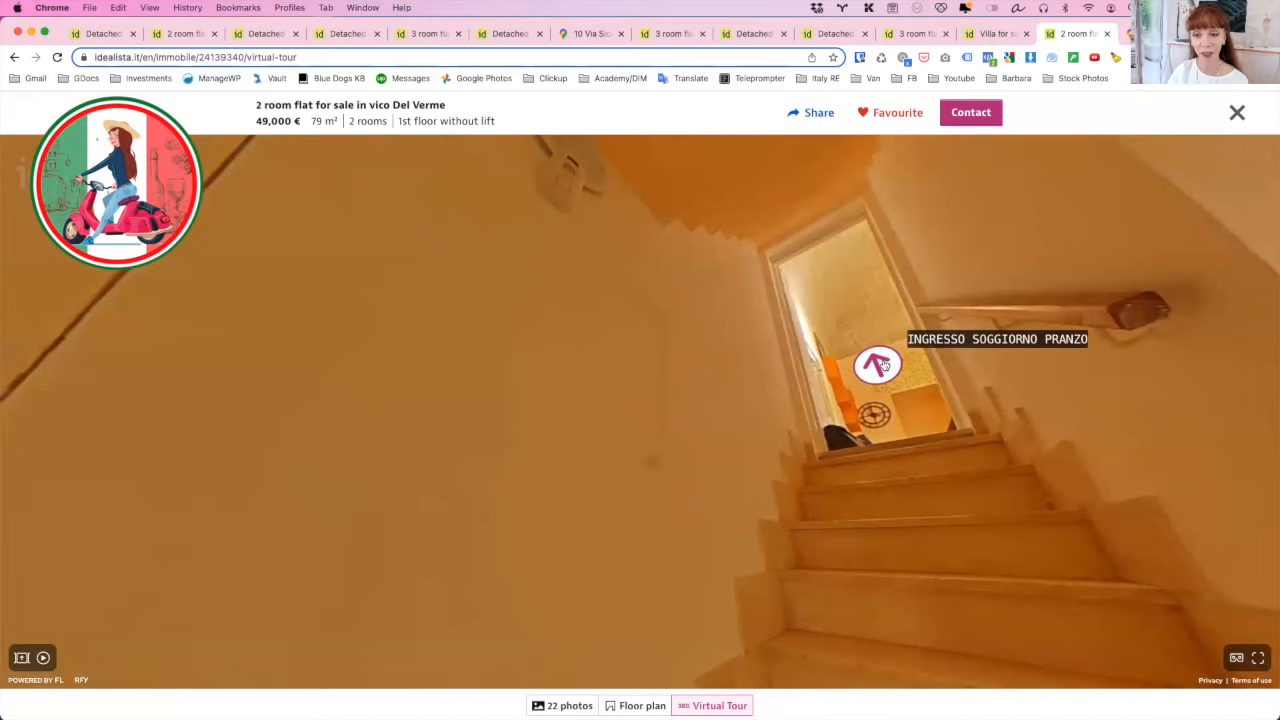
click(876, 364)
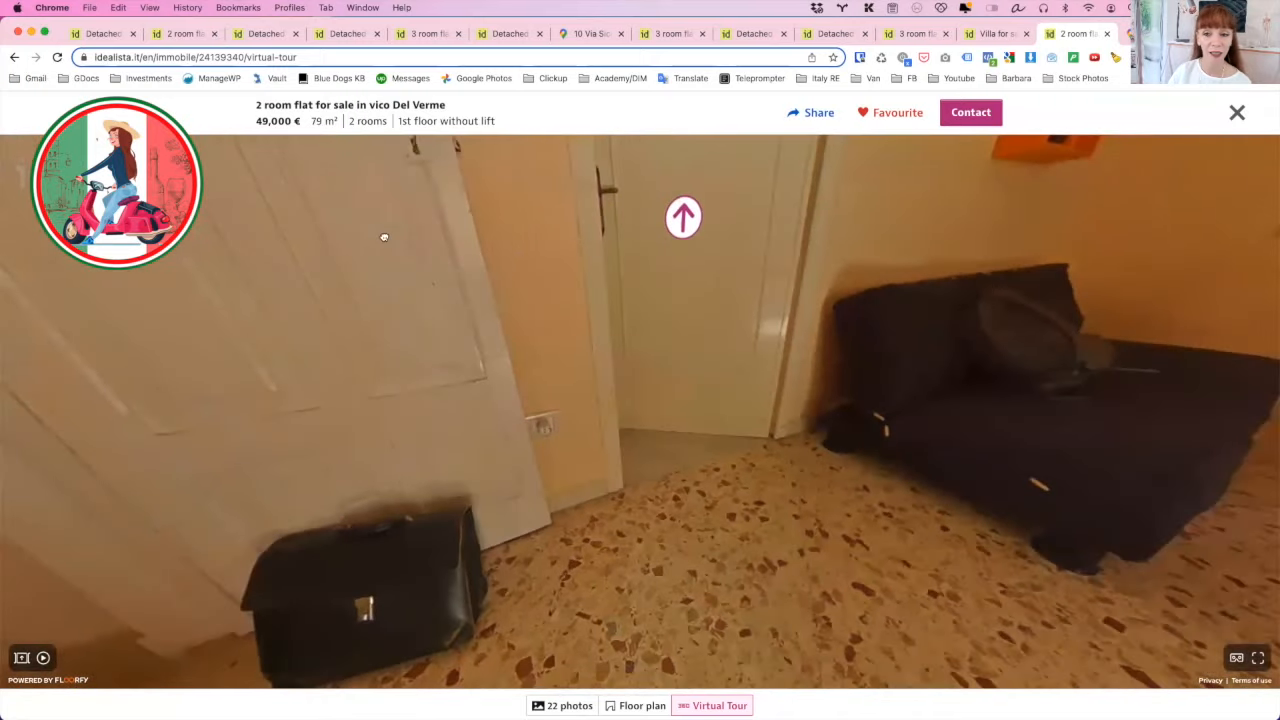
click(684, 218)
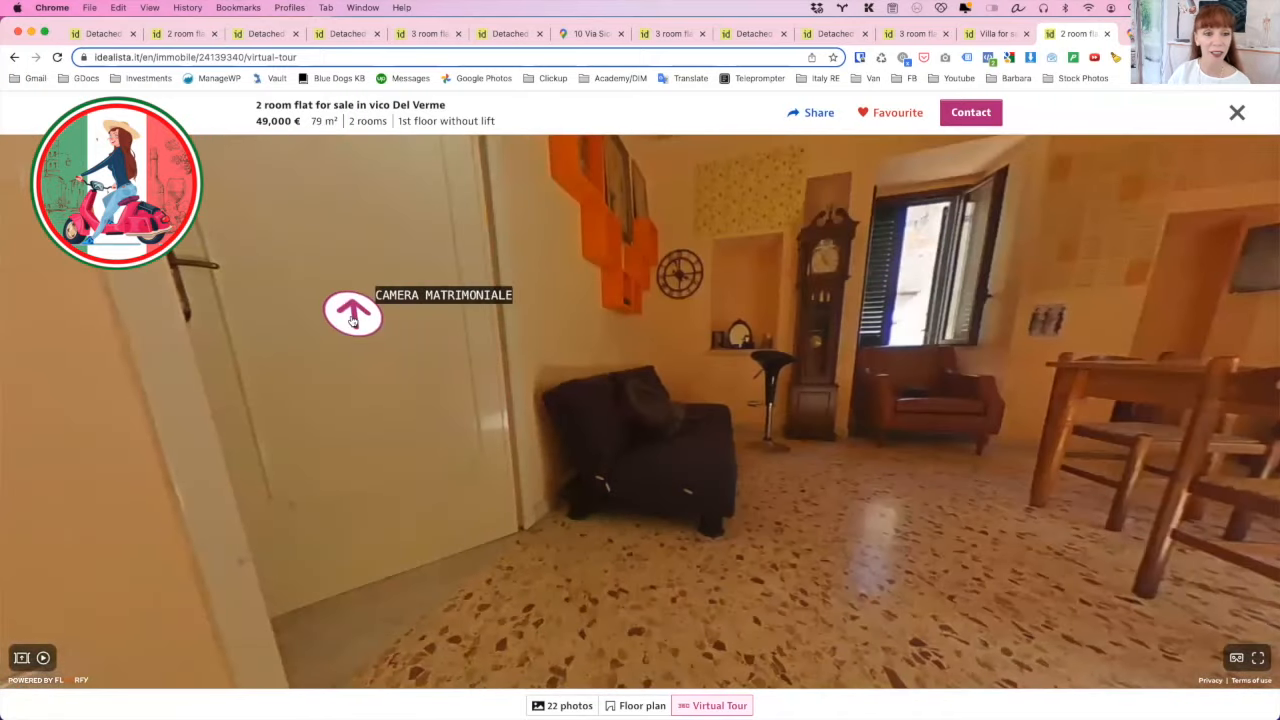
click(352, 312)
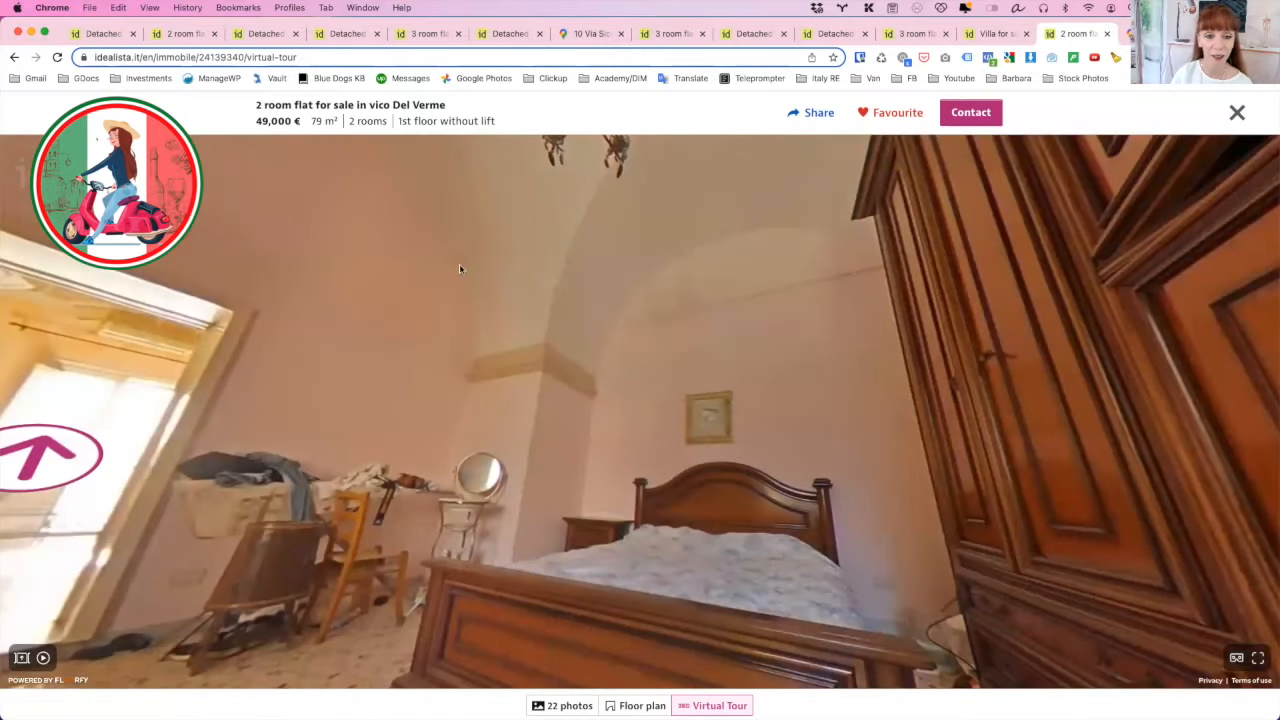
- Look around the bedroom, walk into the kitchen and continue through the doorway to the next room
drag(460, 270, 388, 290)
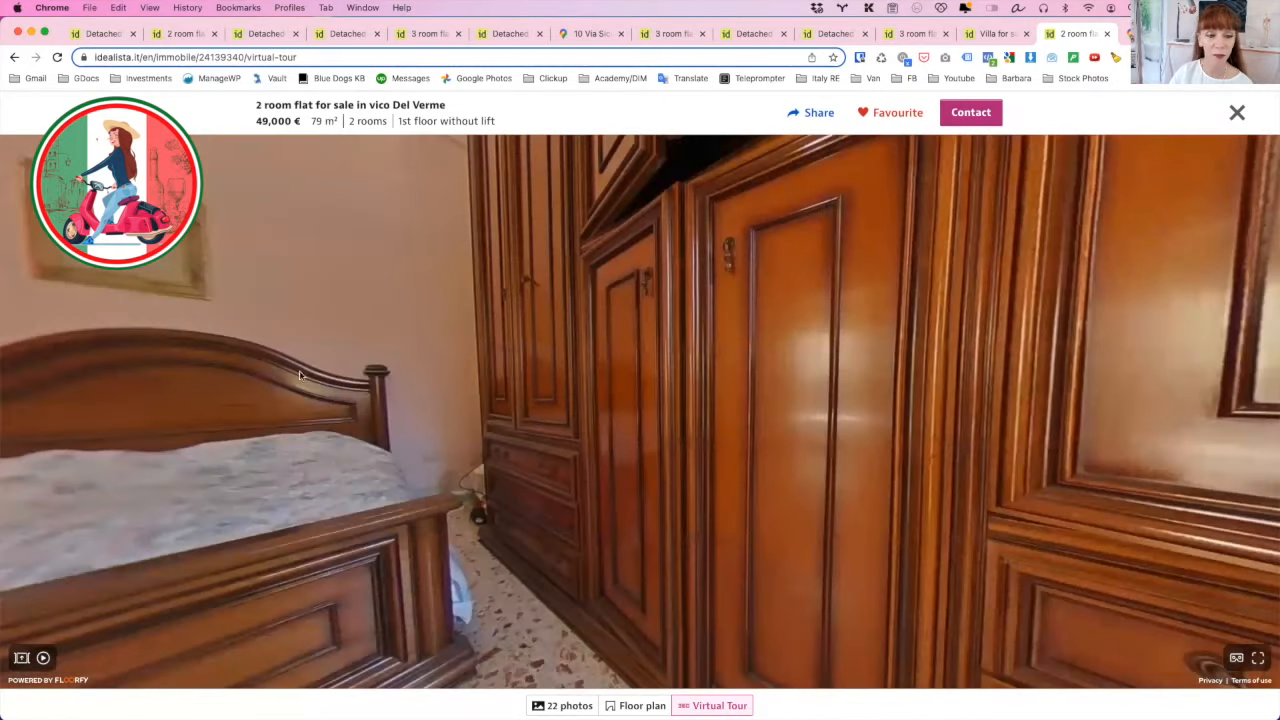
drag(300, 376, 456, 352)
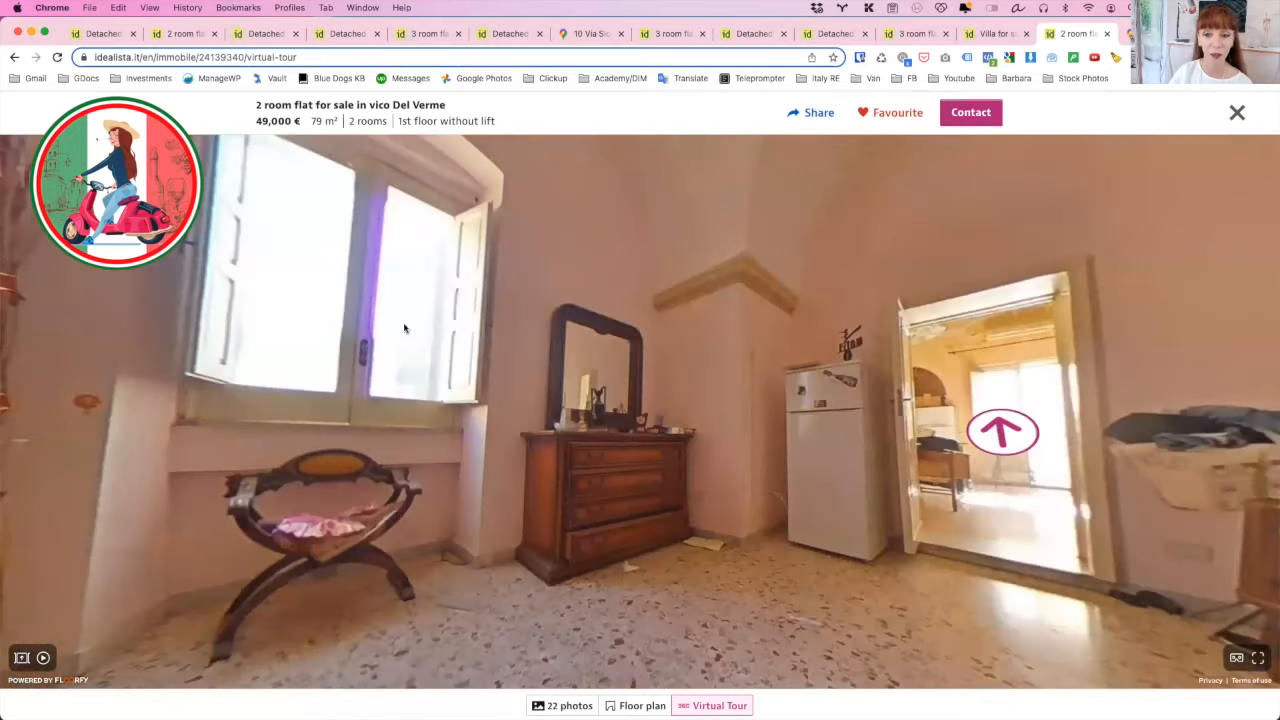
click(1002, 432)
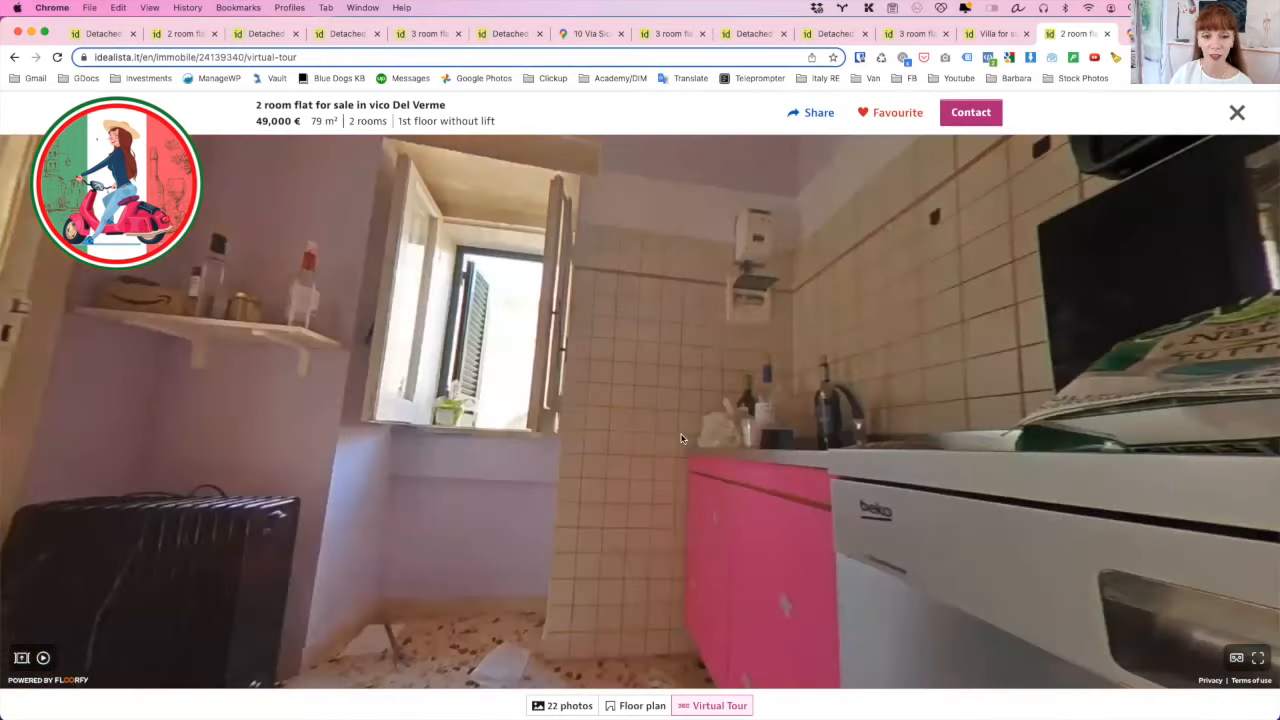
drag(680, 440, 400, 440)
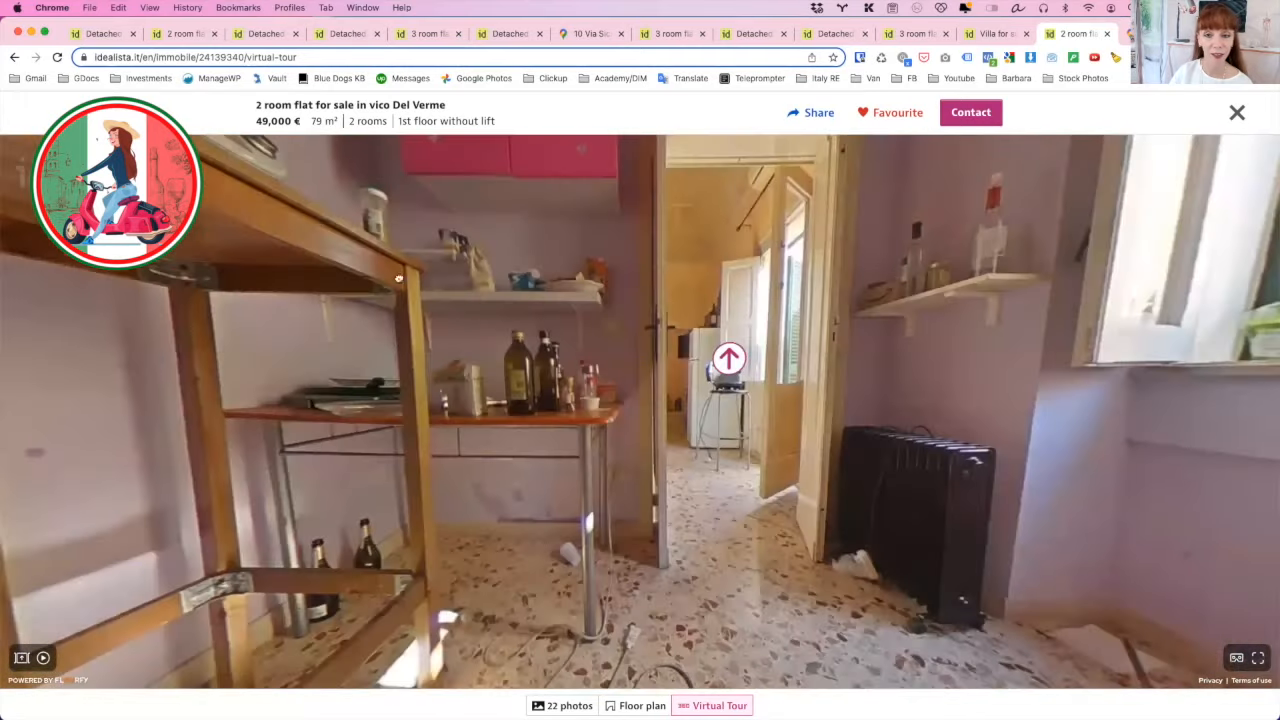
click(728, 358)
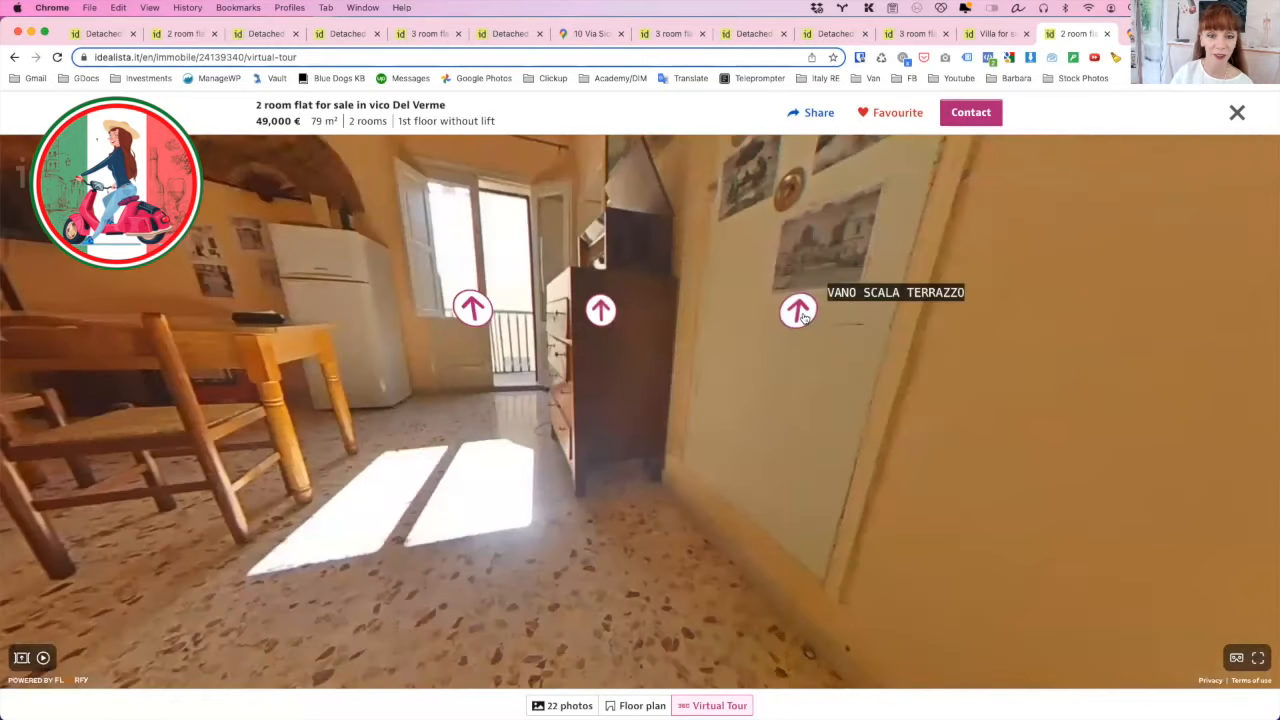
- Take the 'Vano scala terrazzo' stairway up onto the stone roof terrace
click(798, 312)
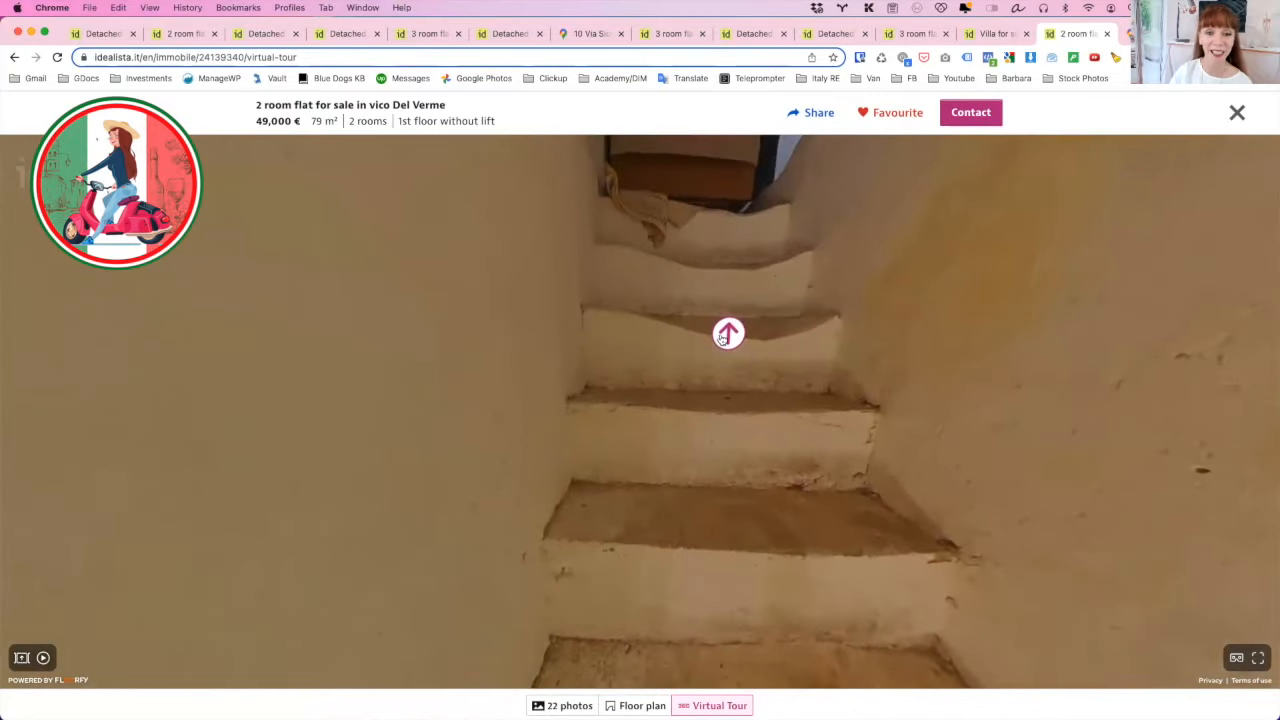
click(728, 332)
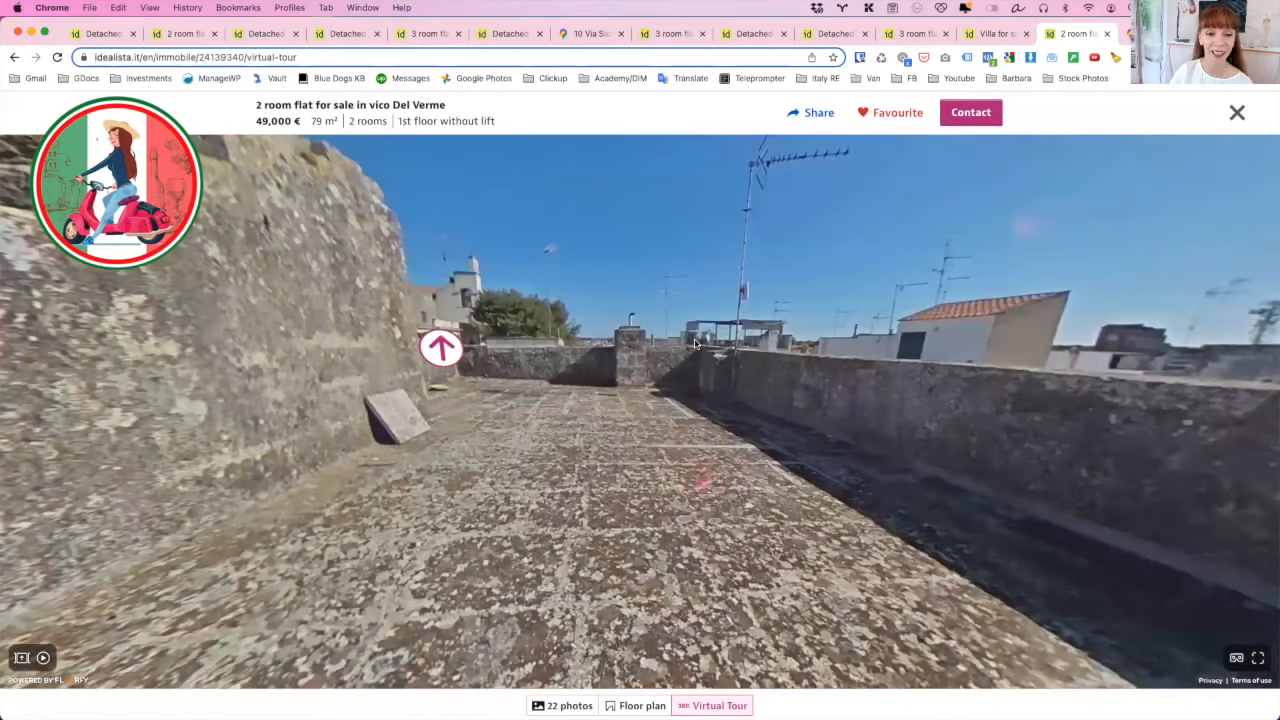
mouse_move(664, 390)
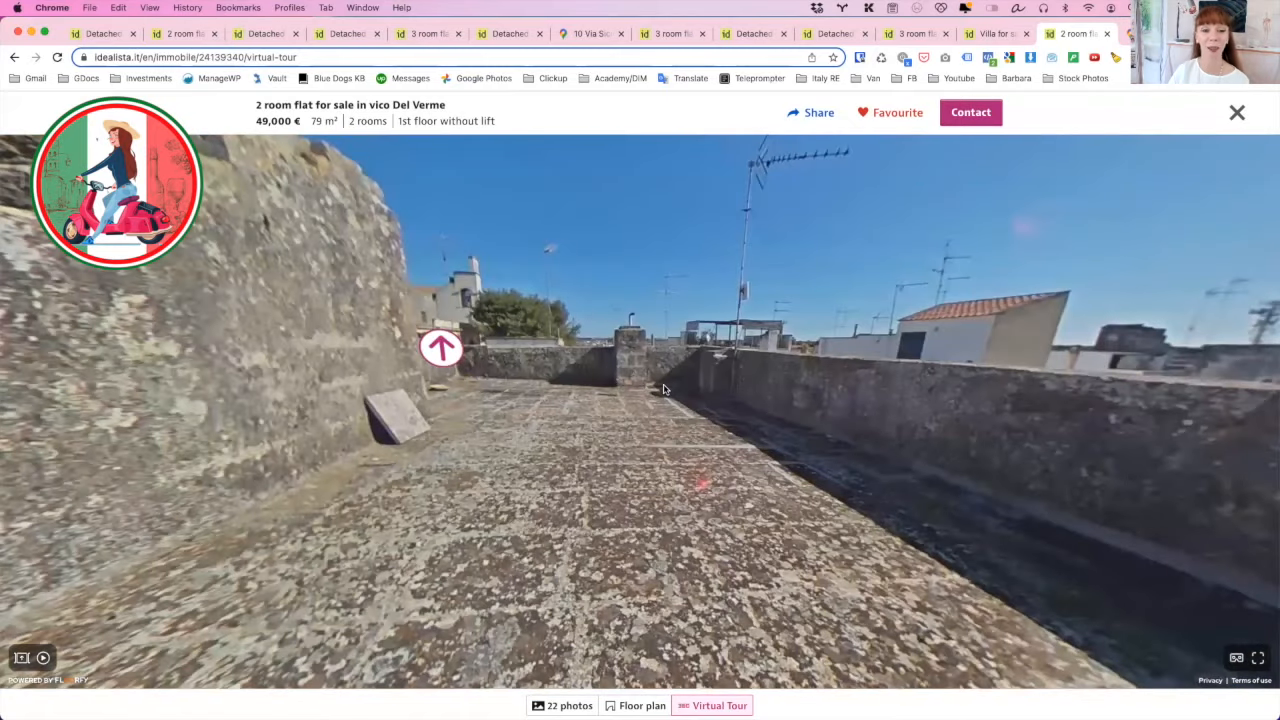